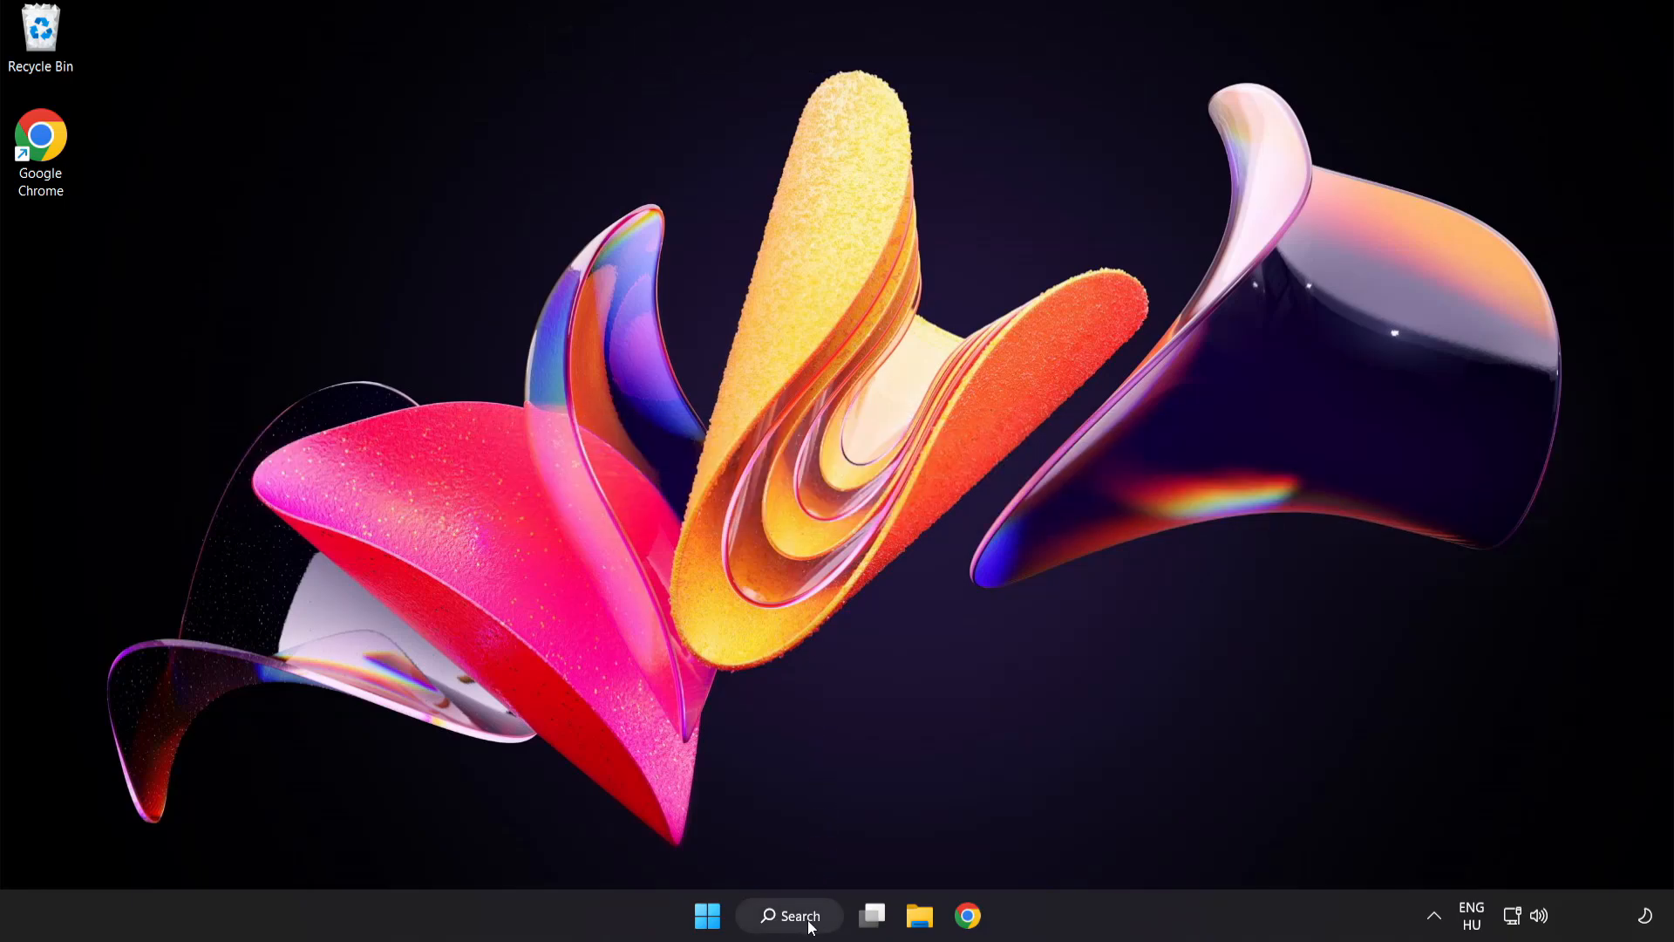
Search Windows for 'device manager'.
click(789, 917)
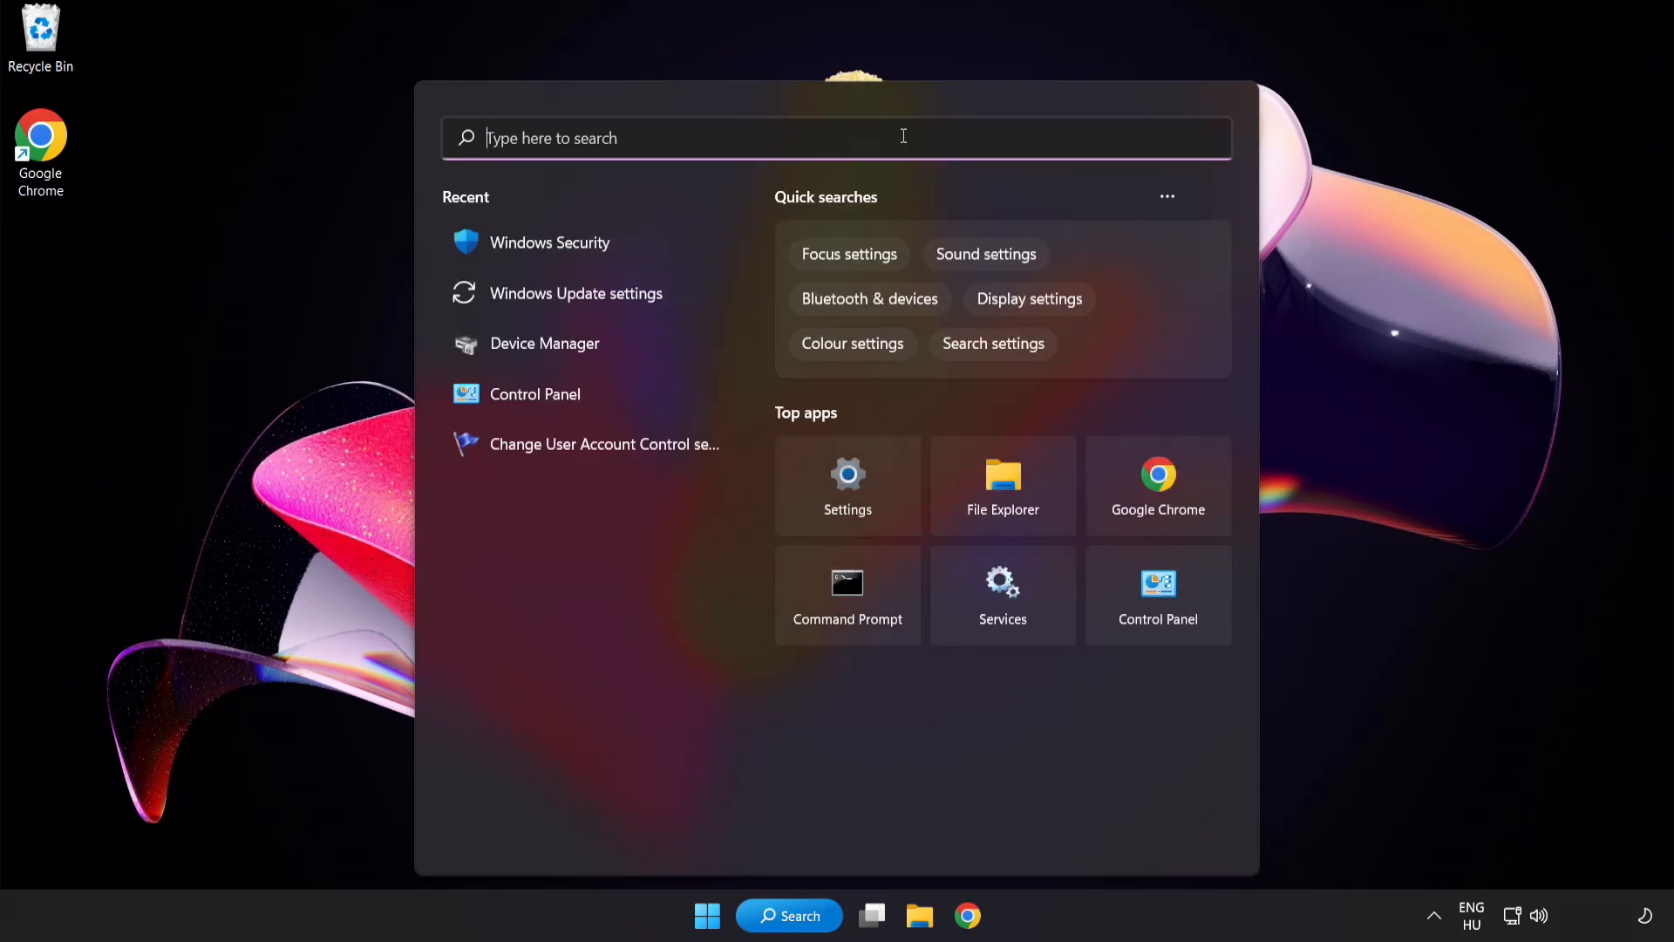
text(device manager)
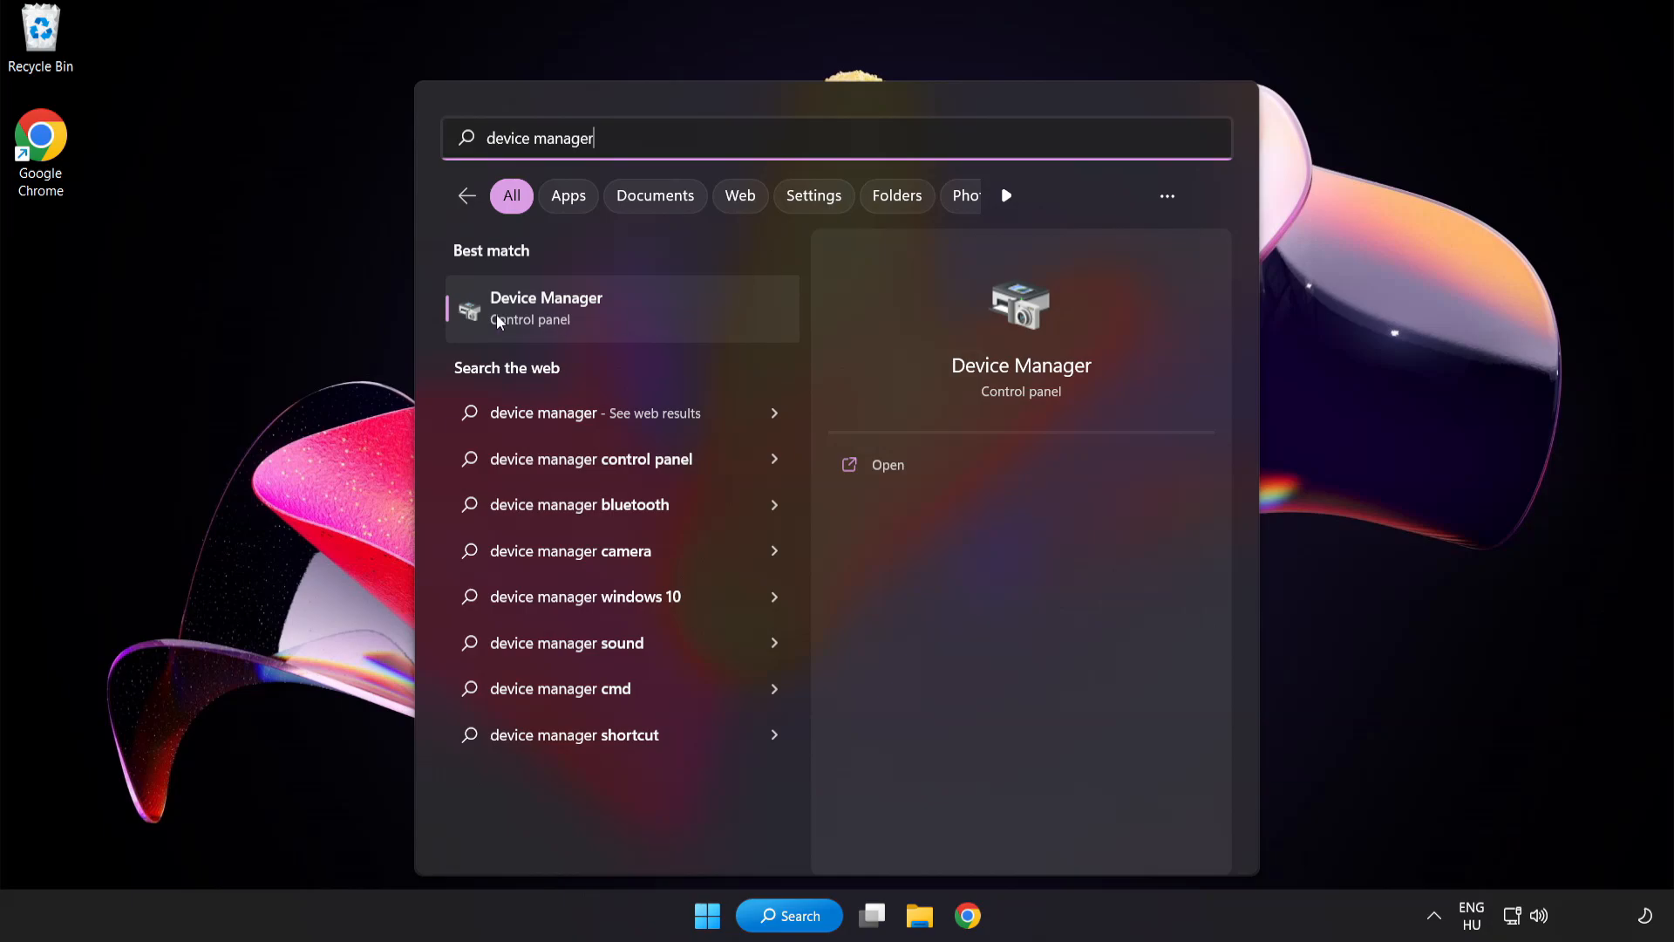
mouse_move(670, 321)
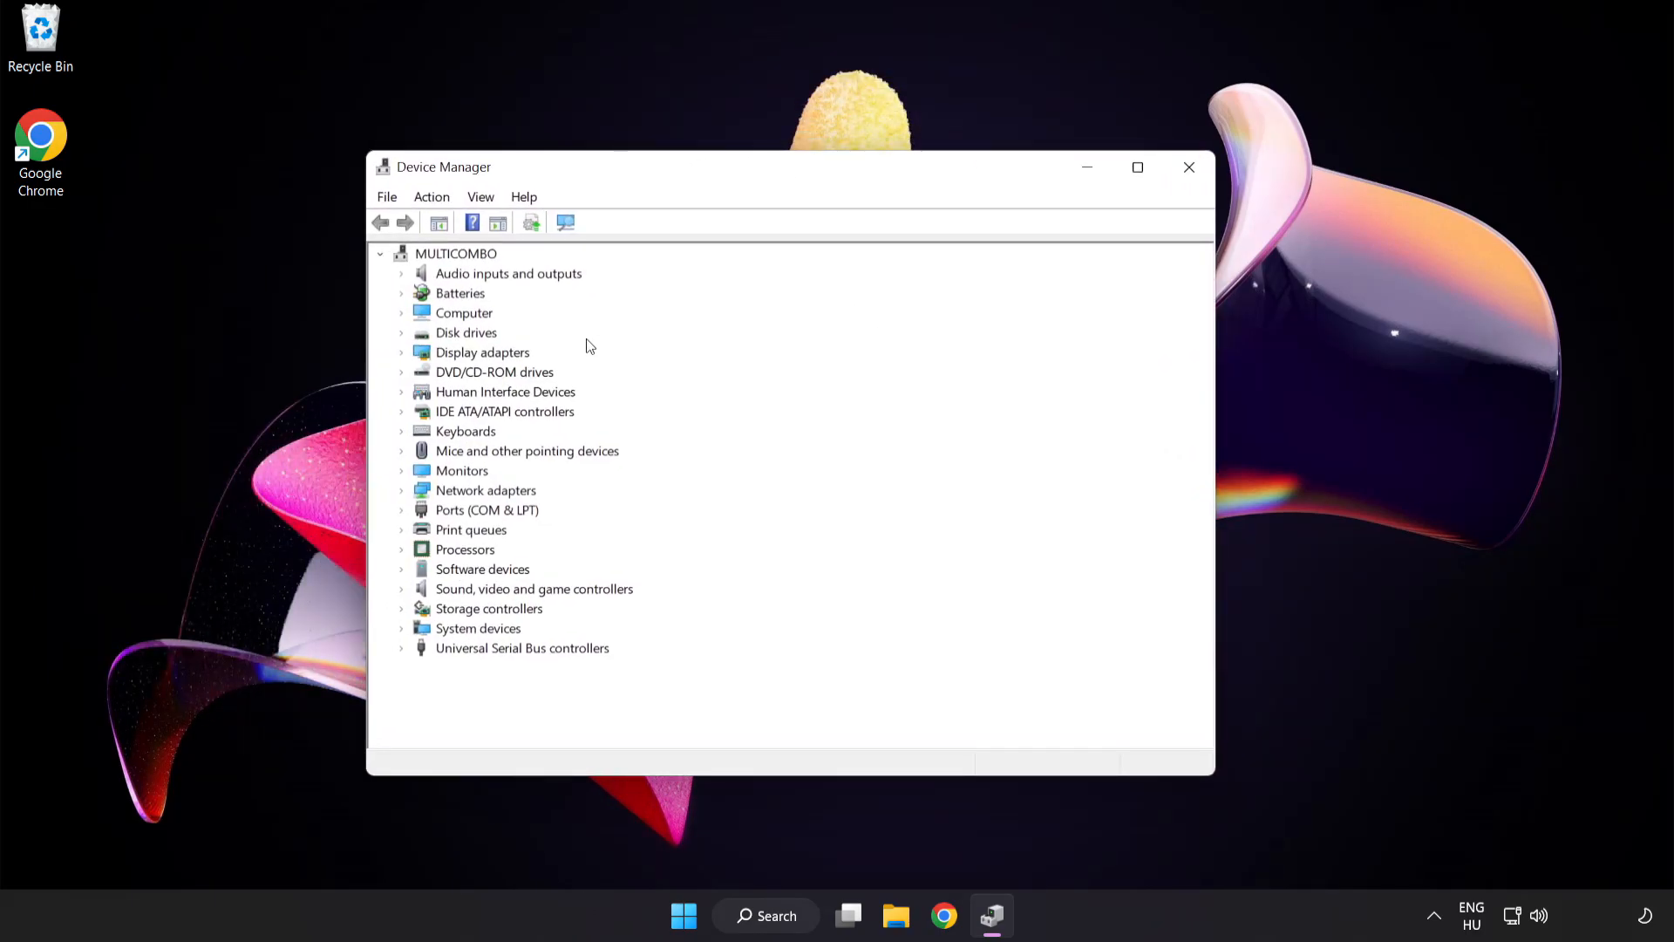
Auto-update the VMware SVGA 3D driver, confirm it's already current, and close Device Manager.
click(482, 352)
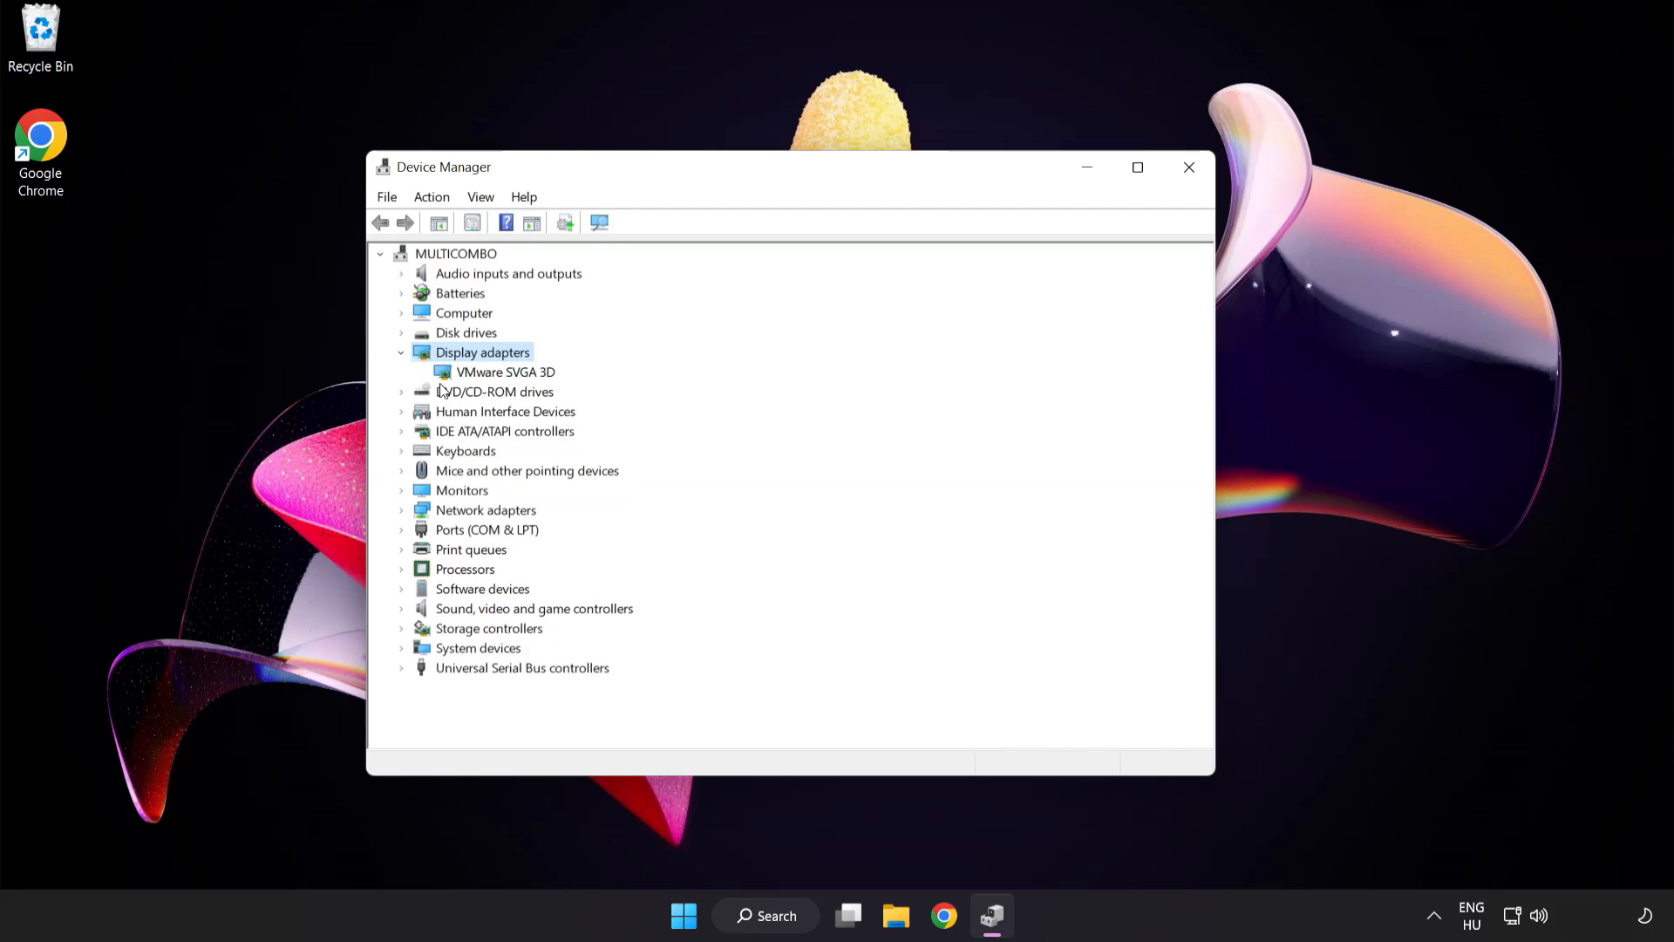
click(505, 371)
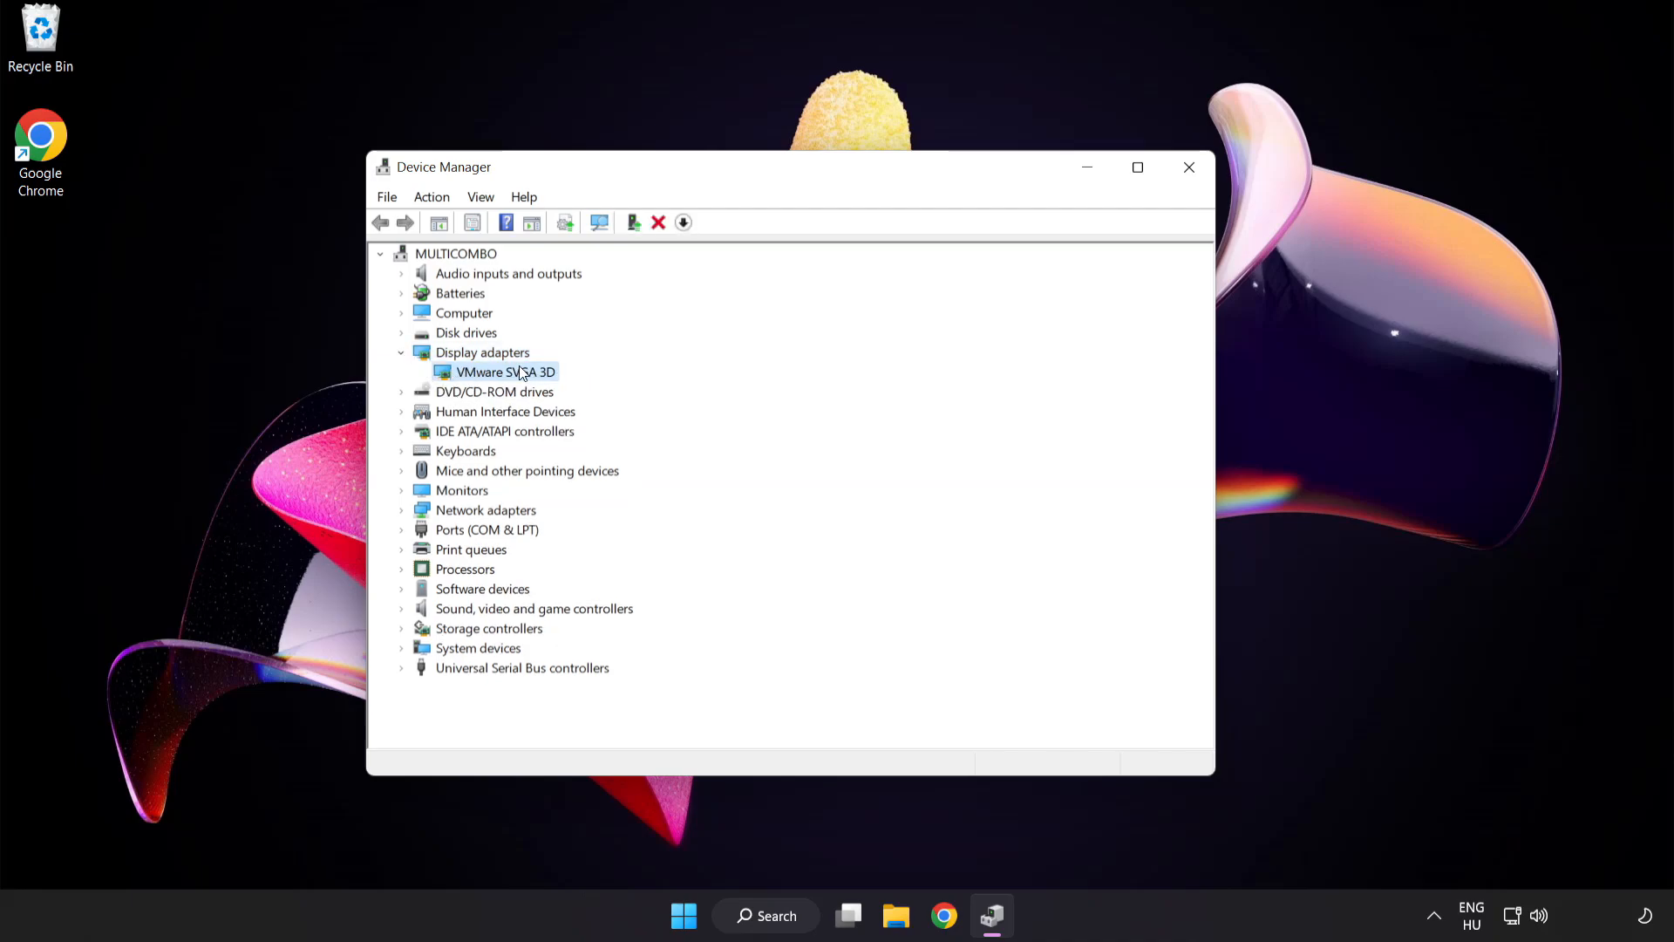
right_click(505, 371)
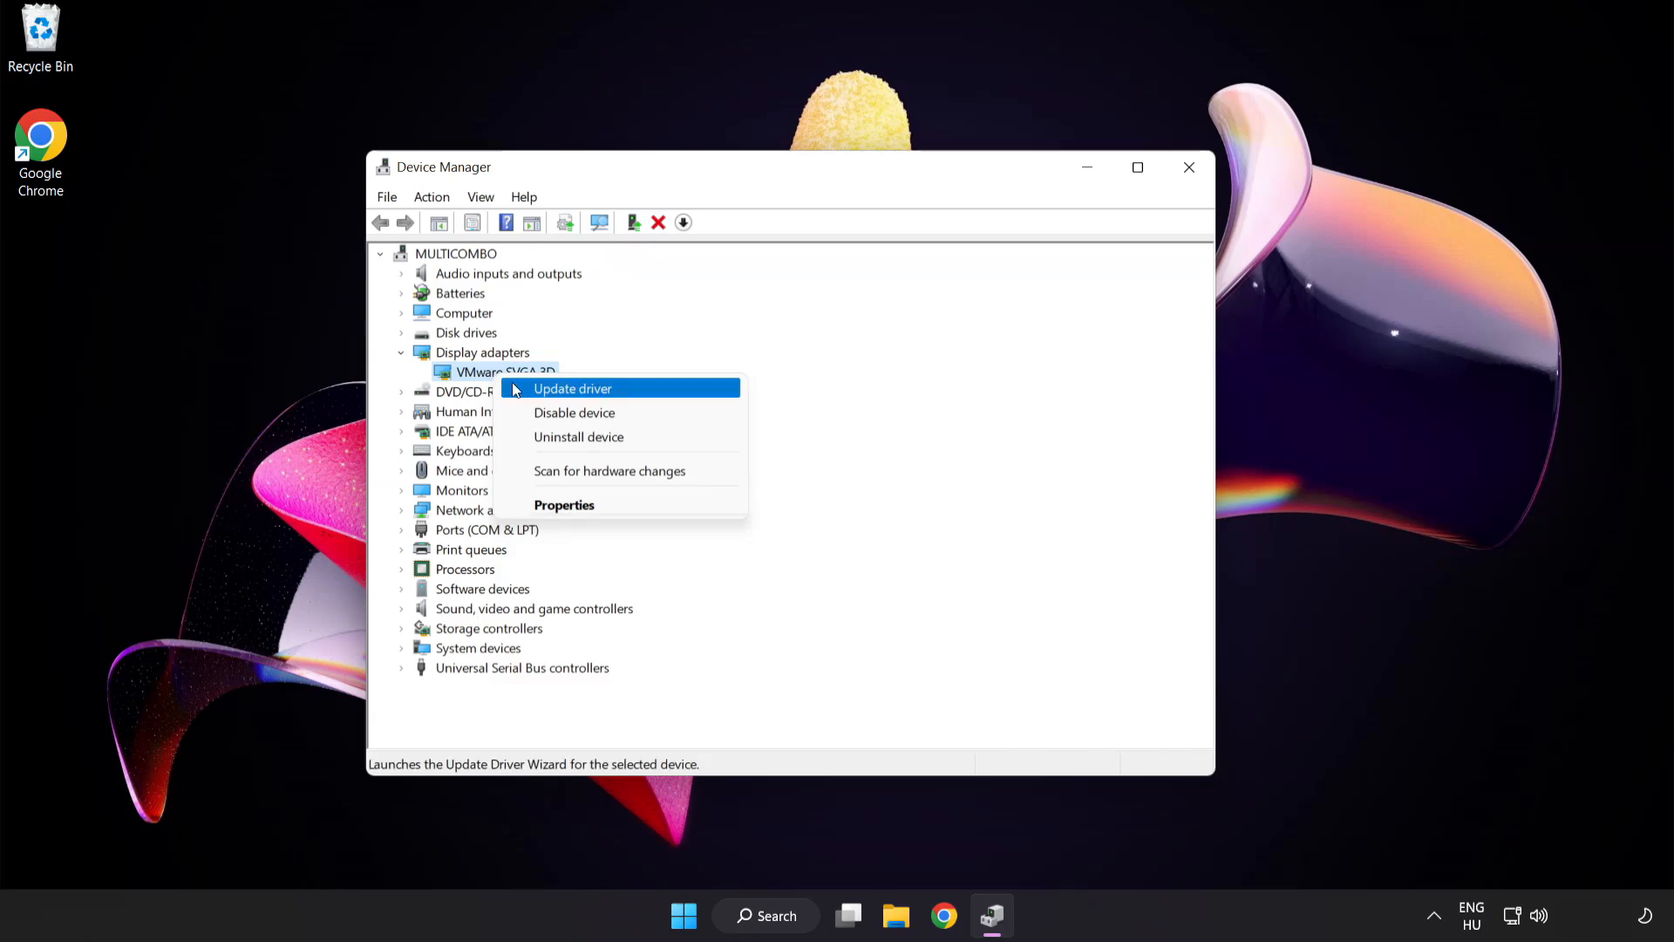
mouse_move(652, 391)
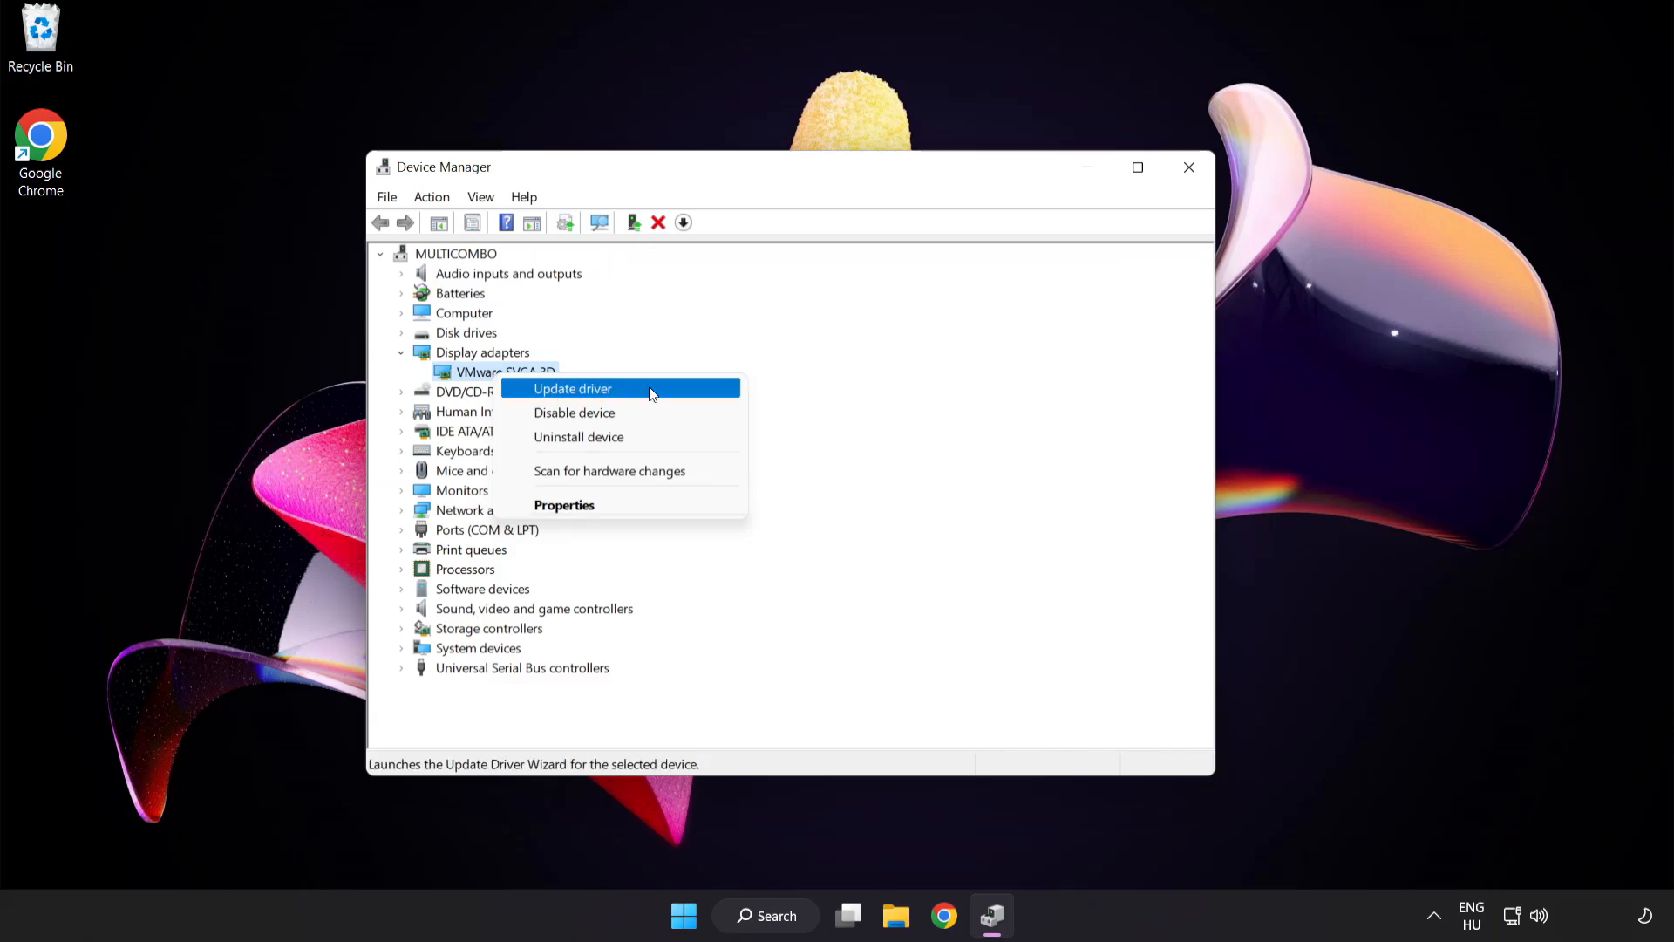
click(572, 387)
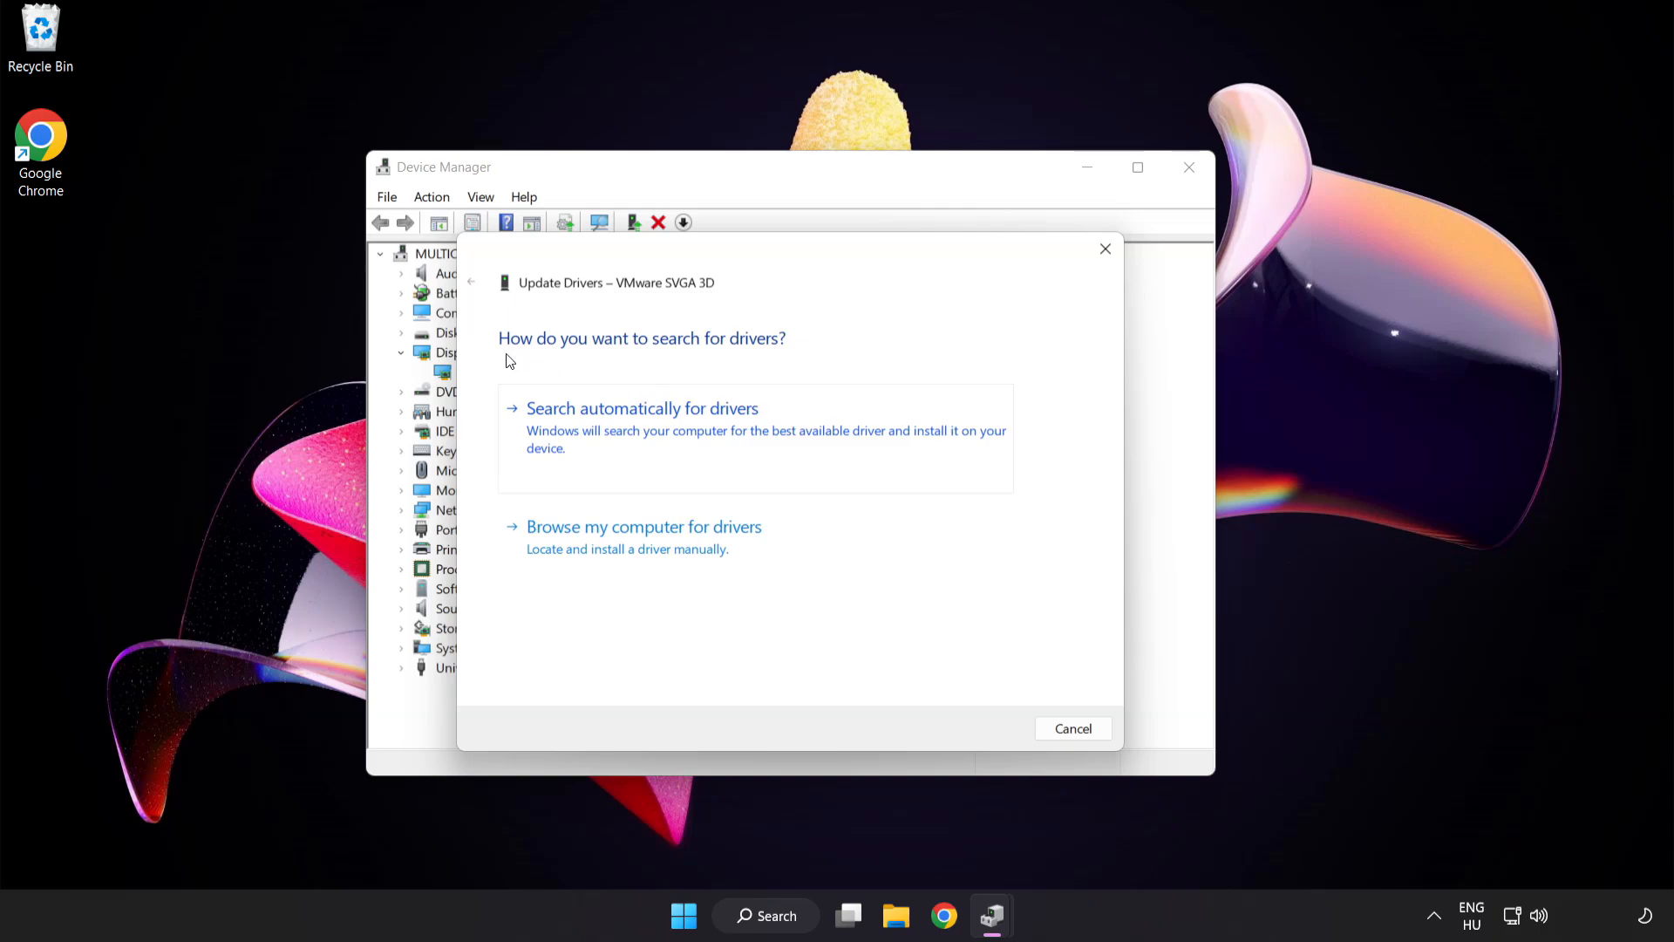
mouse_move(764, 422)
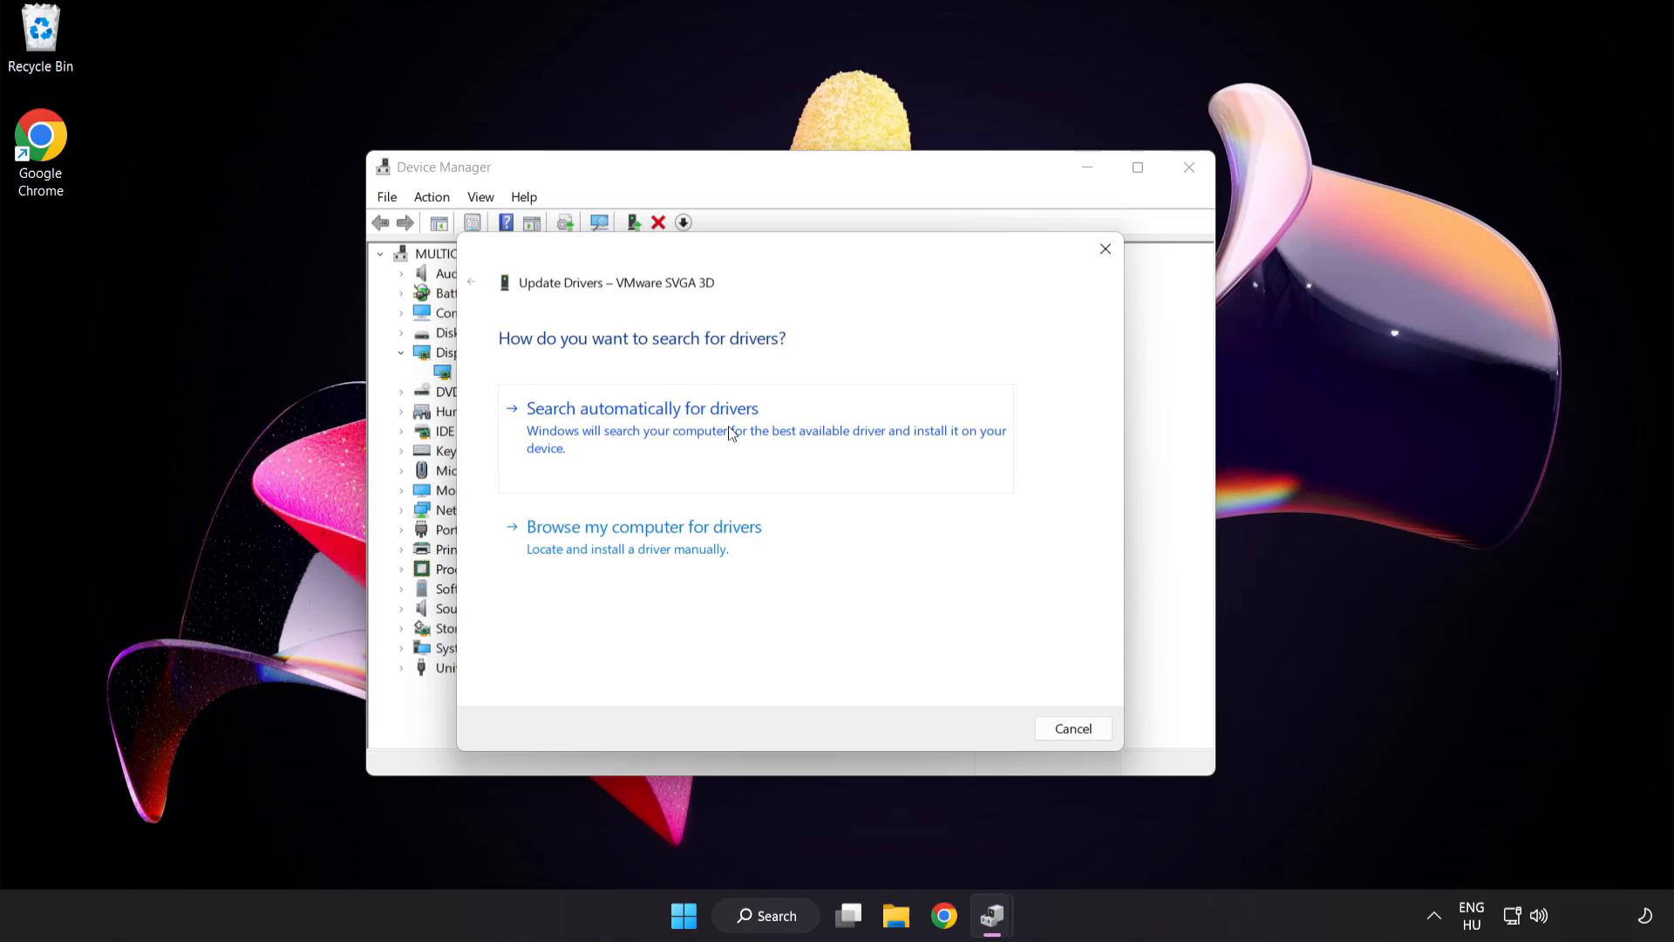
click(642, 408)
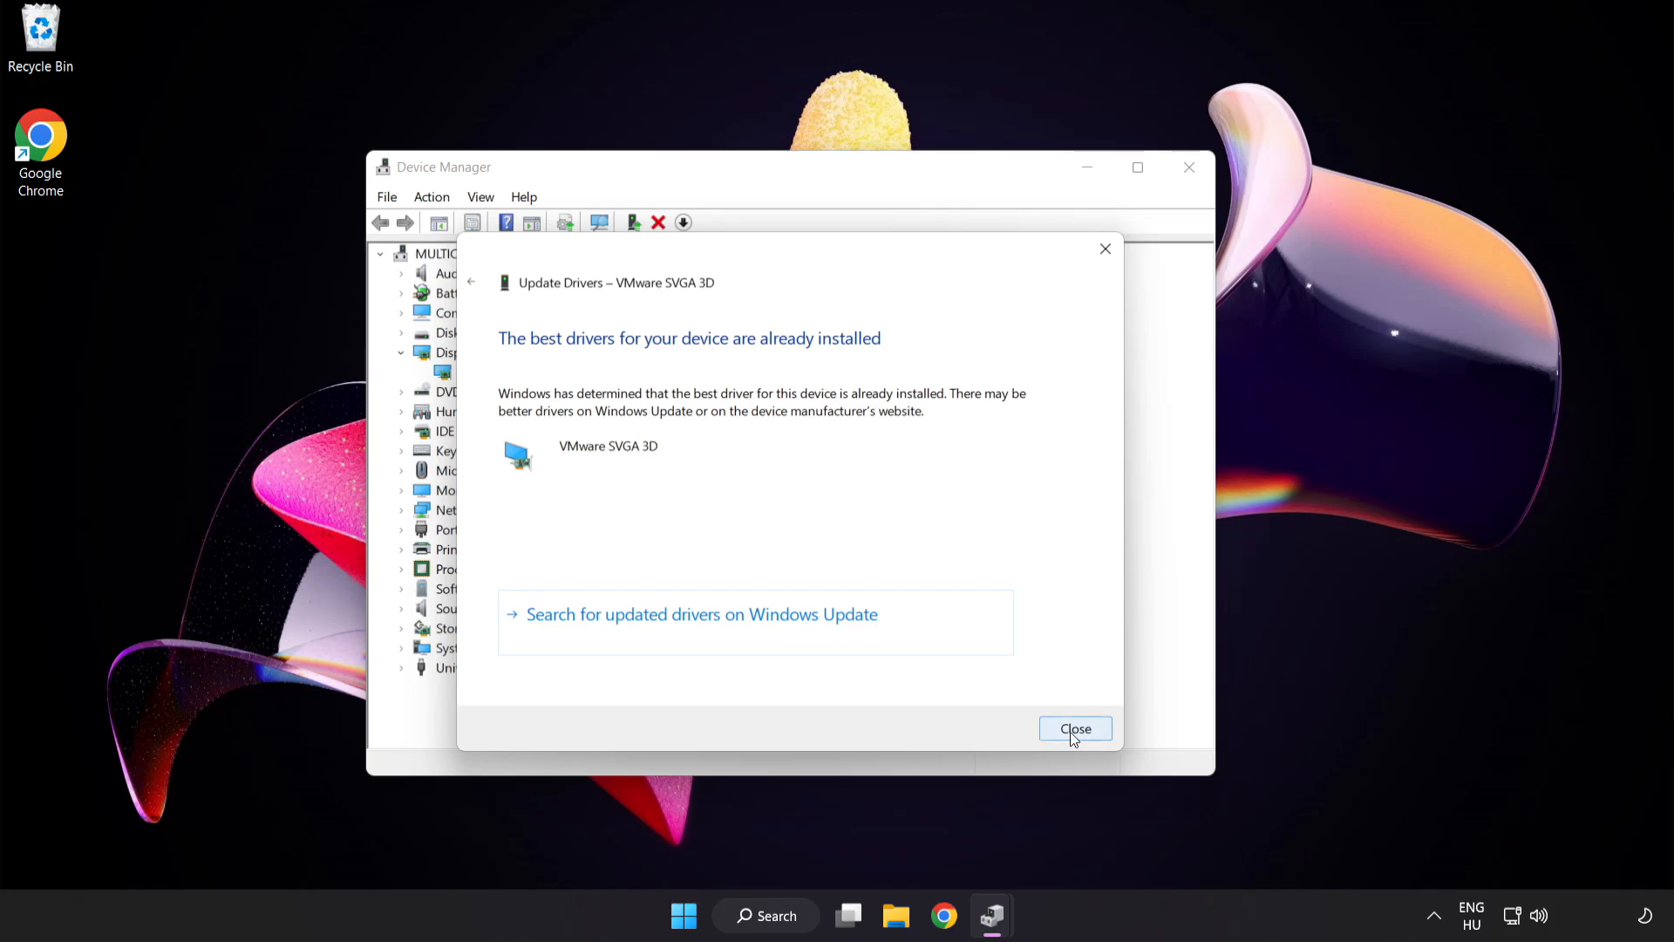
click(1074, 728)
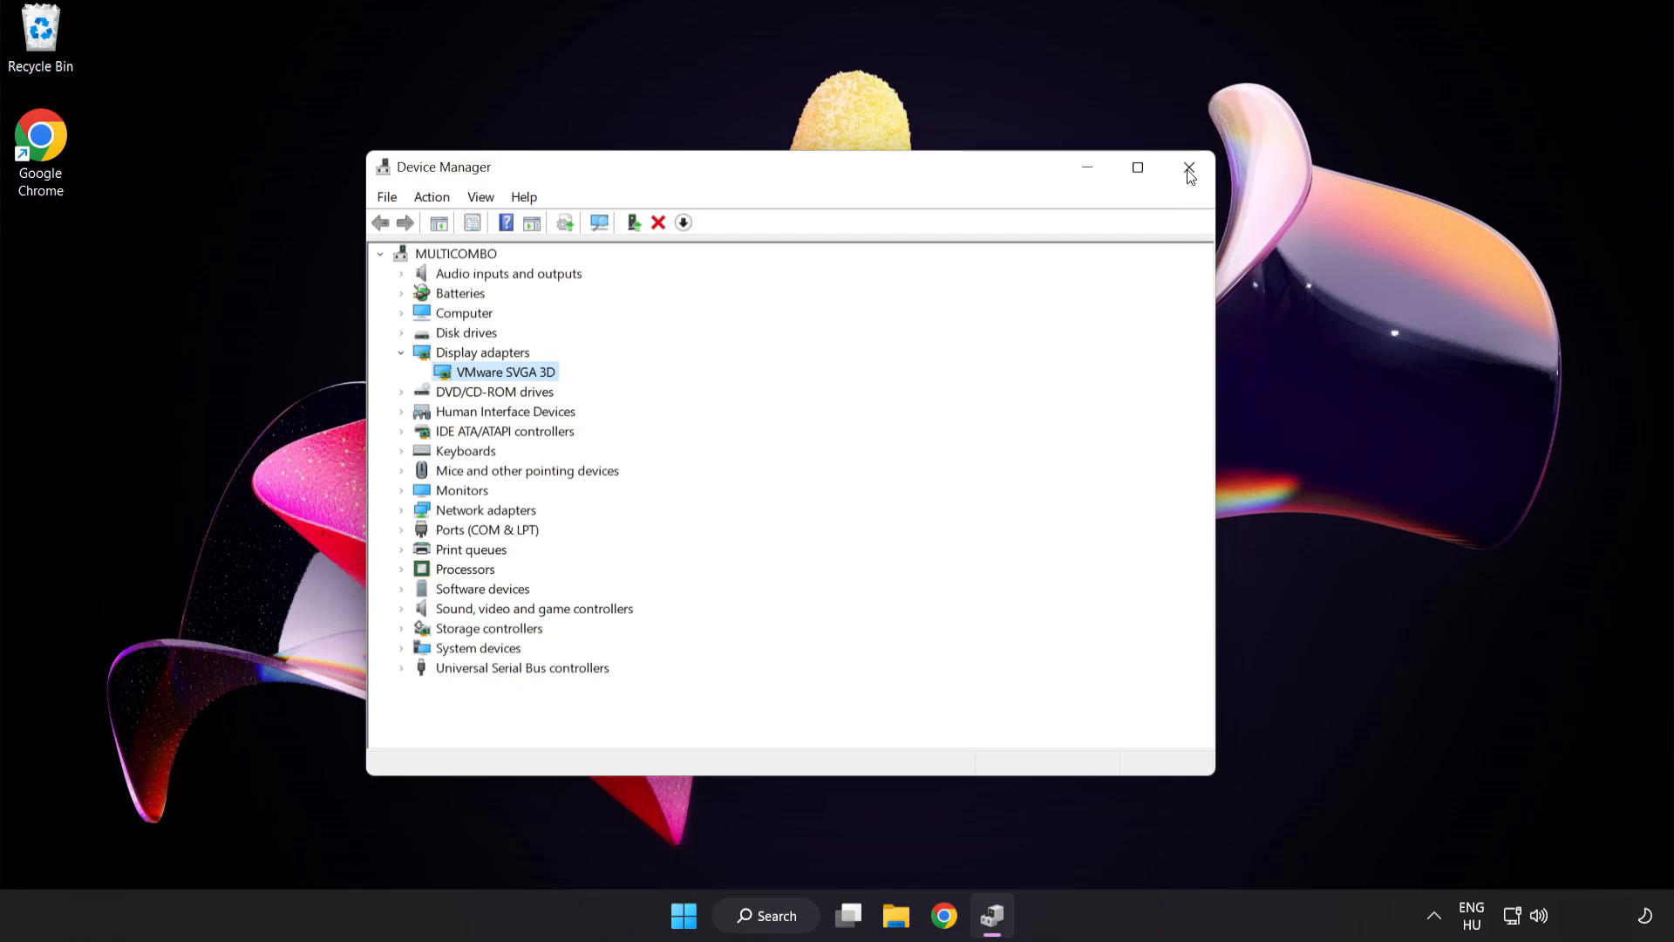
click(1189, 167)
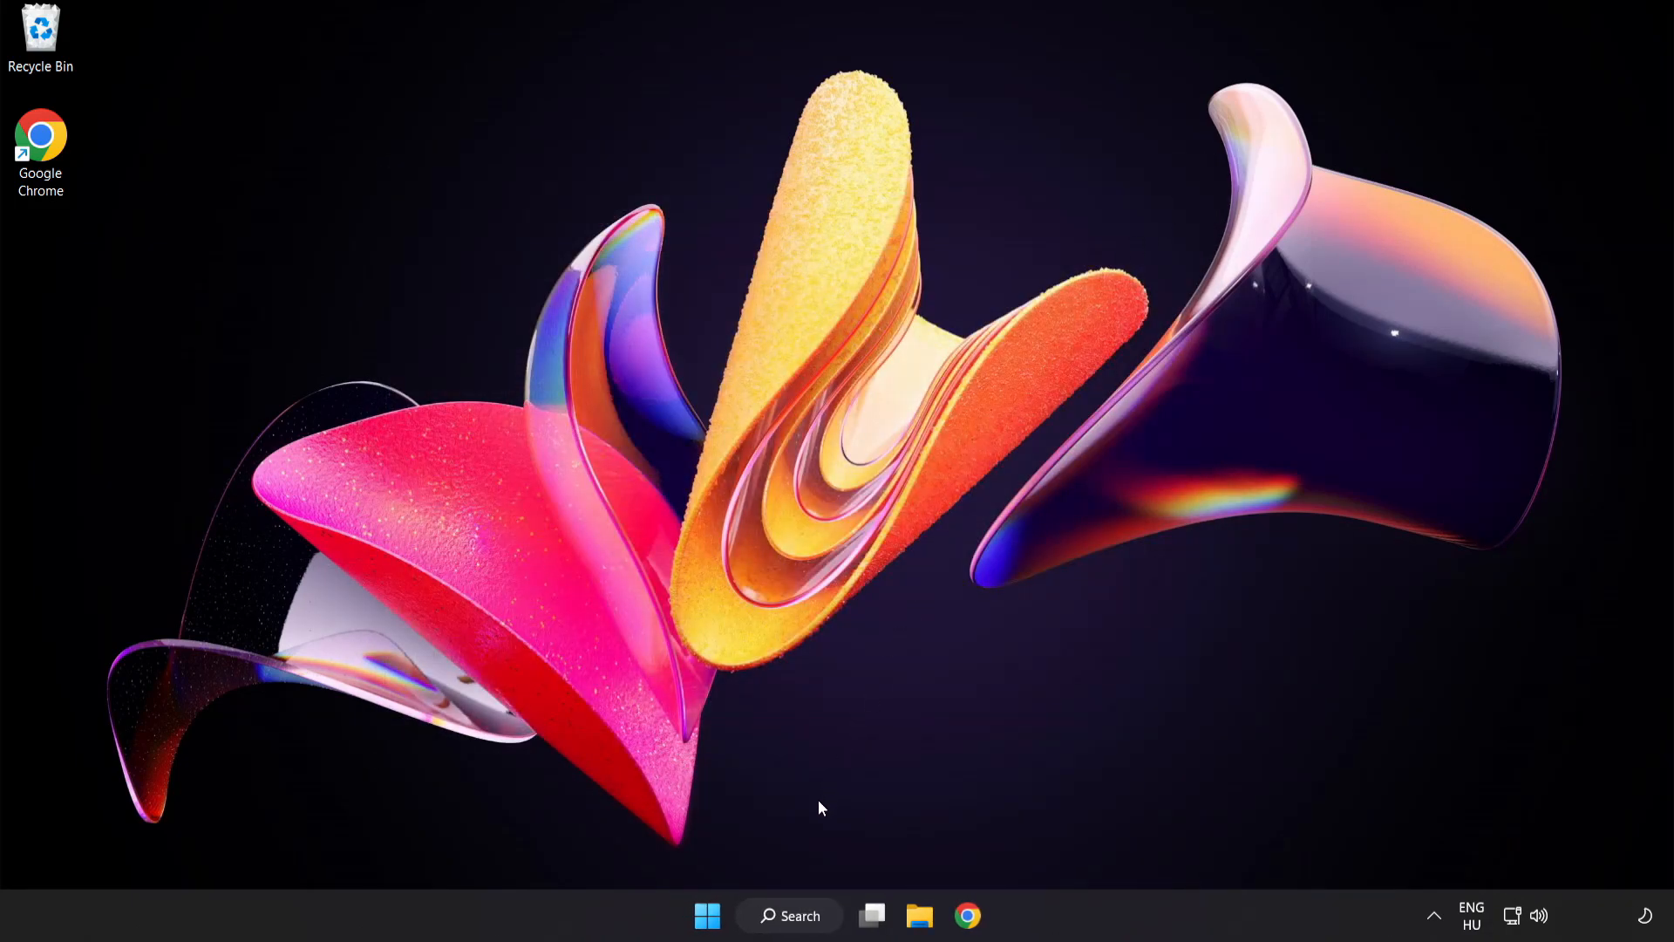
Search Windows for 'update'.
click(789, 914)
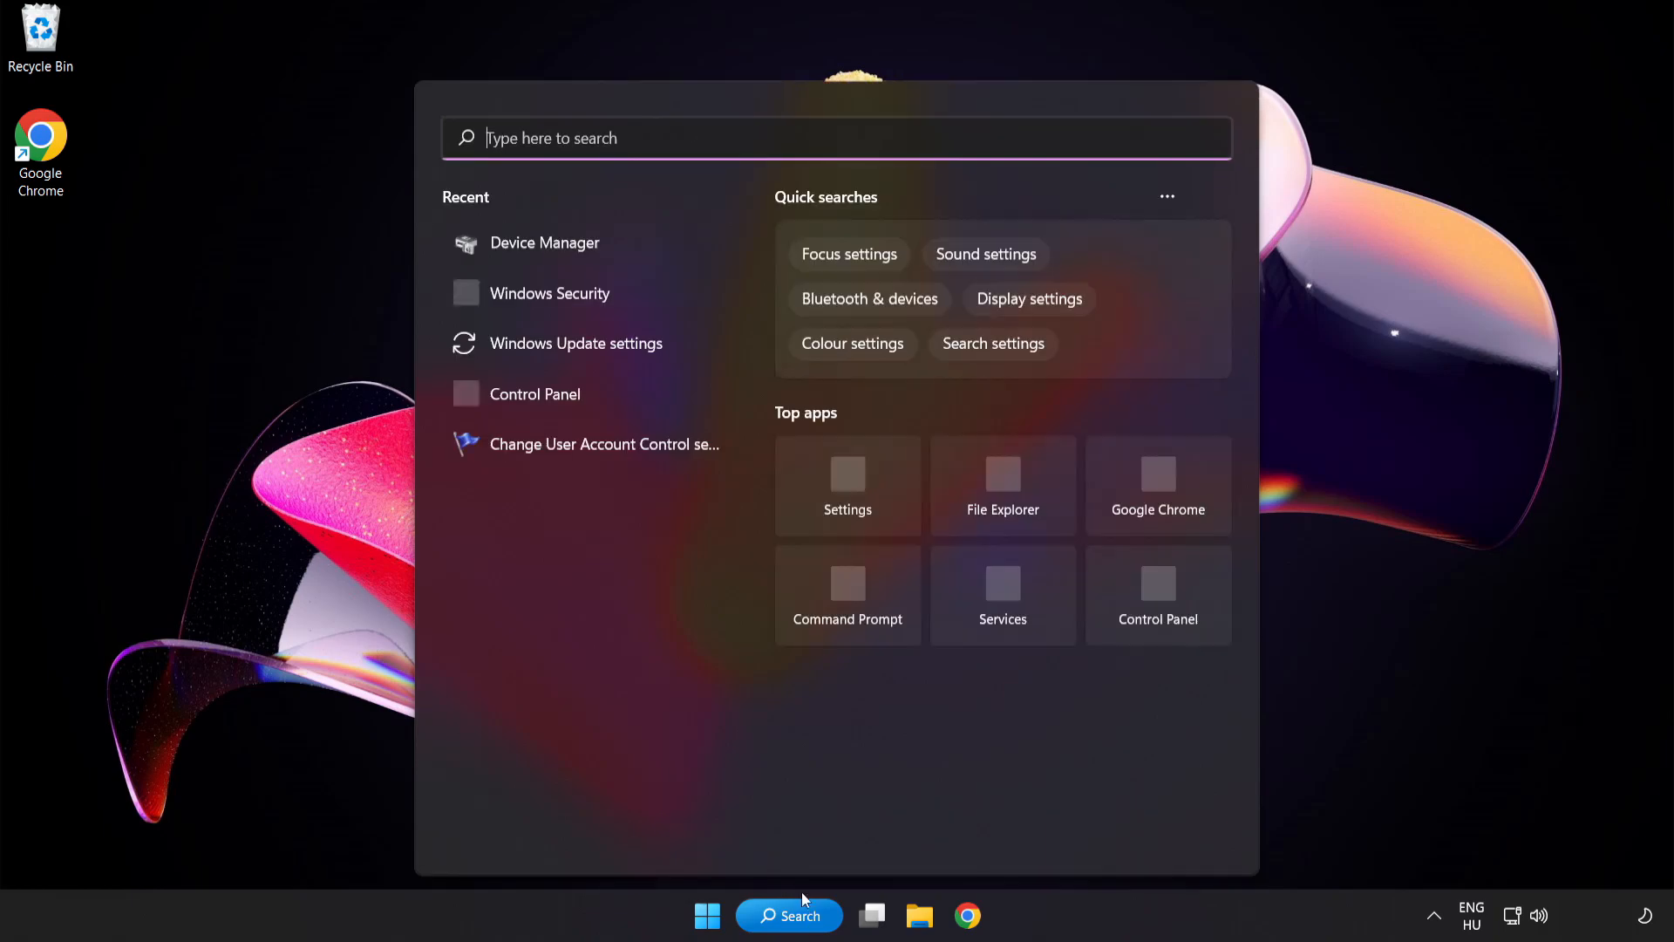
text(u)
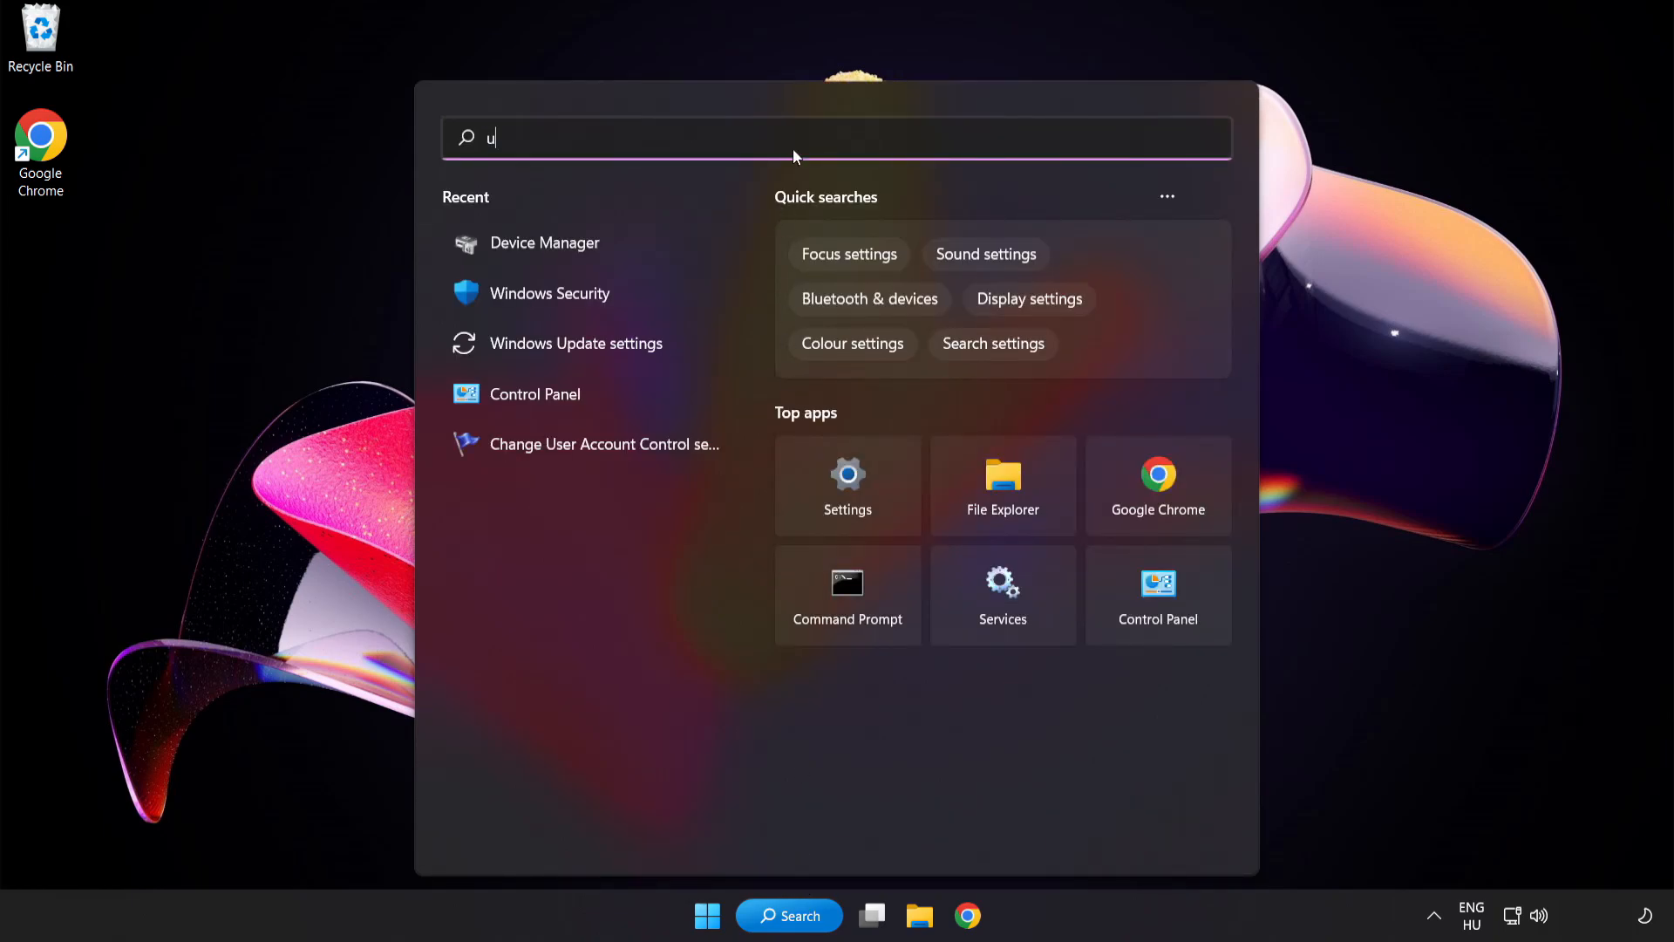
text(pdate)
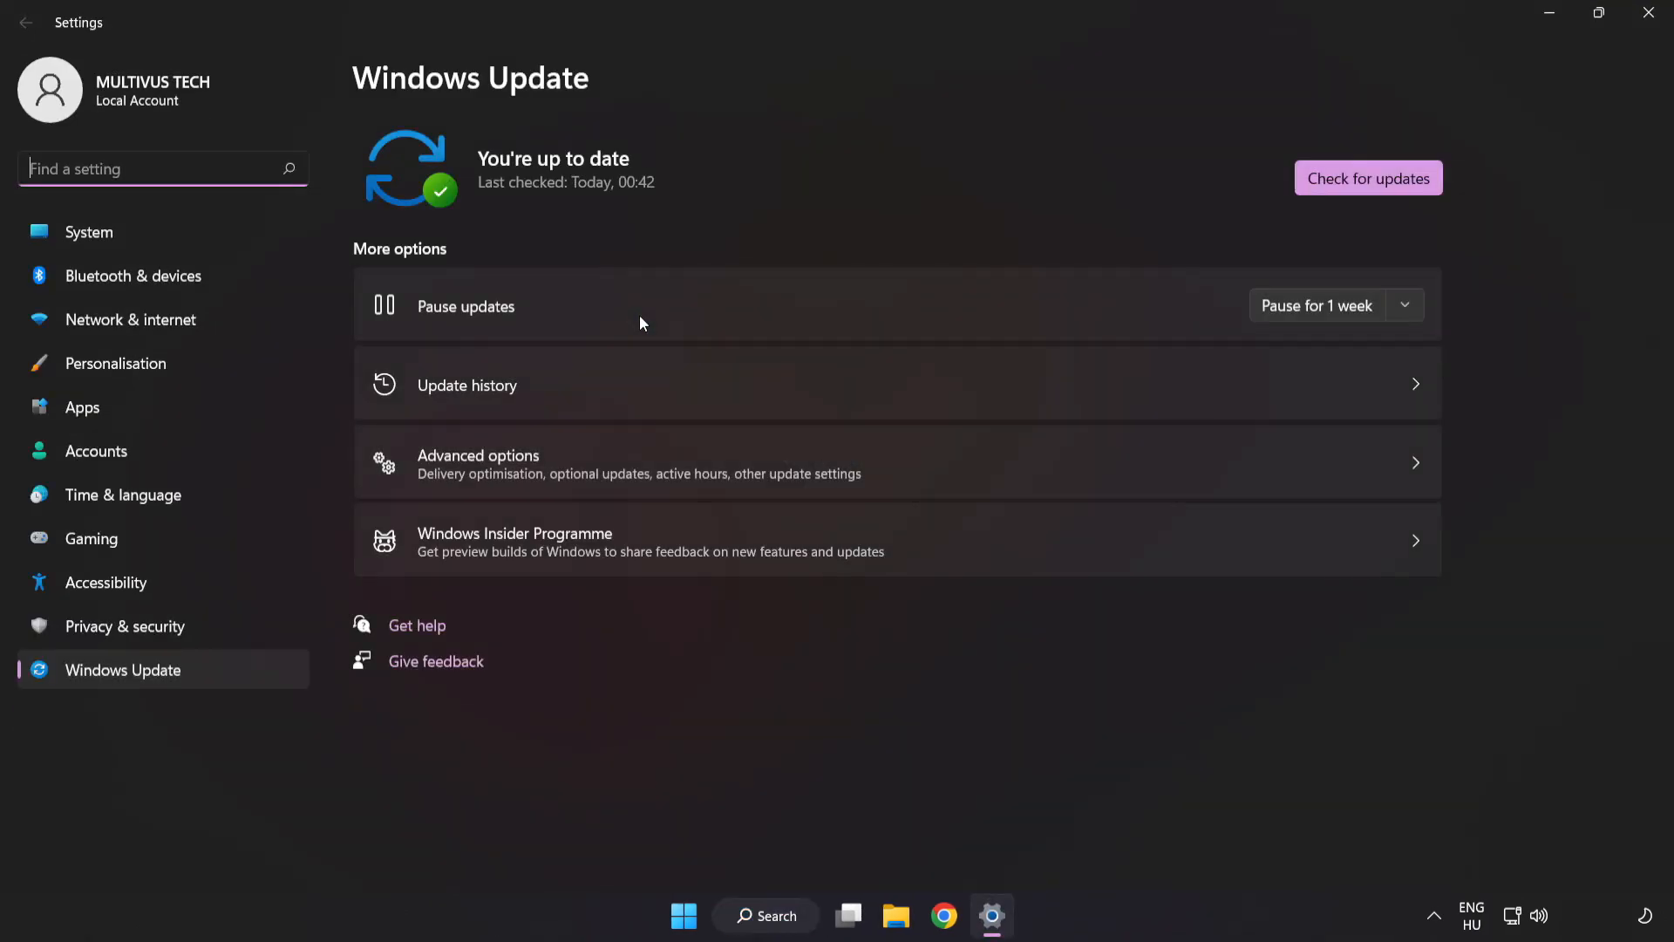
mouse_move(881, 166)
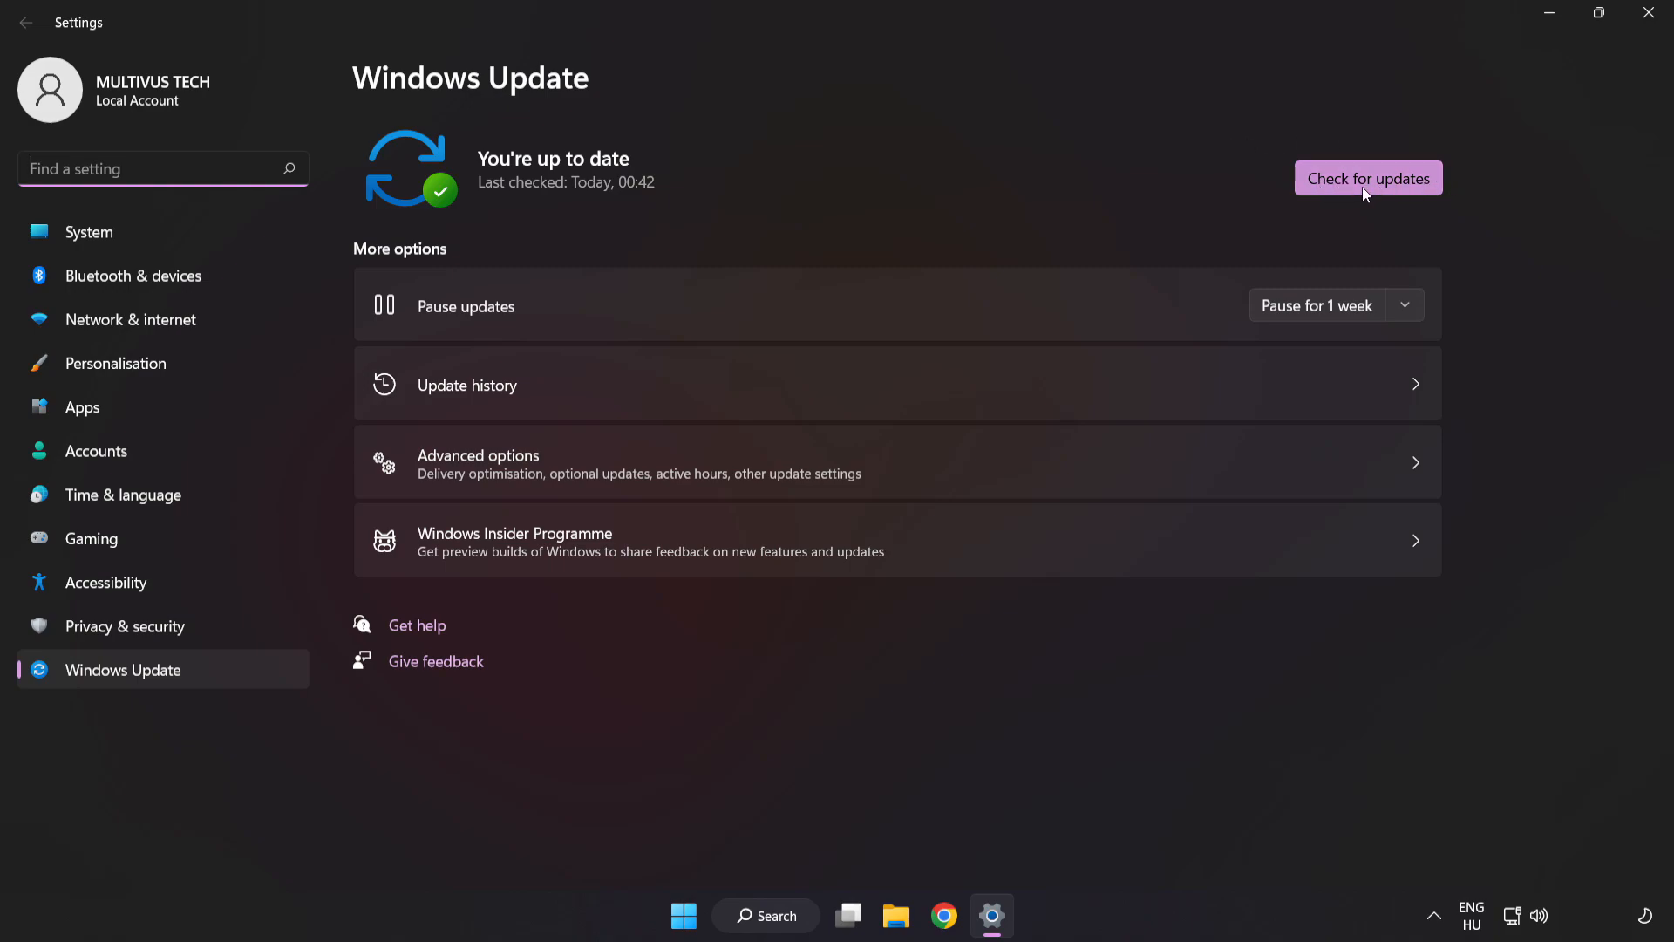
Recheck Windows Update, confirm it's still up to date, and close Settings.
click(1369, 177)
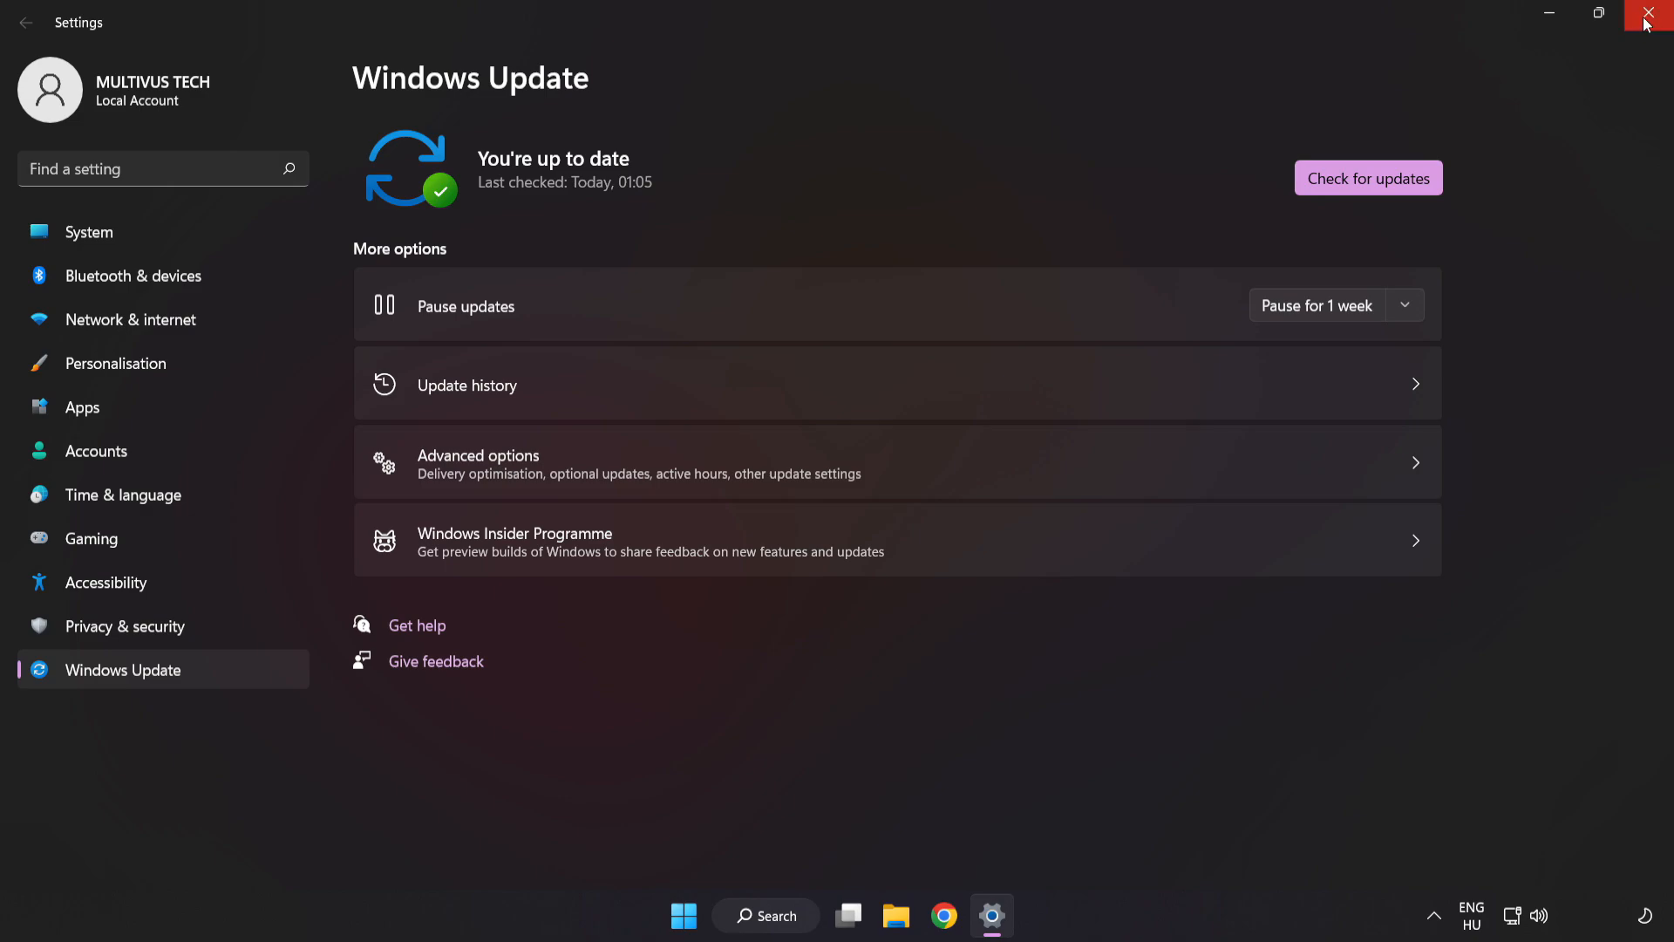
click(1653, 14)
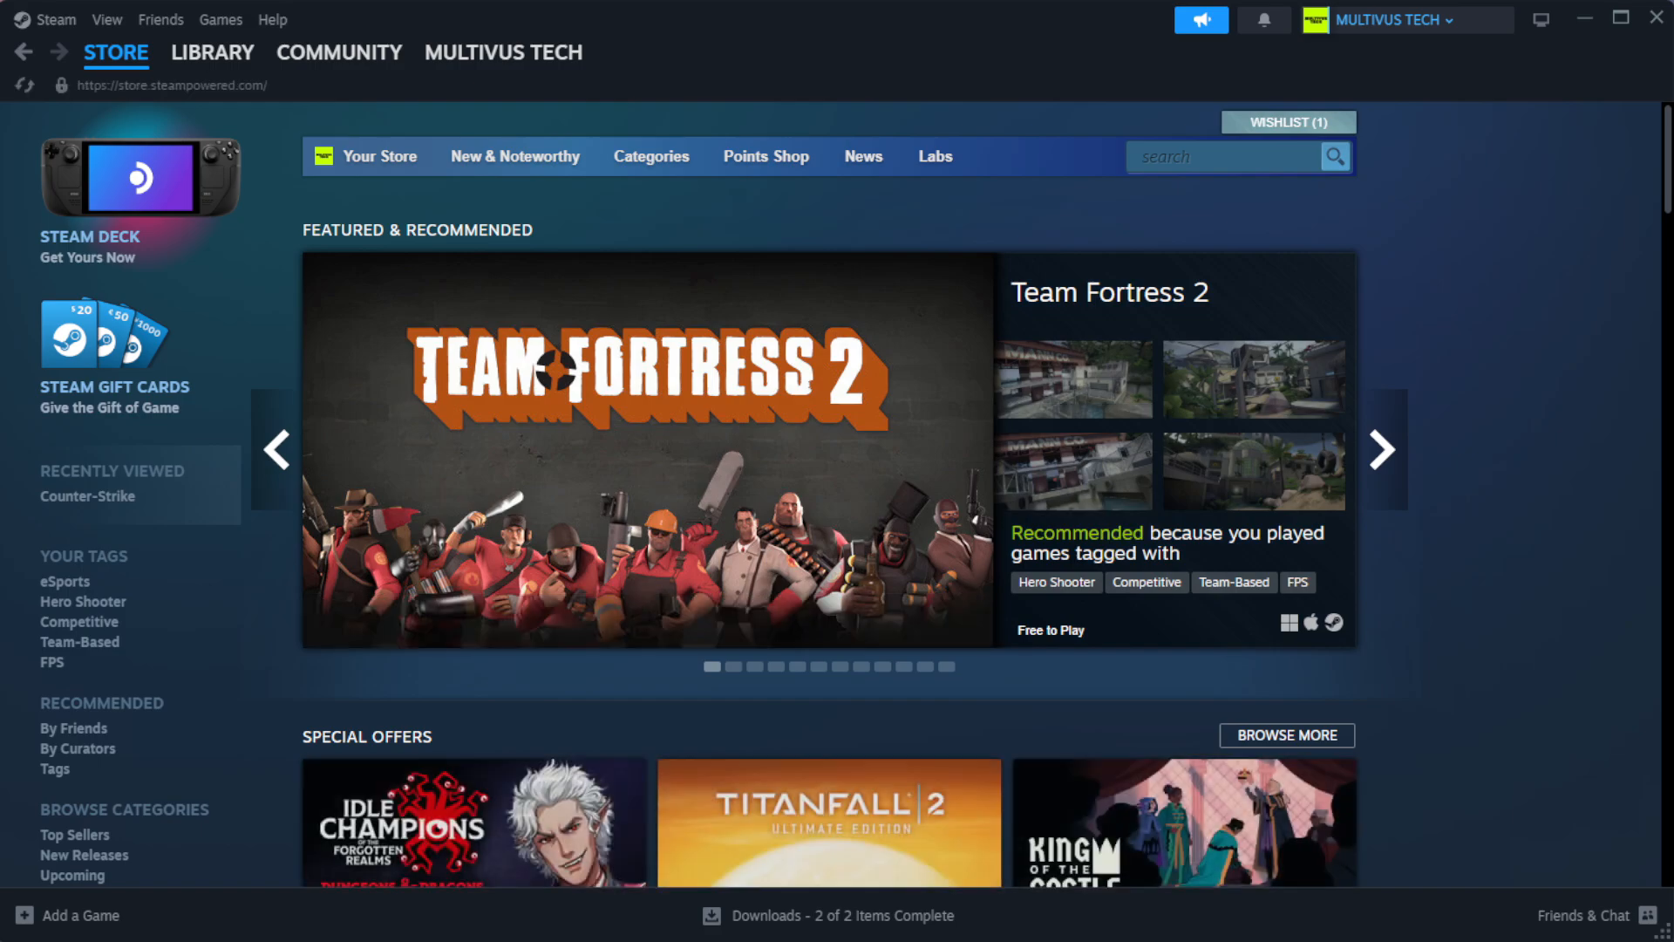
Open Properties for YOUR NOT WORKING GAME from the Steam Library favorites.
click(212, 51)
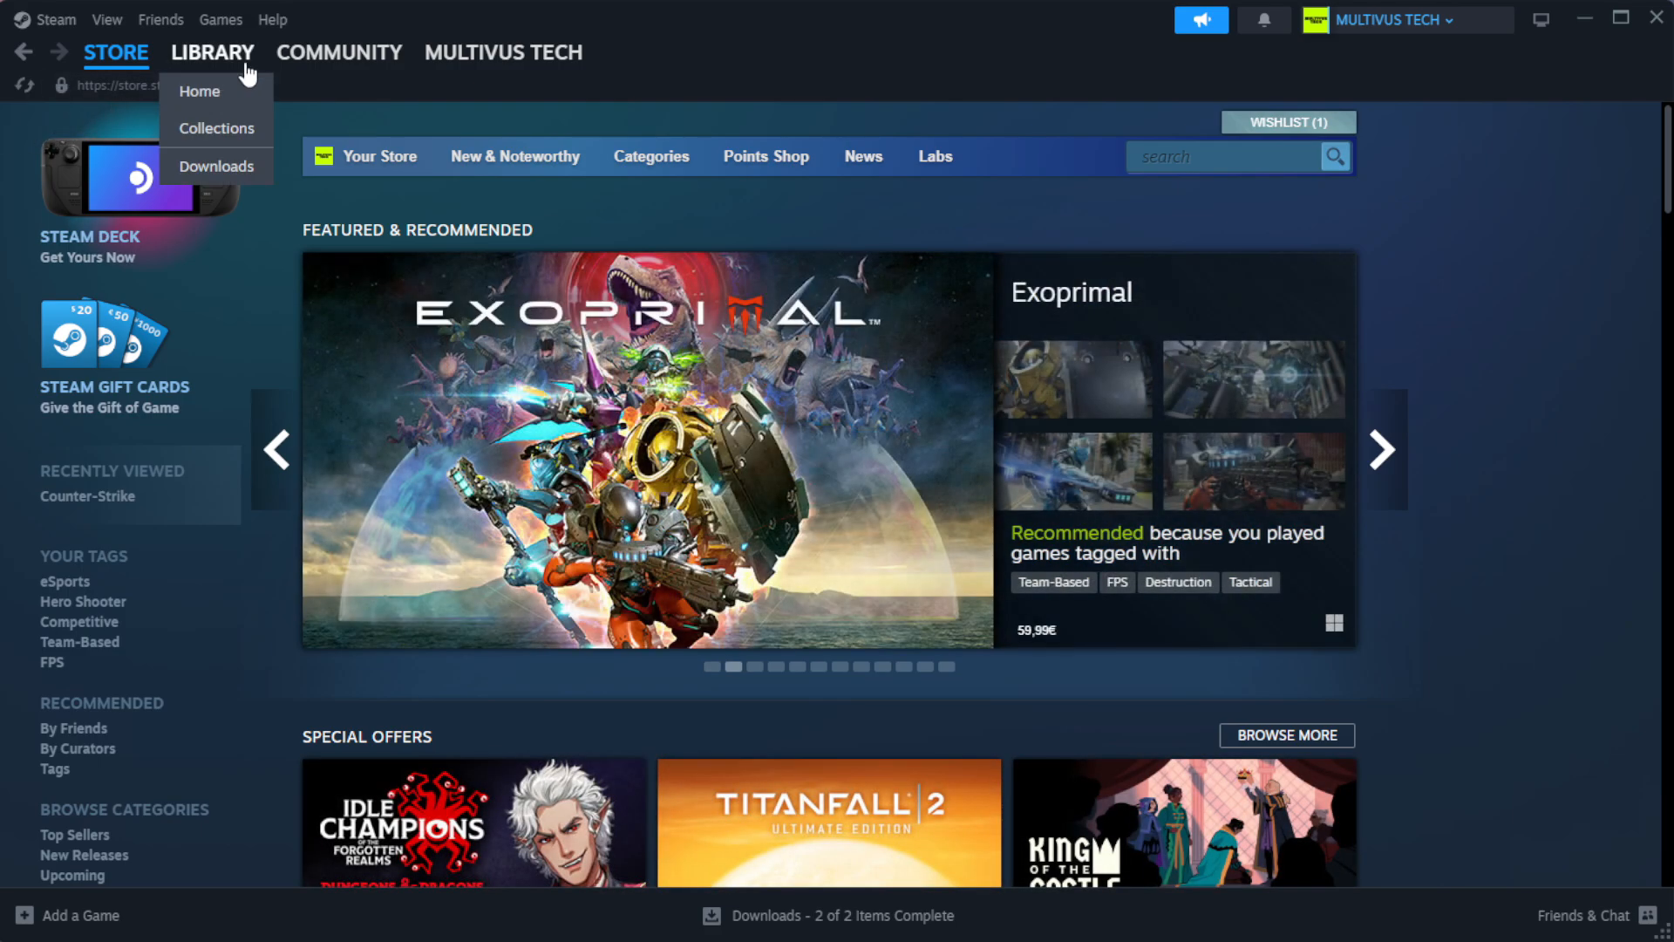
mouse_move(199, 90)
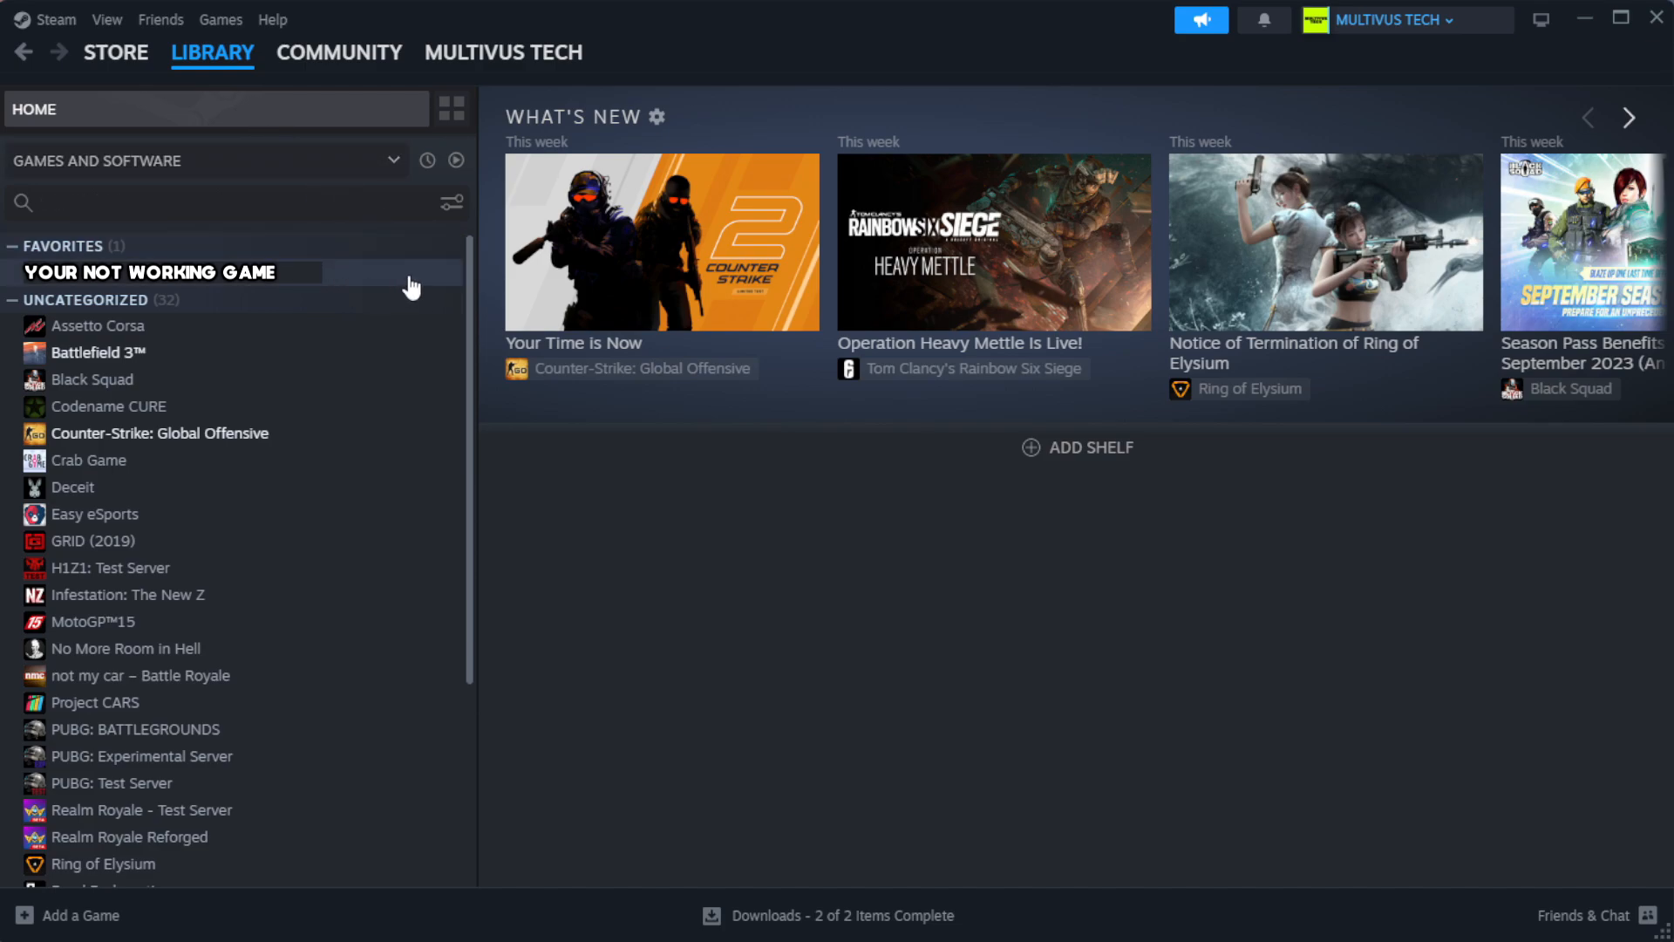
right_click(149, 271)
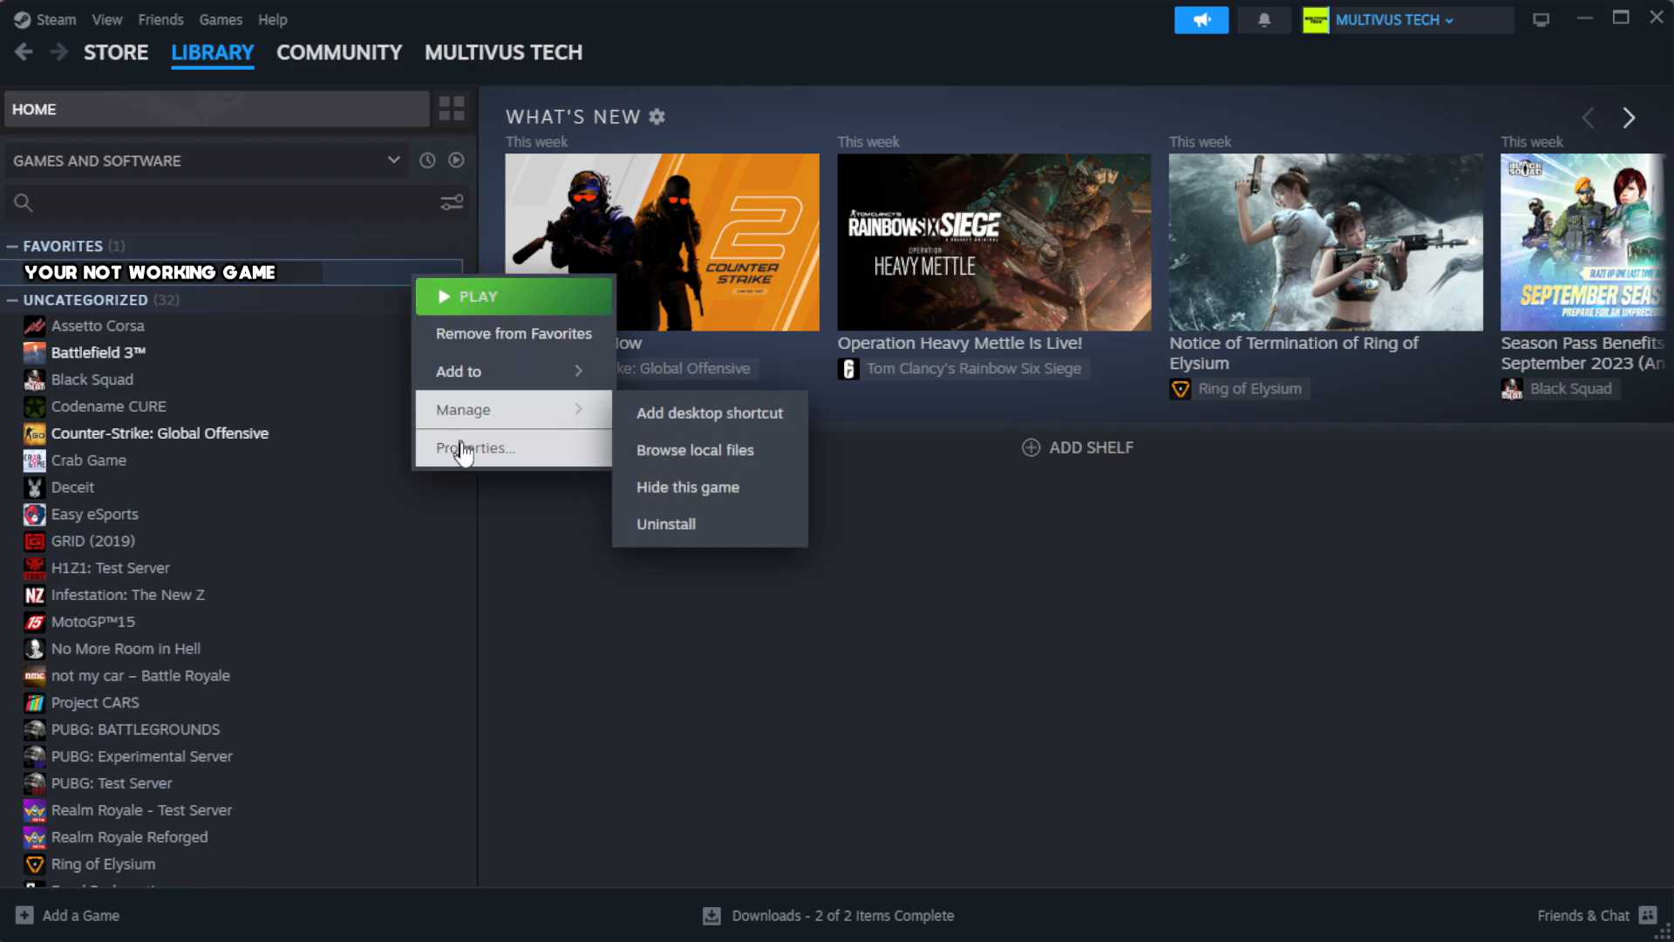
click(473, 447)
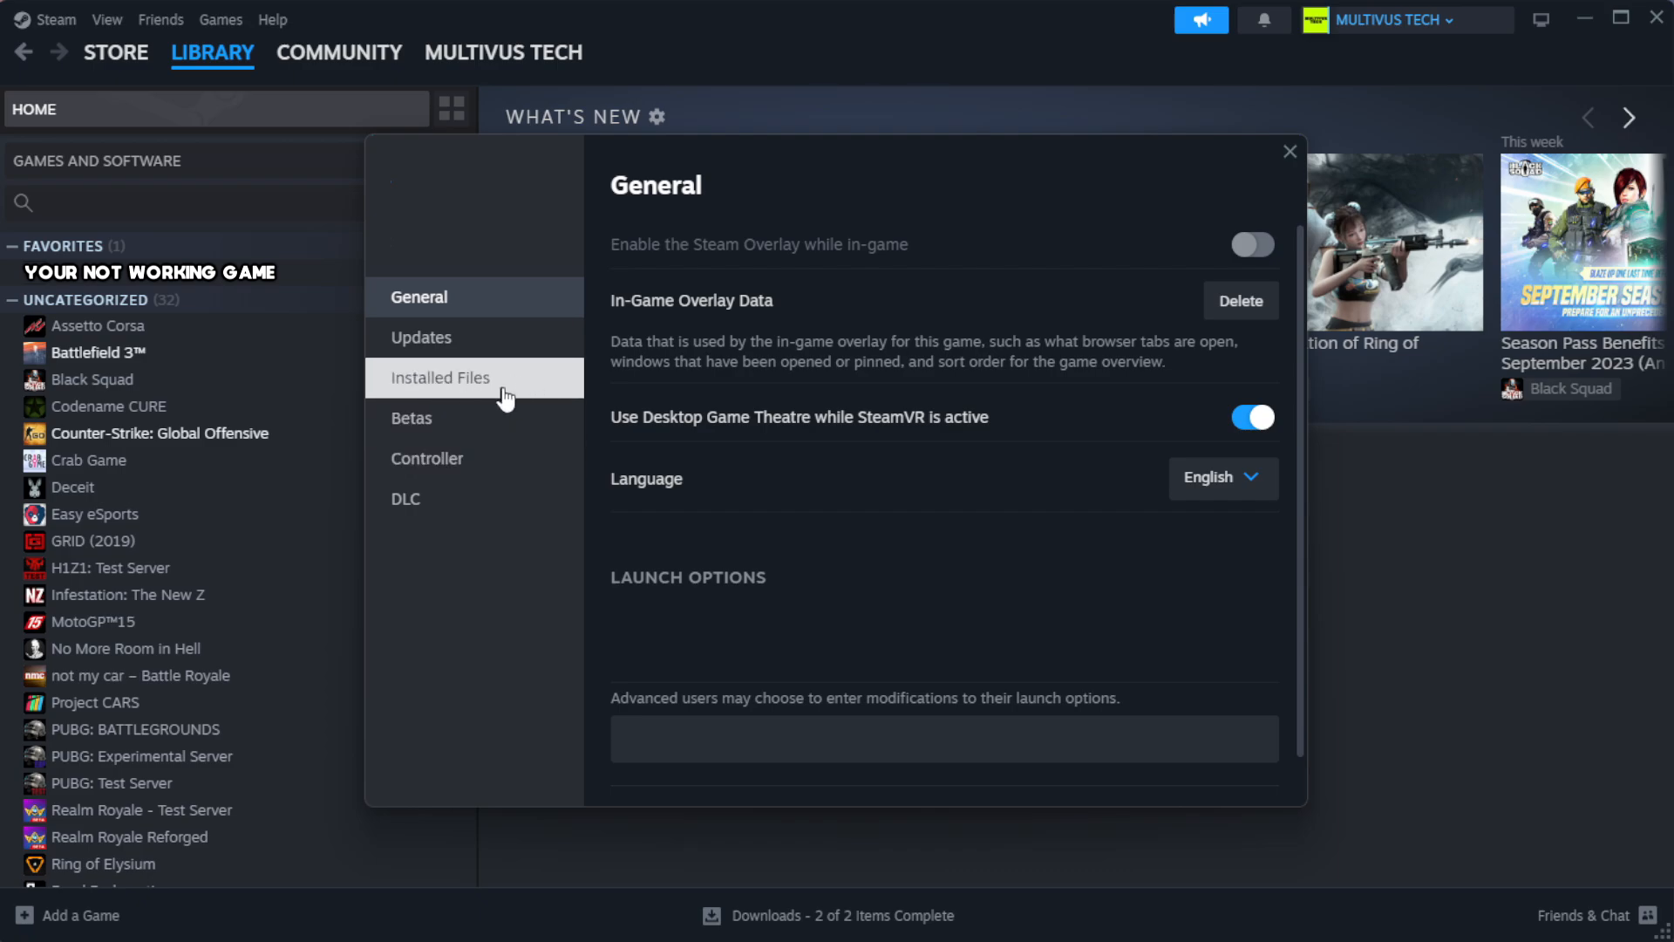
Verify the game's 1039 installed files and browse to its install folder.
click(440, 377)
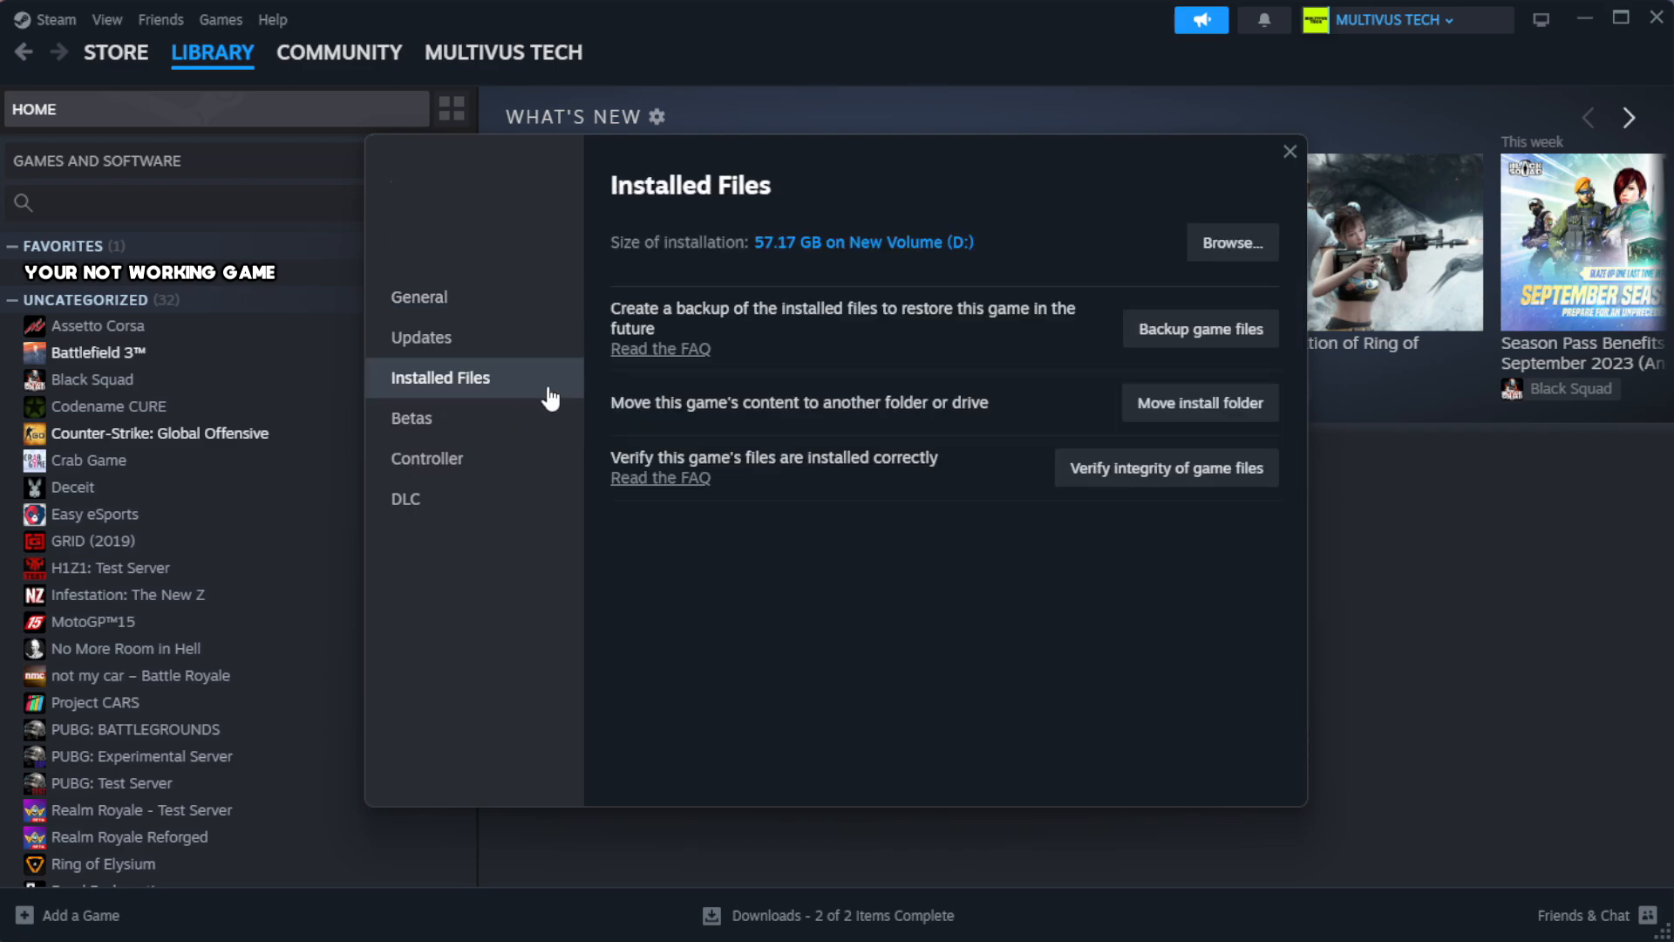
mouse_move(955, 564)
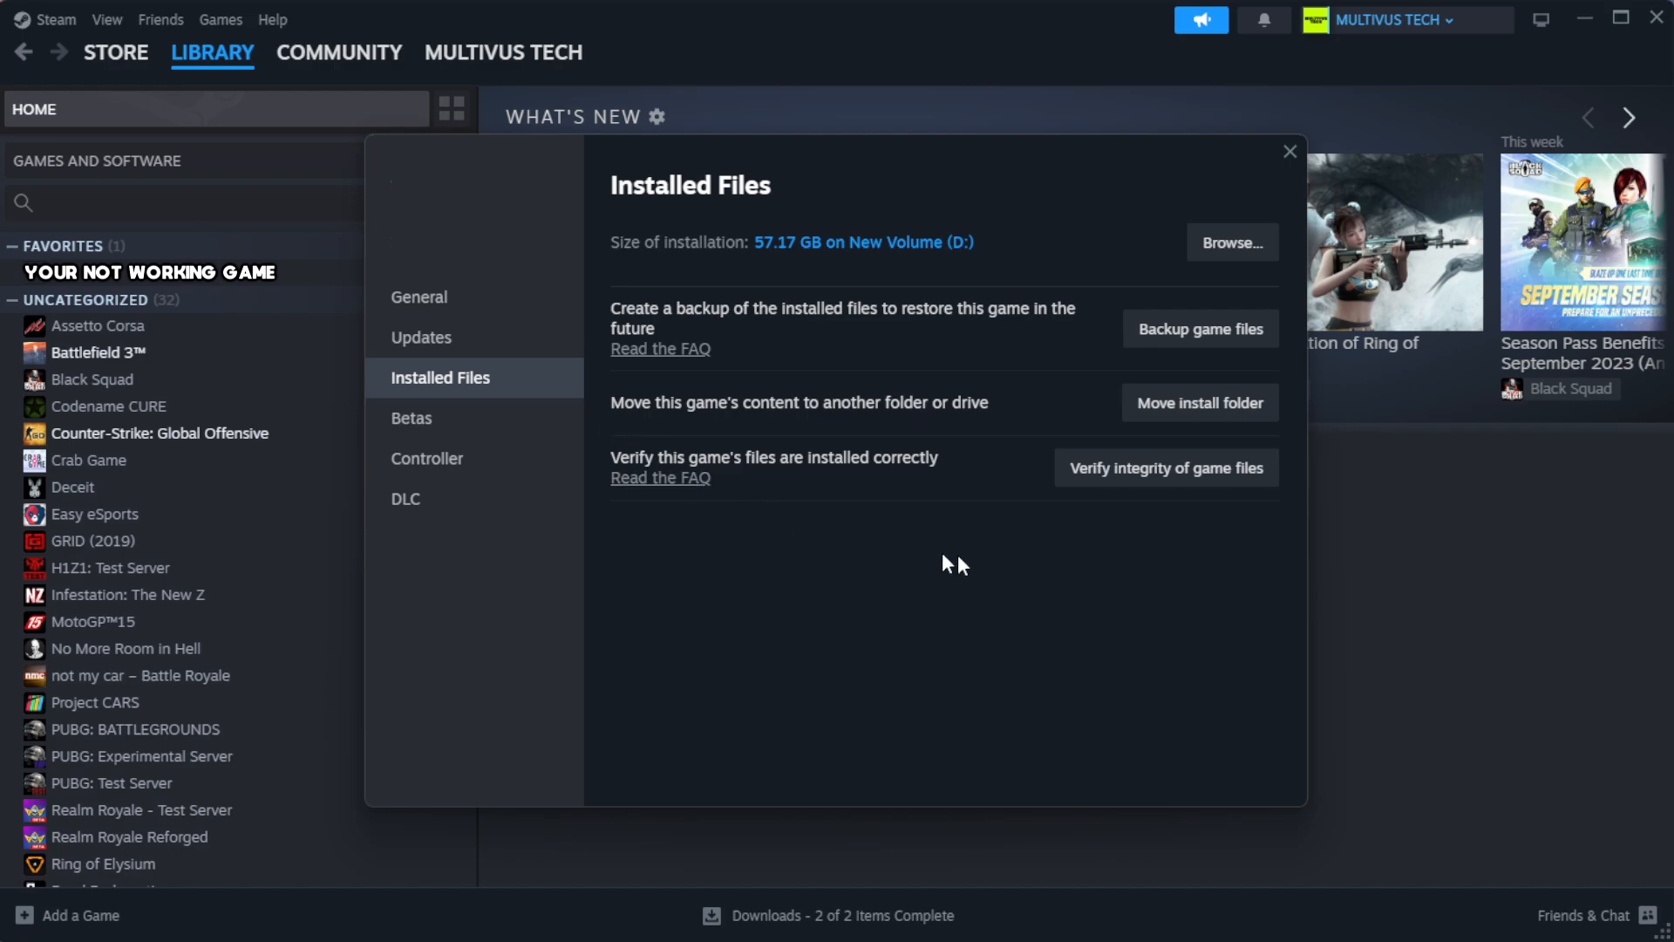
mouse_move(1085, 496)
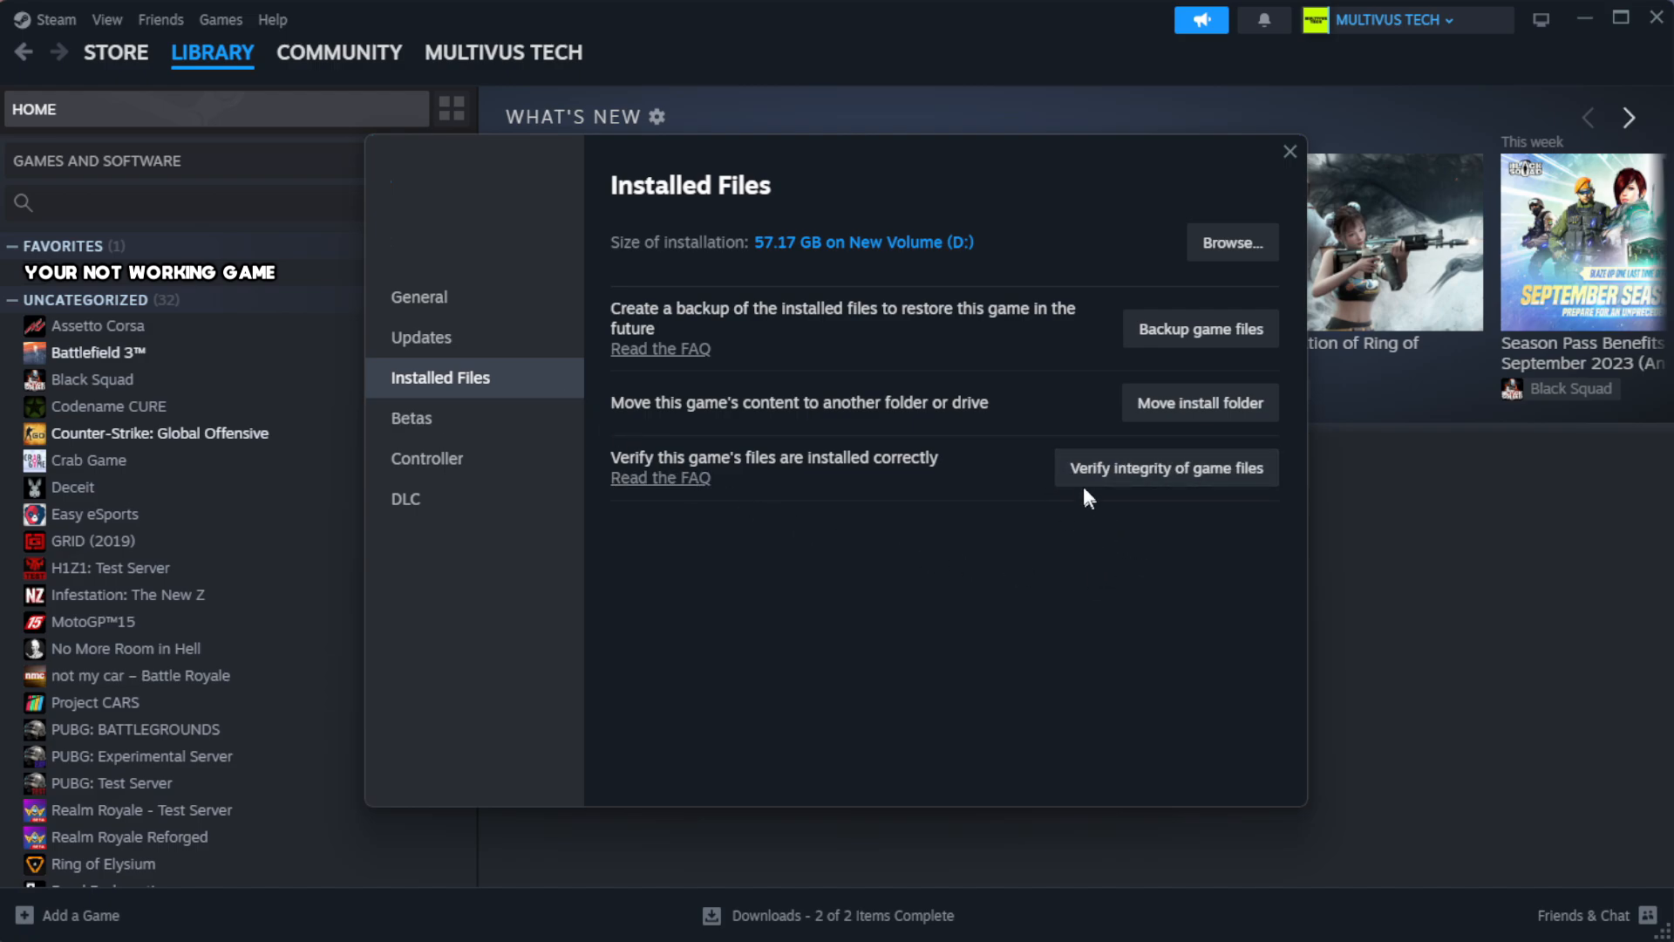
mouse_move(1176, 487)
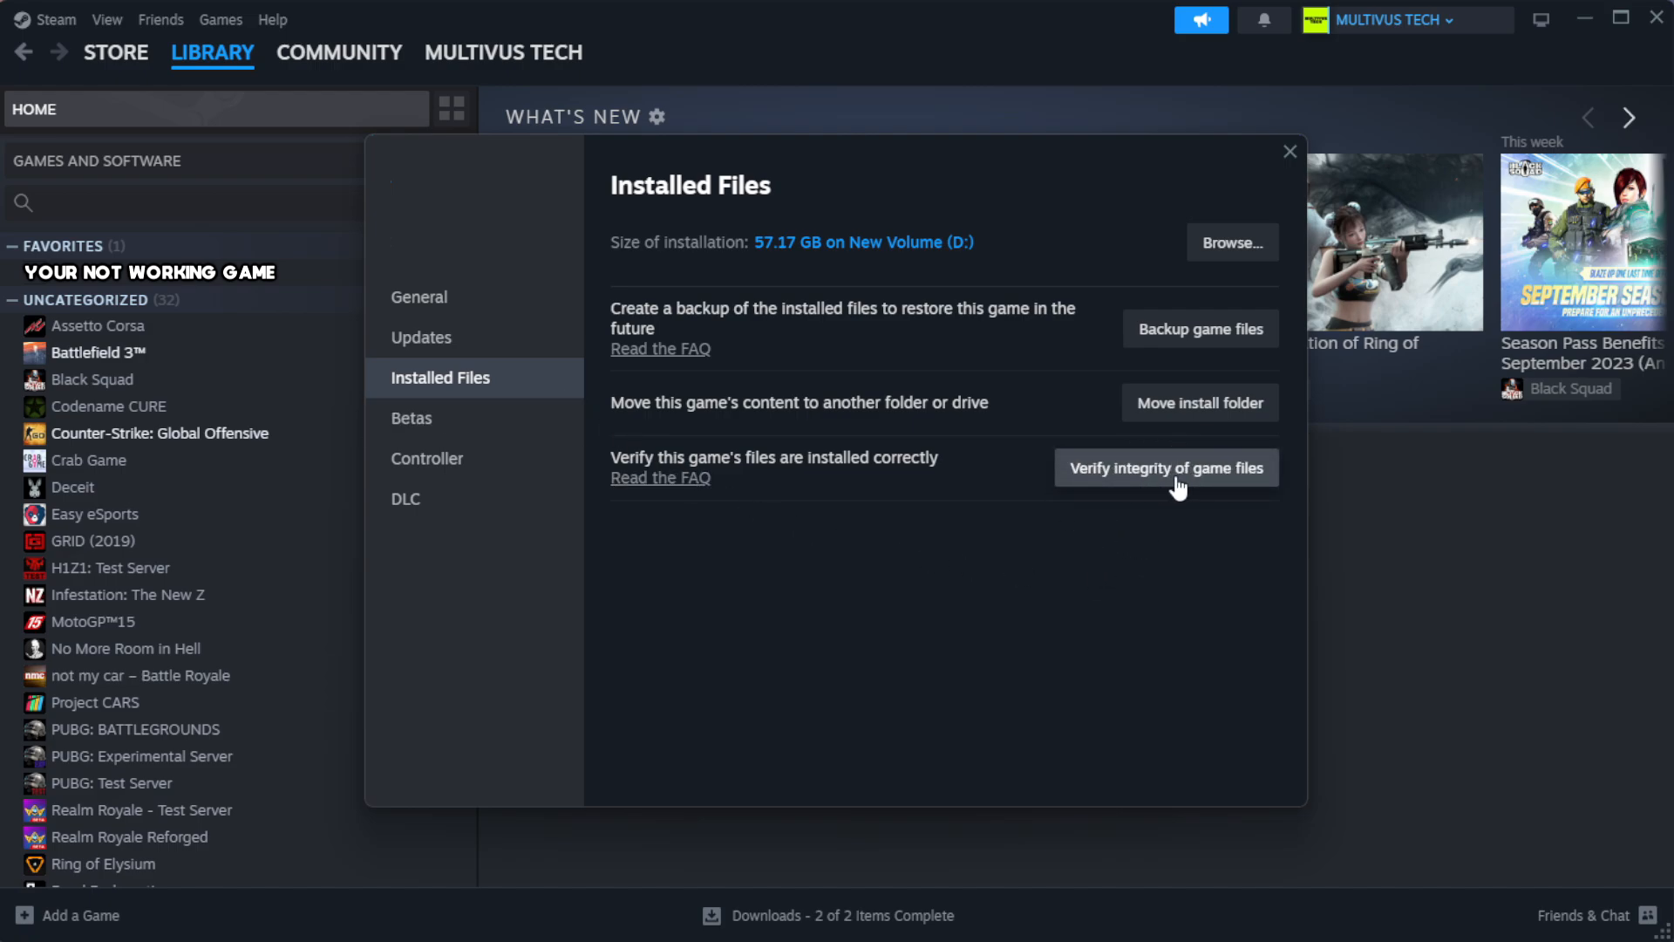
click(1166, 467)
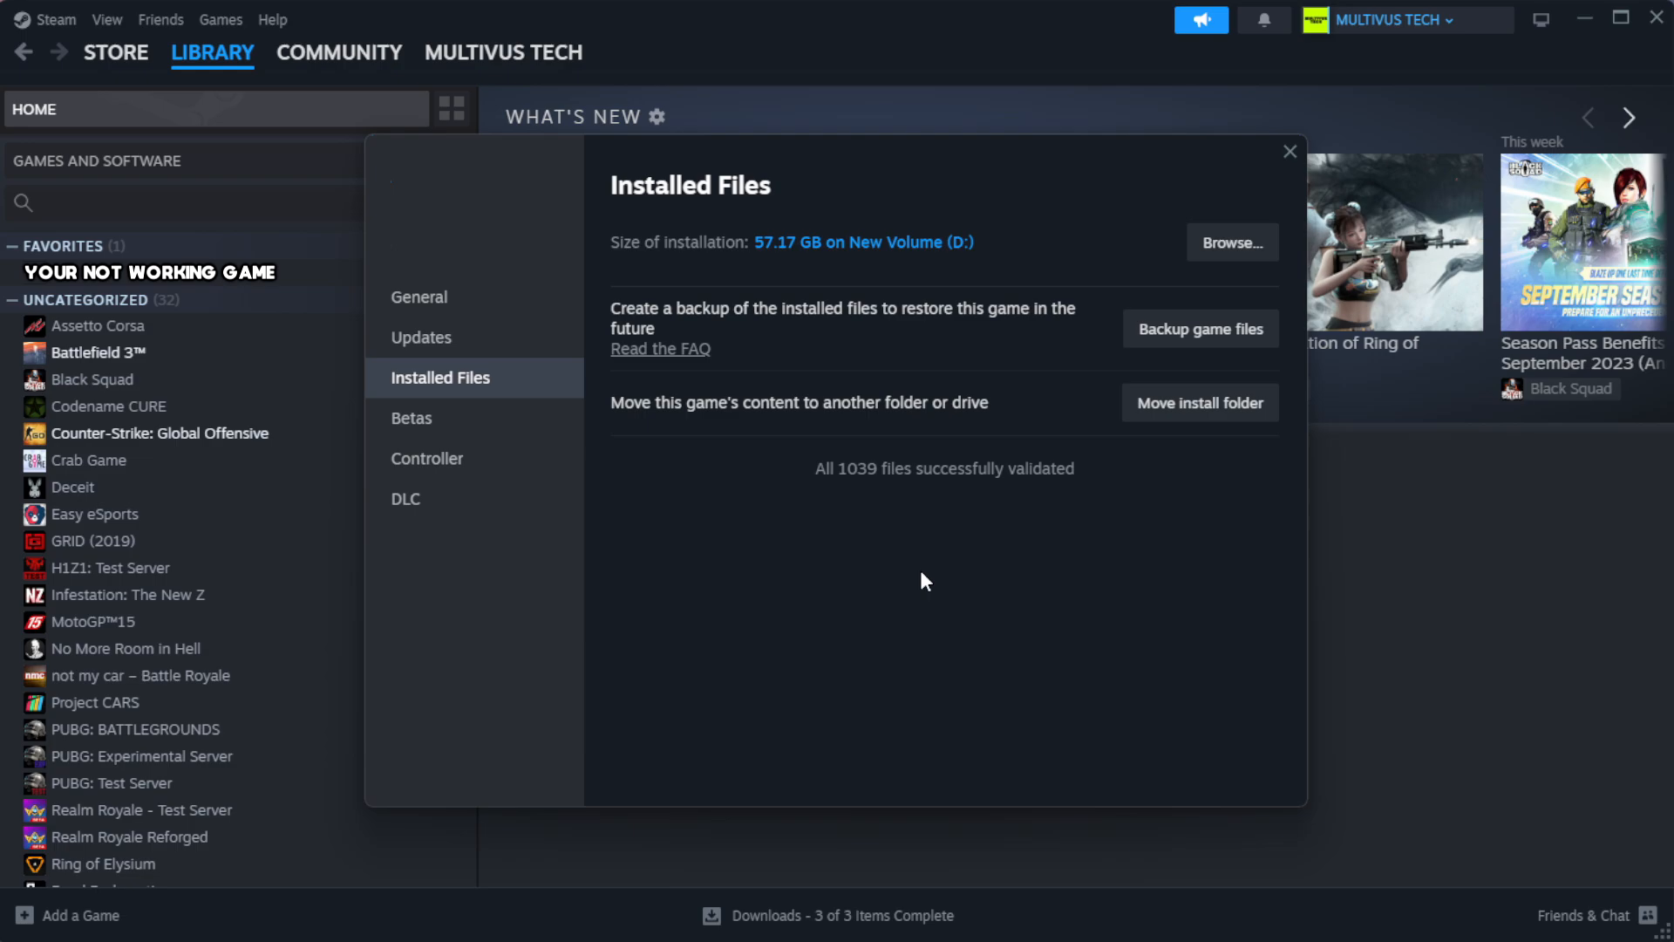
mouse_move(842, 552)
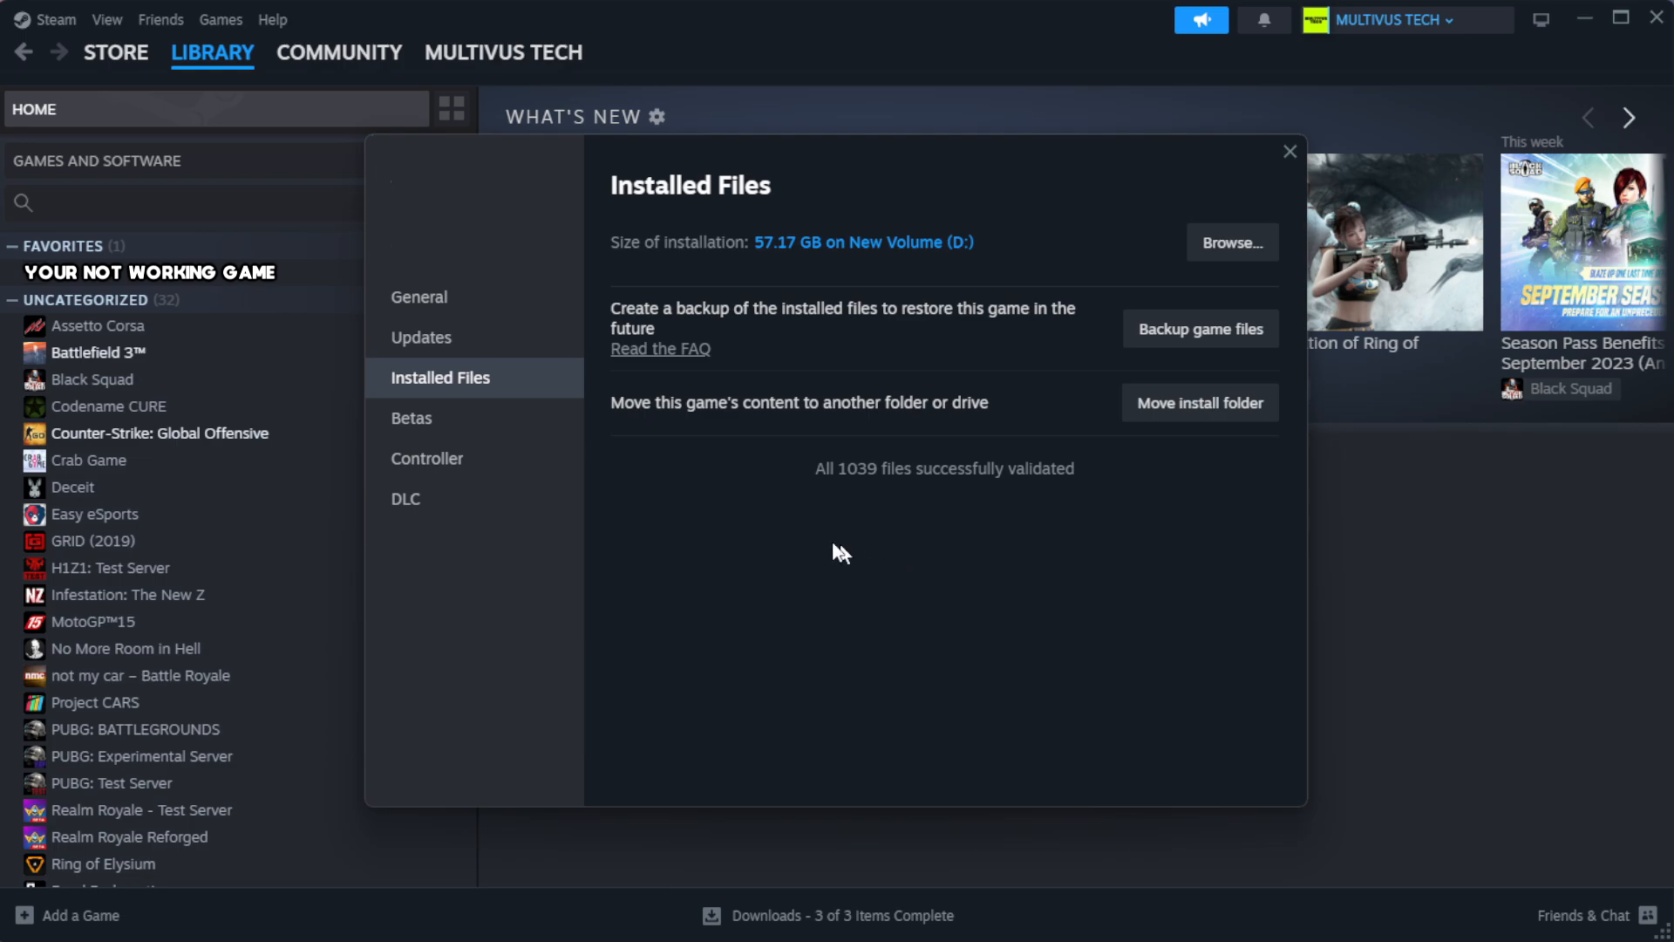
mouse_move(1052, 534)
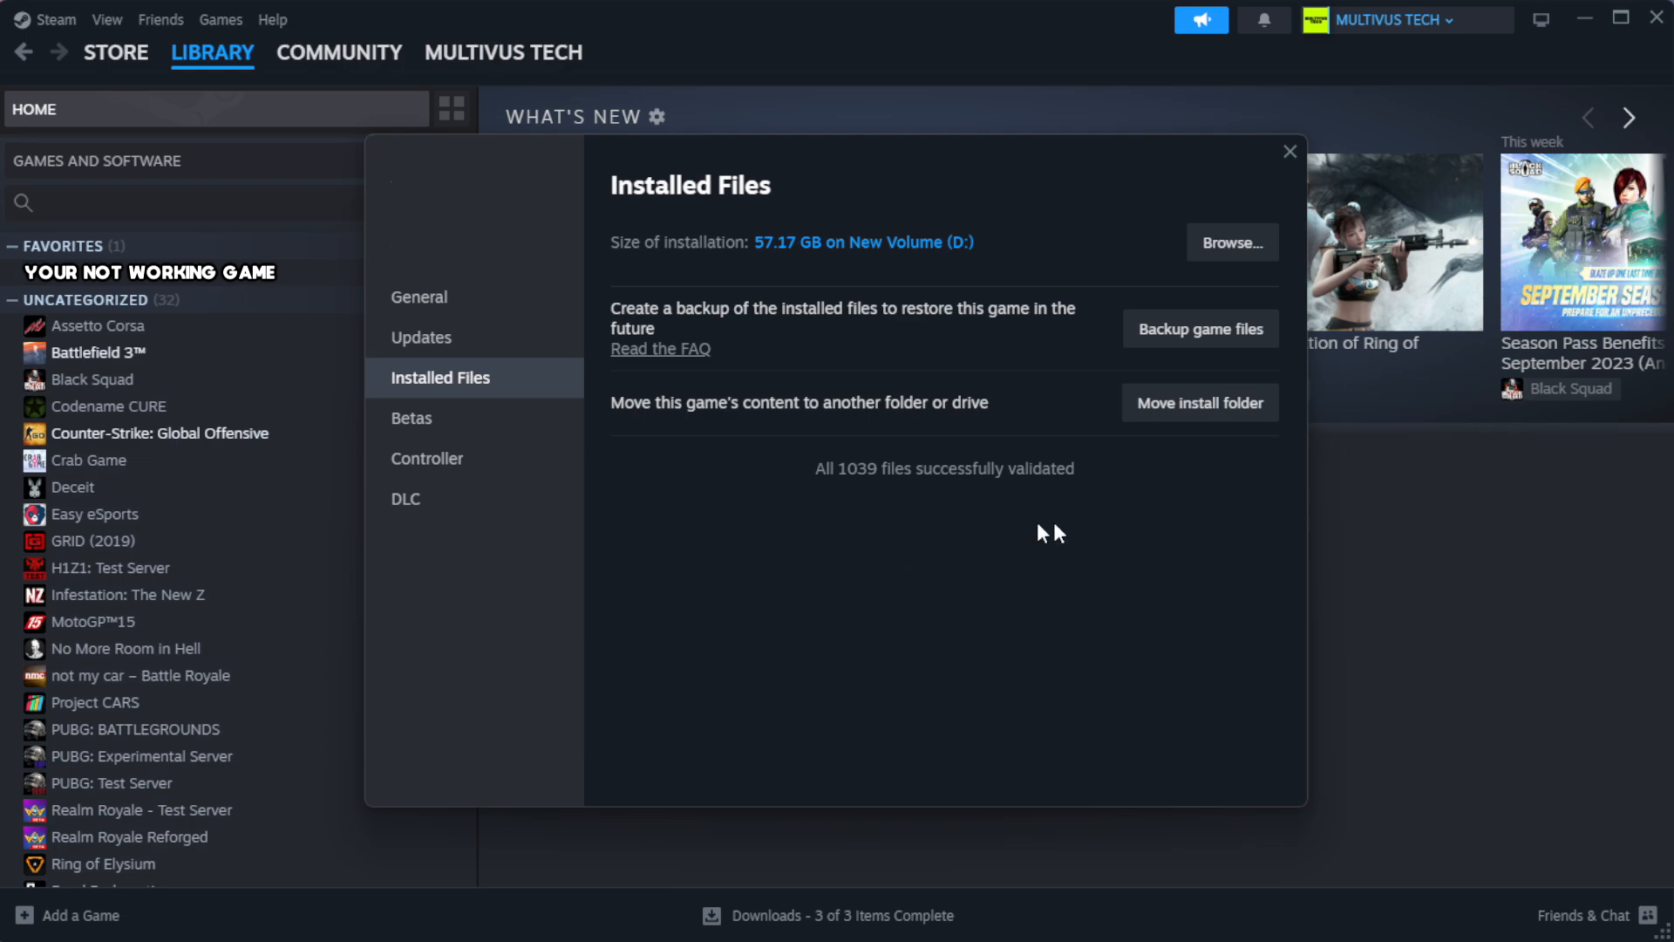
mouse_move(1231, 242)
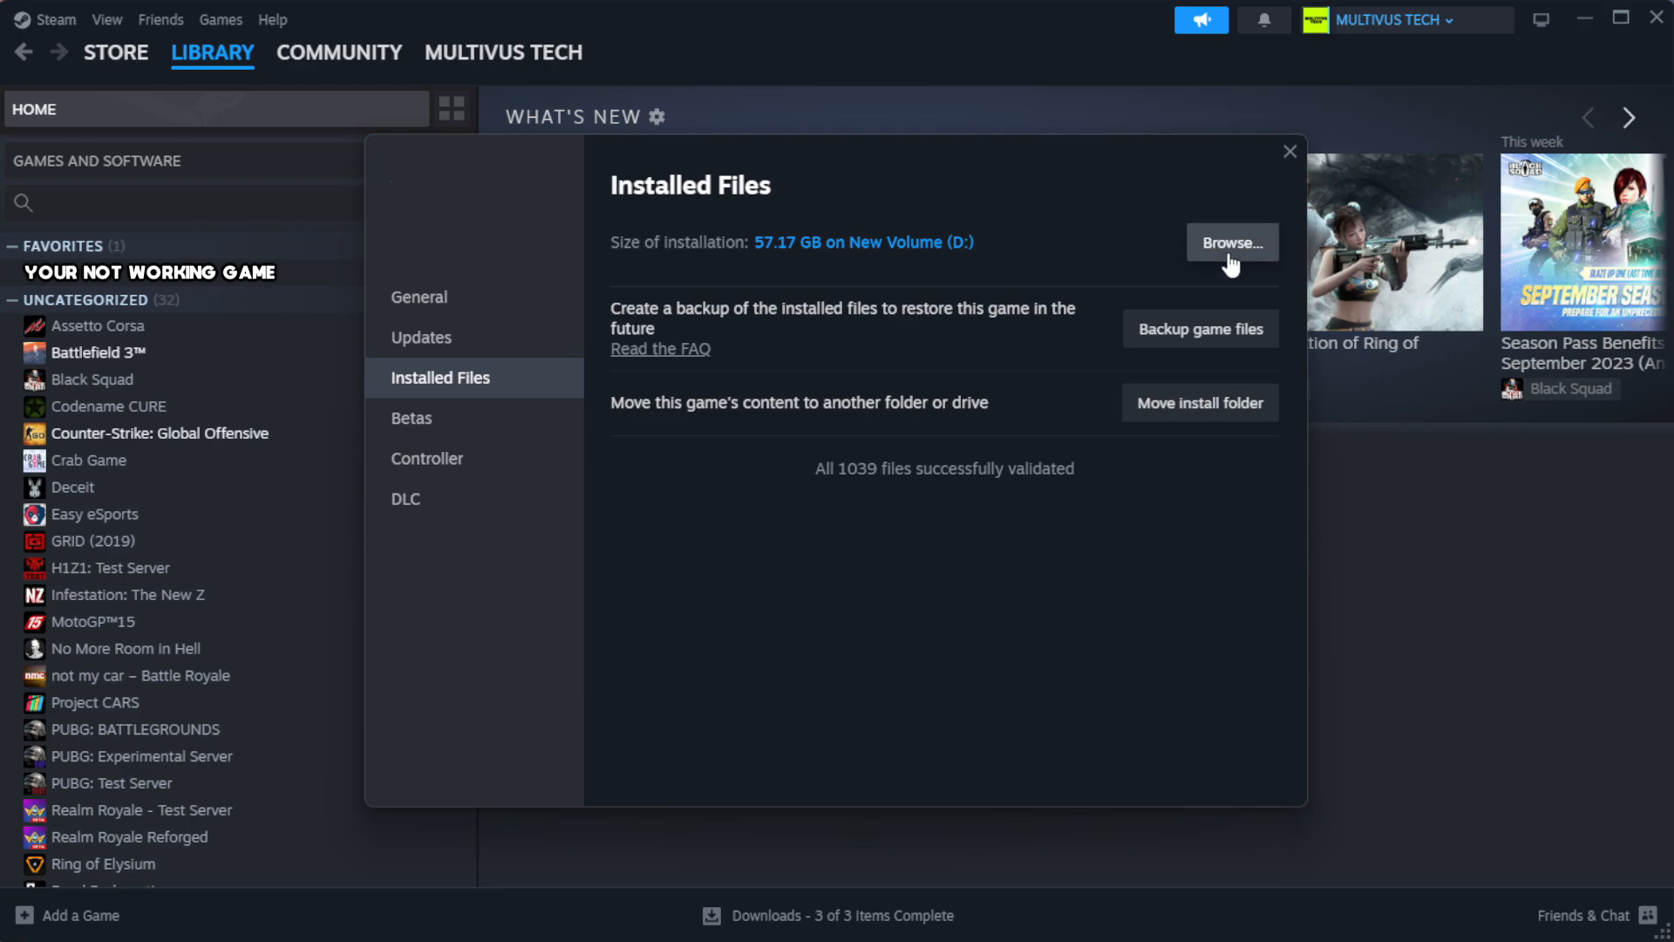
click(1230, 243)
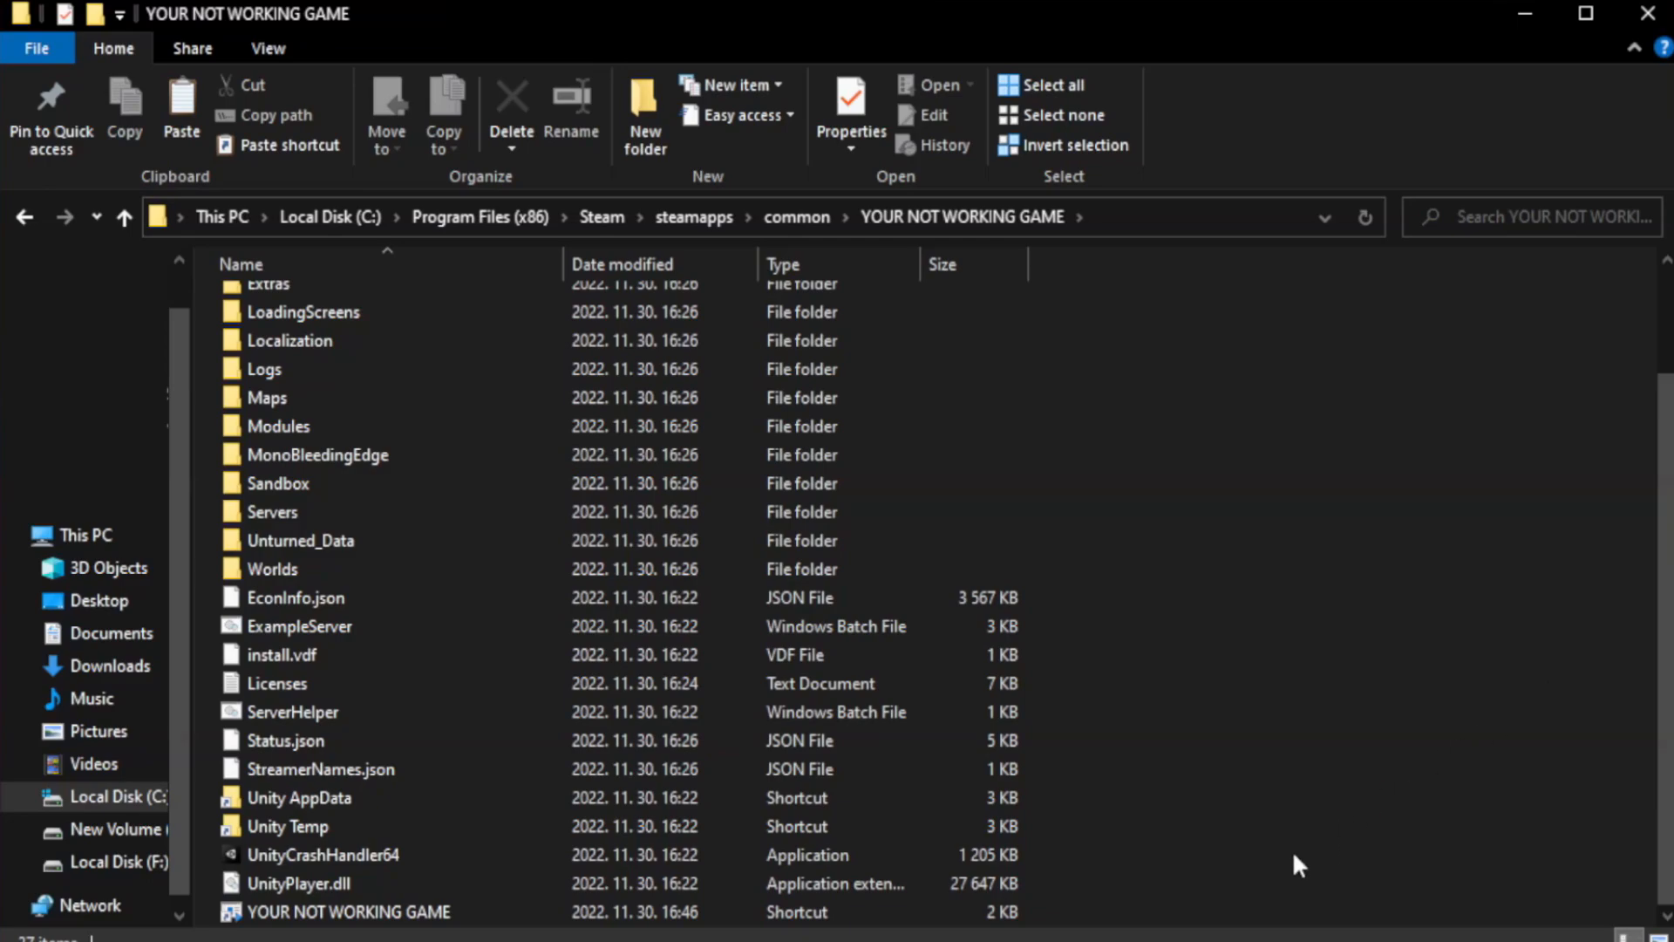
Open Properties for the YOUR NOT WORKING GAME shortcut.
click(348, 910)
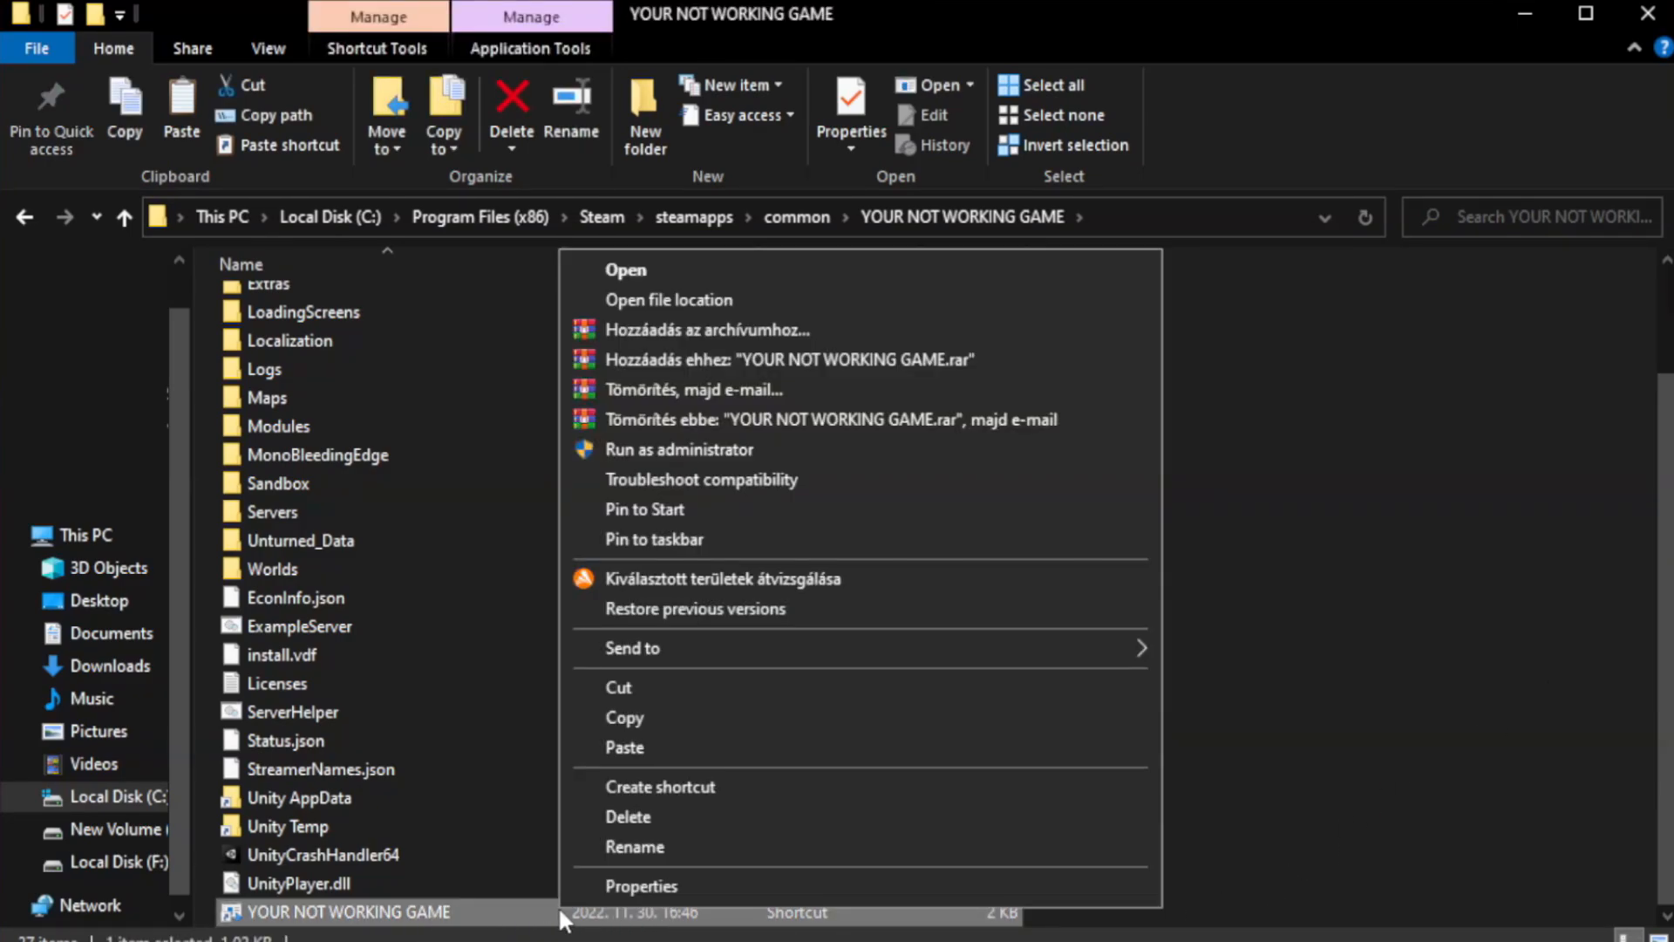
mouse_move(857, 891)
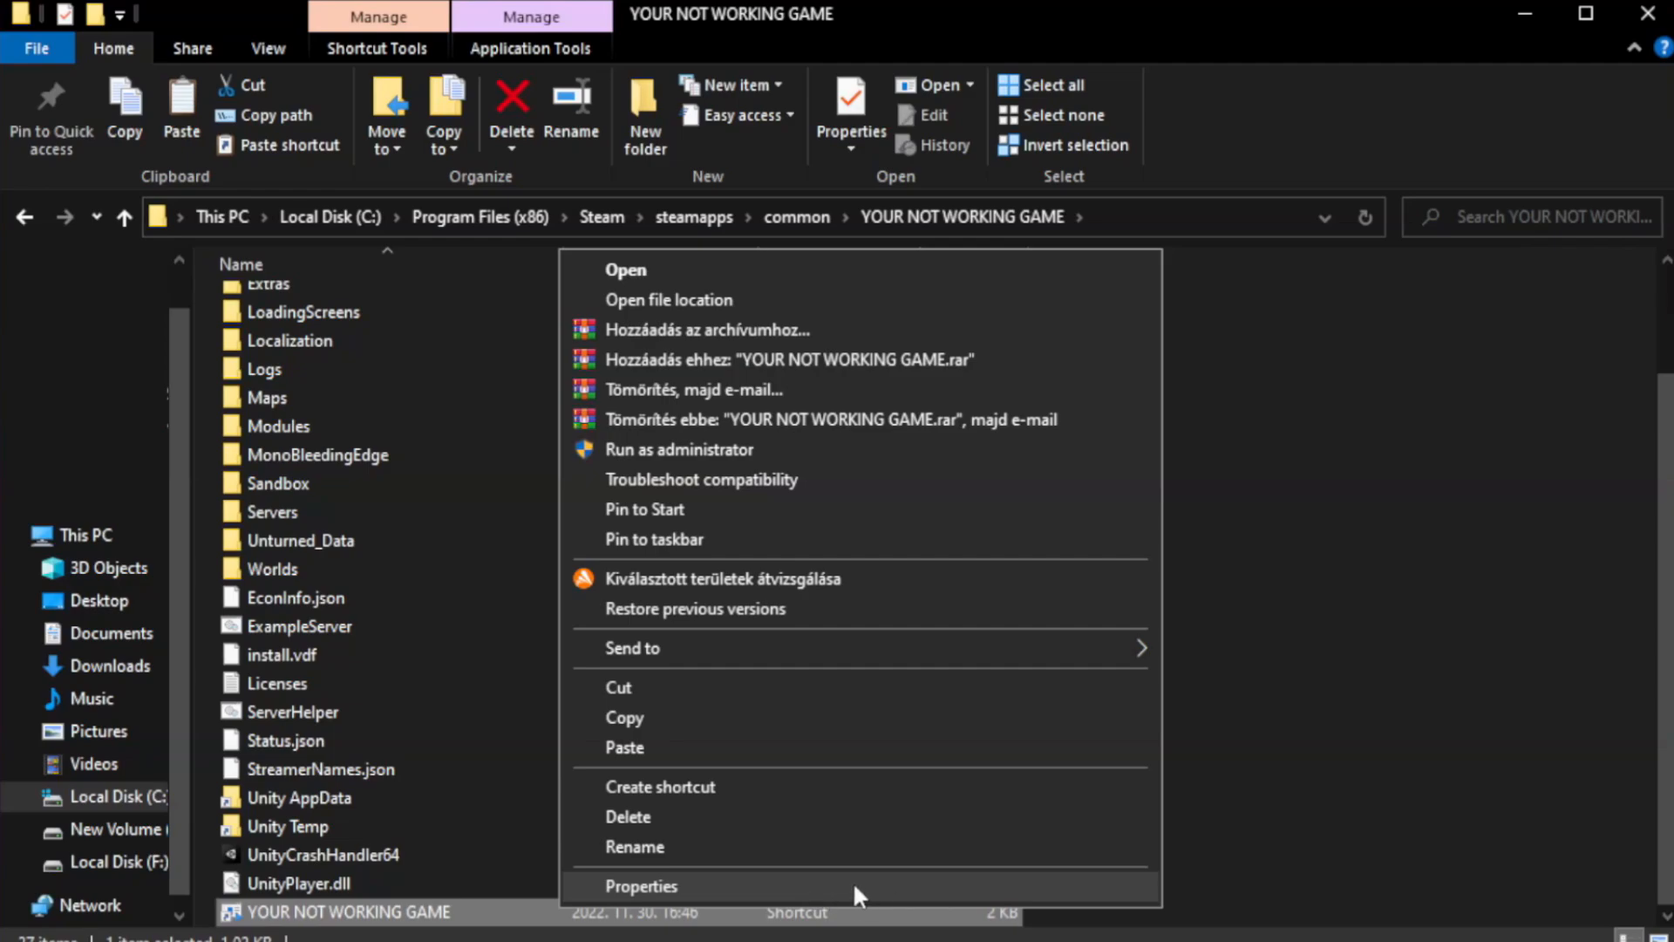
click(641, 885)
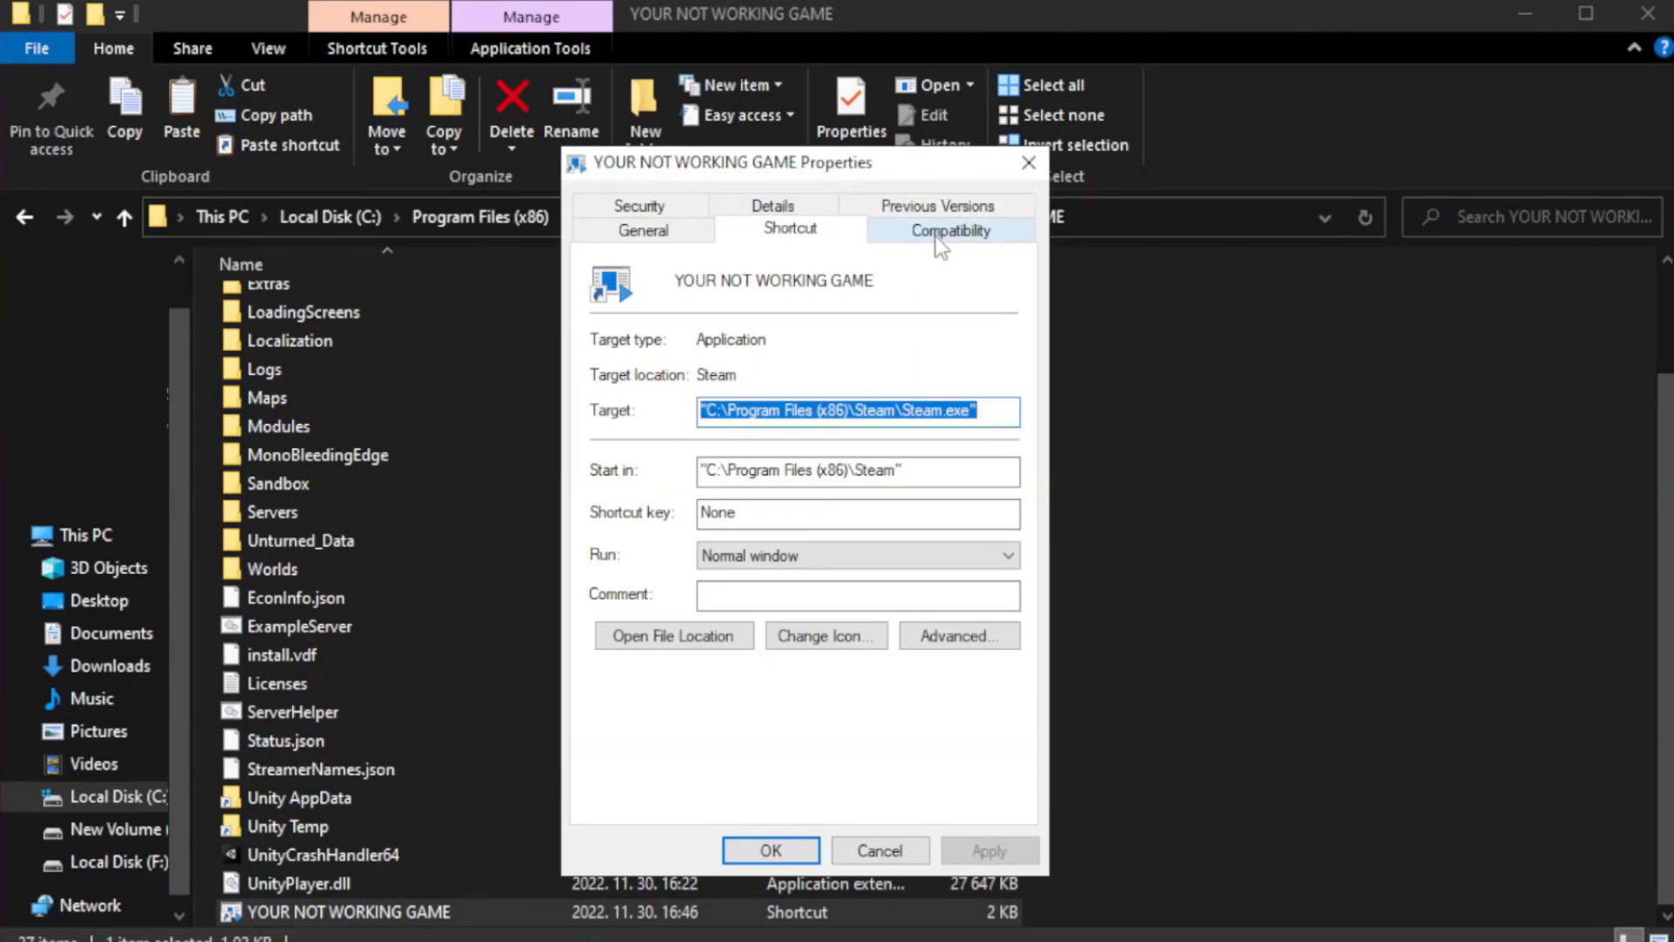
Set the shortcut to Windows 8 compatibility, admin, no fullscreen optimizations; close Explorer.
click(948, 228)
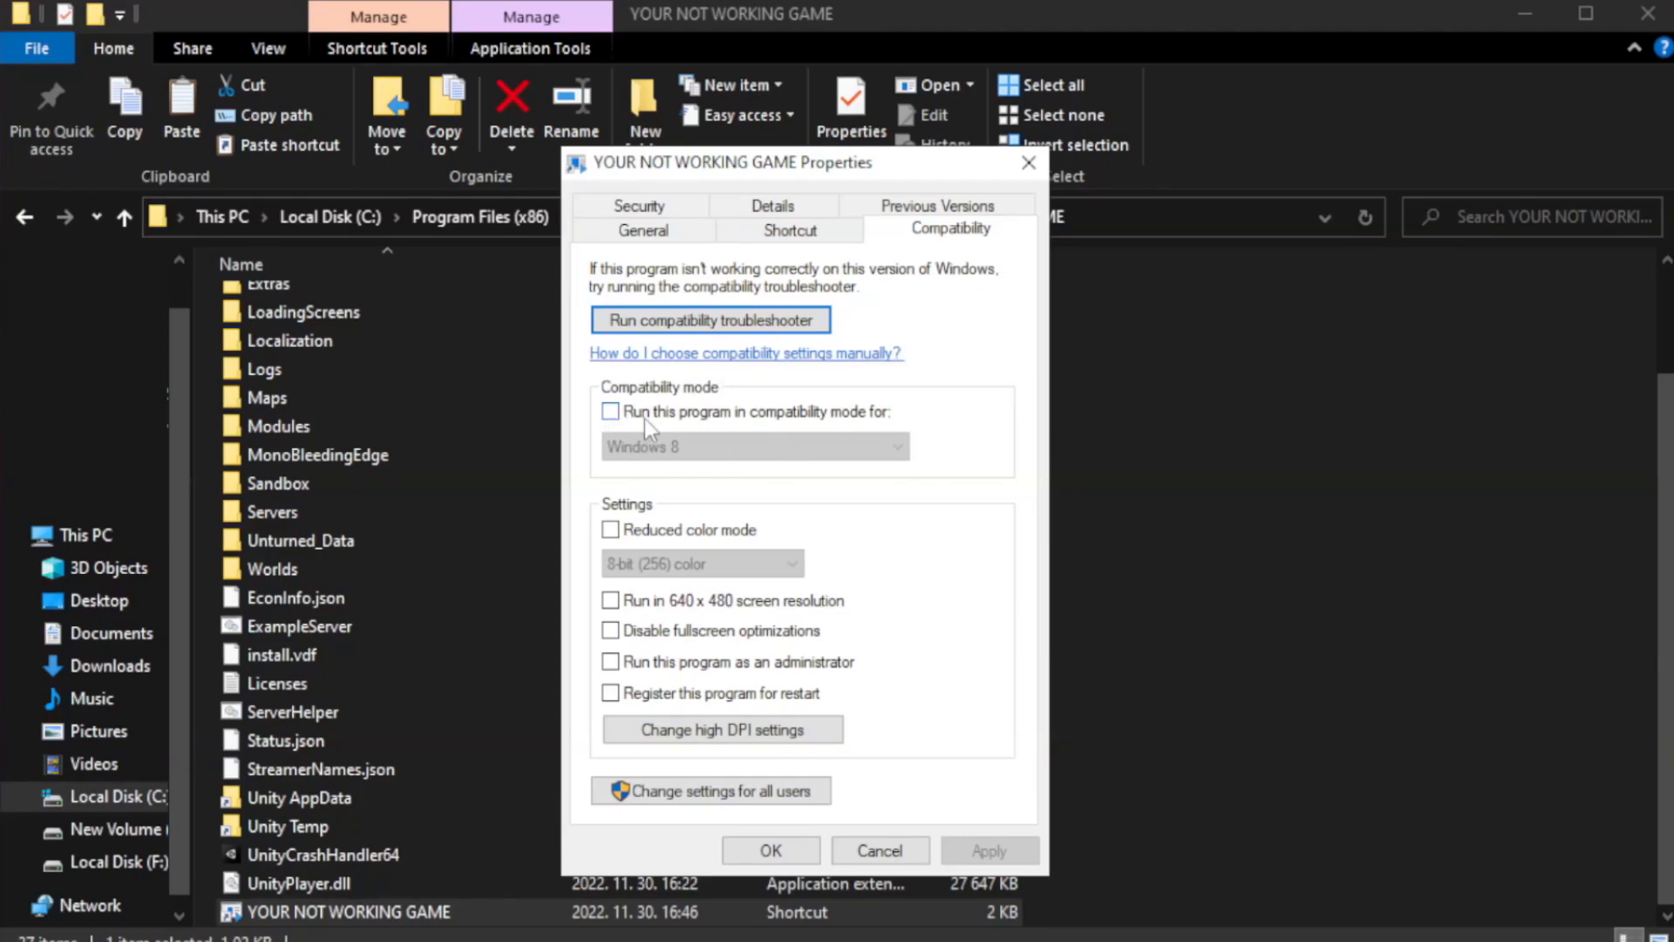
mouse_move(664, 422)
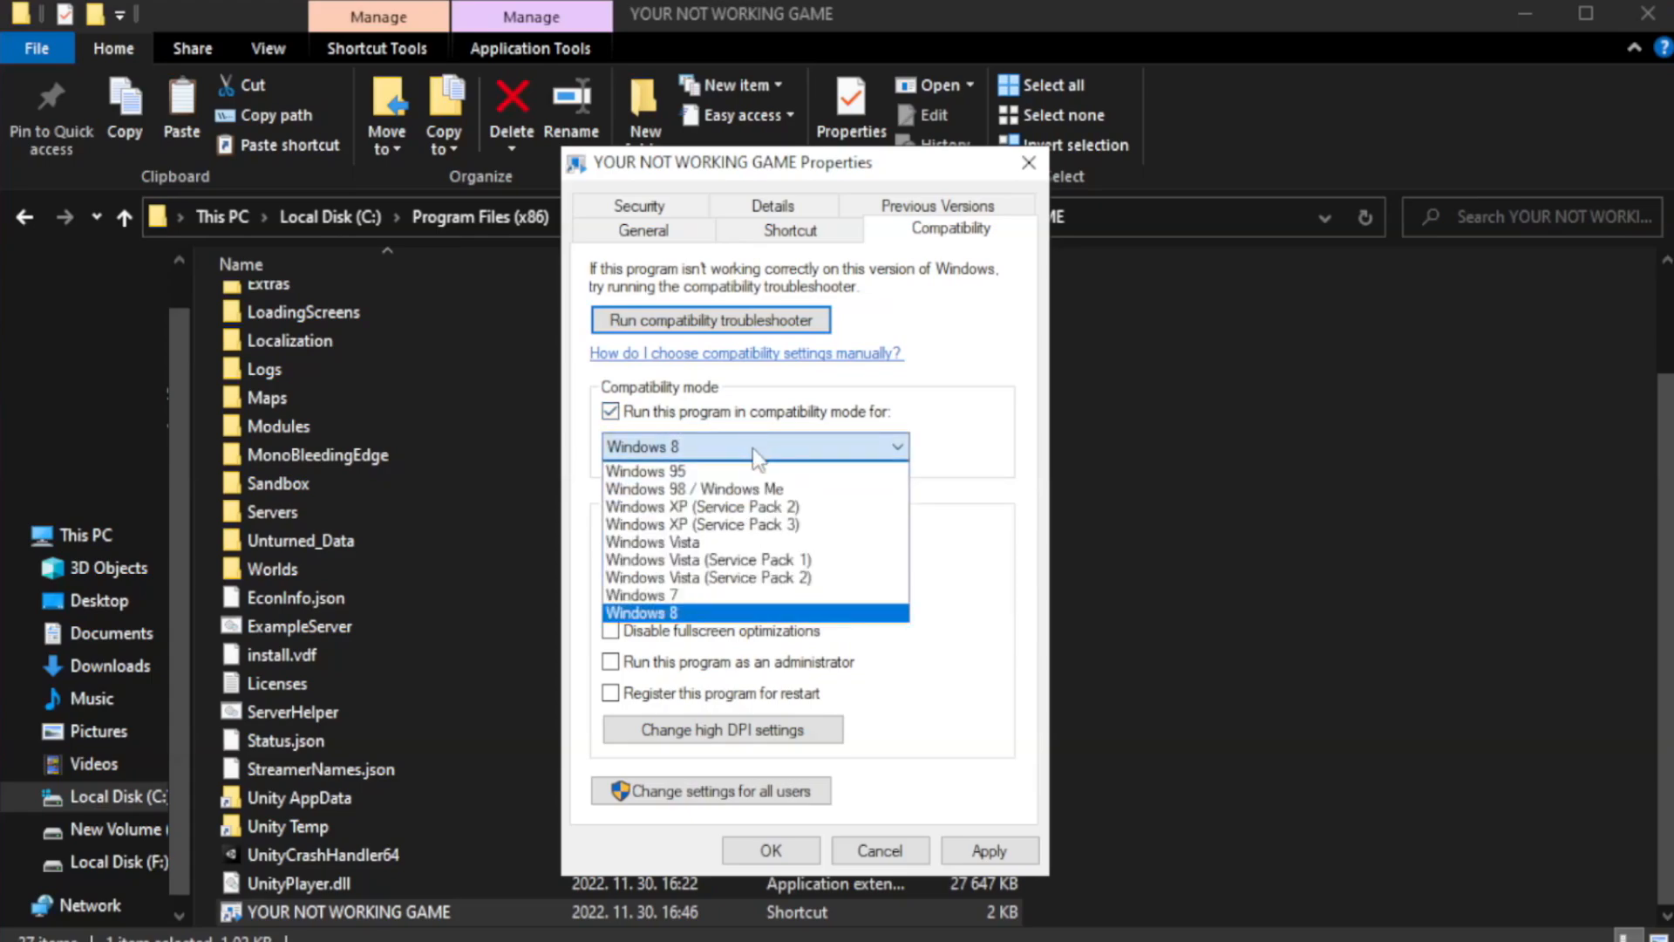
mouse_move(642, 594)
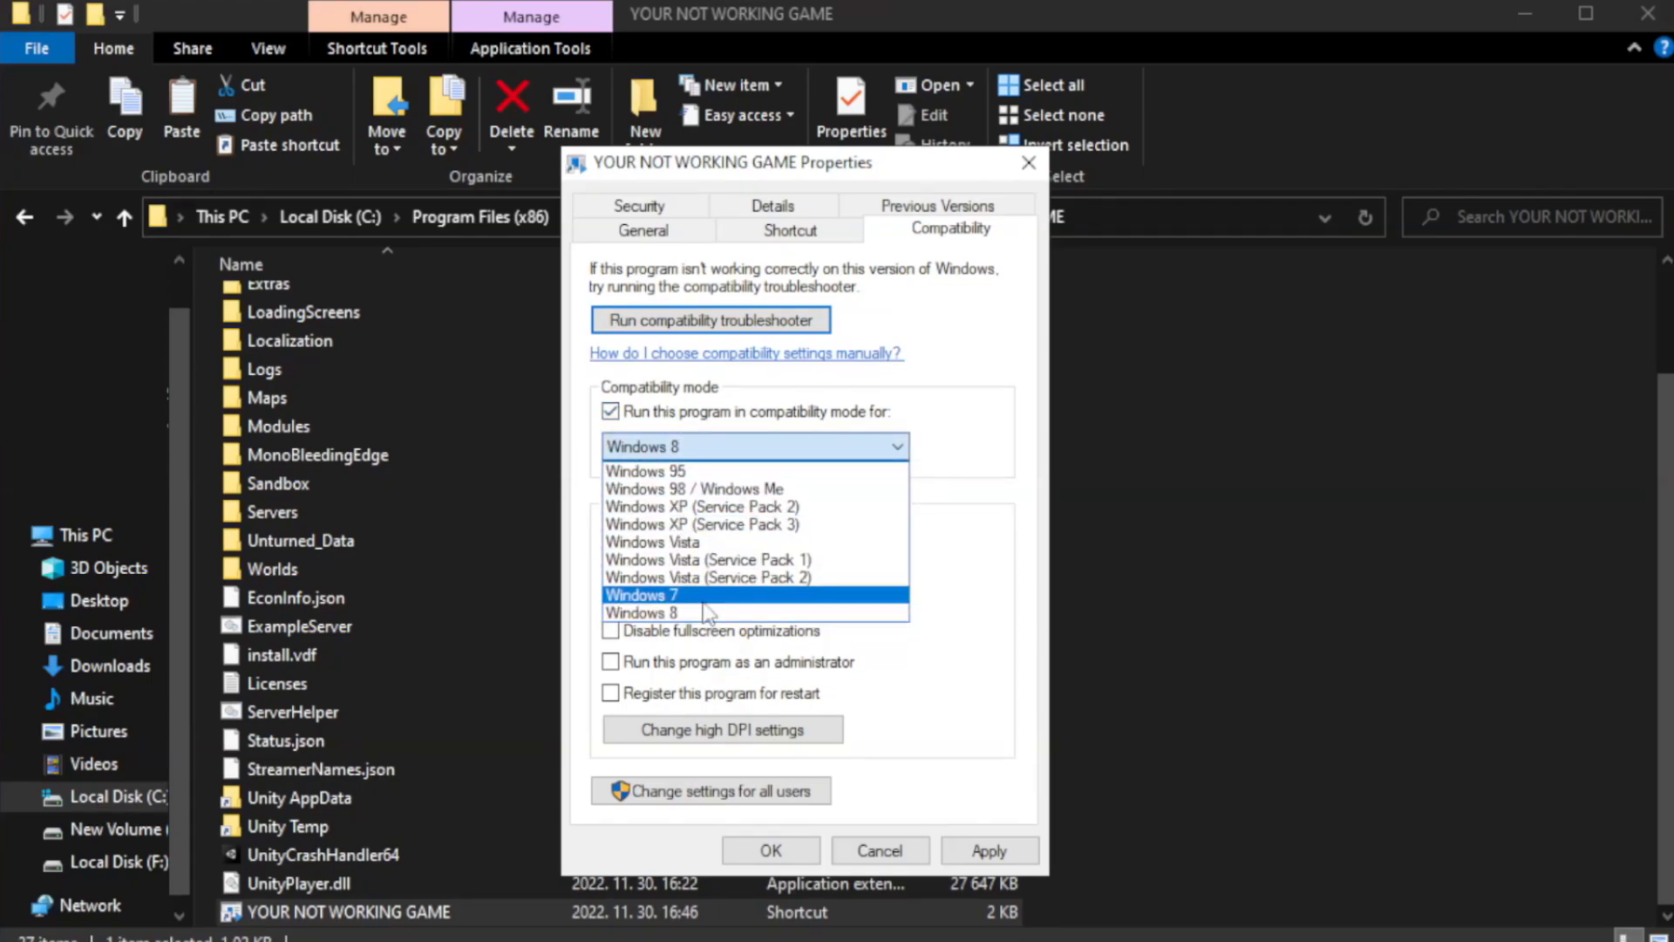
click(642, 613)
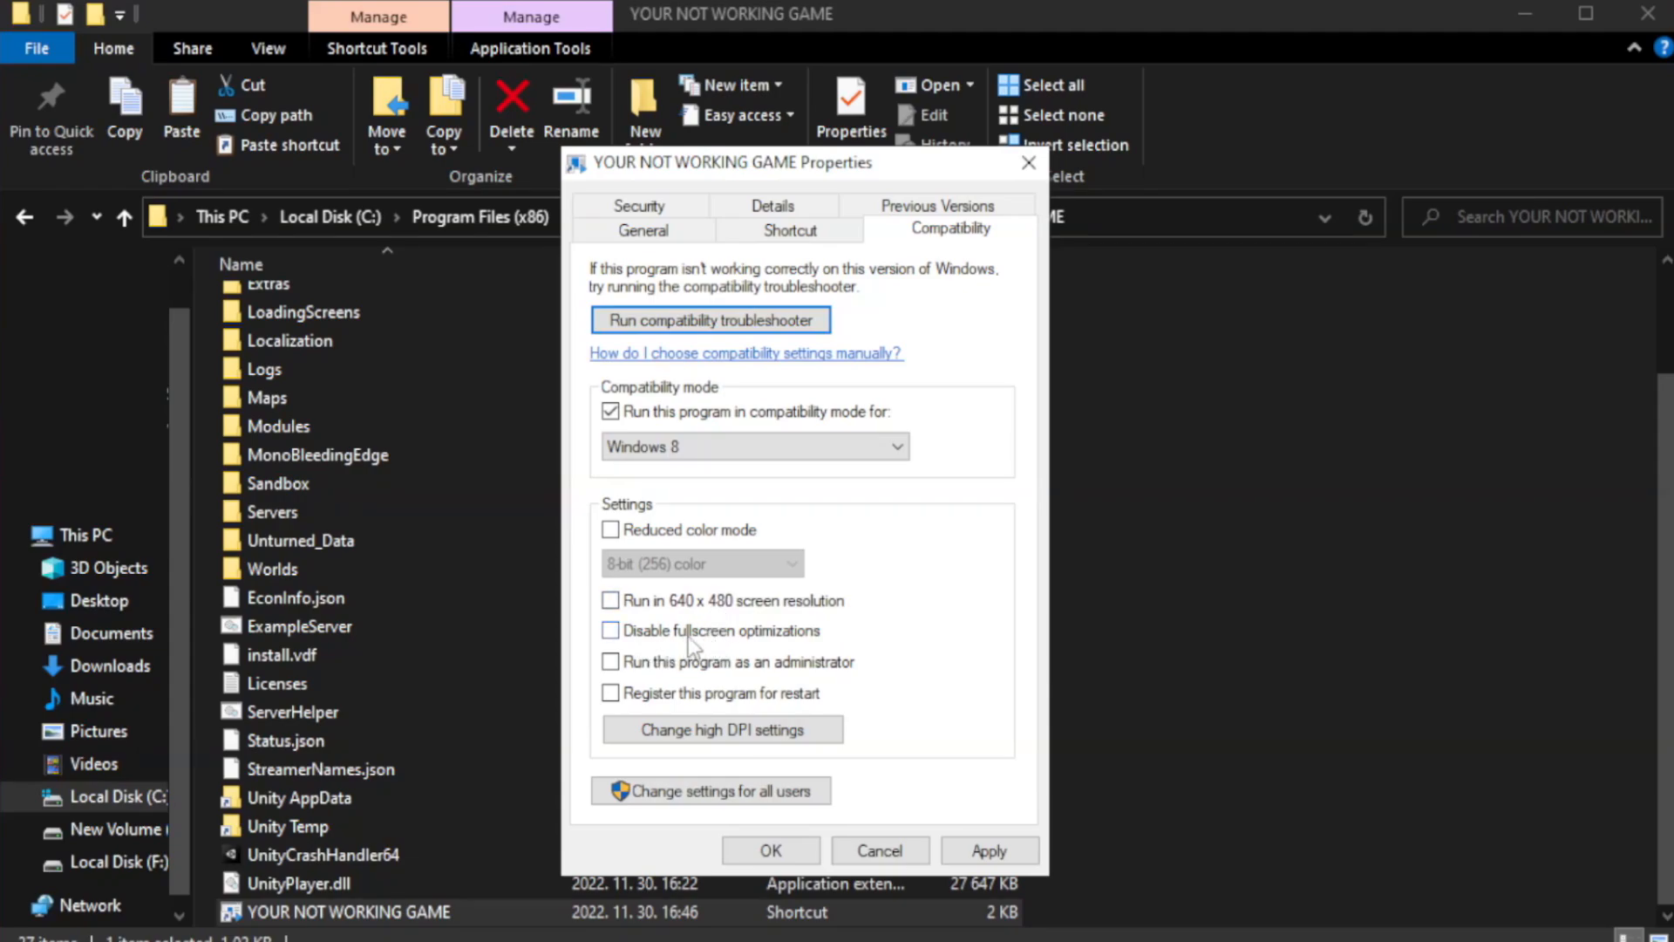
click(610, 629)
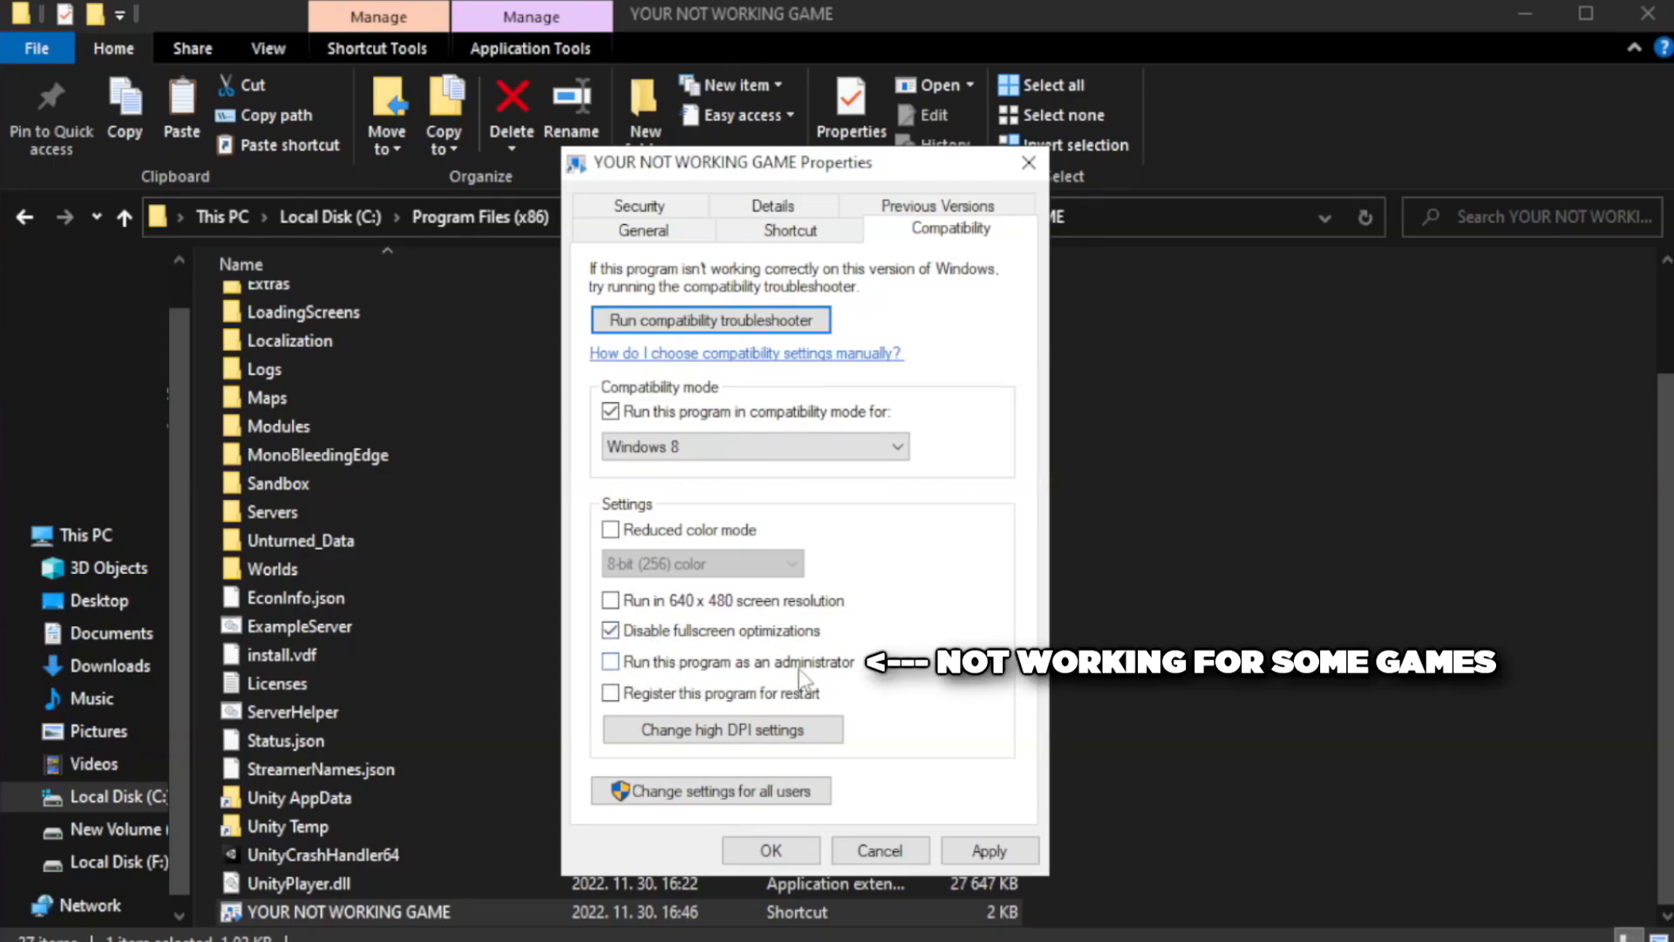
click(610, 662)
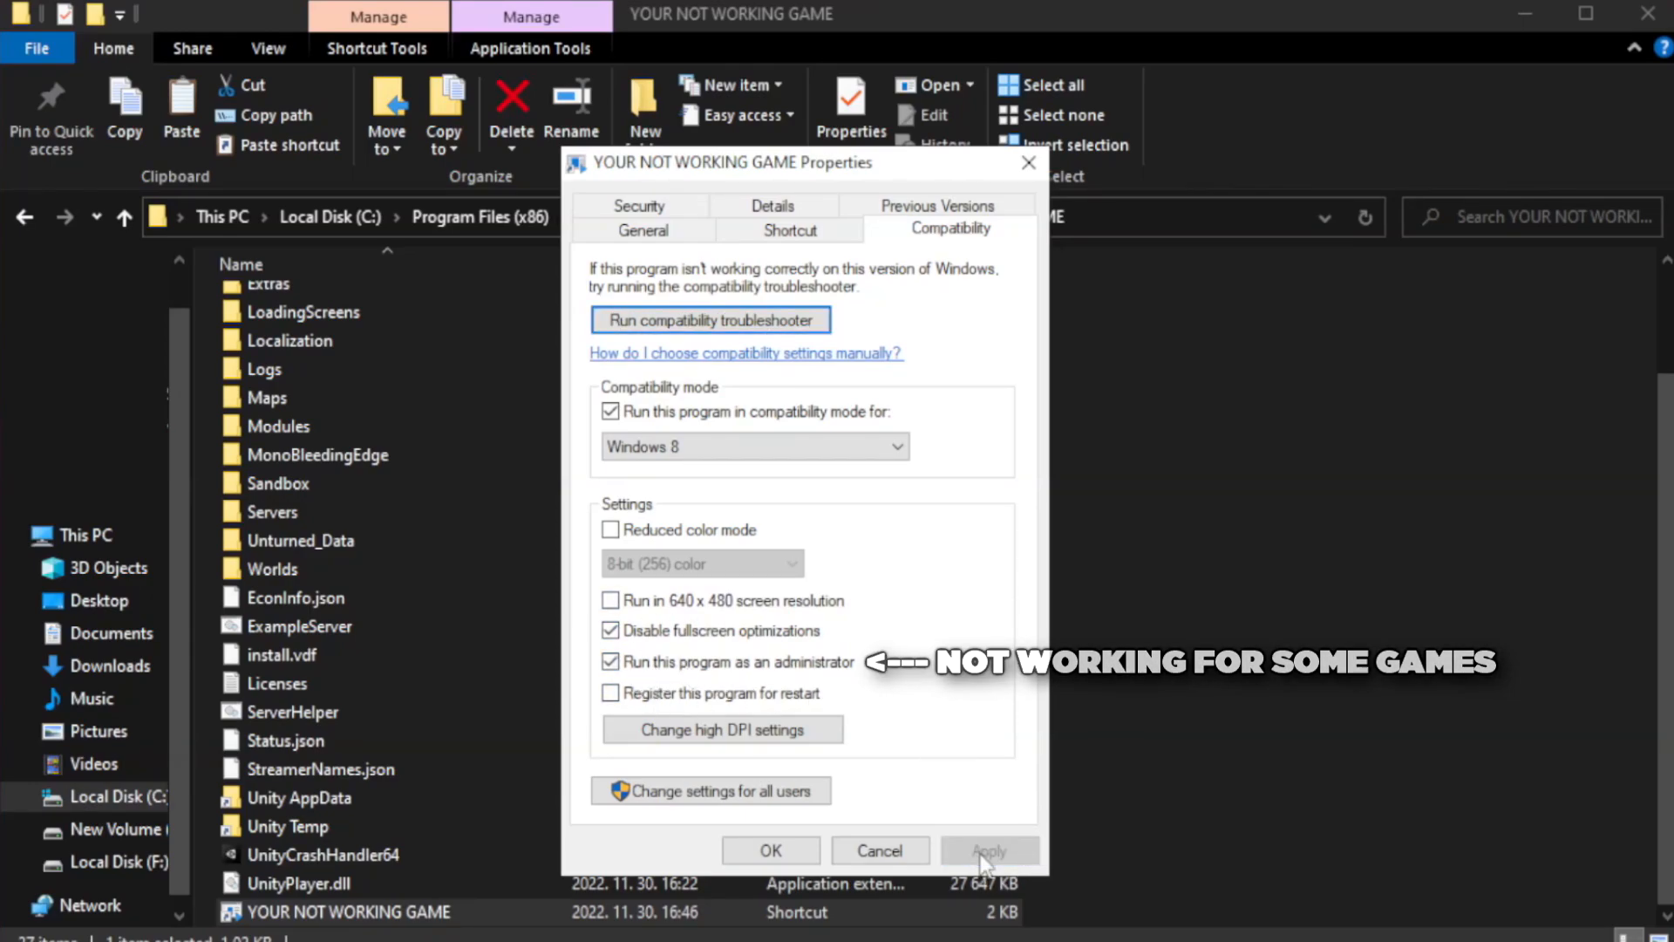
click(770, 850)
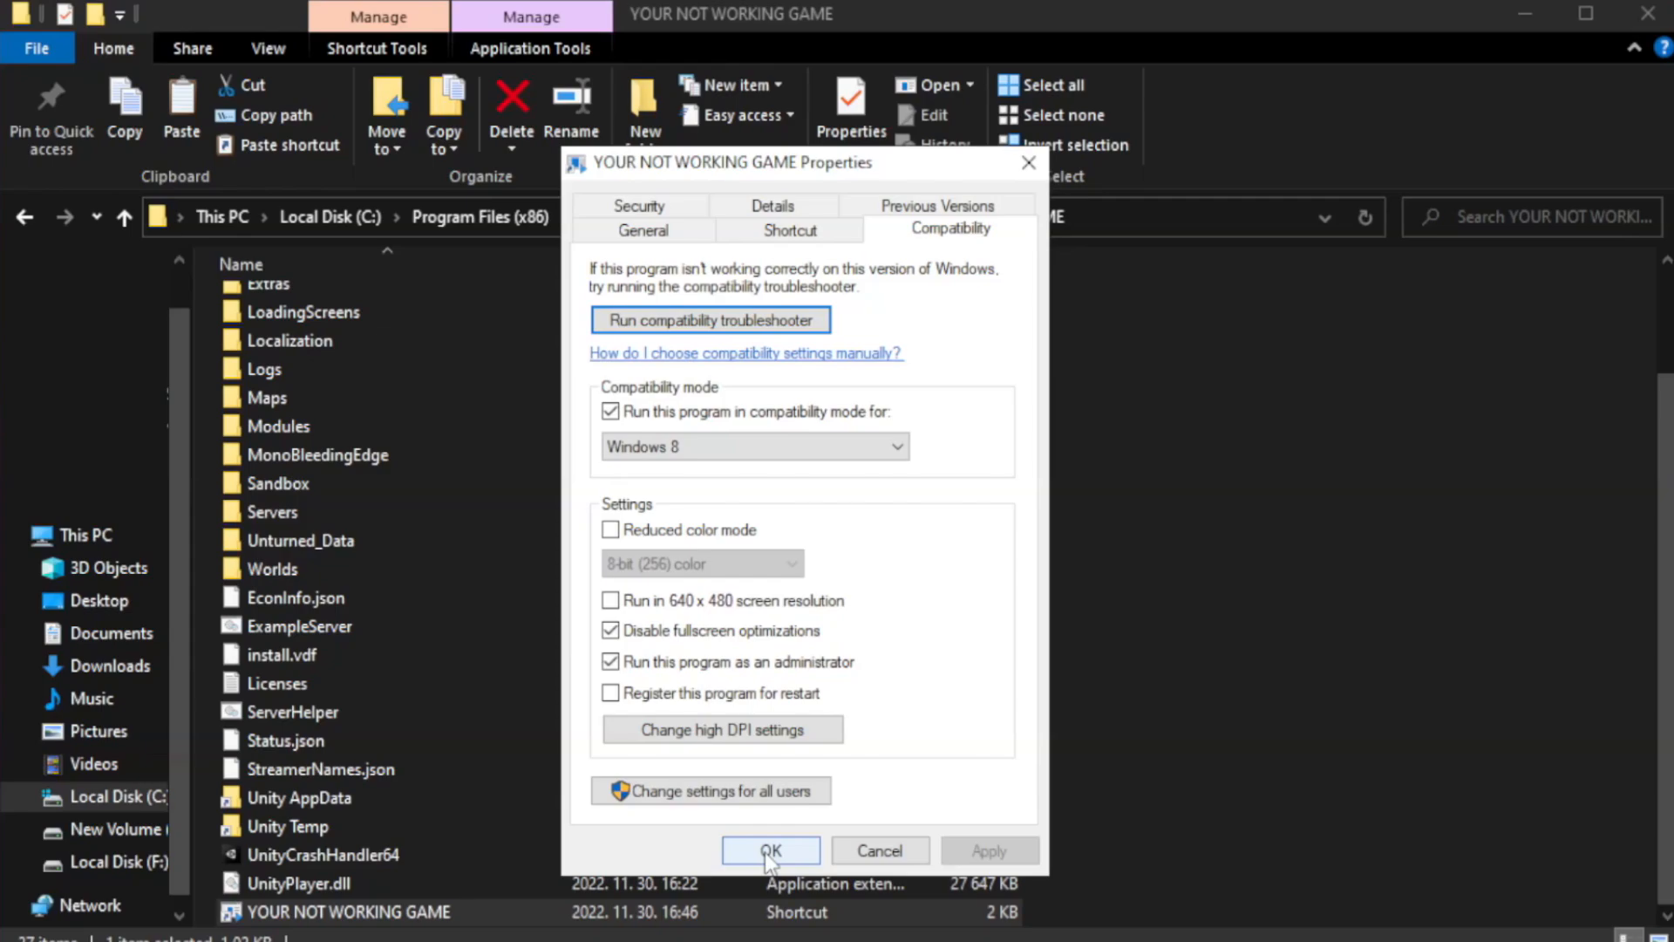
click(770, 851)
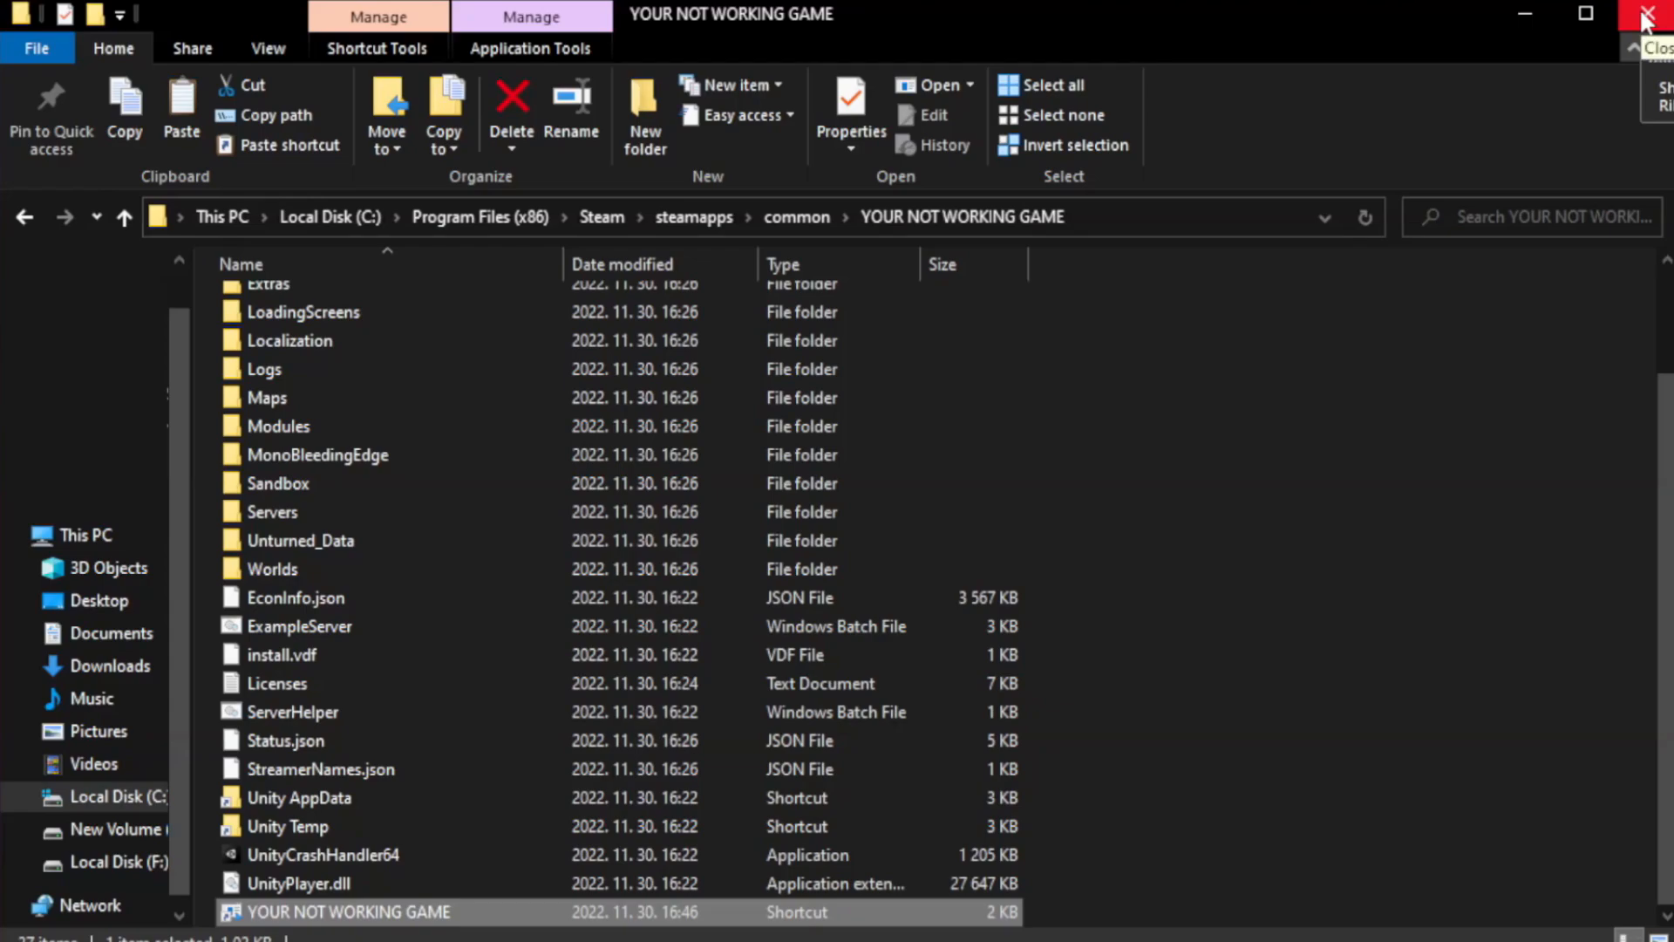
click(1648, 14)
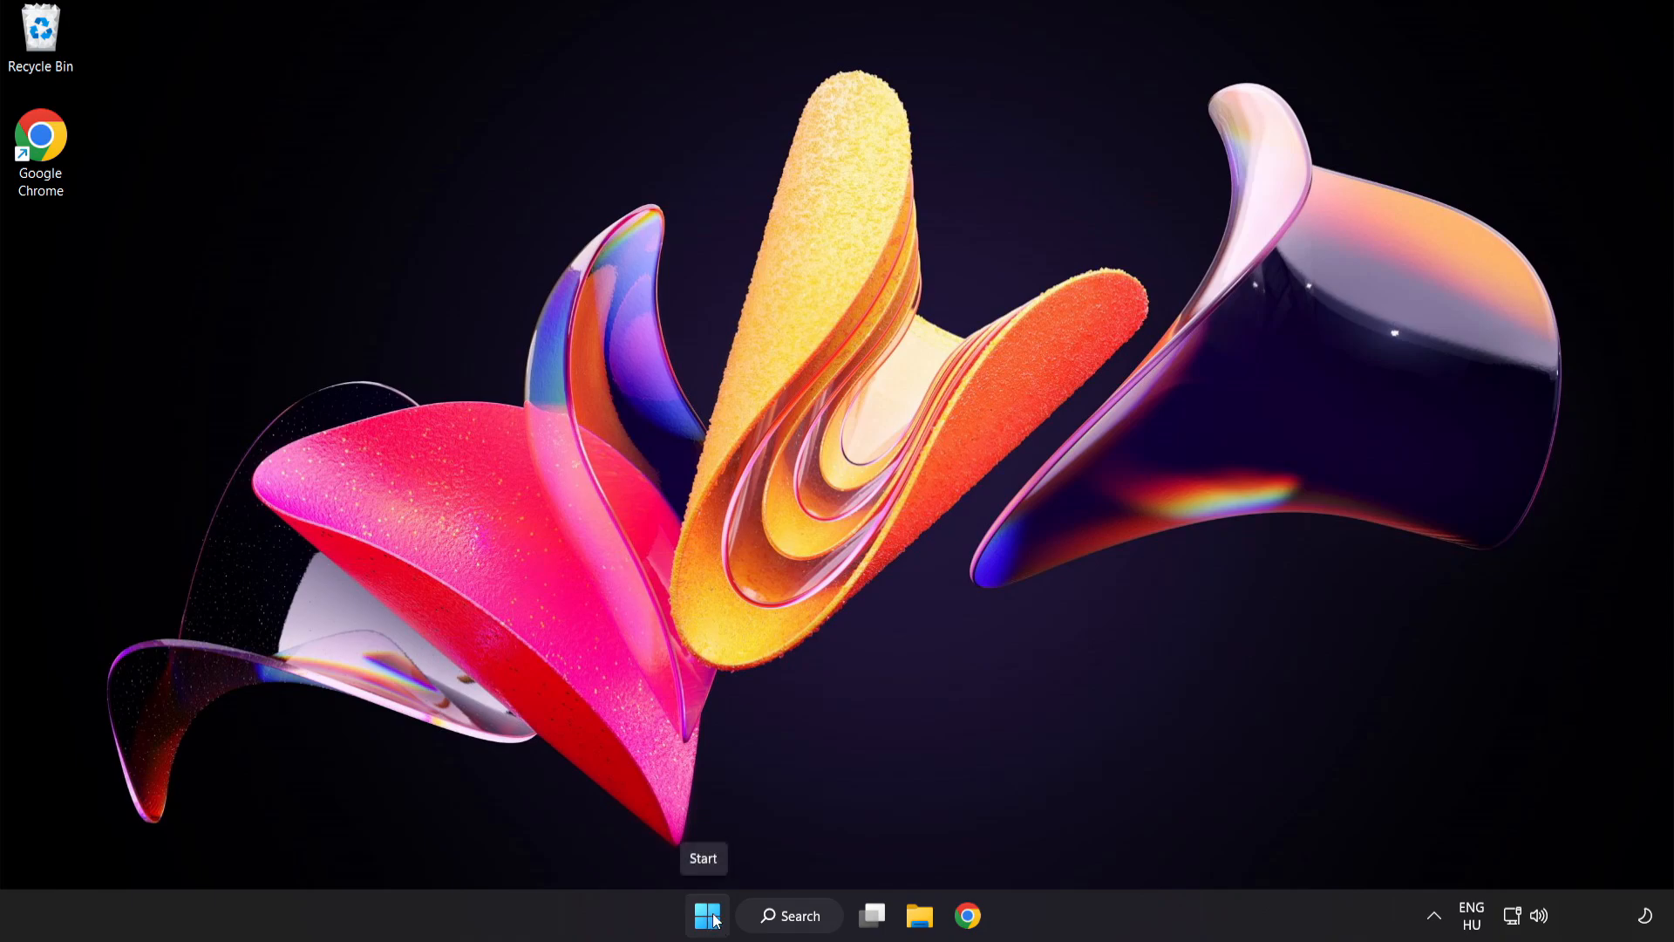
Disable Cortana, Phone Link, Terminal and Windows Security notification icon at startup in Task Manager.
right_click(705, 915)
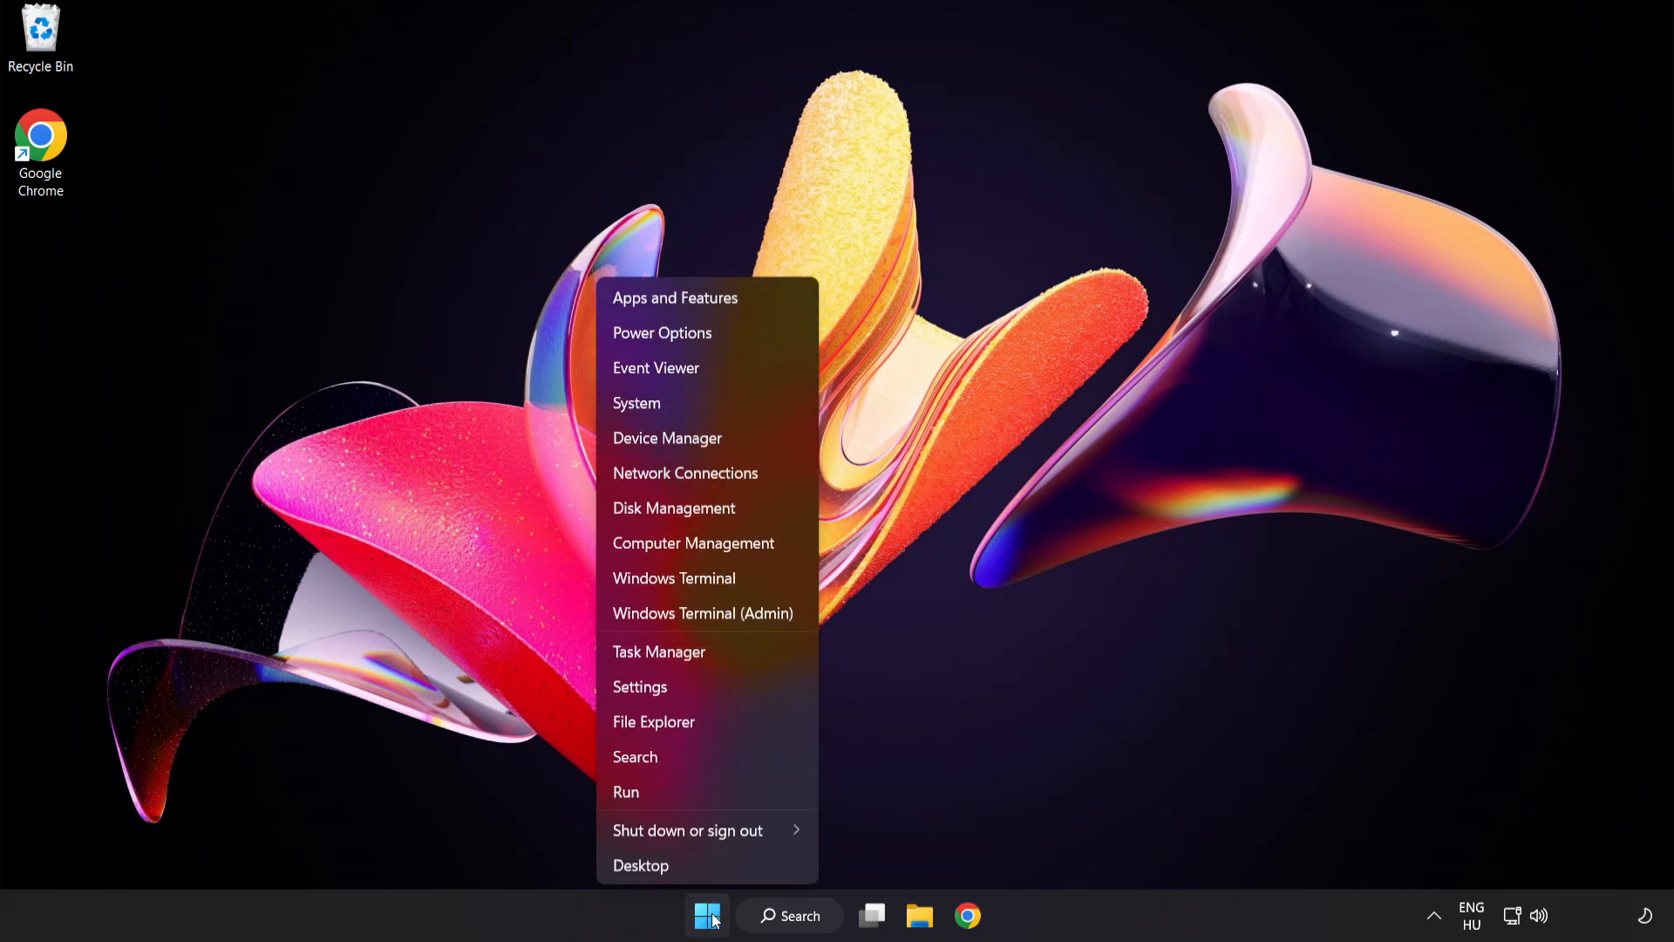
mouse_move(660, 652)
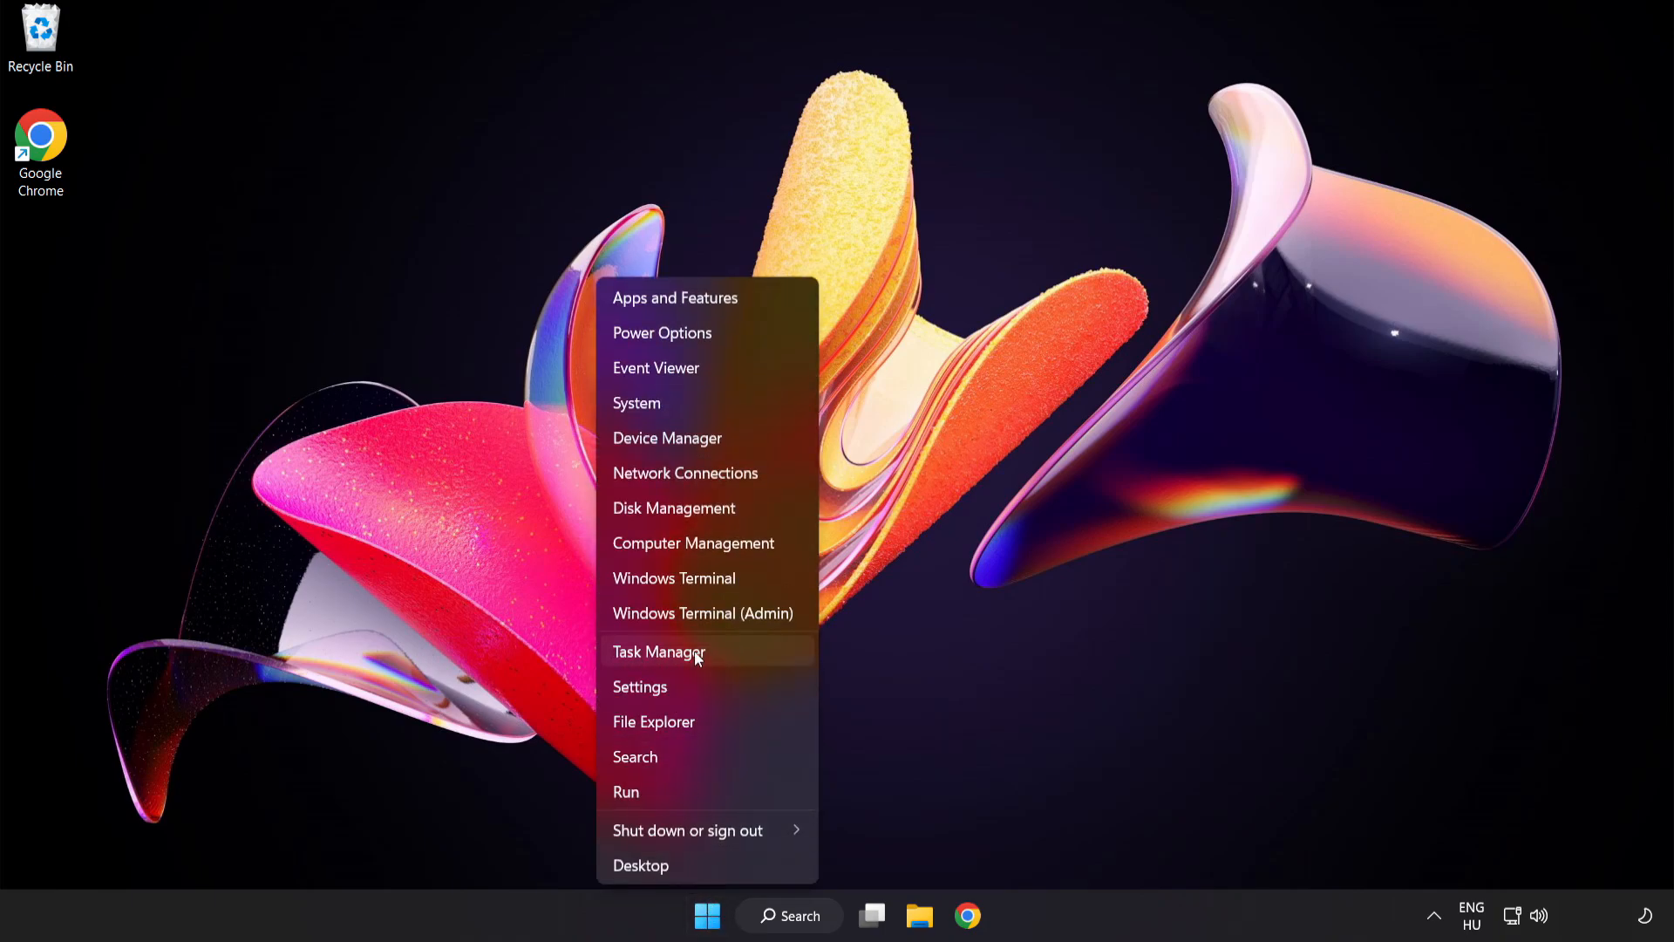
click(659, 652)
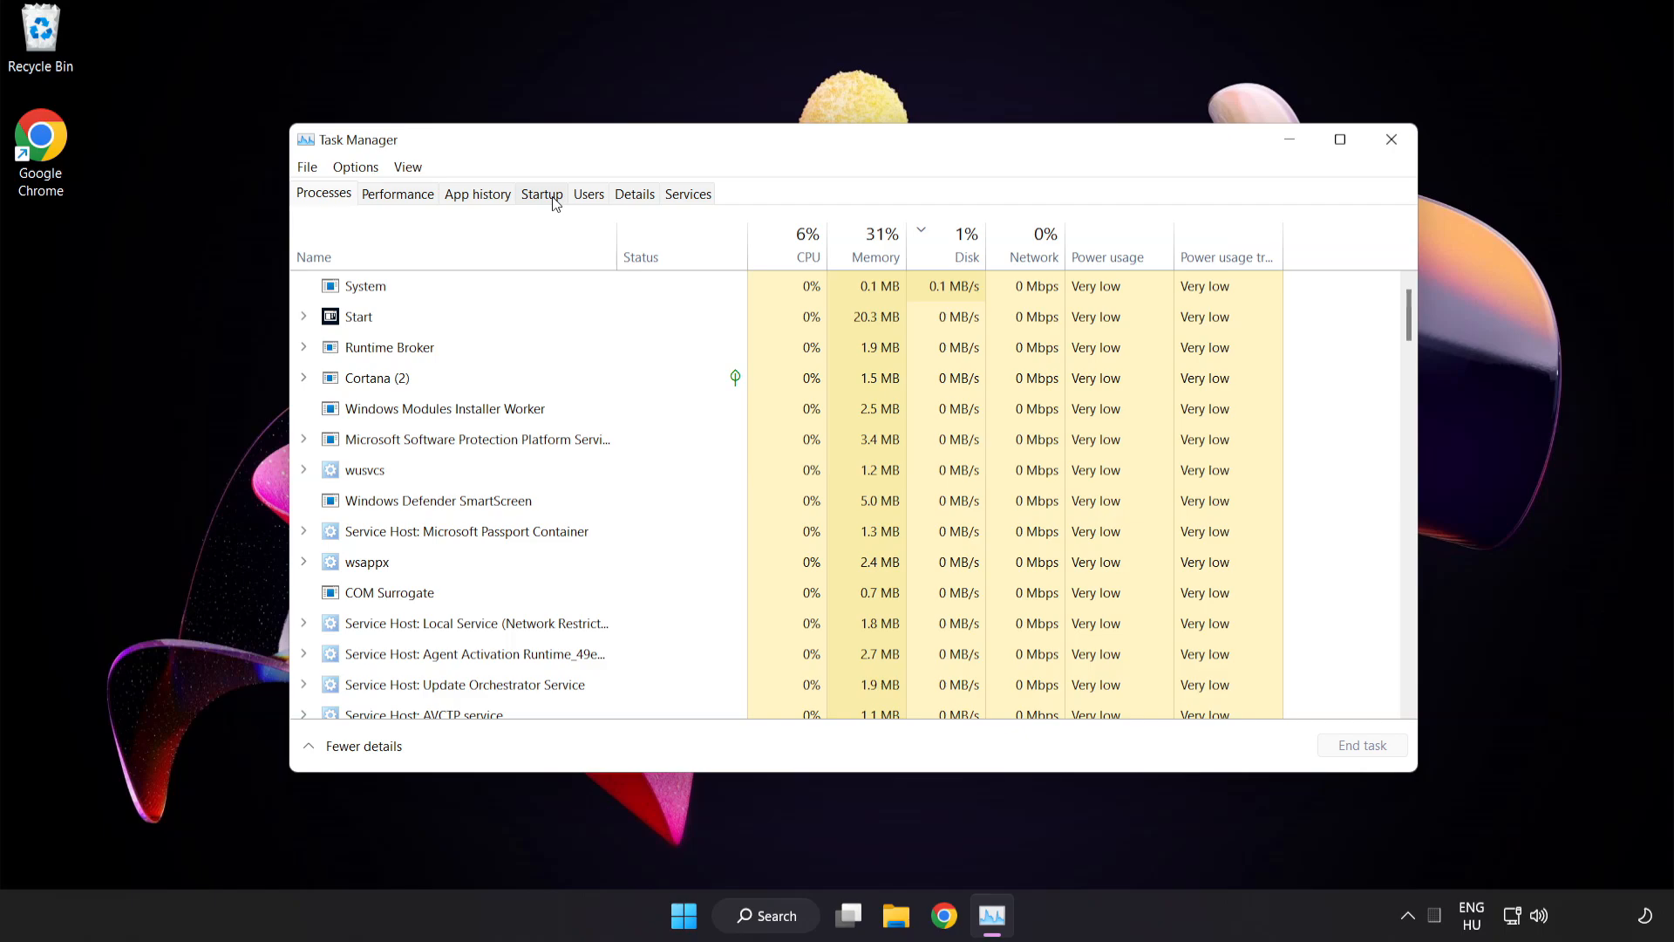
click(542, 193)
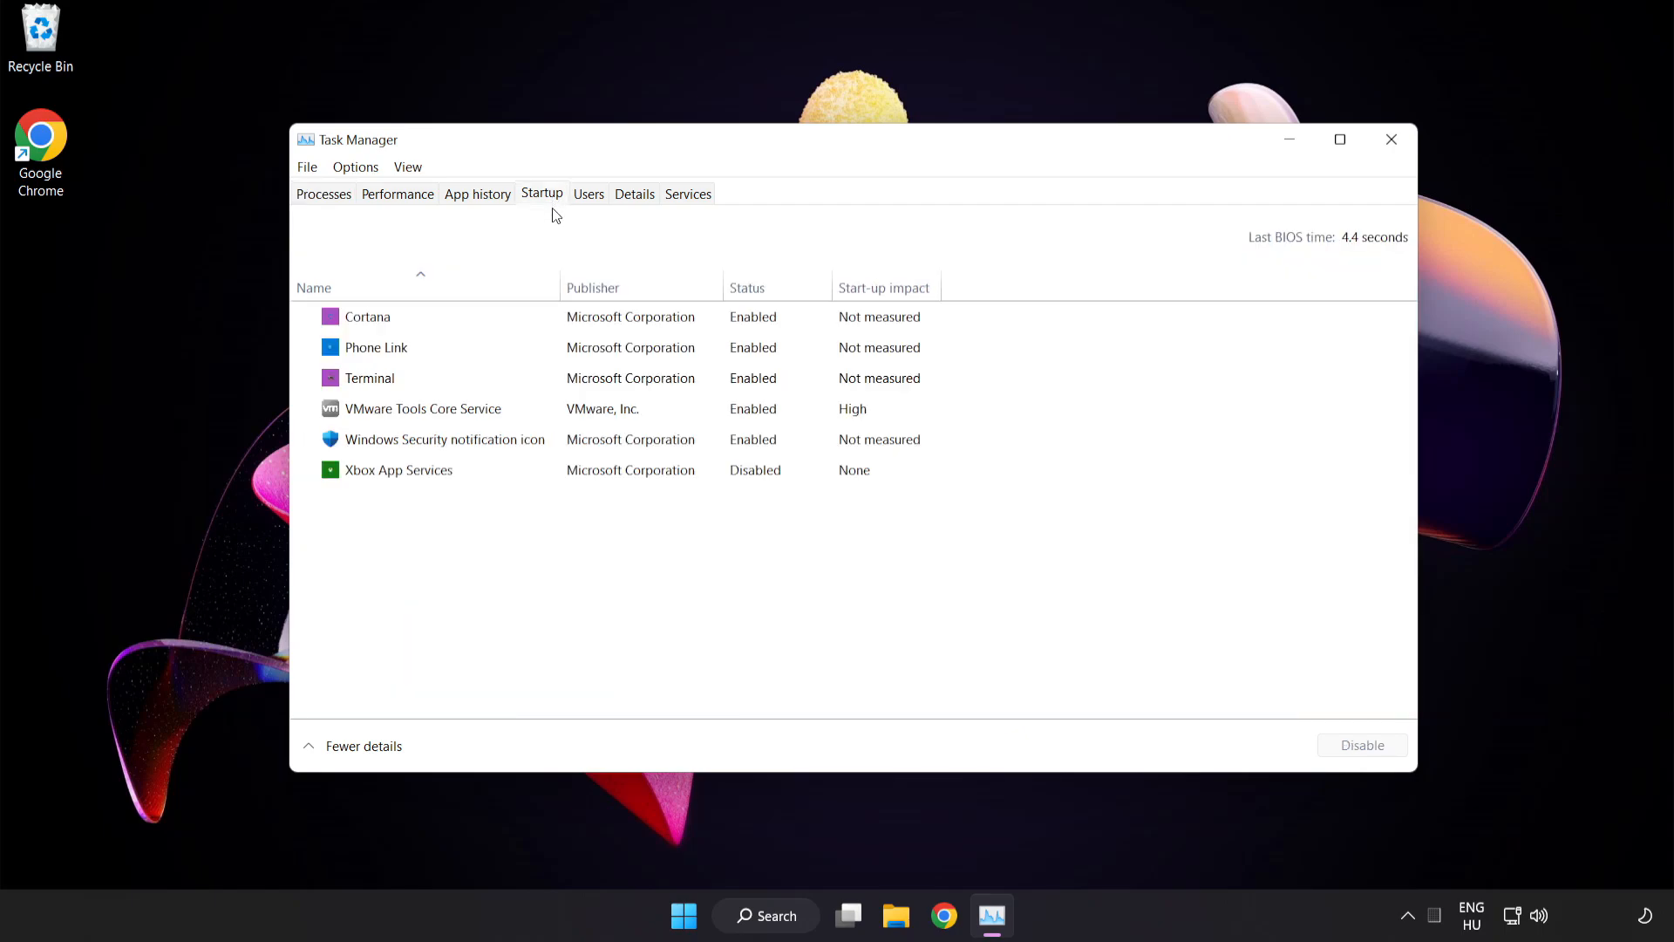
click(367, 316)
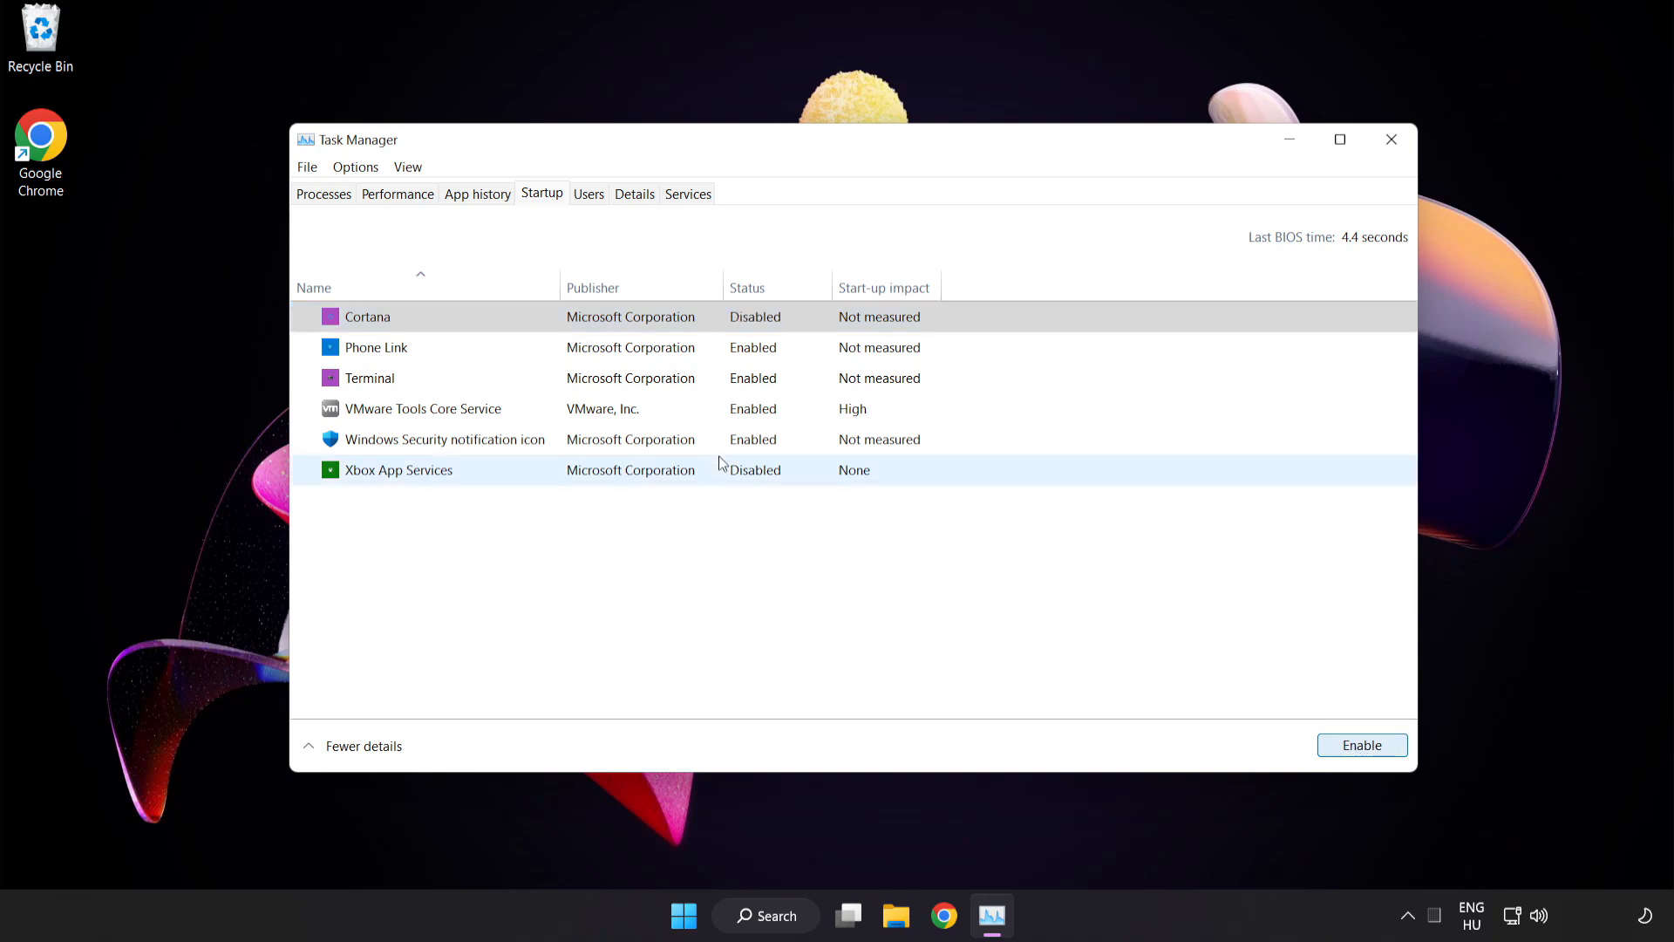
click(376, 347)
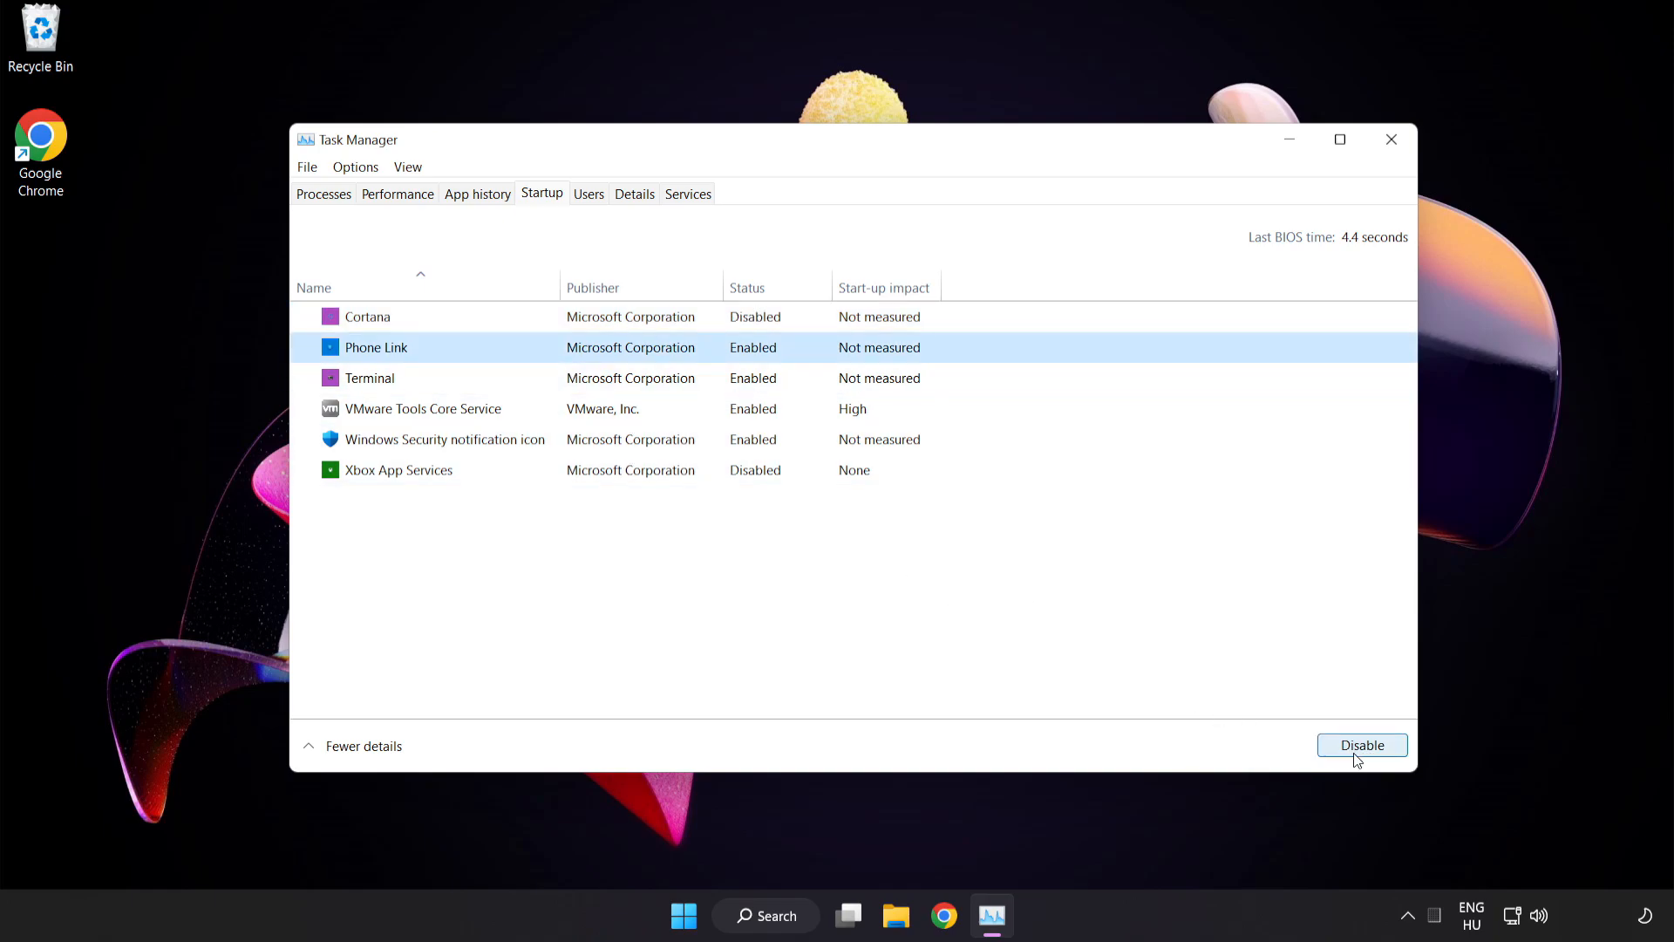
click(1361, 744)
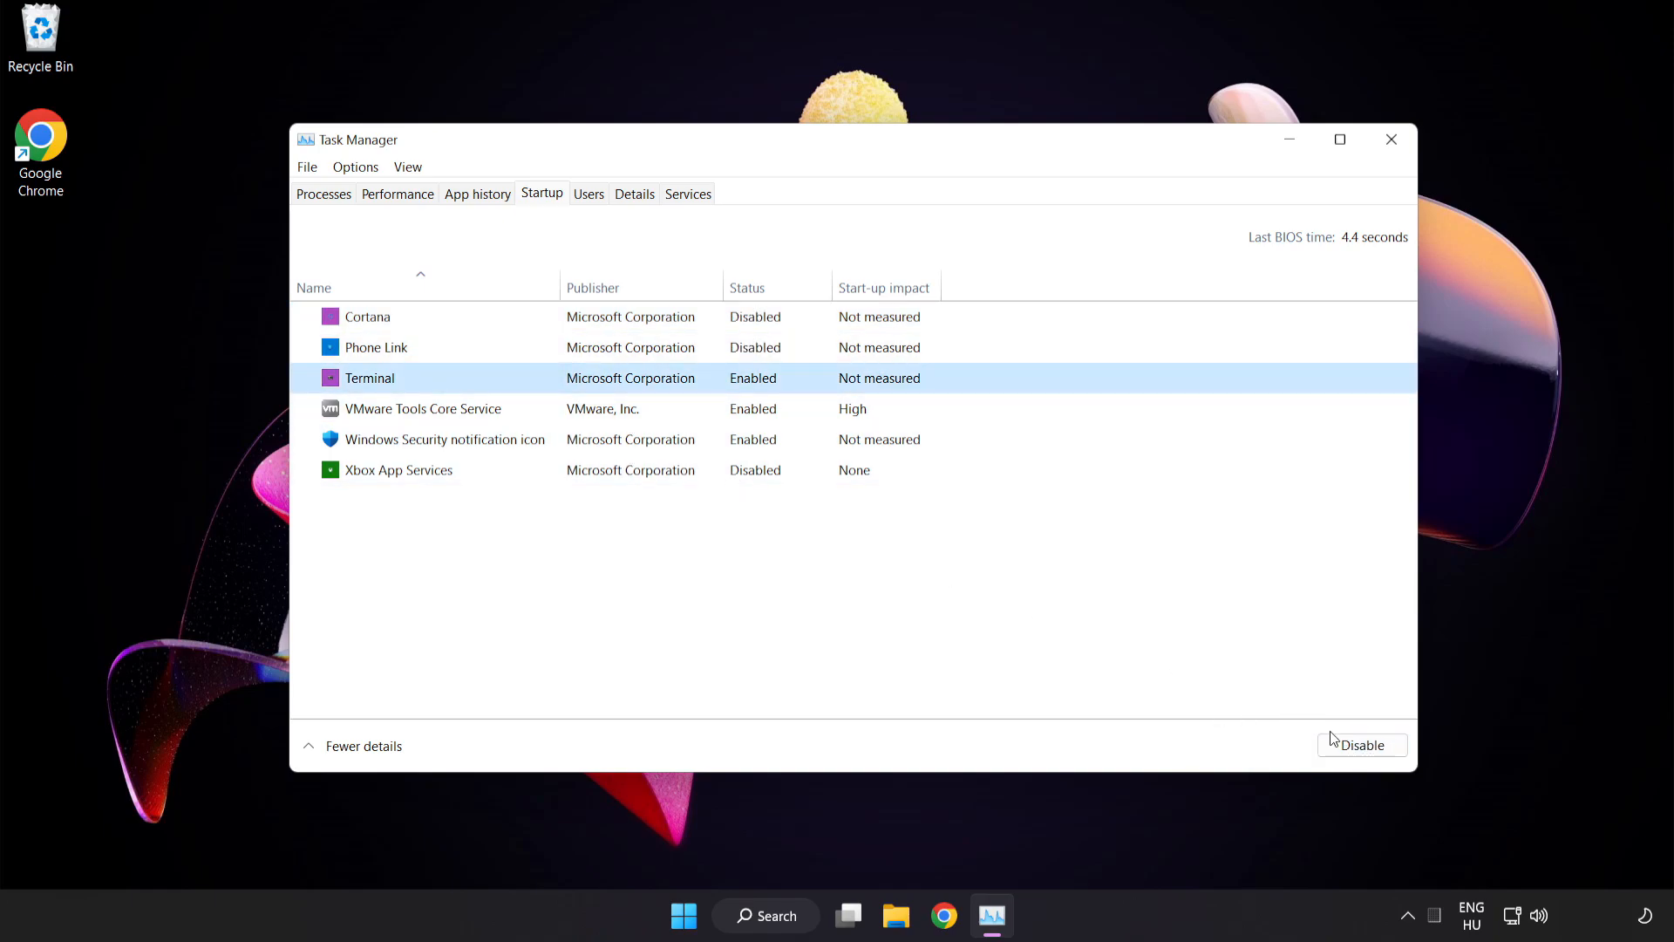
click(1361, 743)
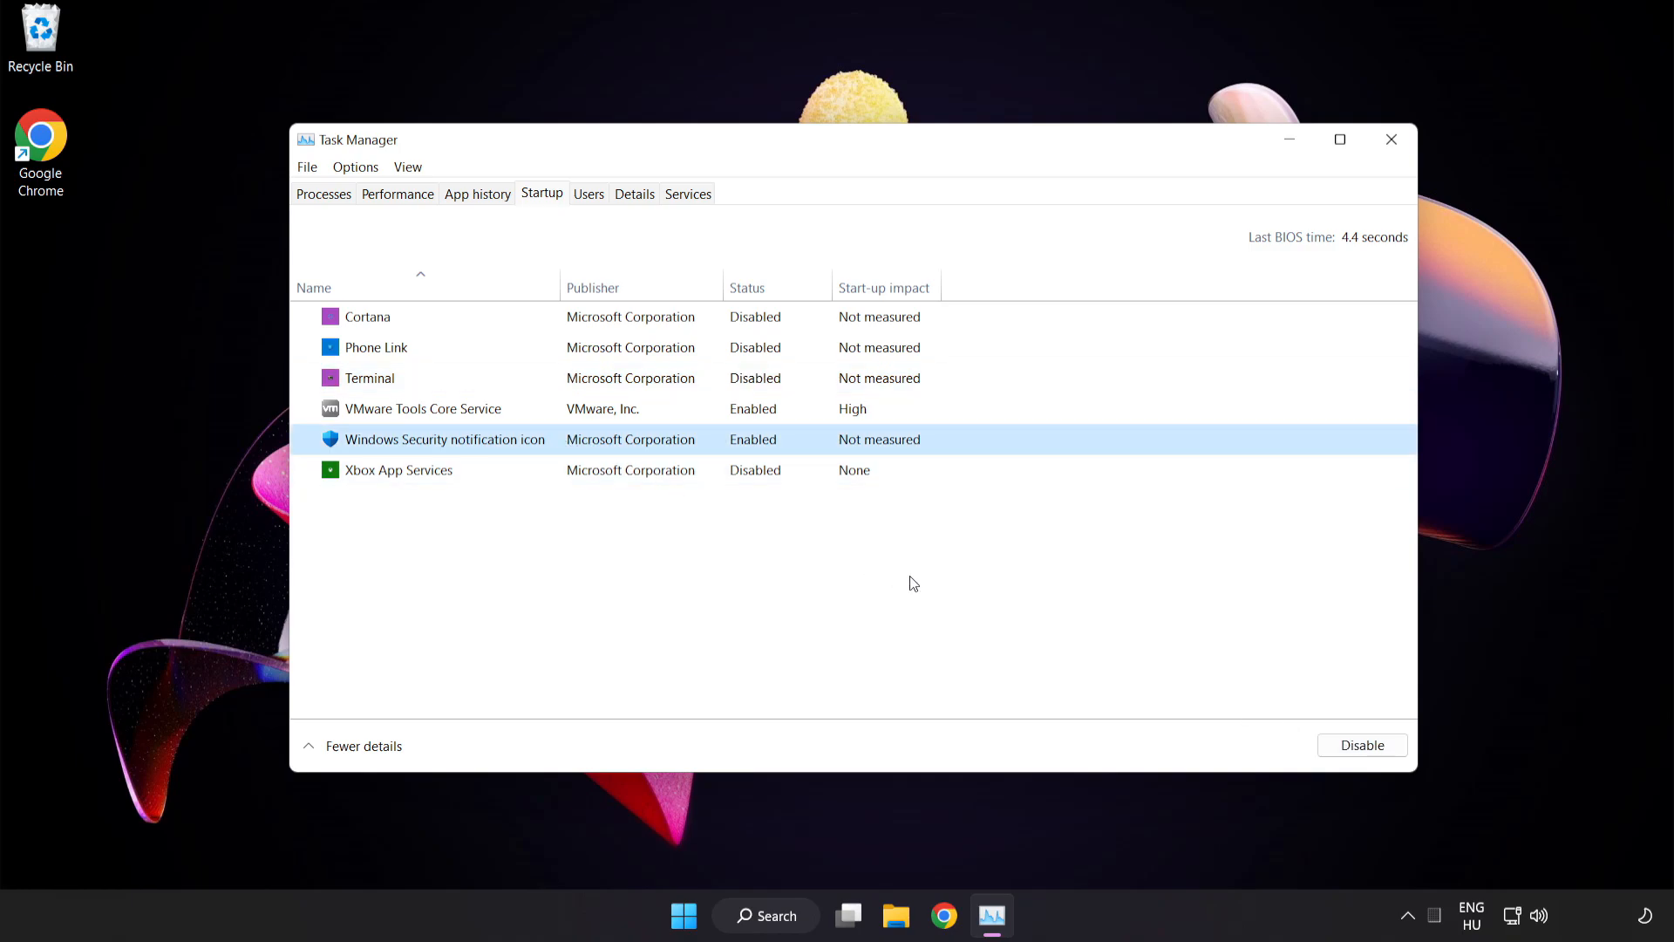
click(1363, 744)
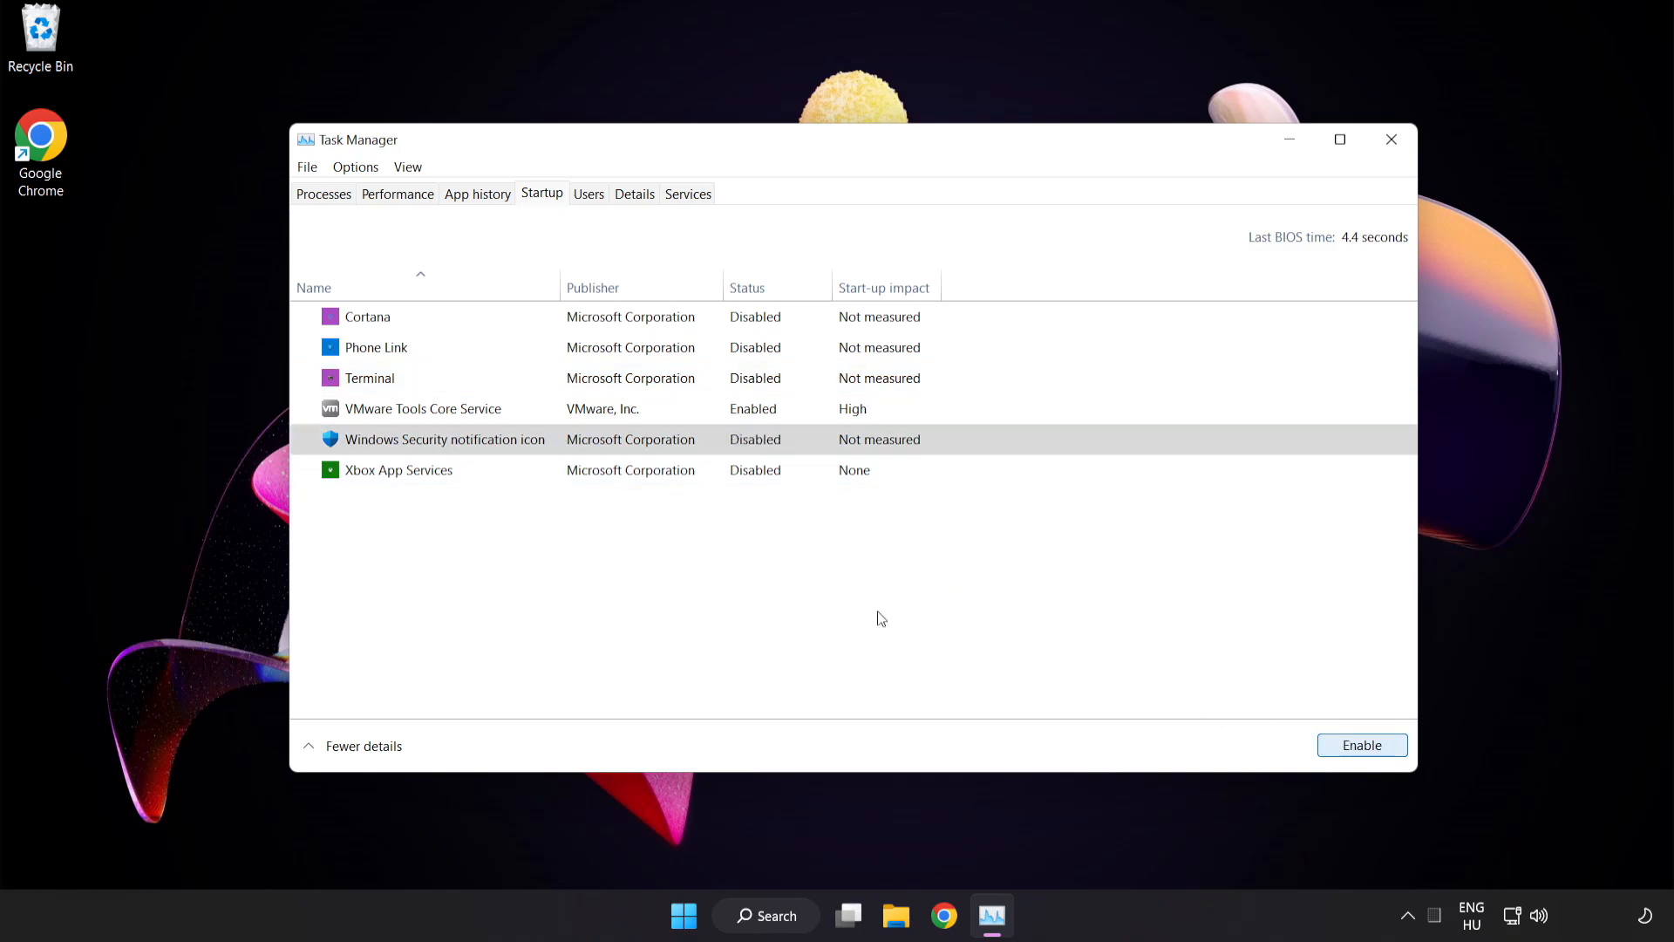
mouse_move(1392, 138)
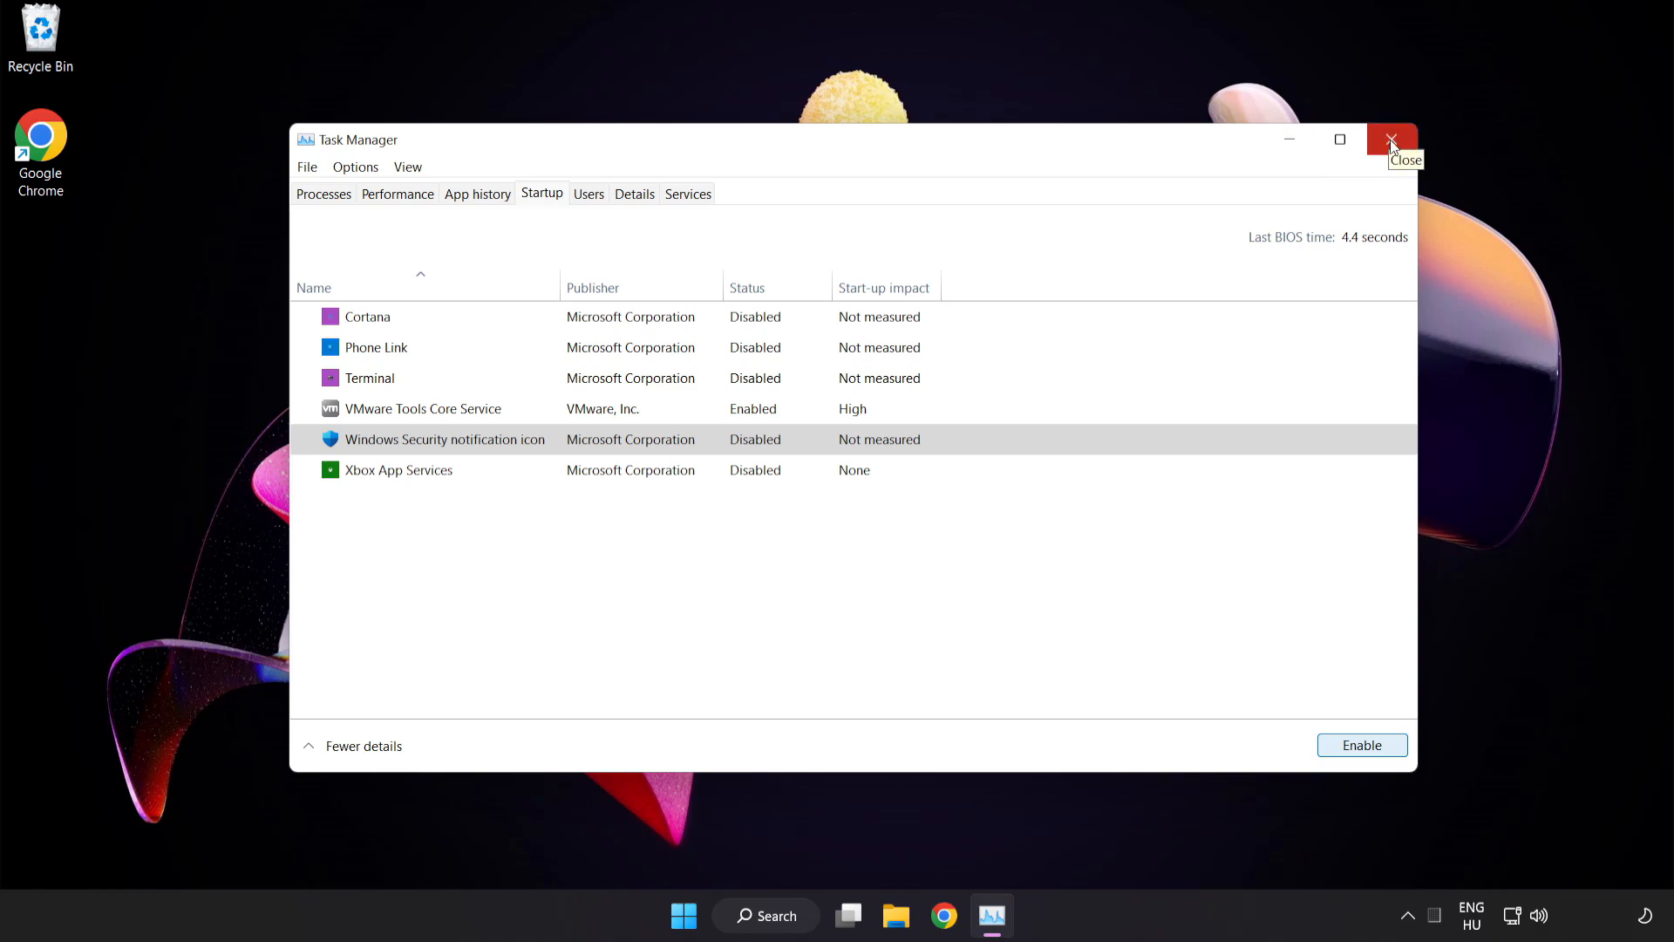
click(1391, 139)
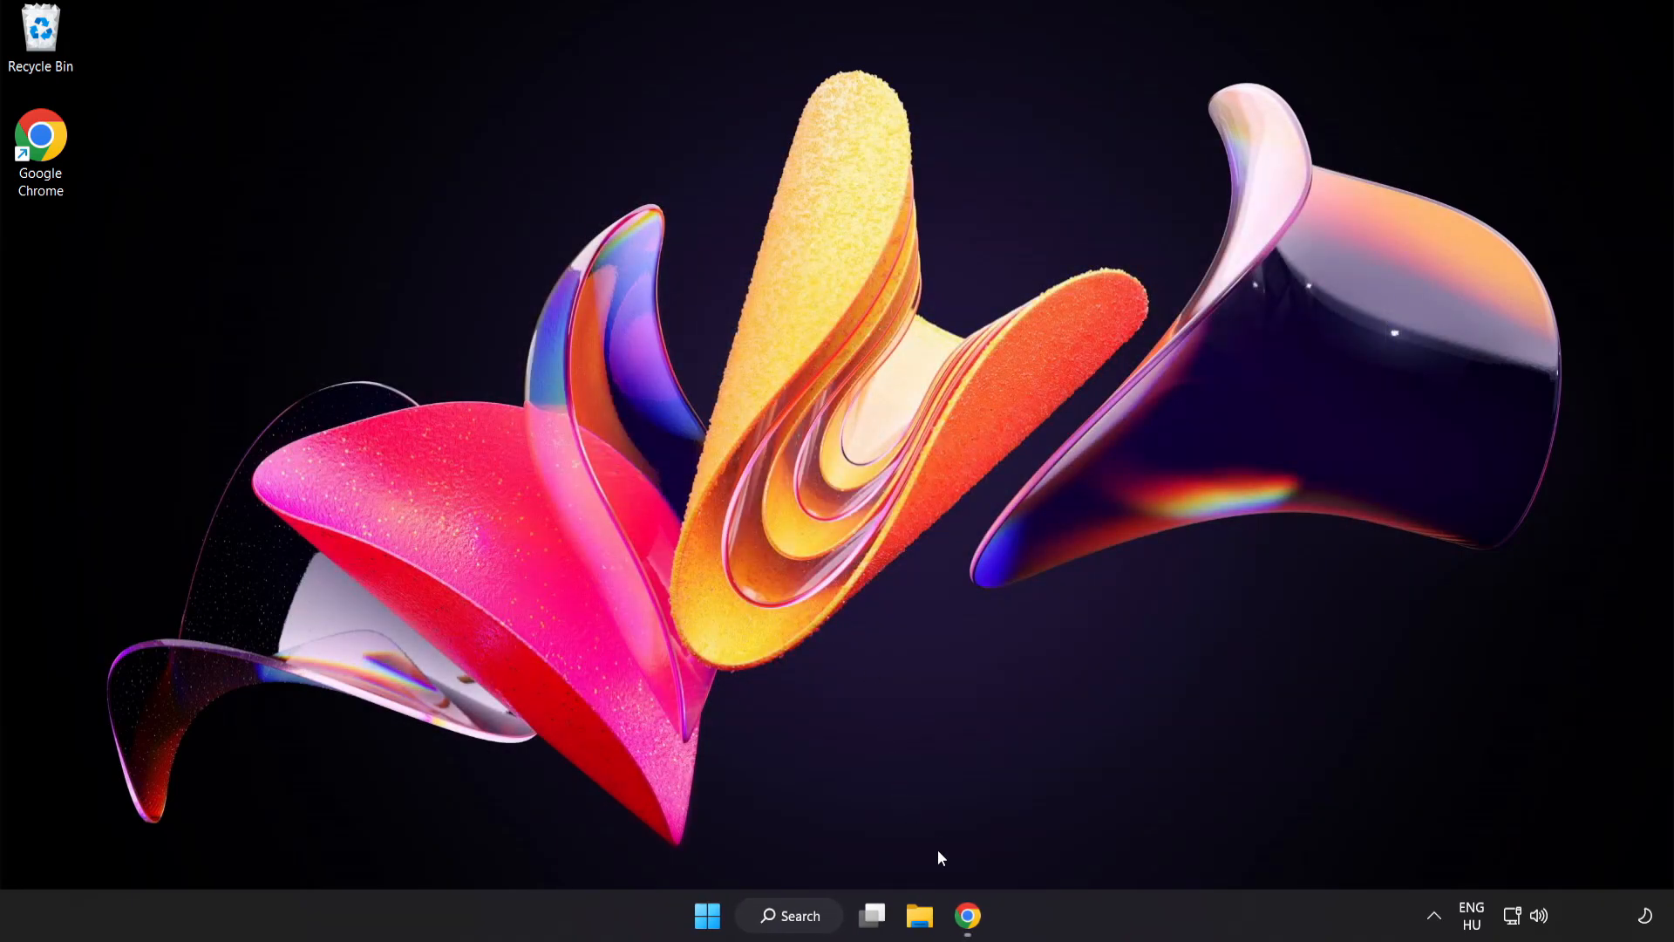
Download the DirectX End-User Runtime web installer in Chrome and launch dxwebsetup (1).exe.
click(966, 914)
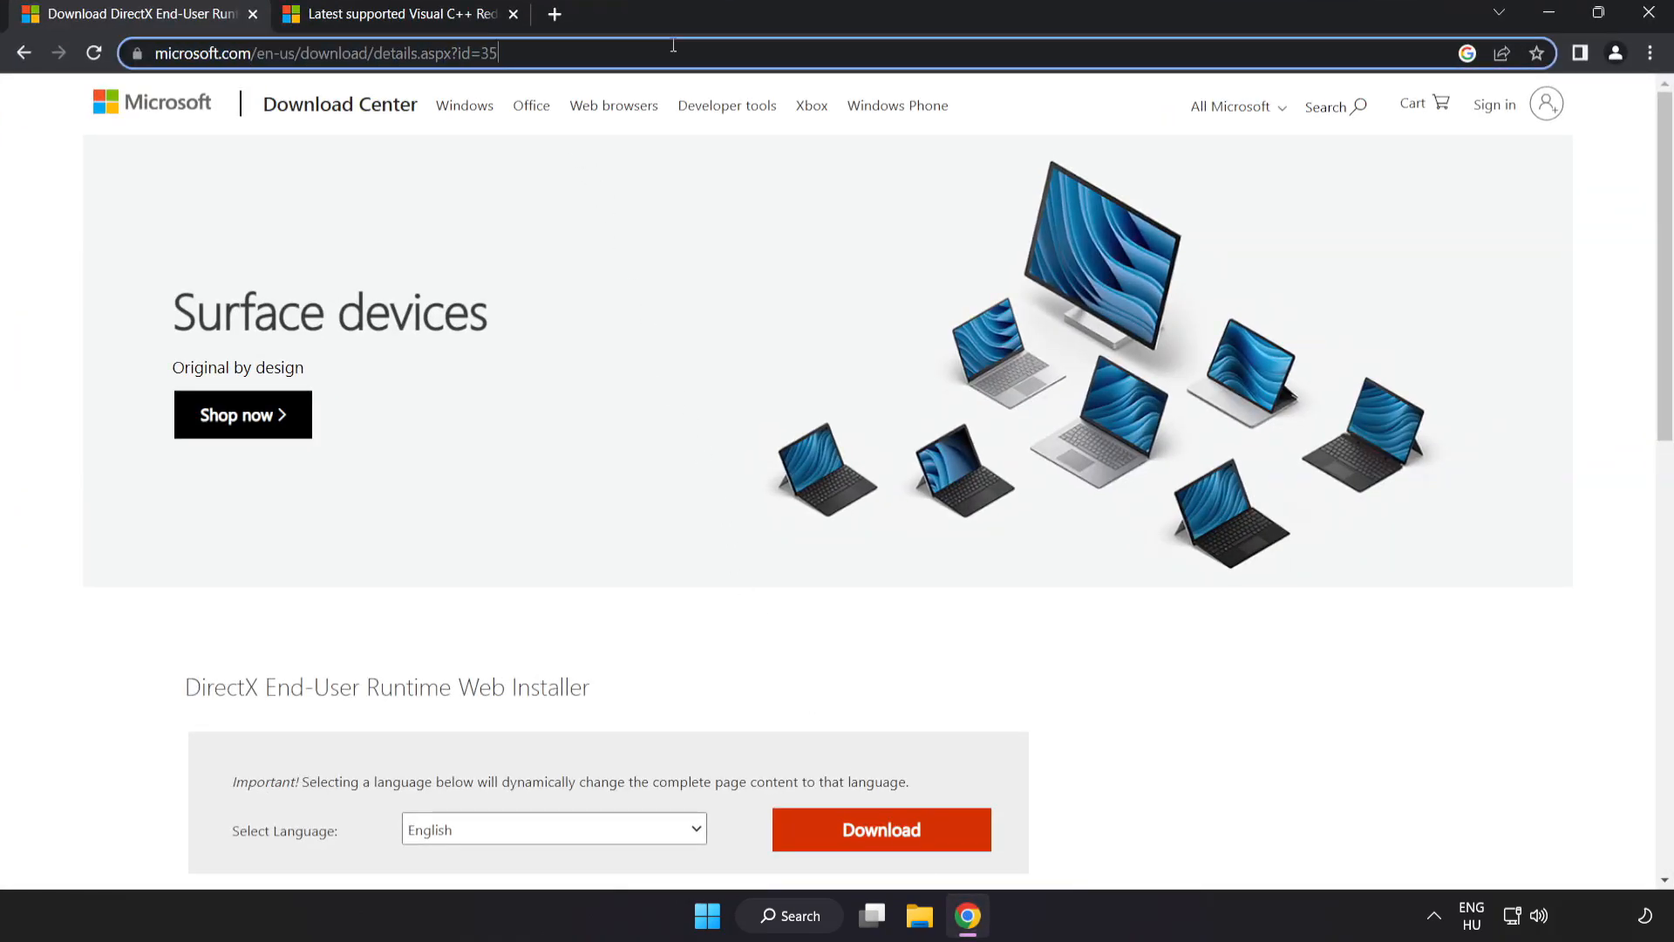
scroll(down, 3)
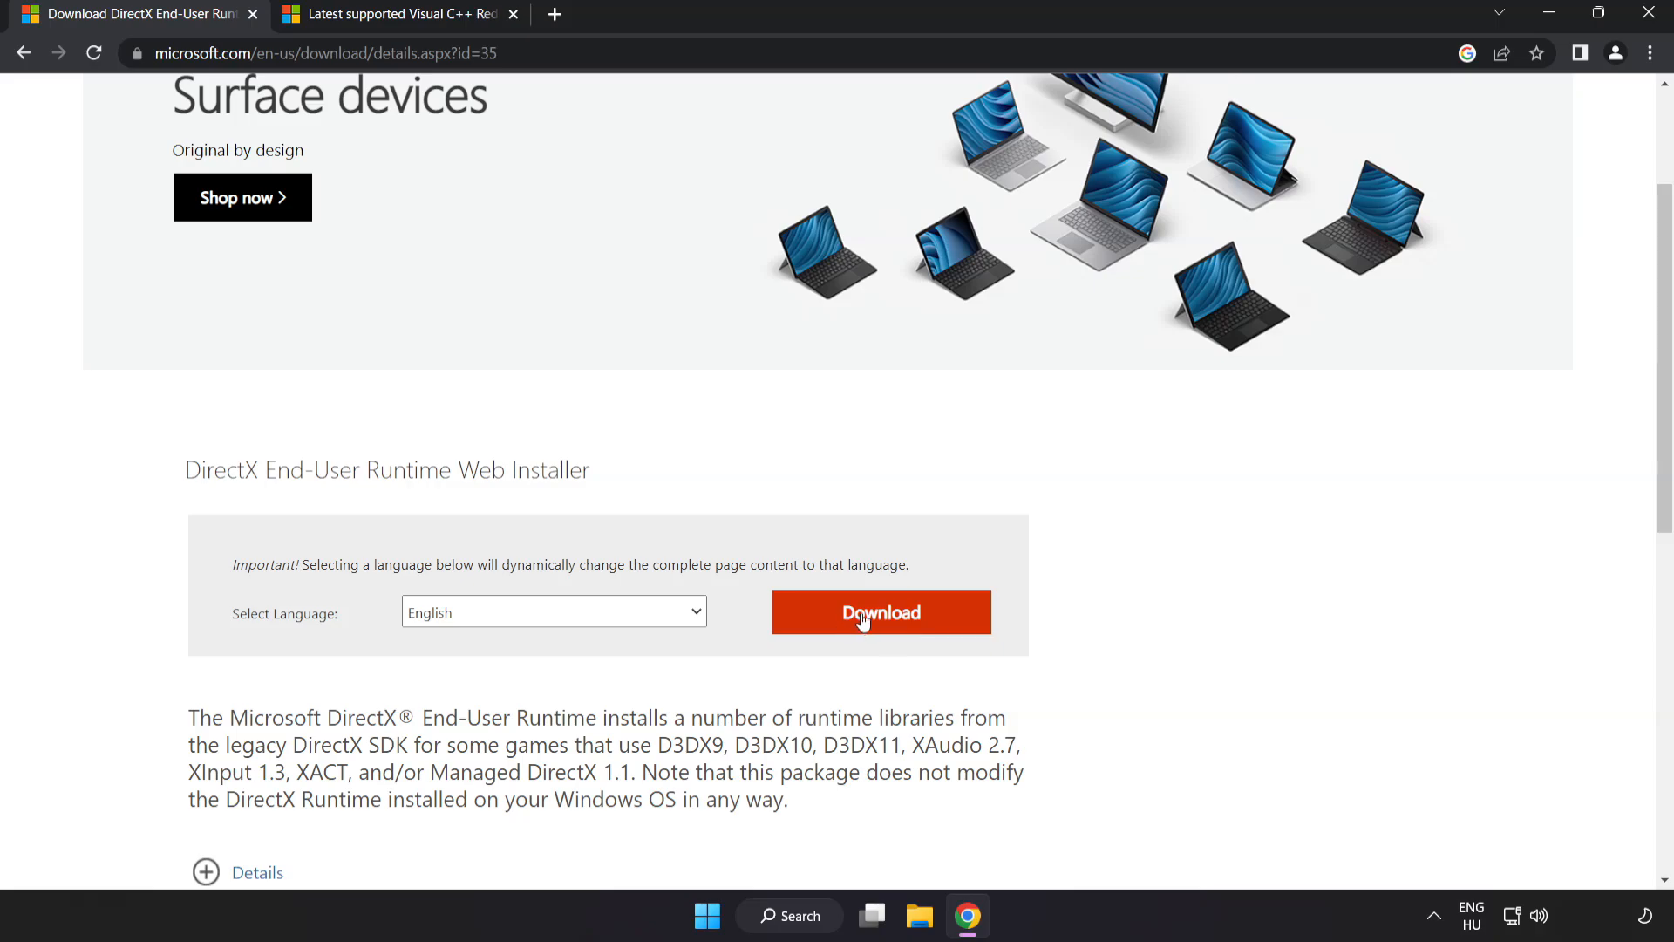
click(880, 612)
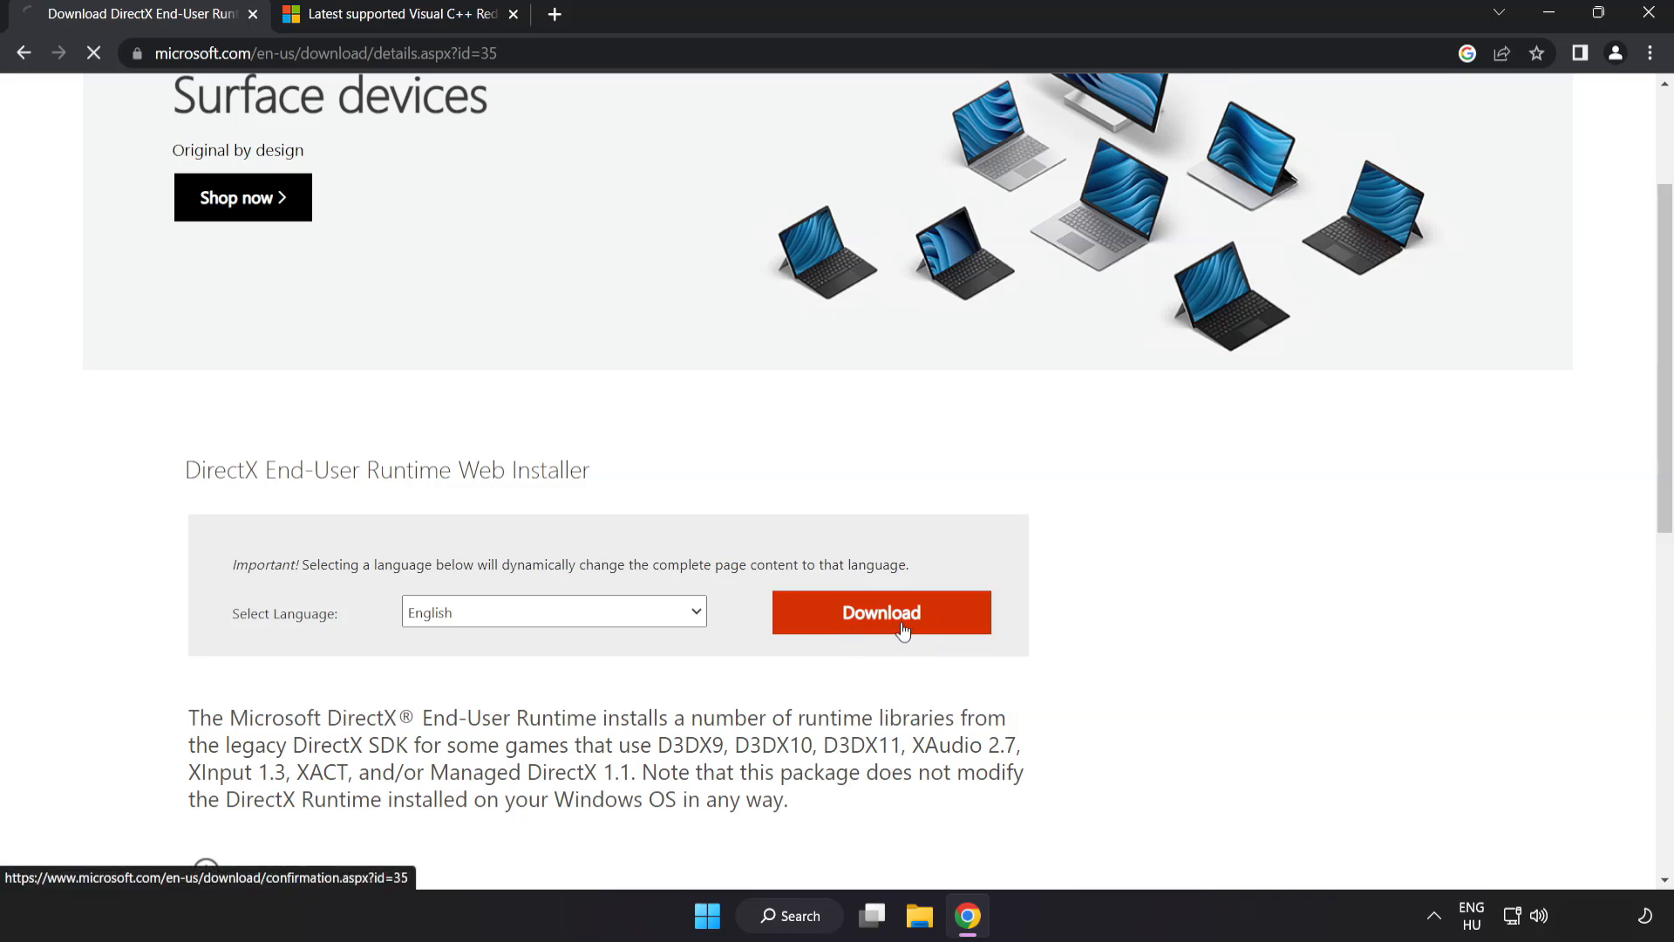
click(880, 612)
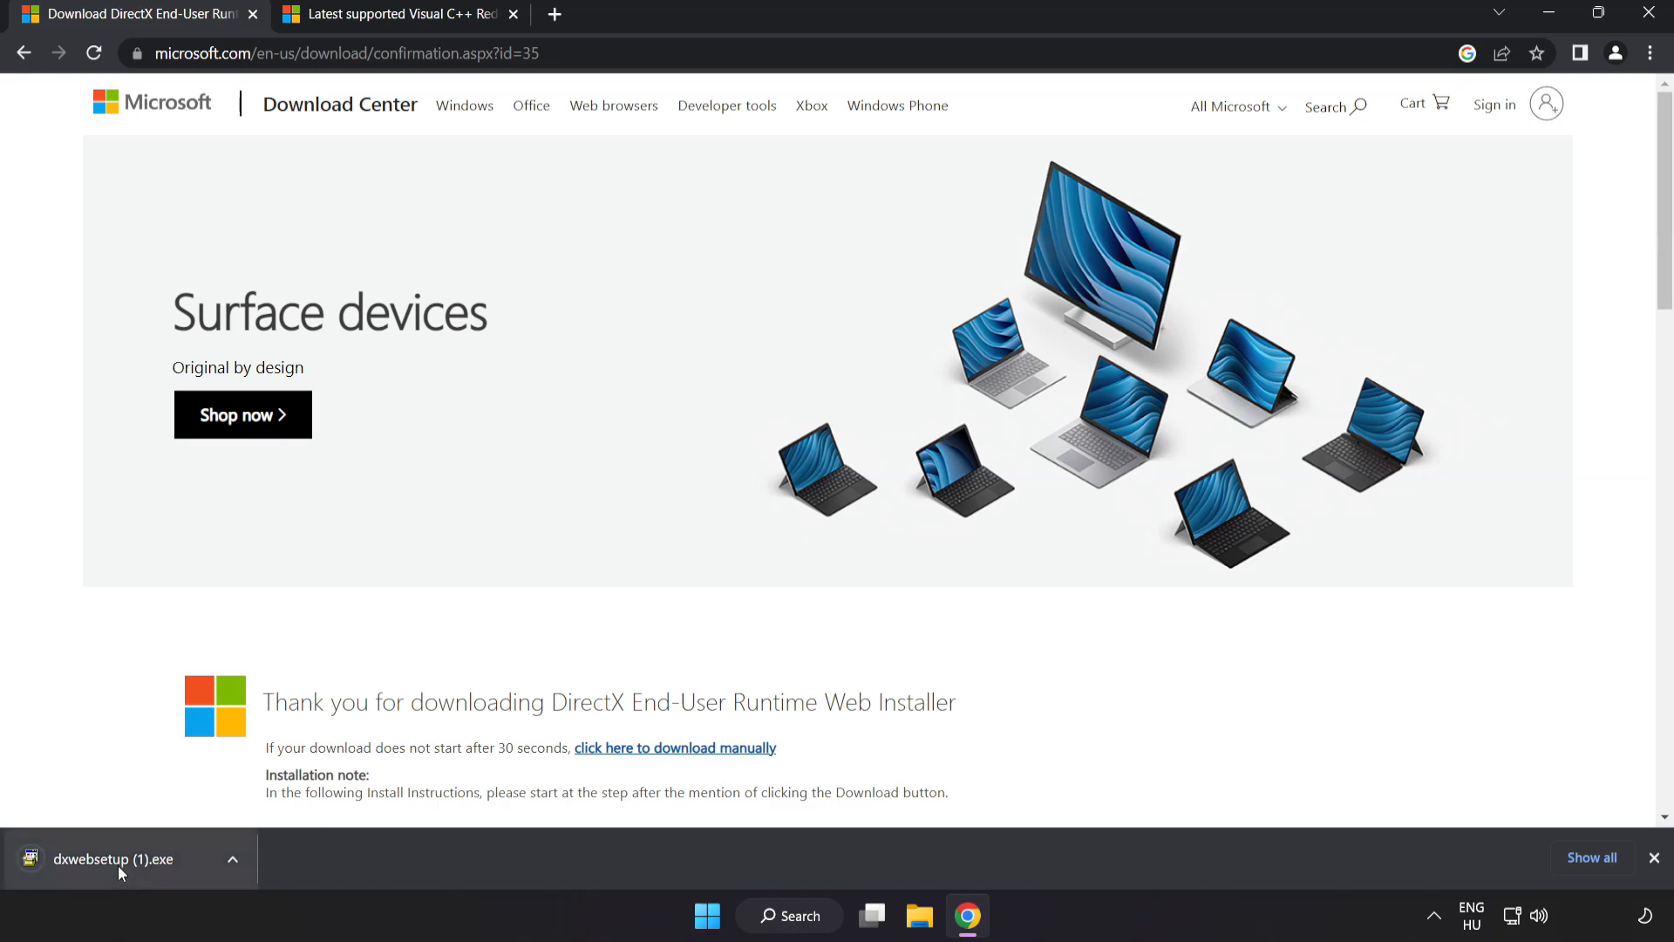
click(106, 858)
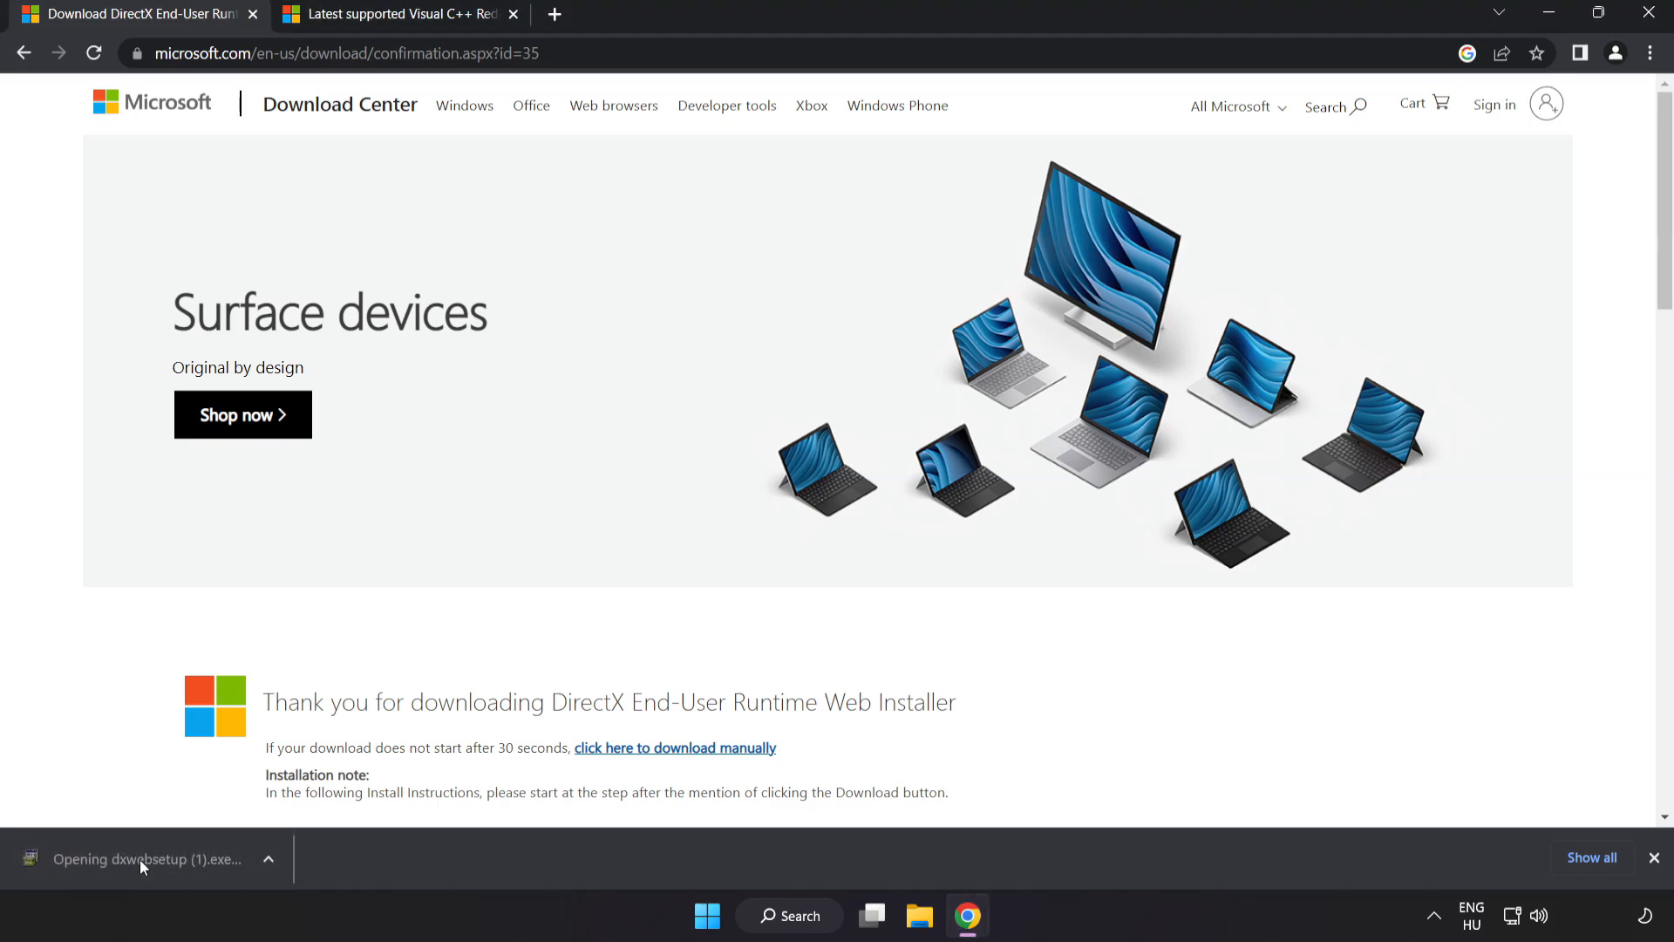
click(139, 858)
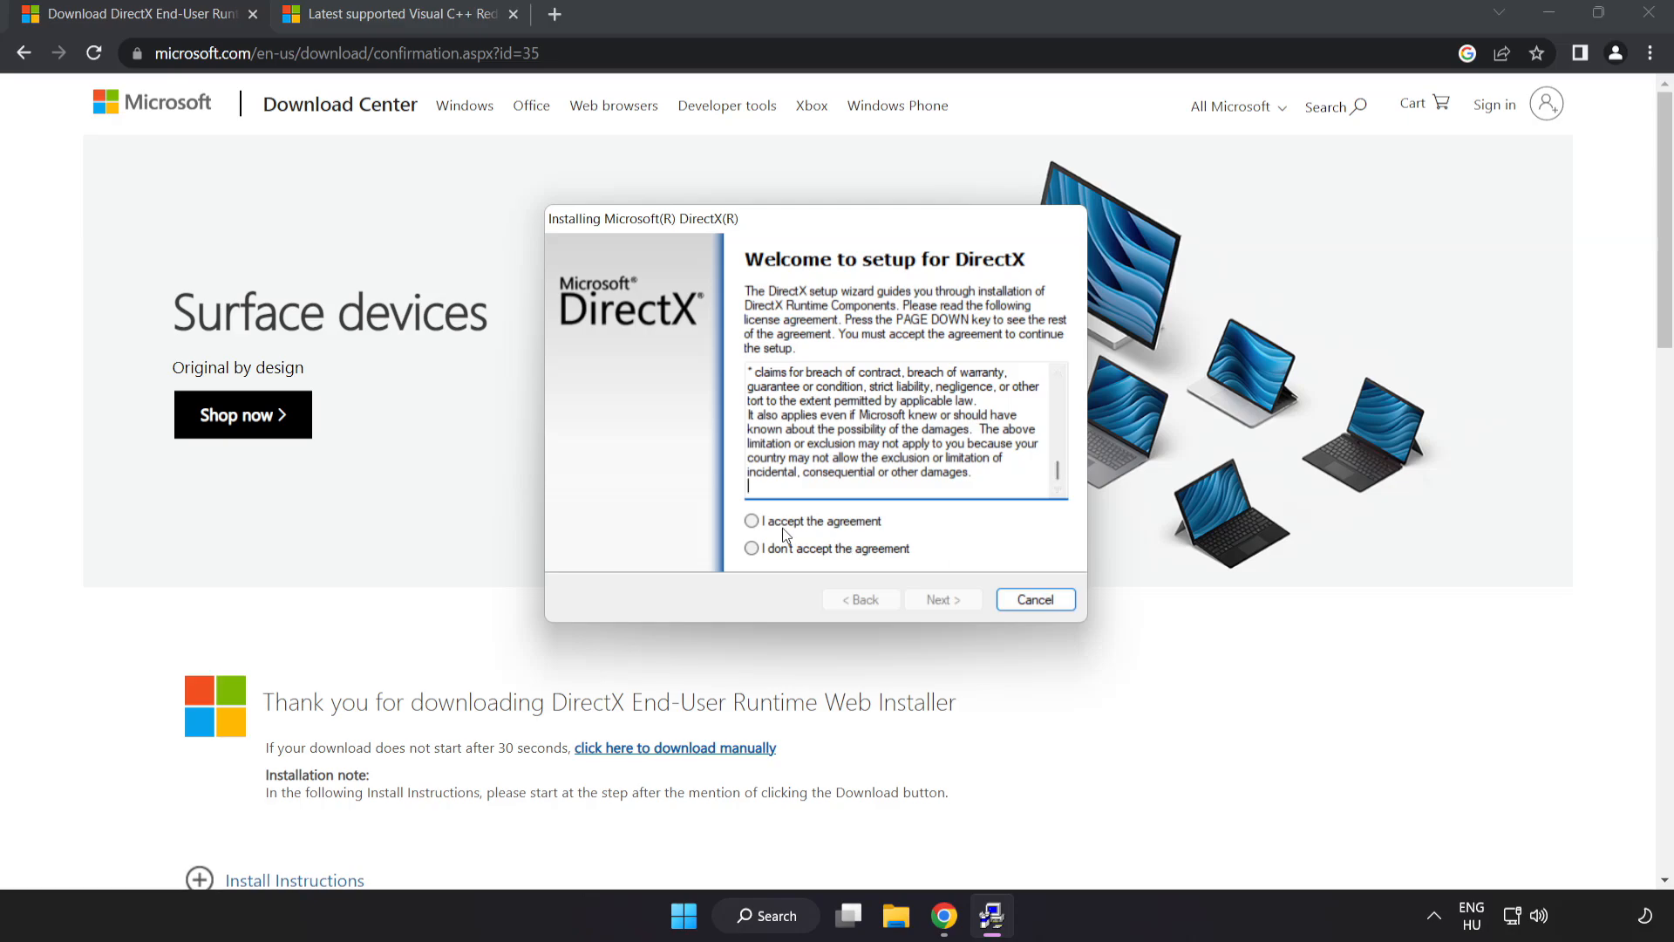
Accept the DirectX license, decline the Bing Bar, install components and finish setup.
click(752, 521)
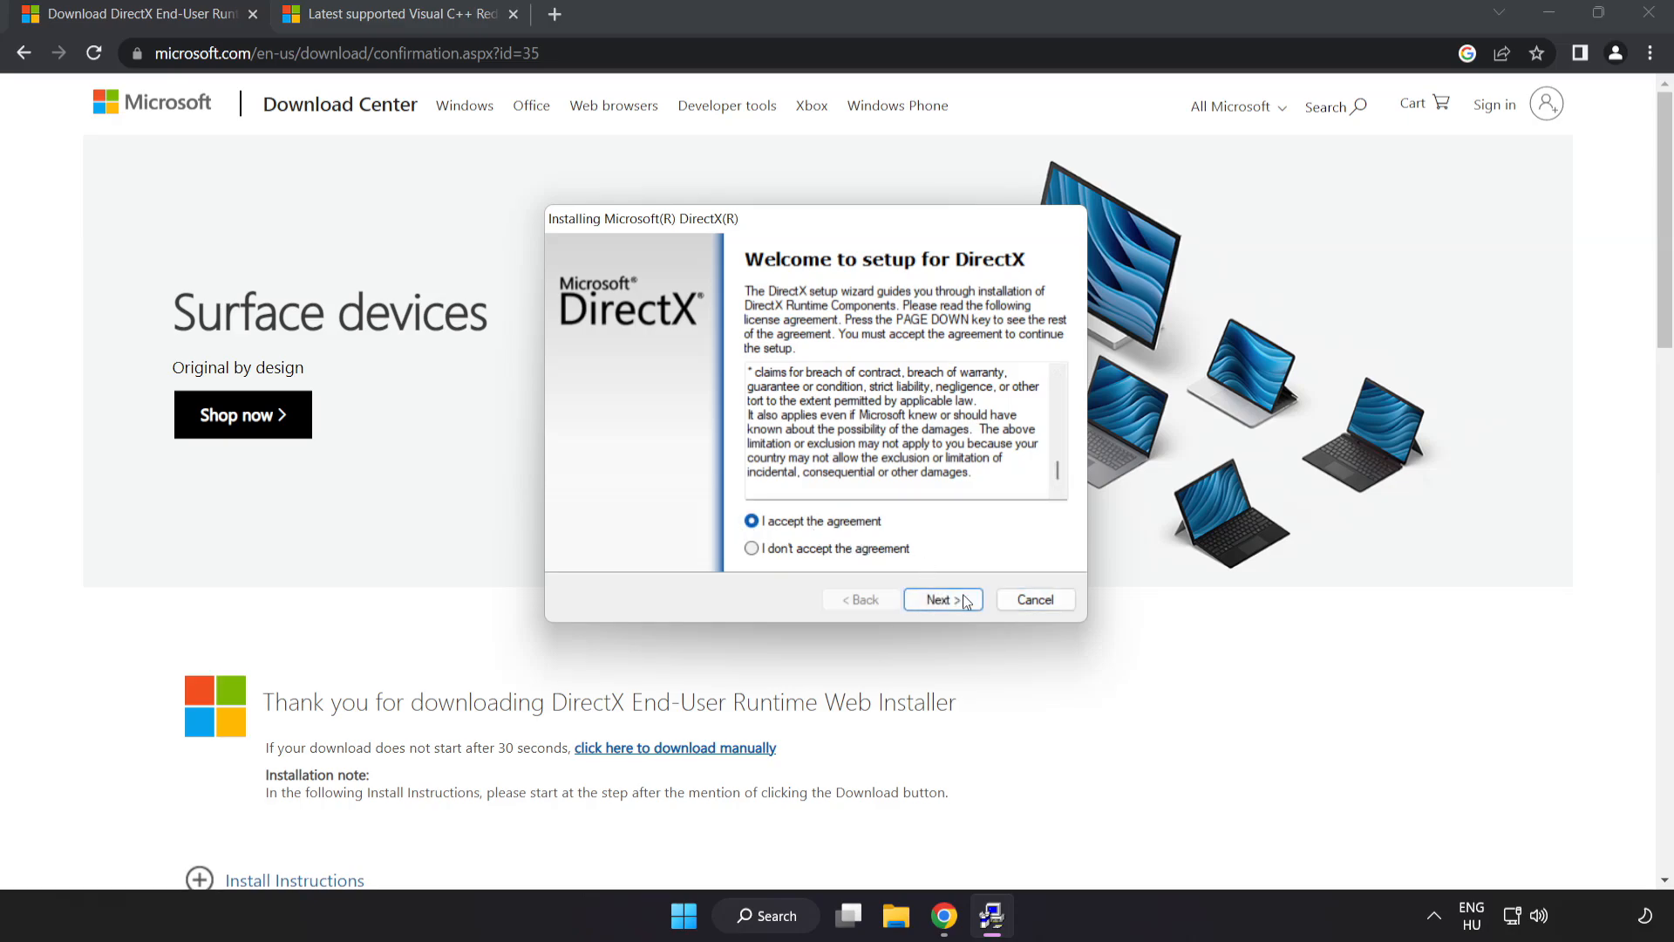
click(941, 600)
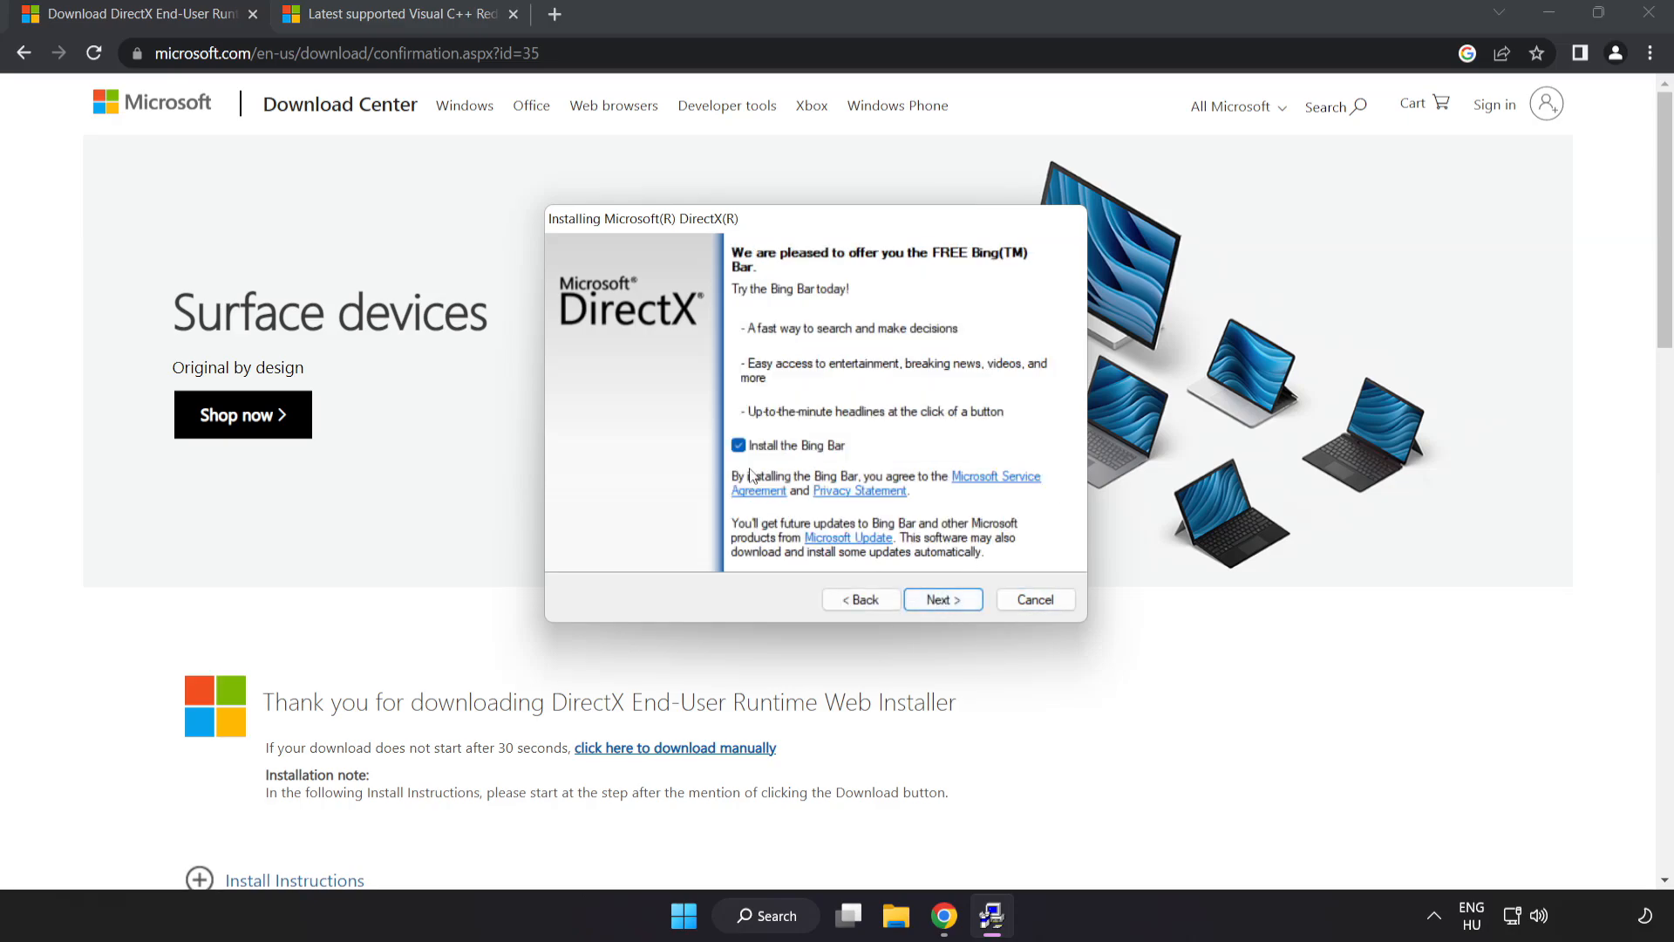
click(737, 445)
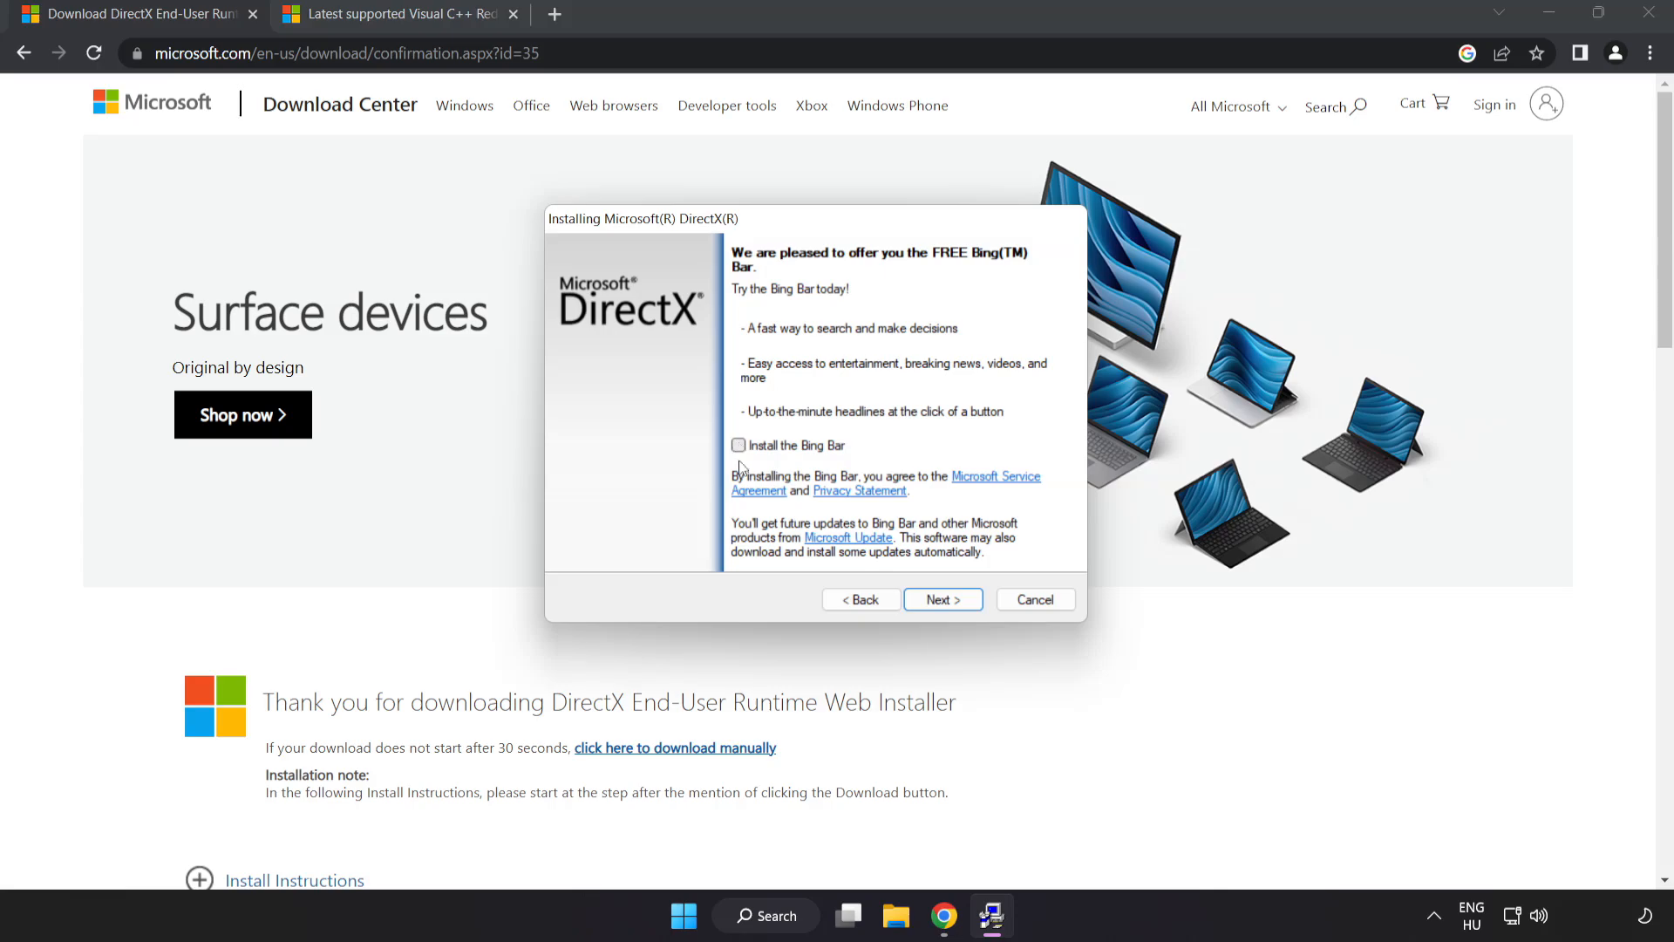
click(941, 599)
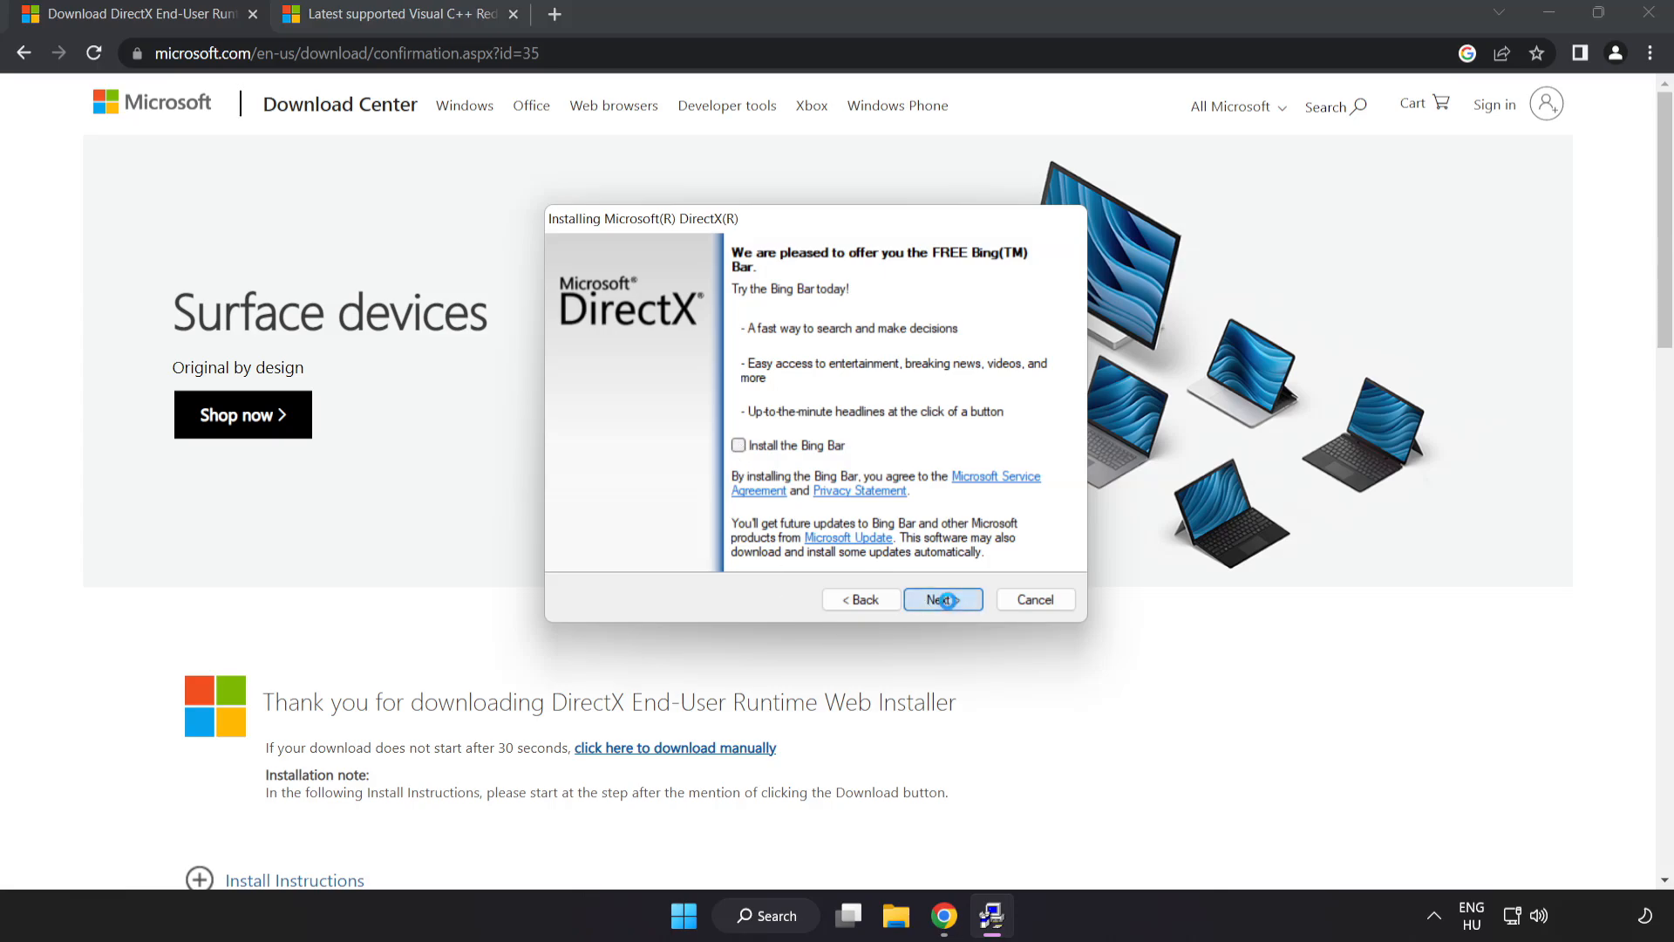
click(942, 599)
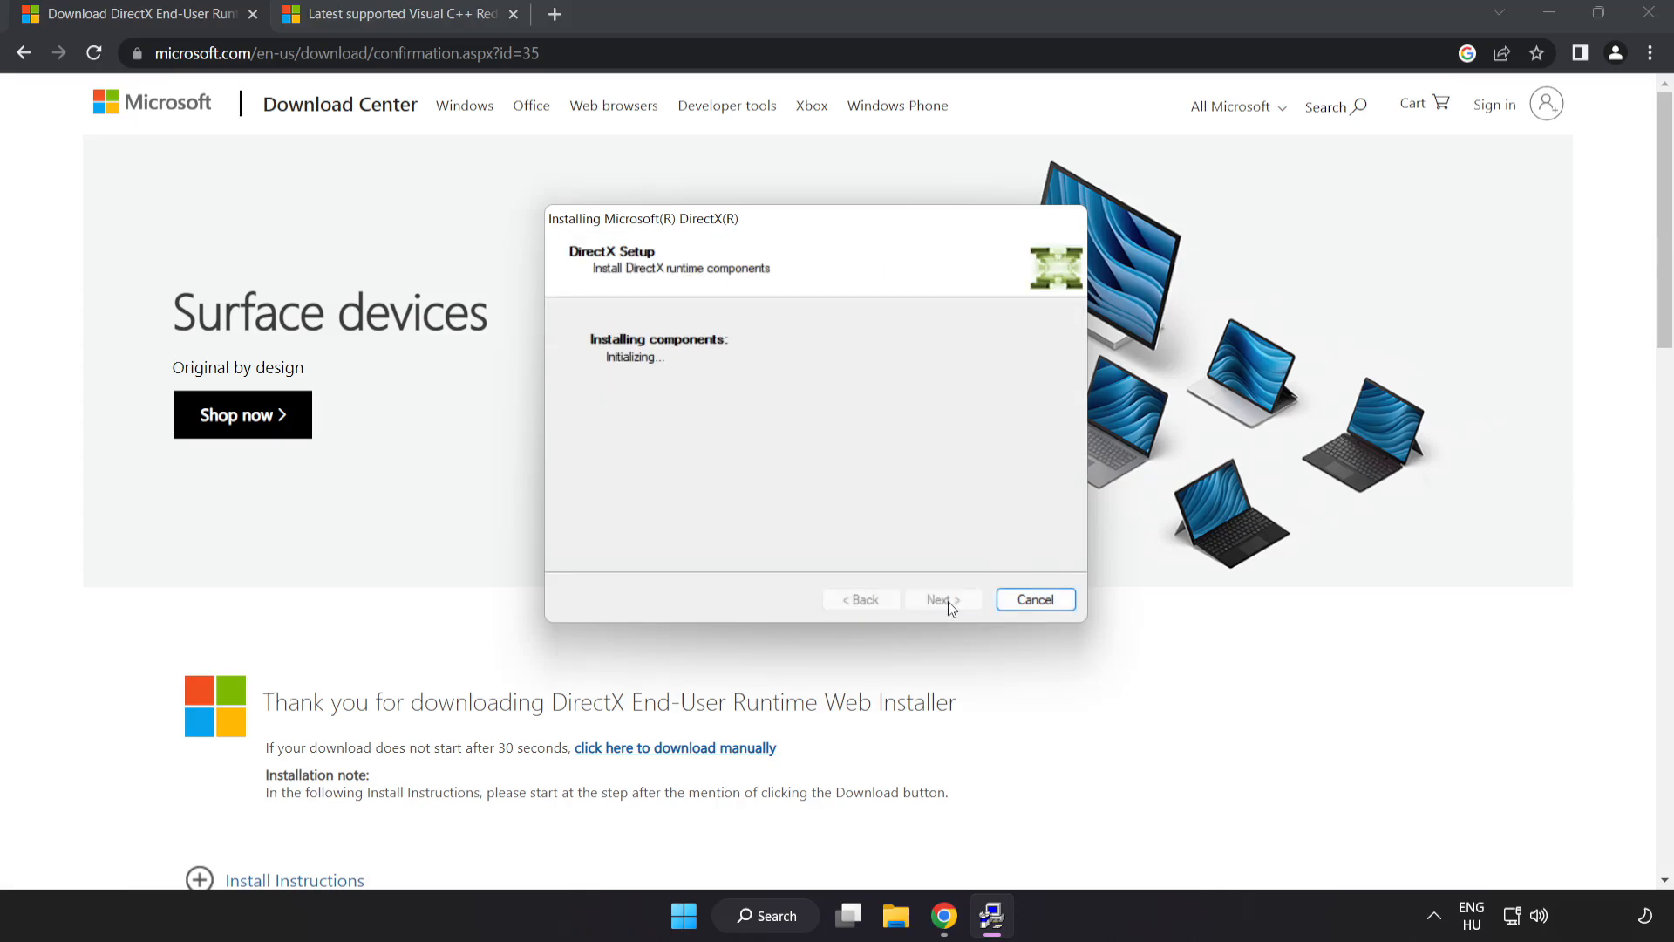
click(1033, 599)
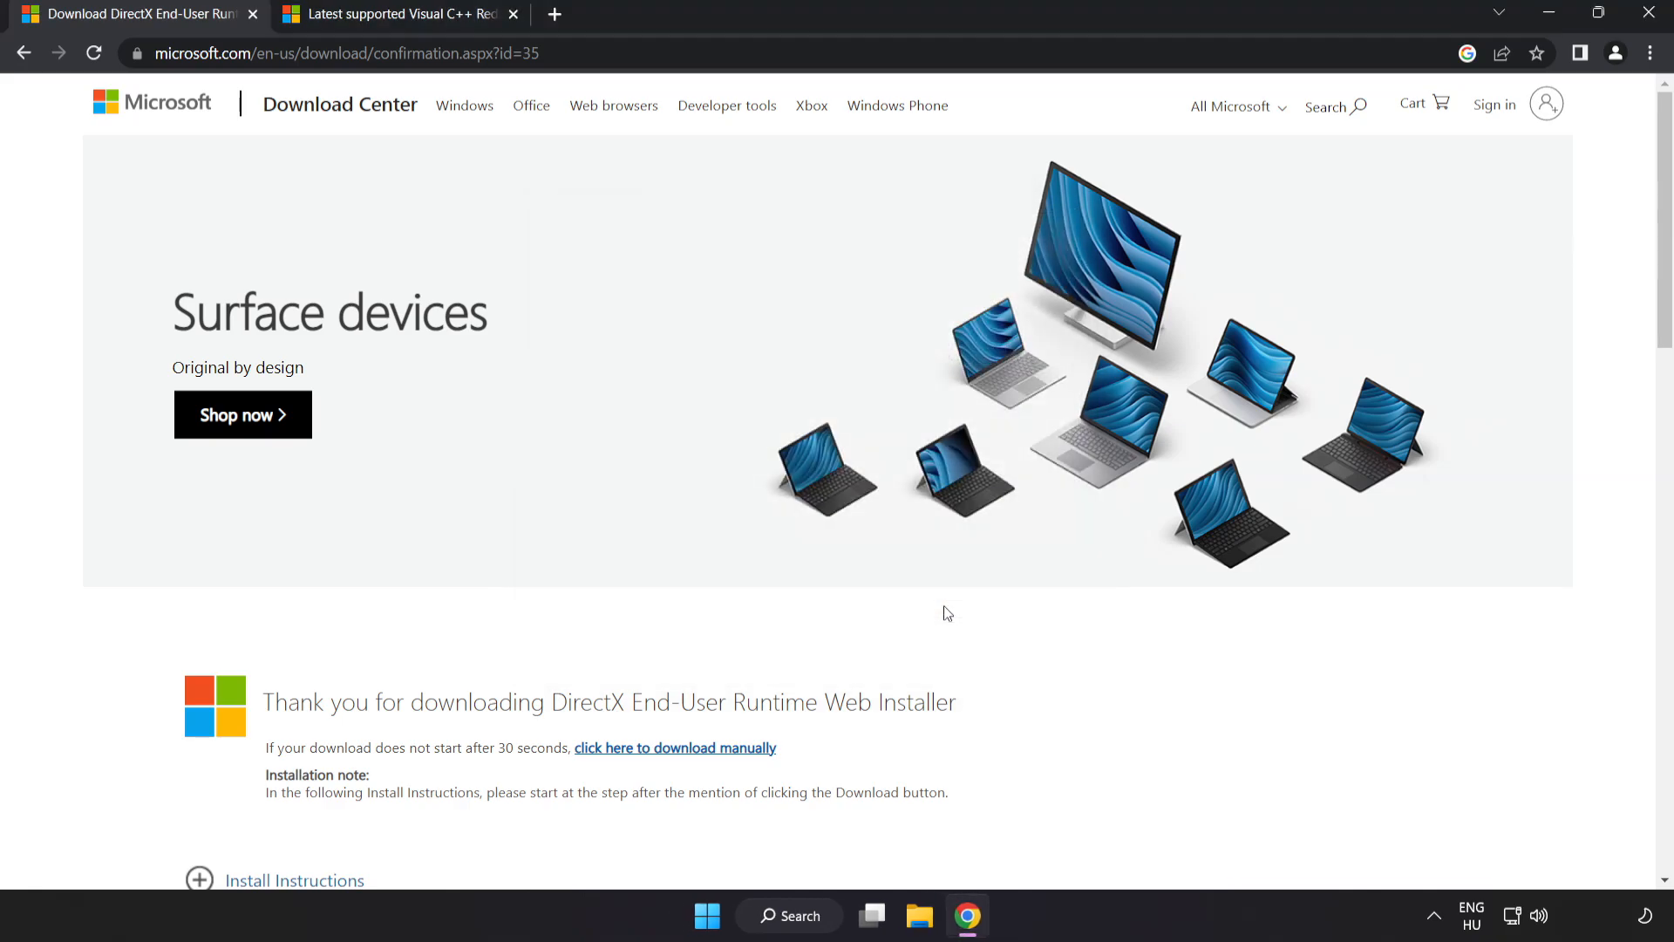
mouse_move(339, 103)
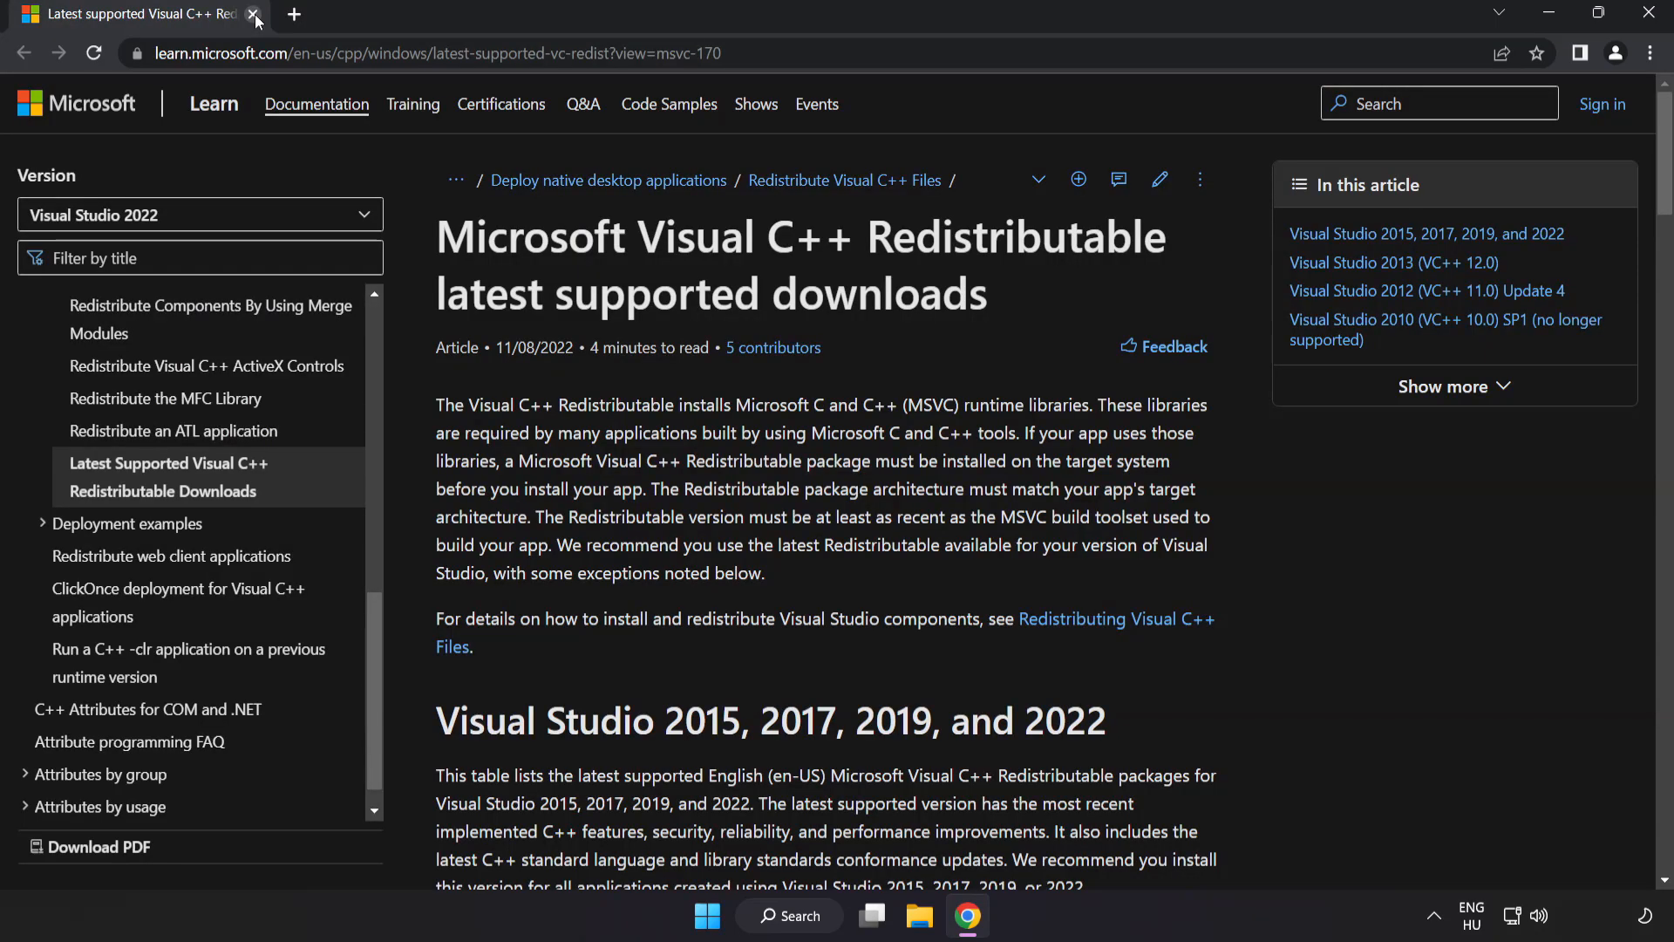
Close the DirectX page and download the x64 and x86 Visual C++ 2015–2022 redistributables.
click(427, 53)
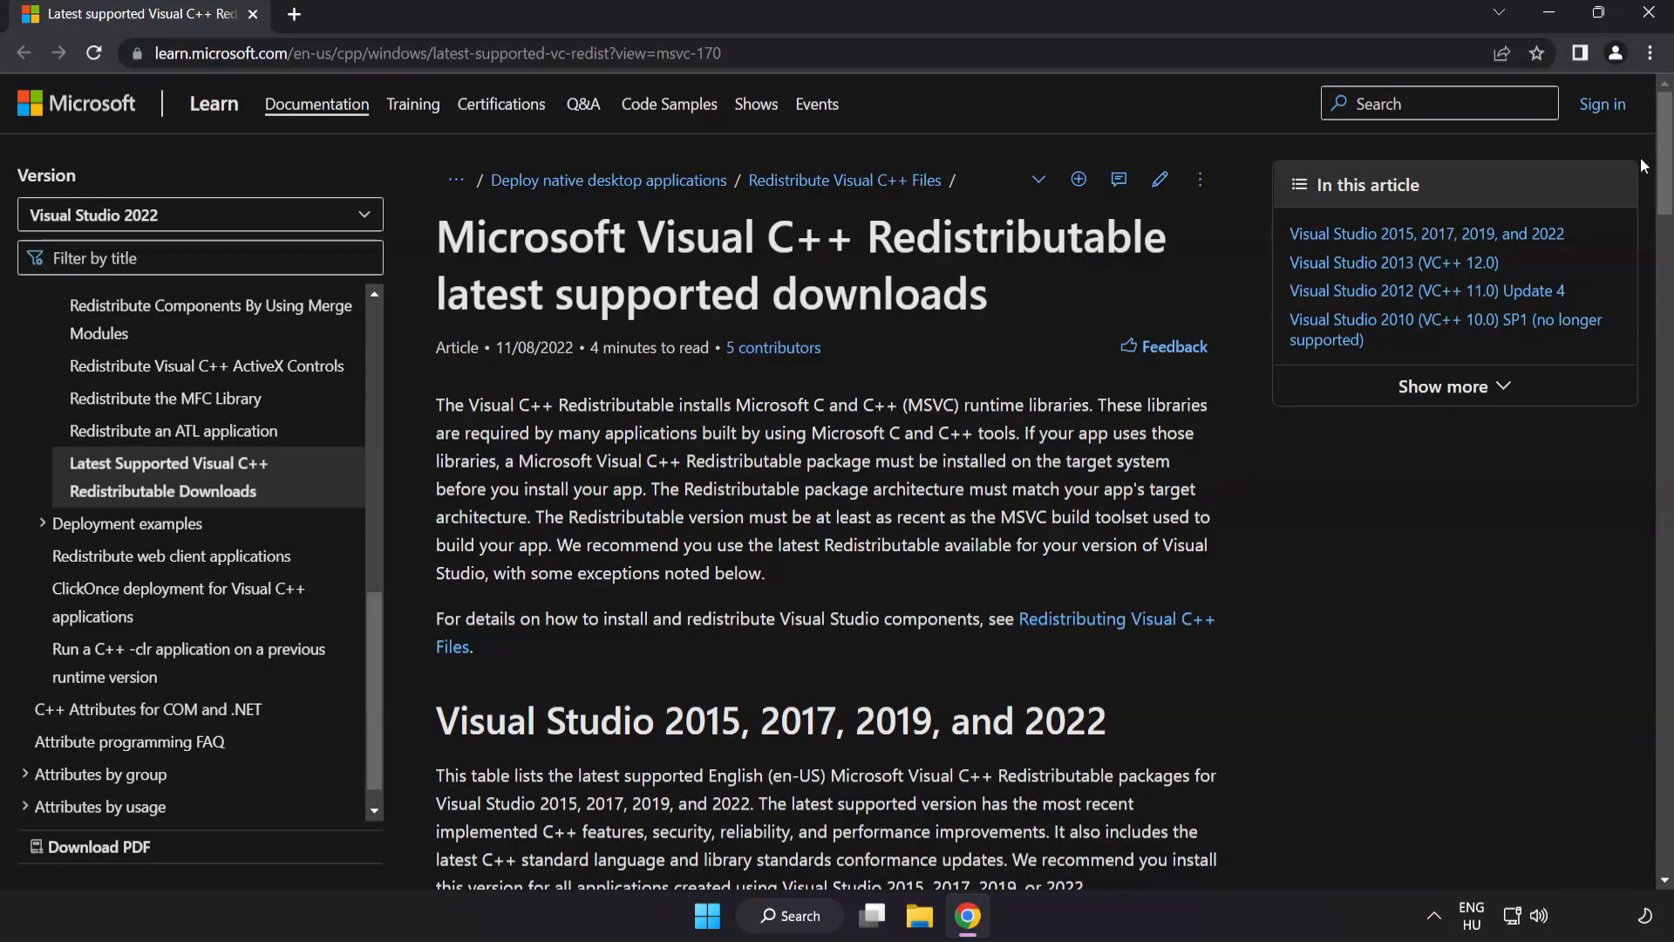
scroll(down, 3)
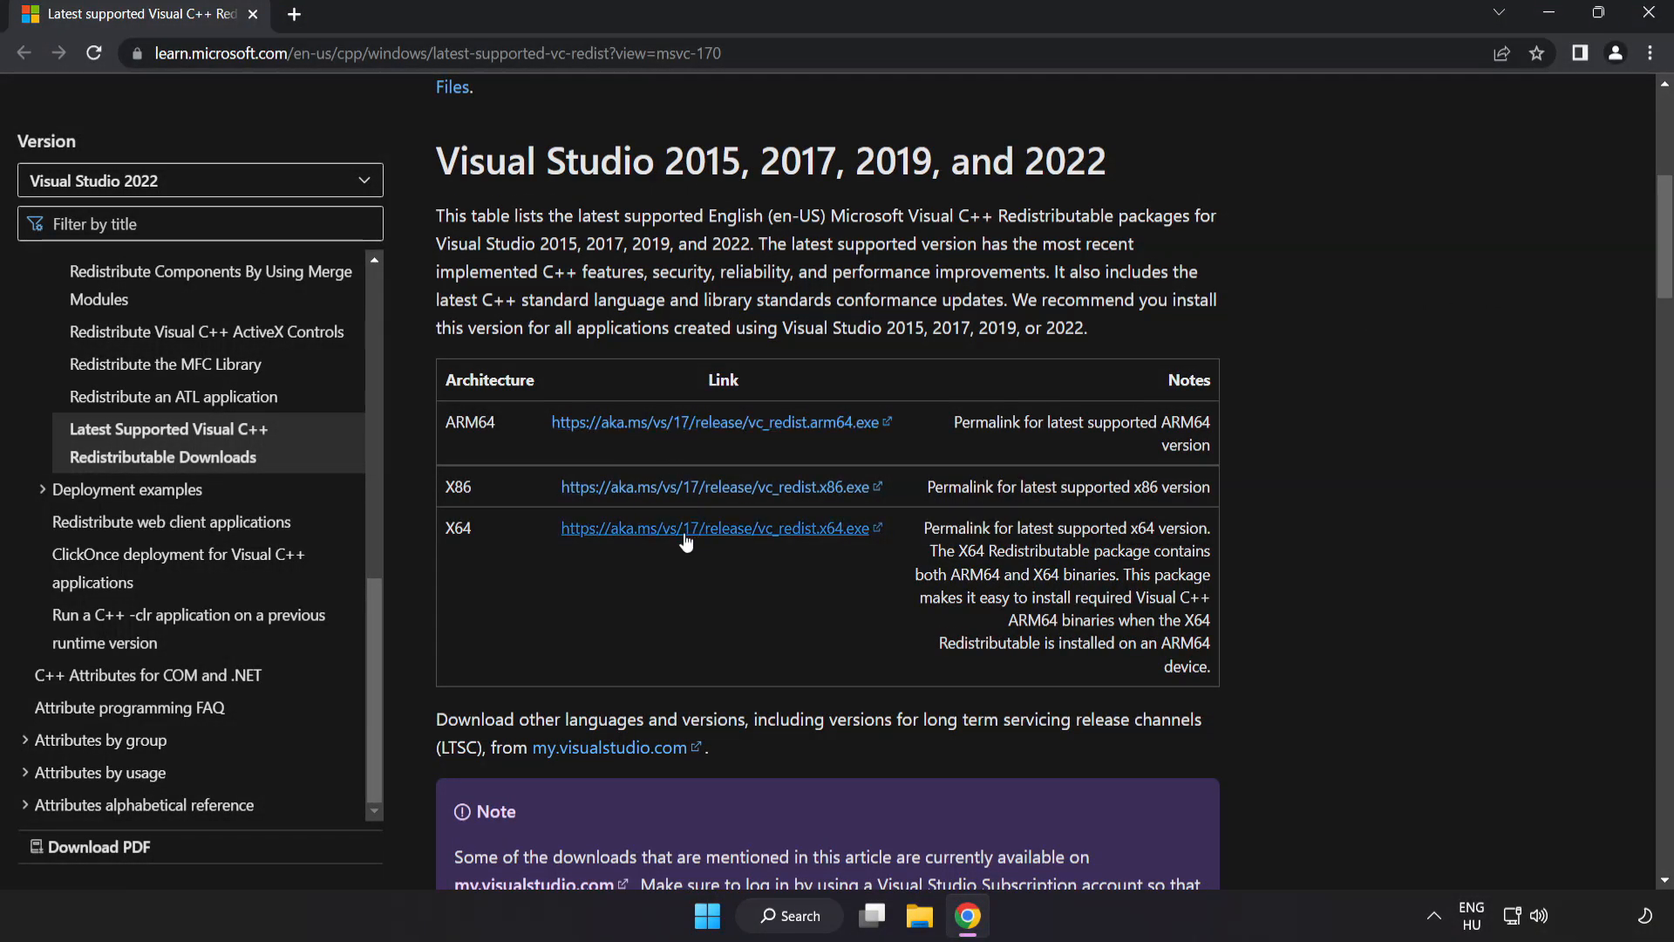
click(715, 422)
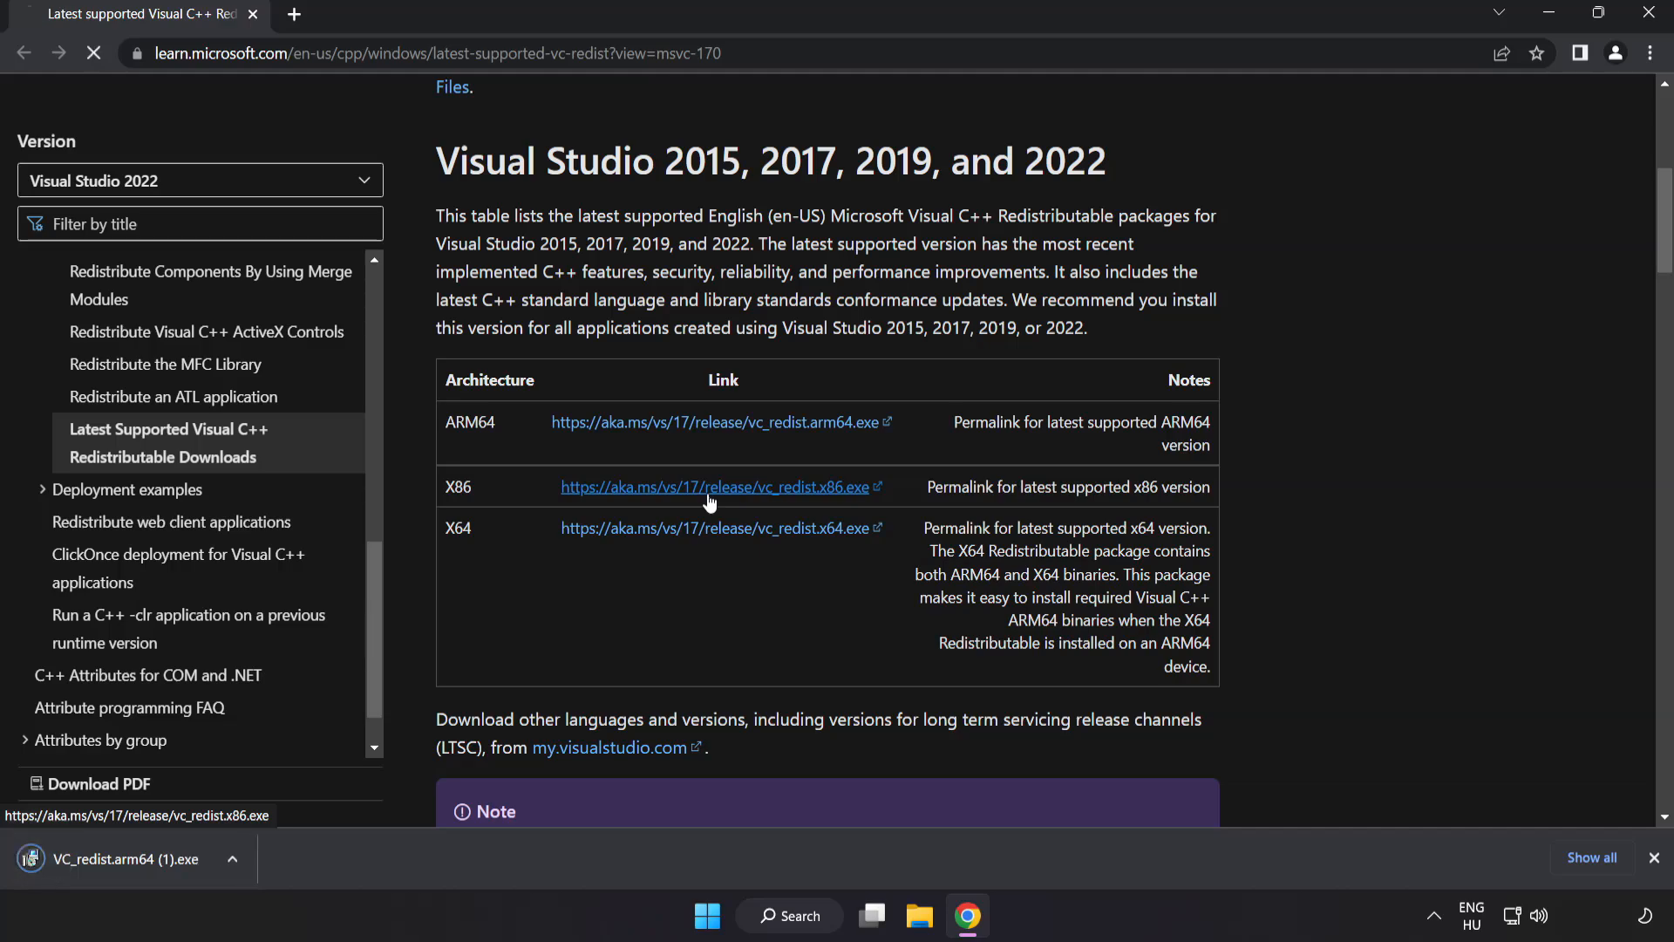
click(715, 527)
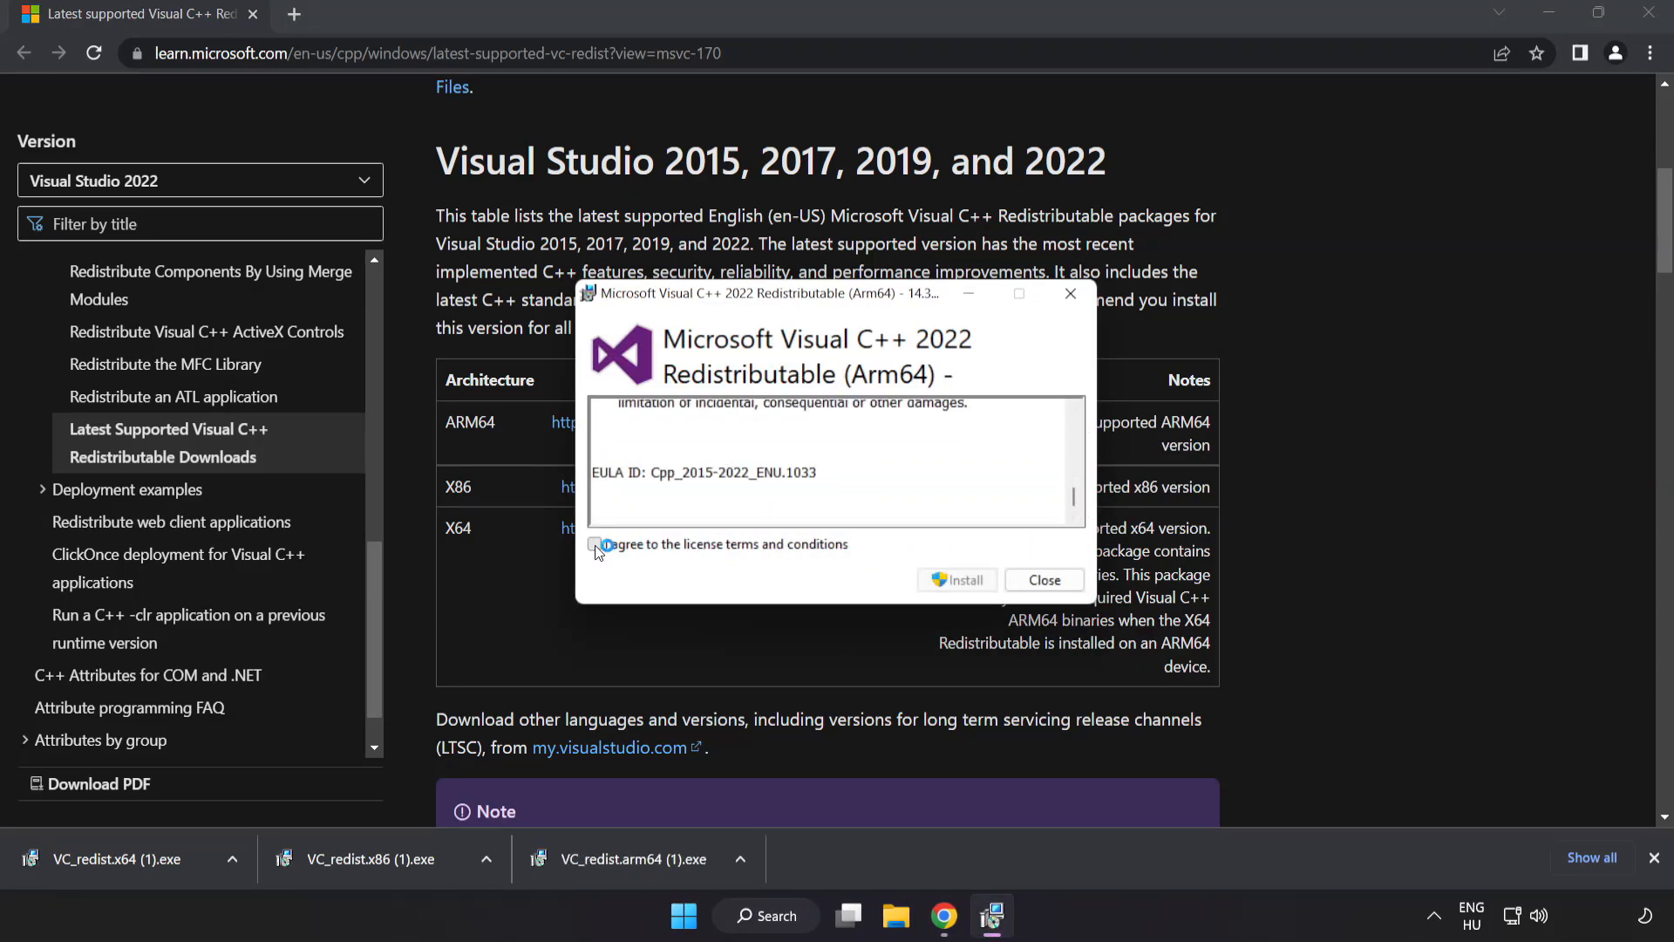
Accept the license and attempt the ARM64 install, dismissing its unsupported failure.
click(595, 546)
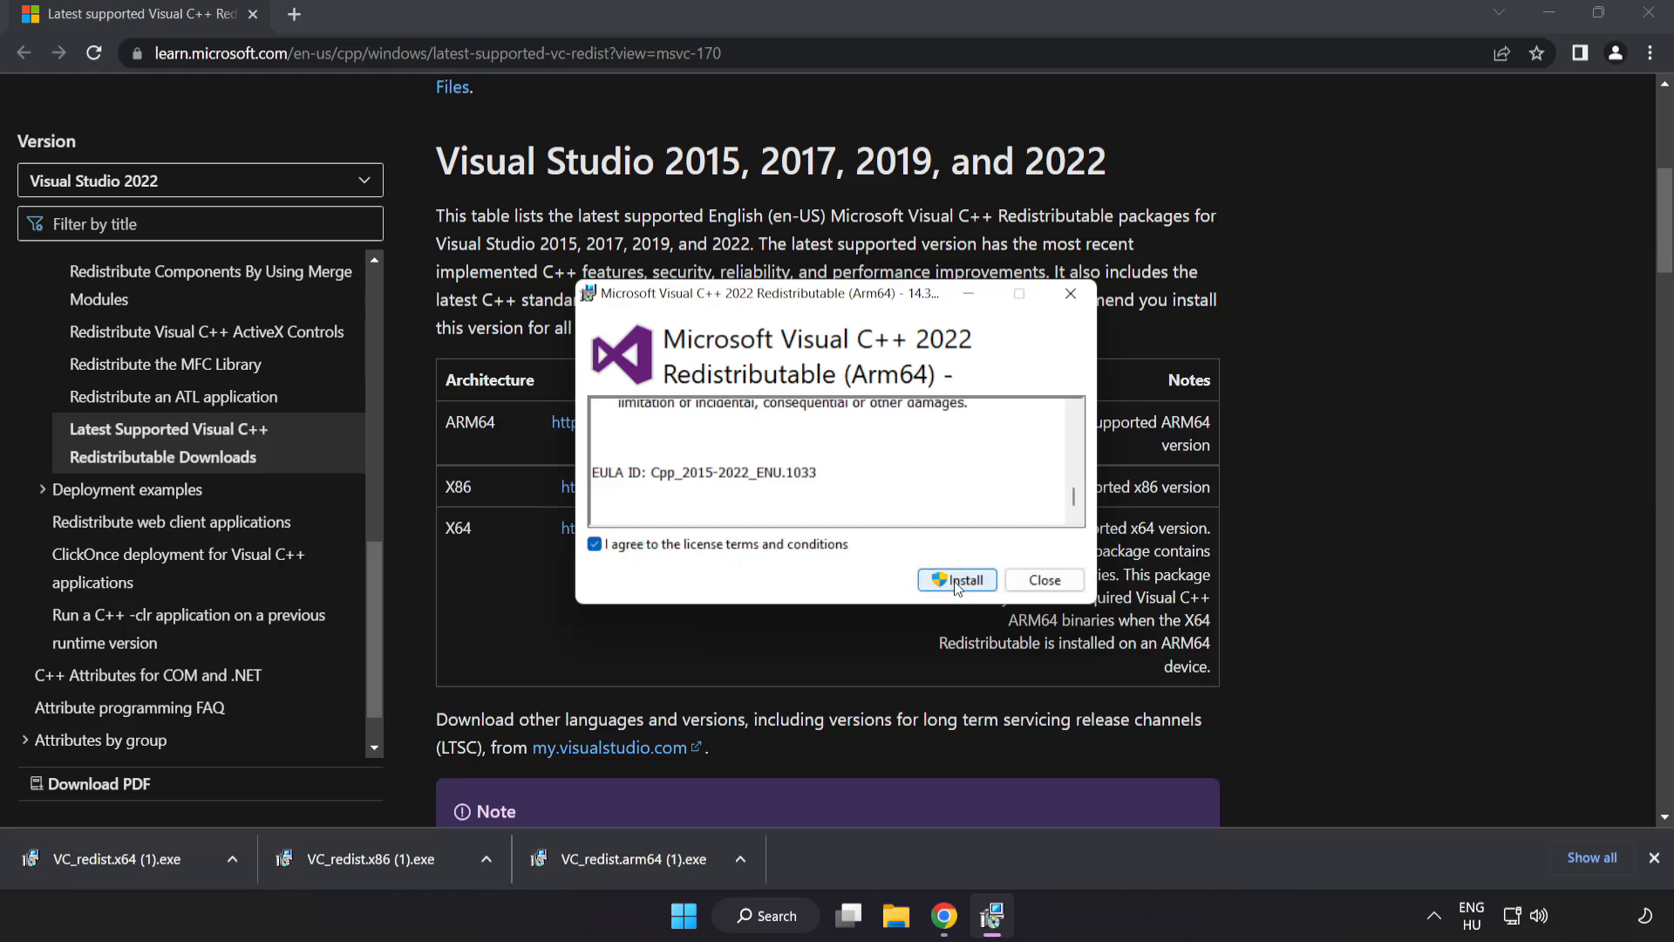
click(956, 579)
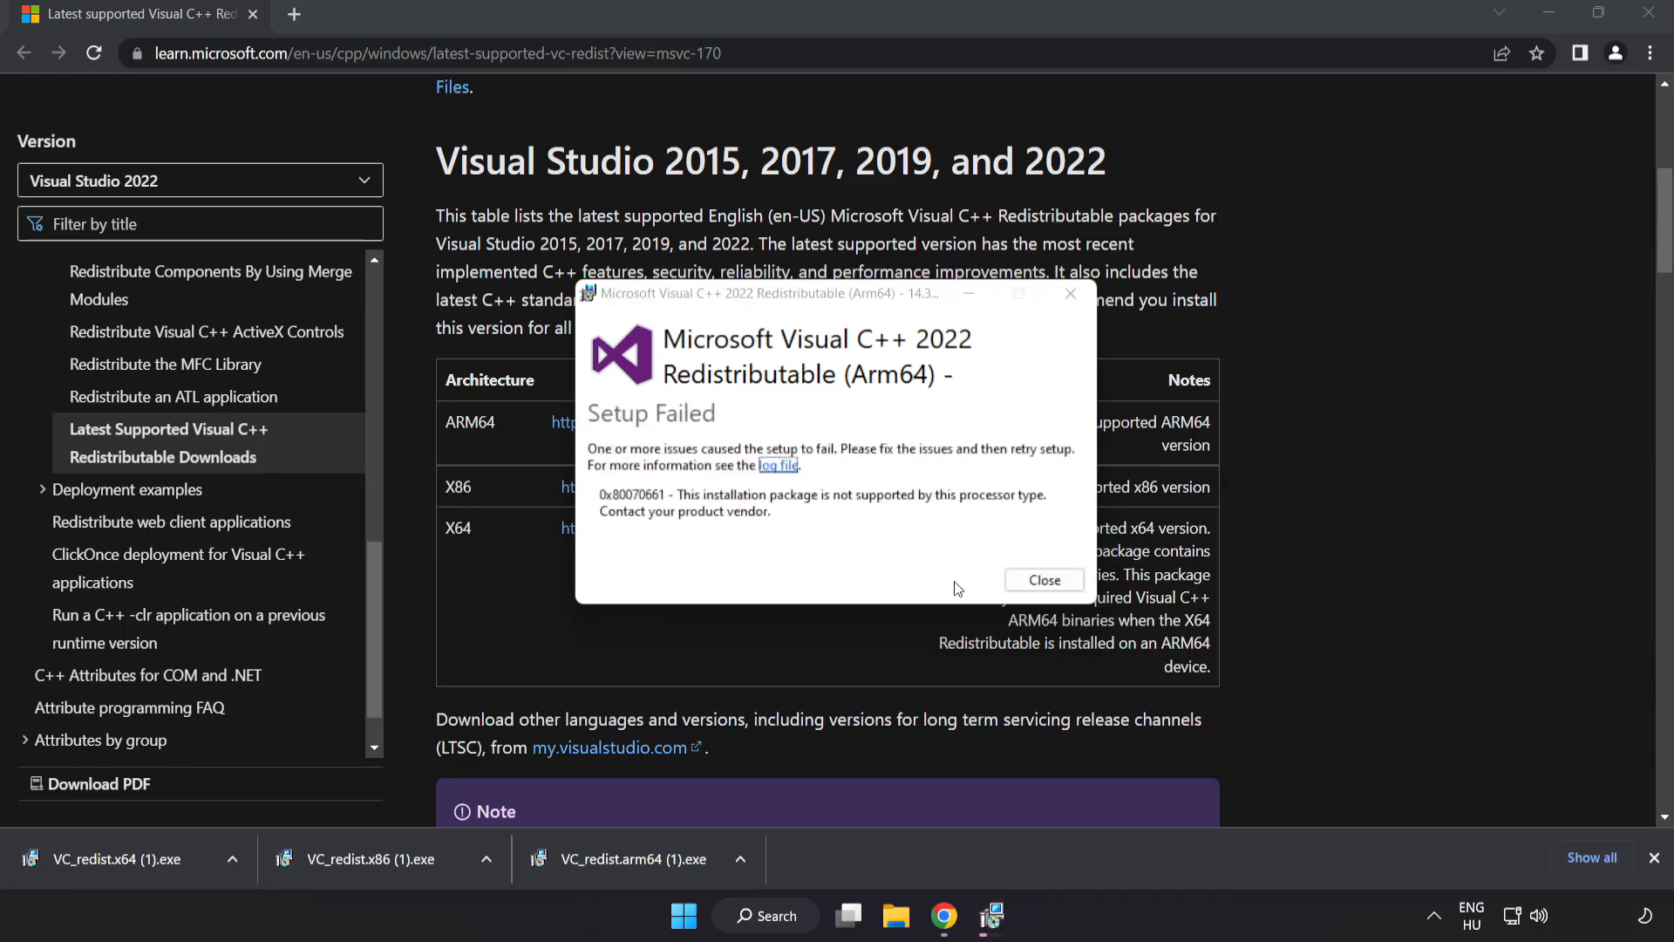
click(1042, 580)
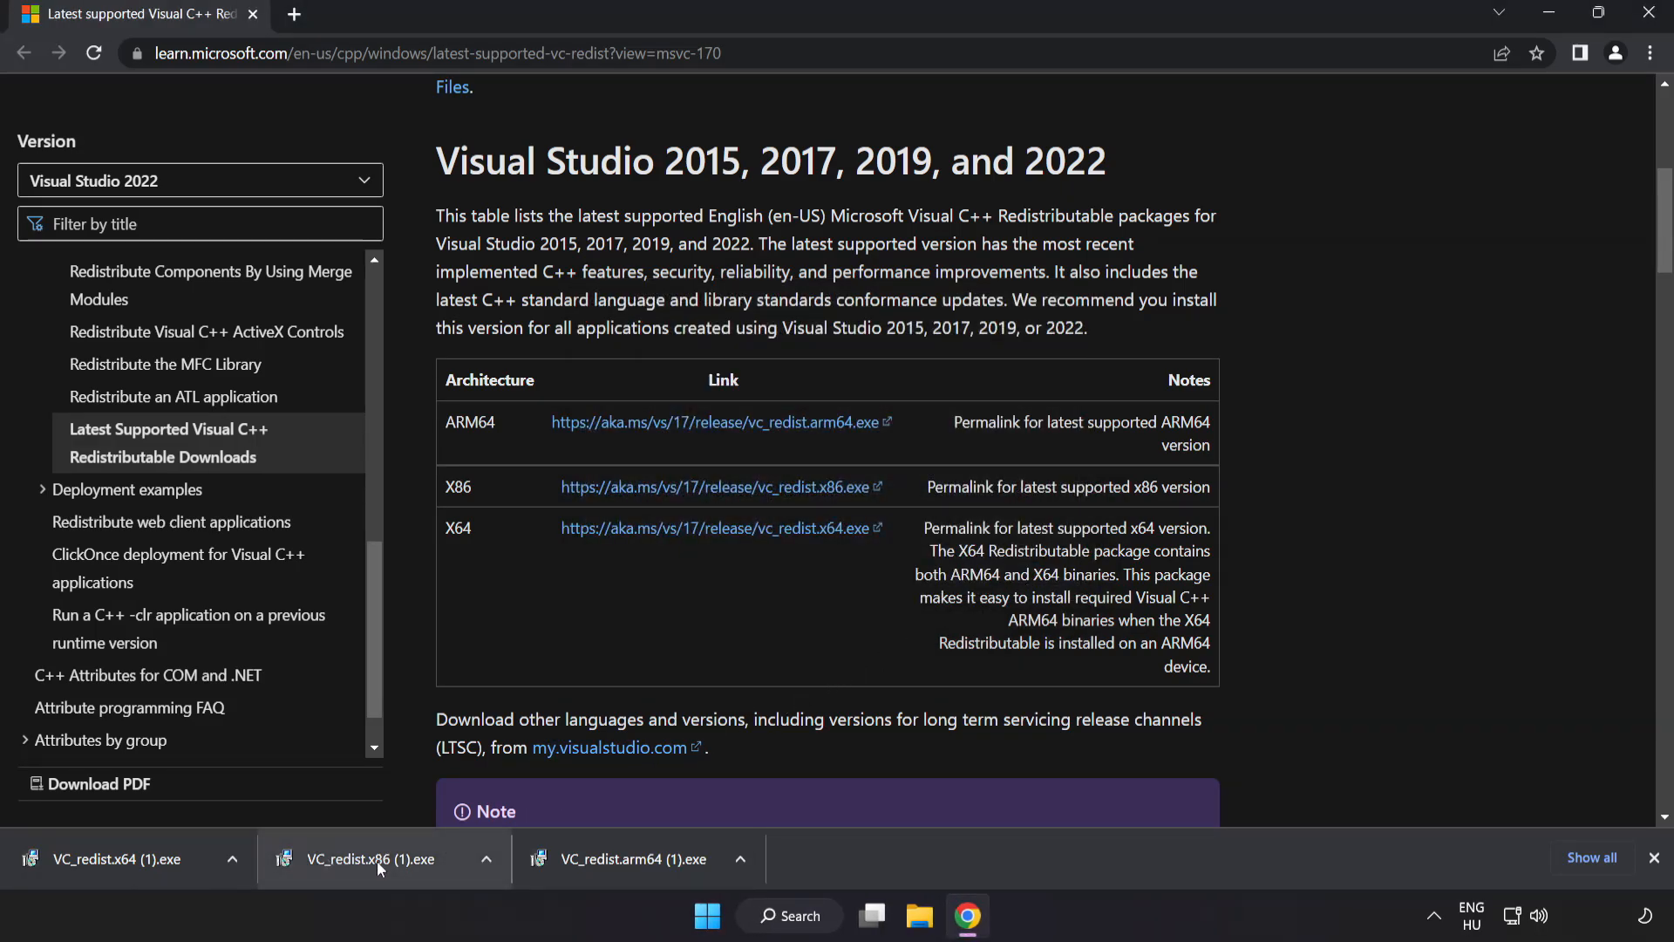
Run the x86 installer, then close the successful x86 and failed x64 setups without restarting.
click(376, 858)
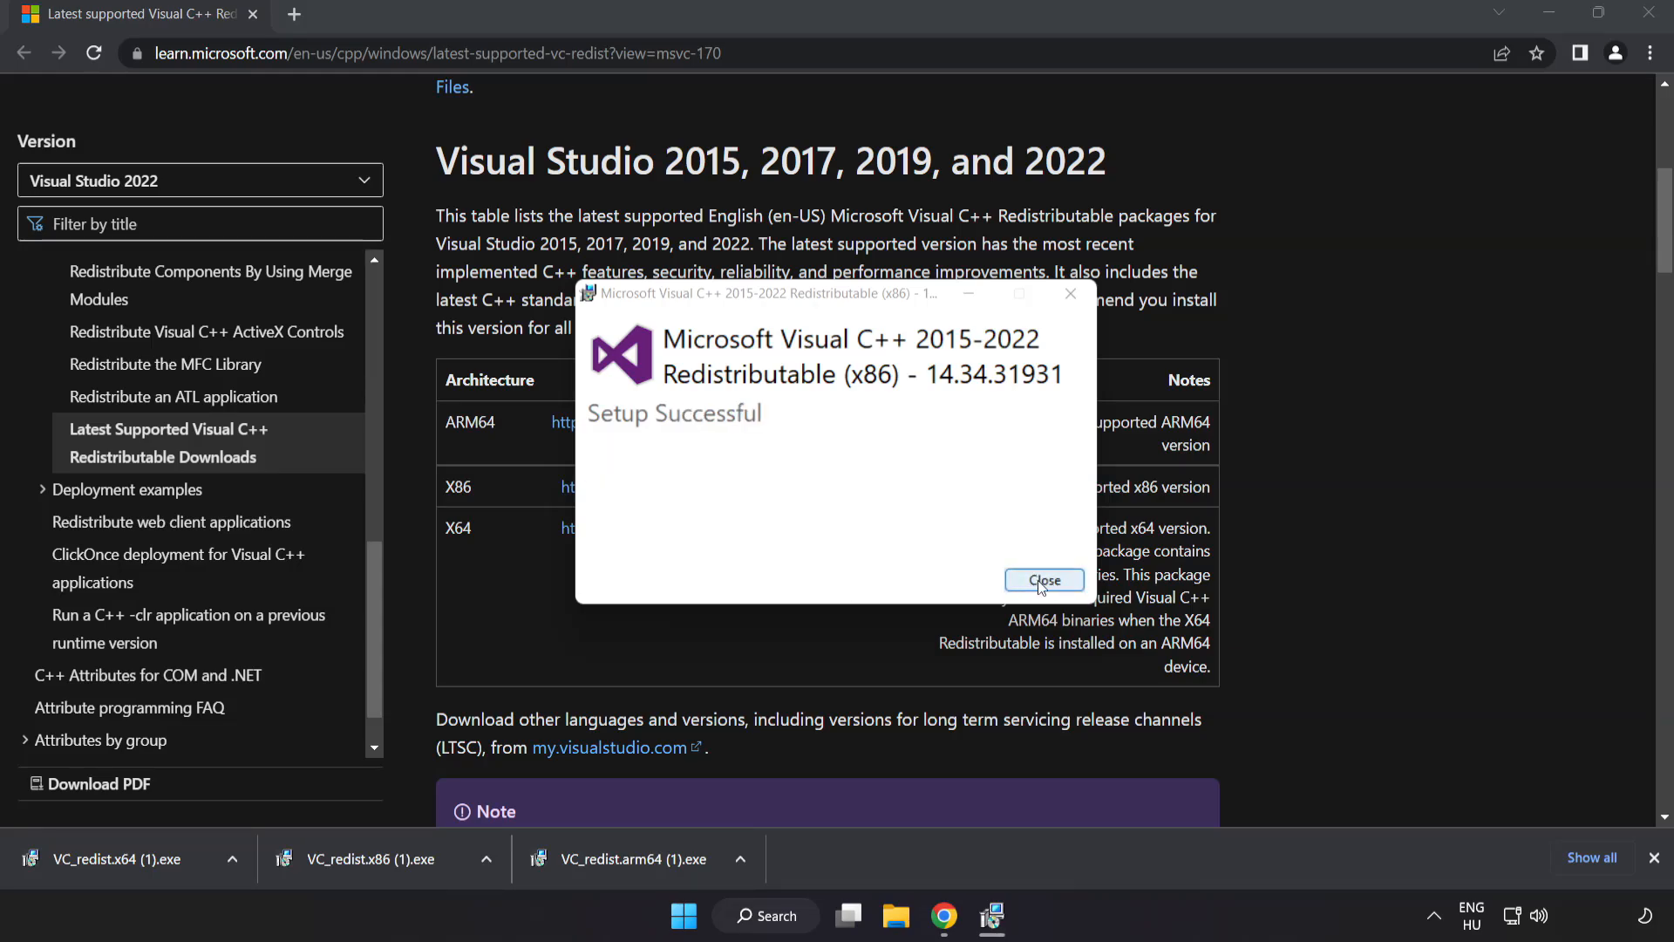
click(1043, 580)
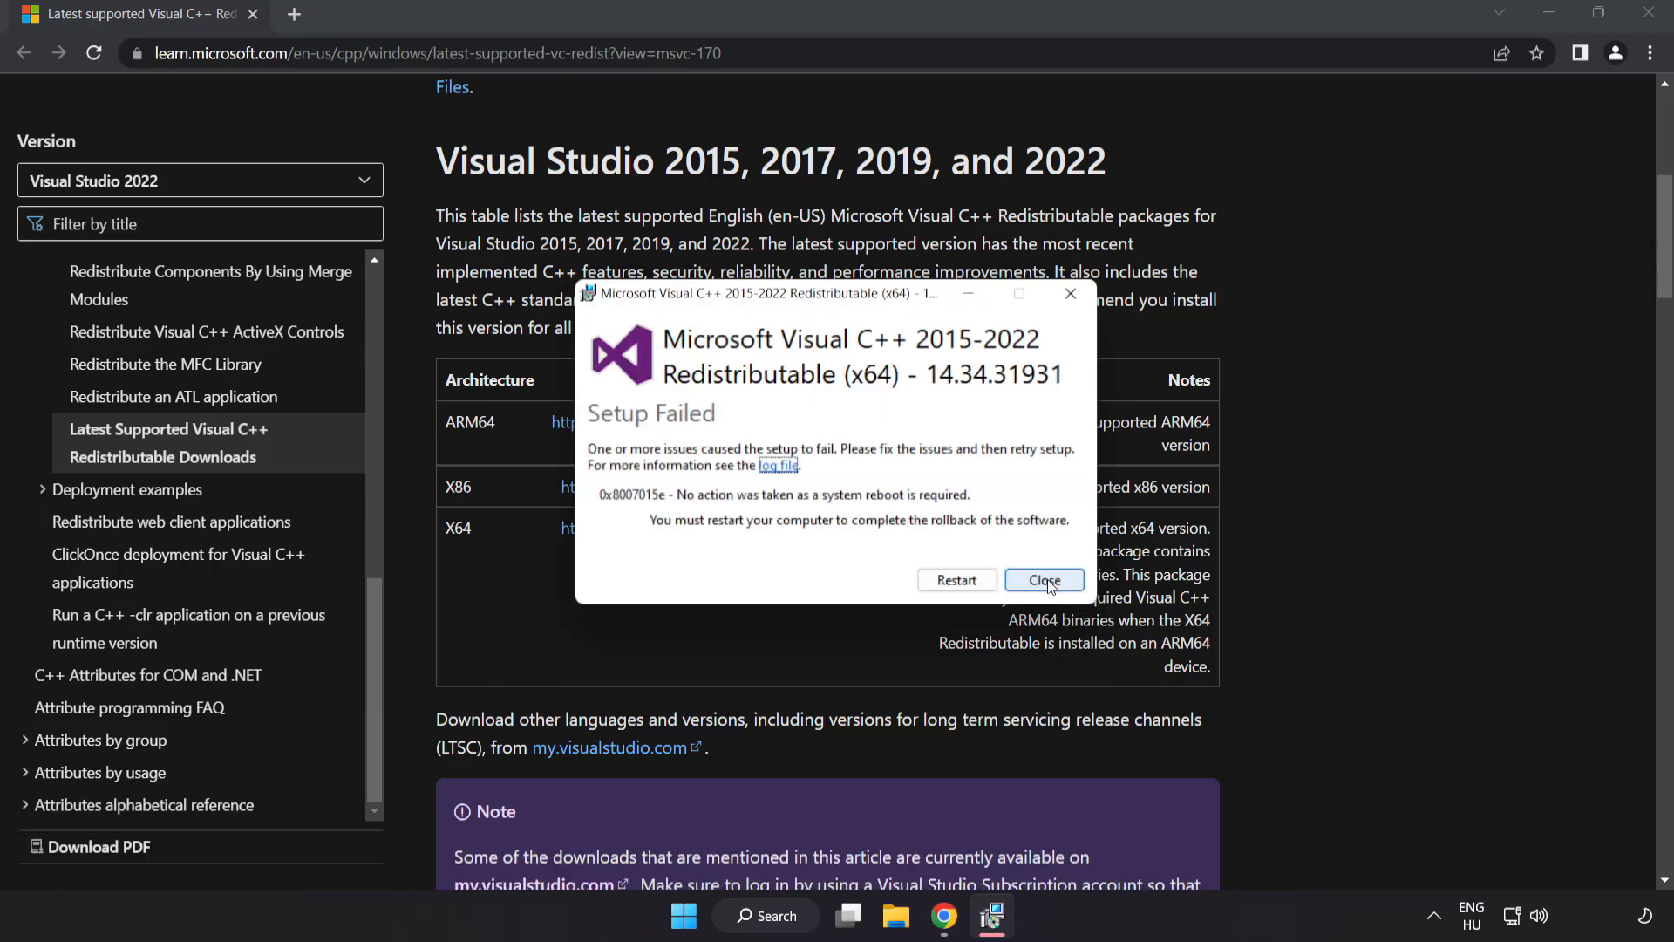
click(1043, 579)
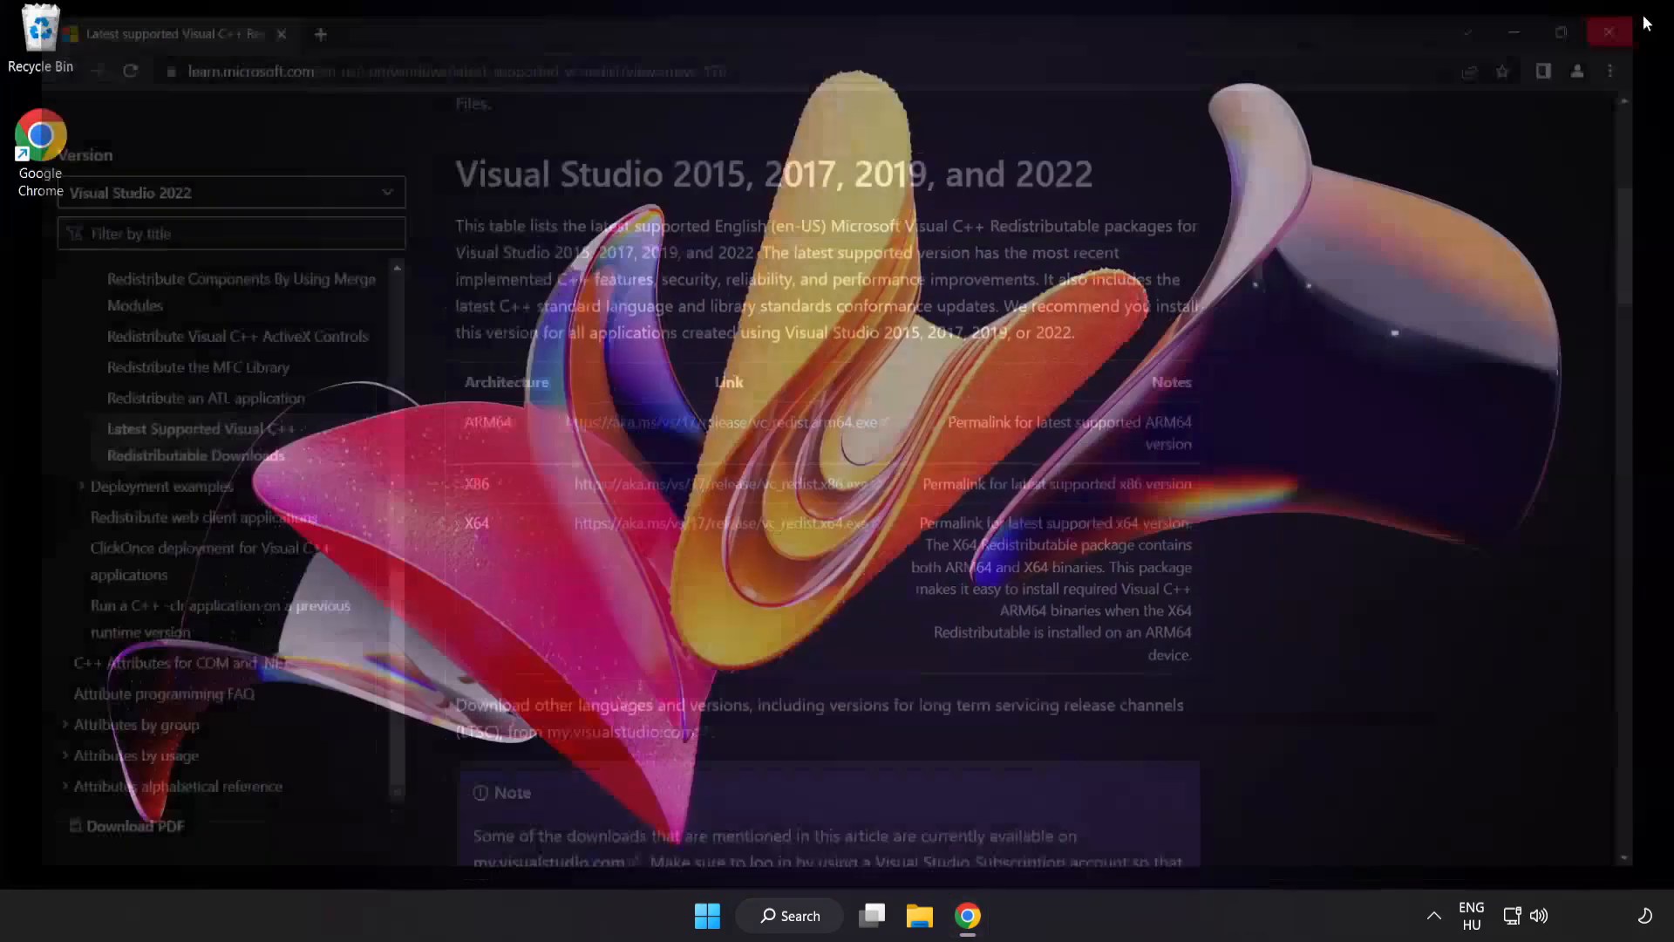
Close Chrome, search Windows for 'cmd', and bring up Command Prompt's run-as-administrator option.
click(1611, 32)
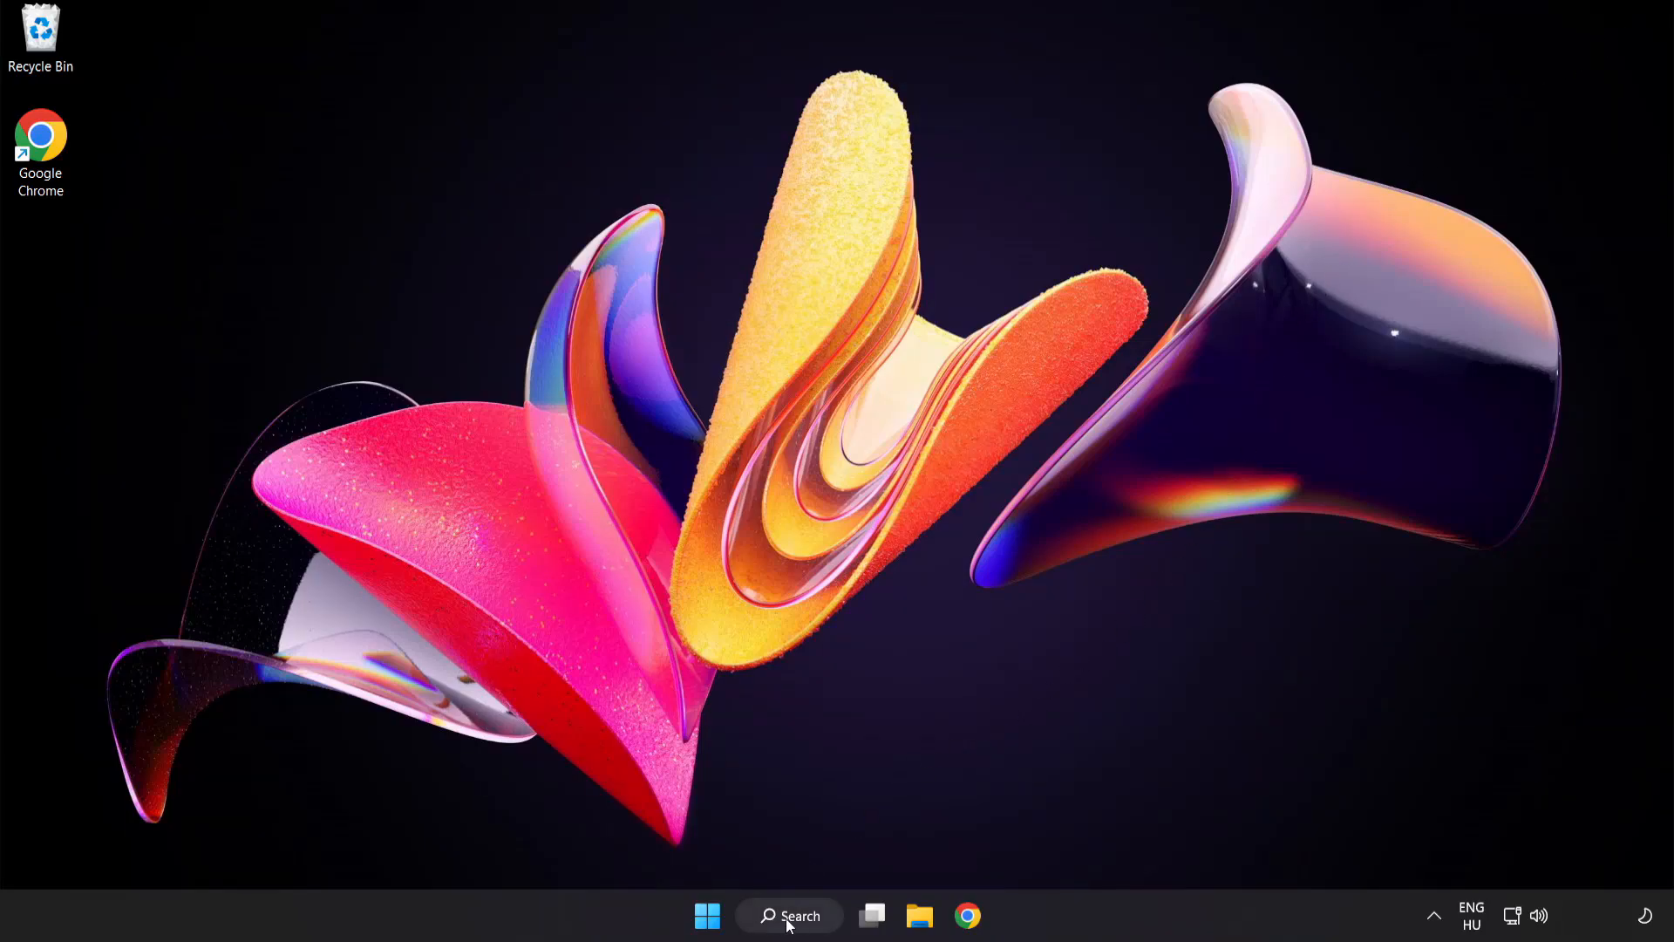
click(789, 915)
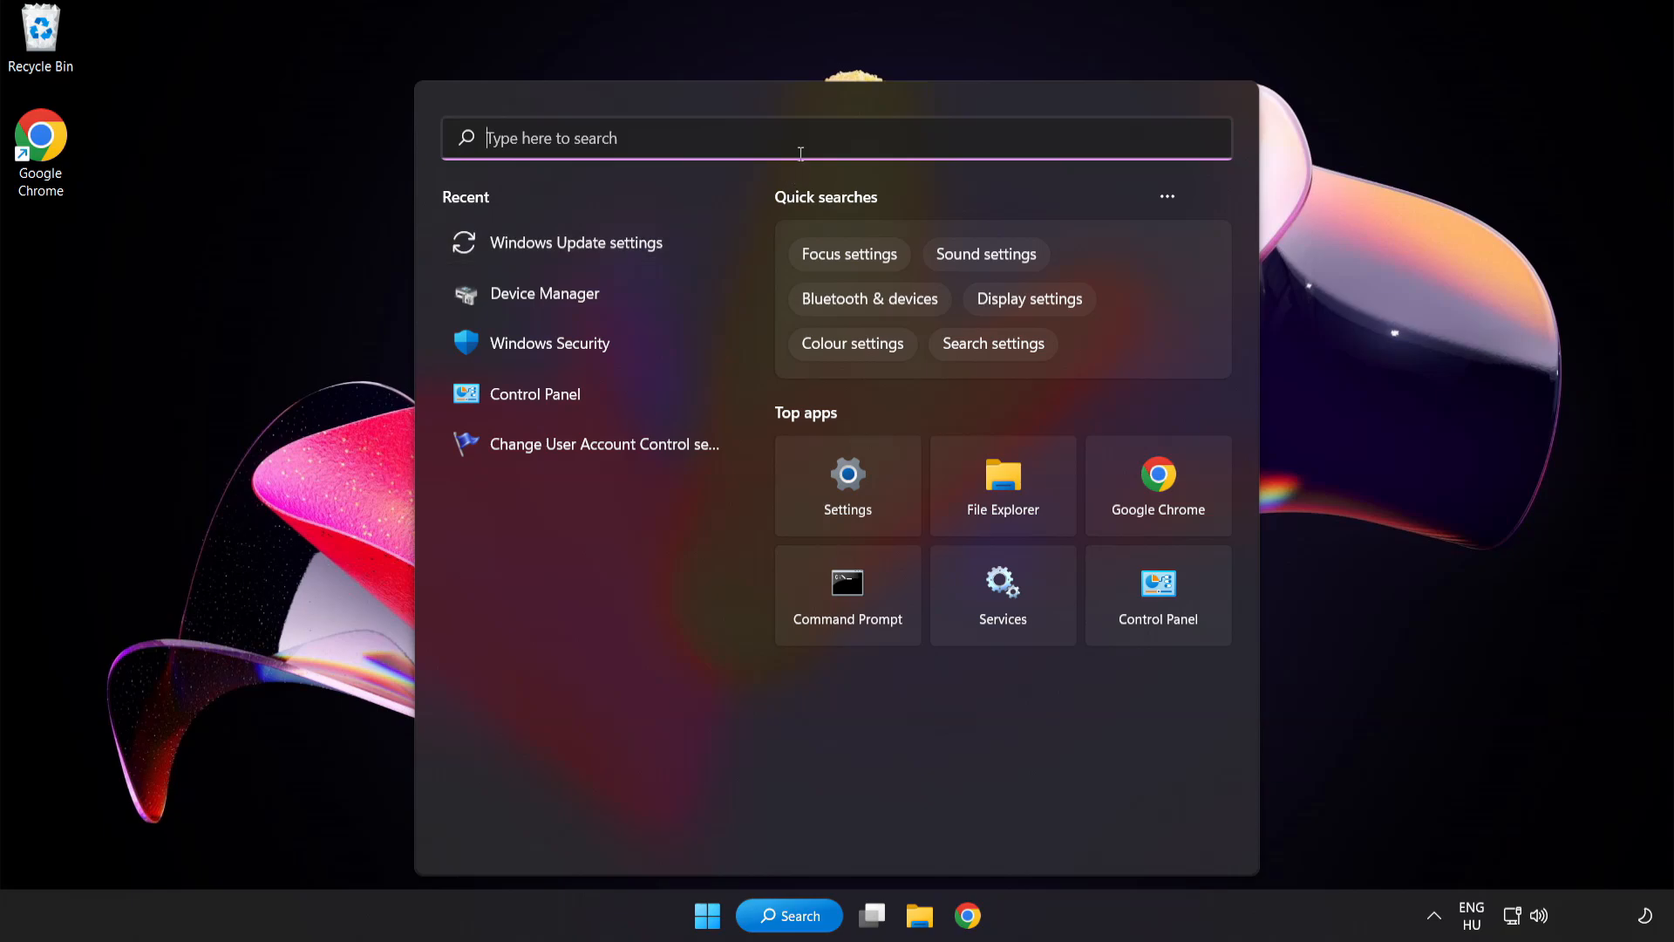
text(cmd)
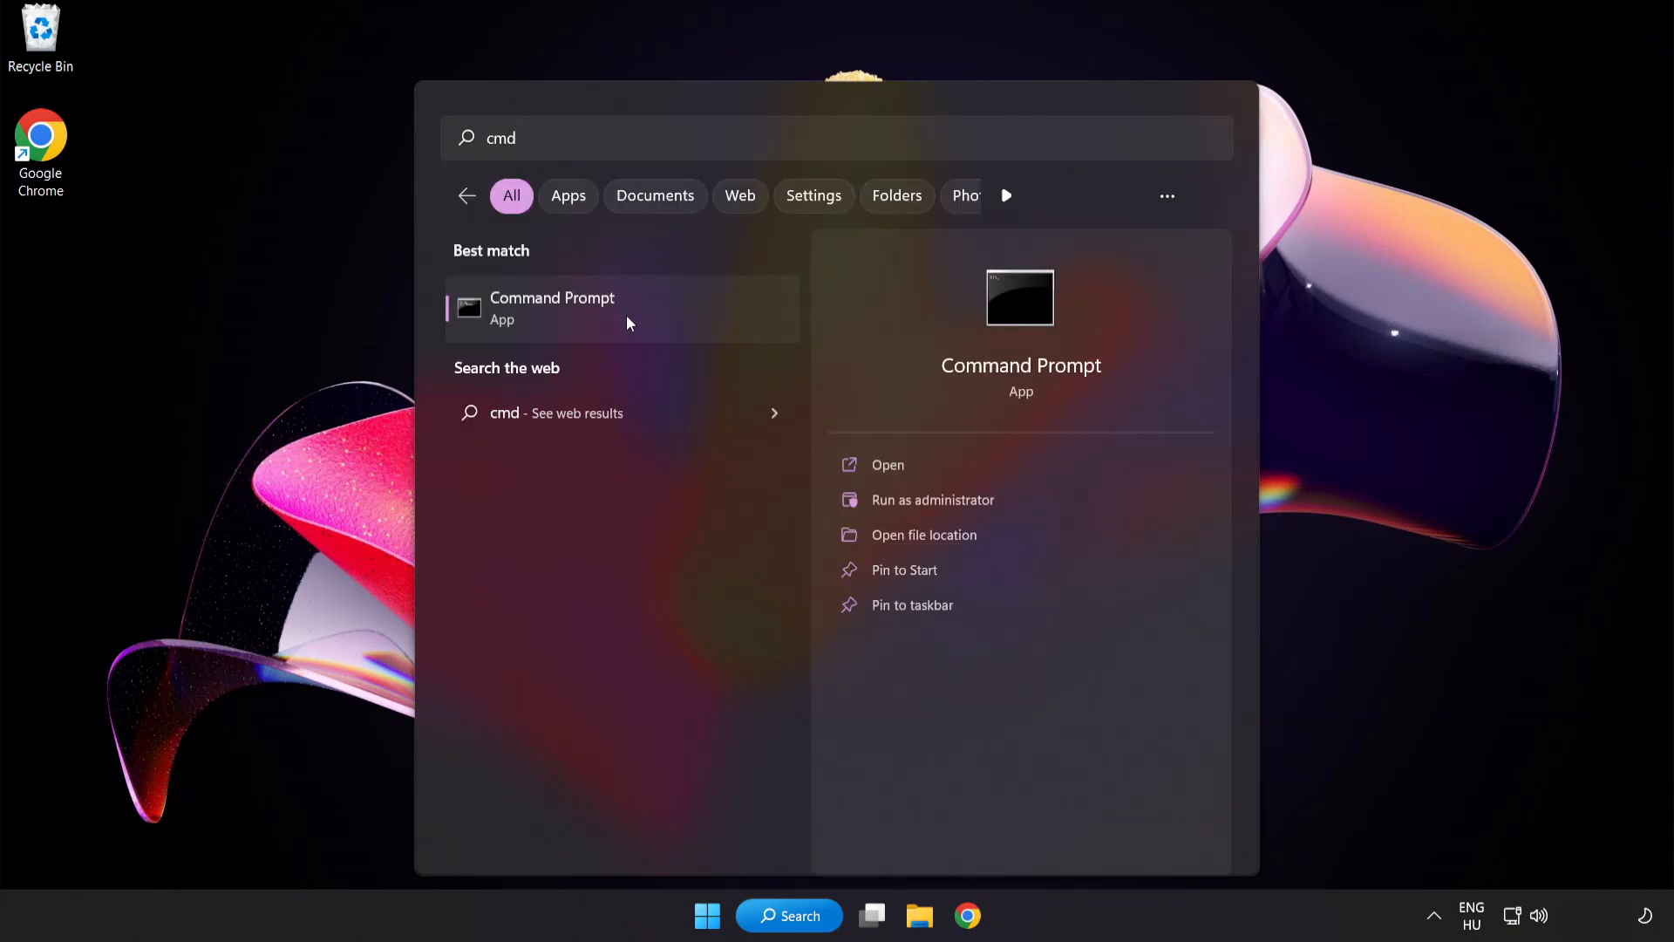
right_click(552, 309)
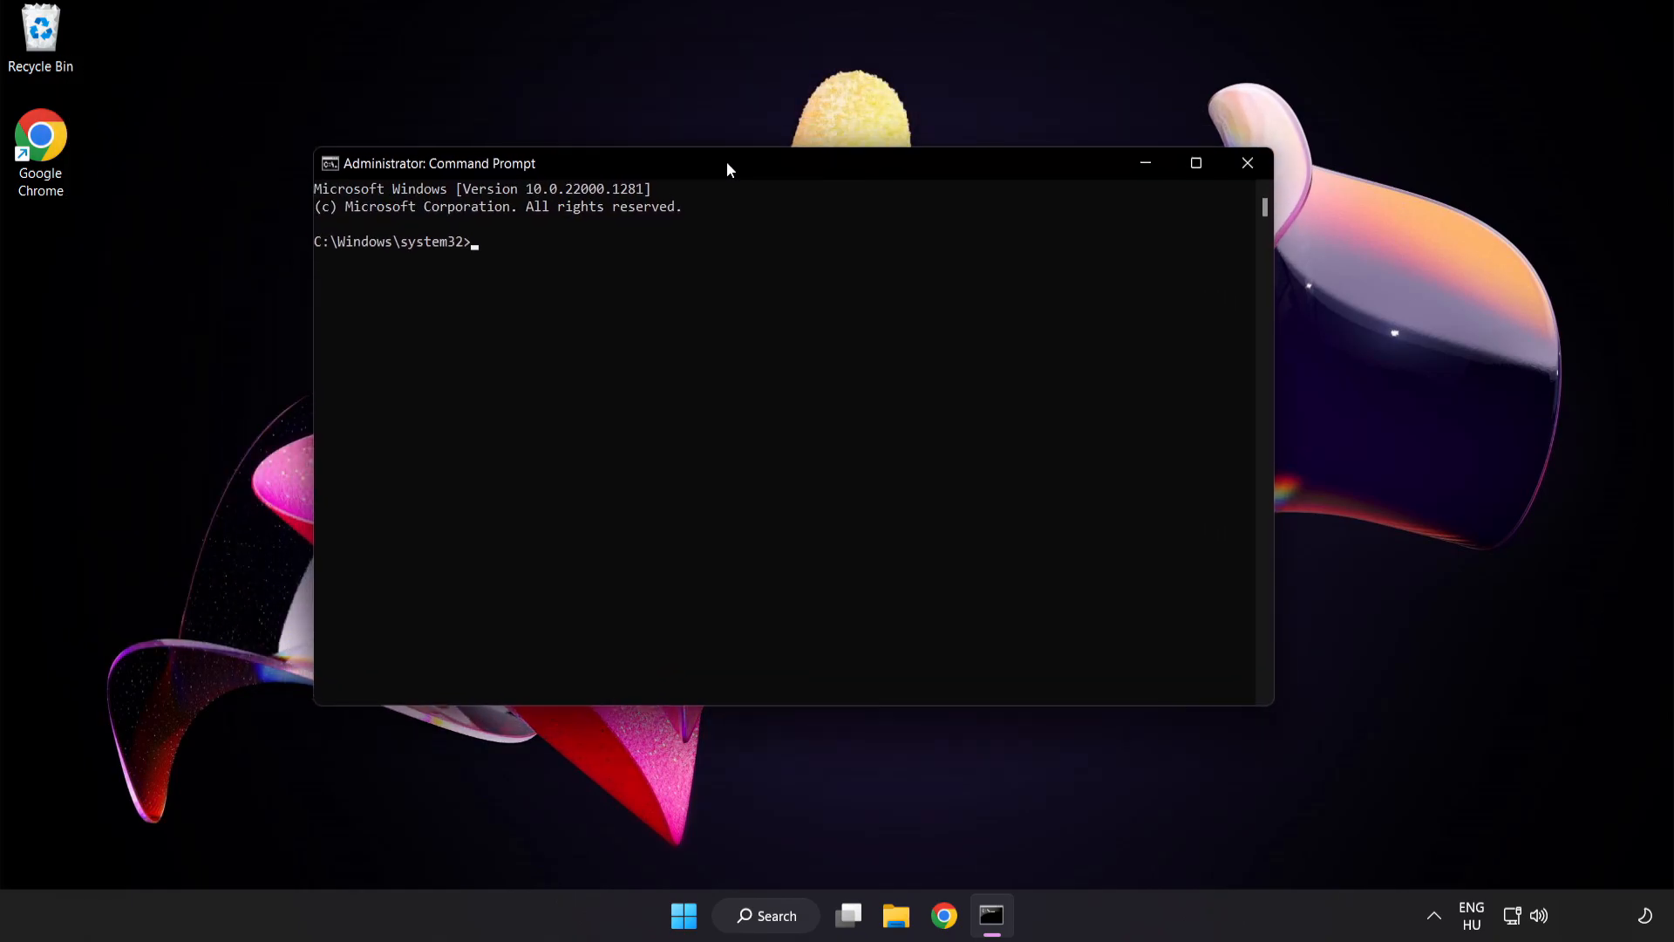
Run sfc /scannow, let it finish with no integrity violations, then close Command Prompt.
text(s)
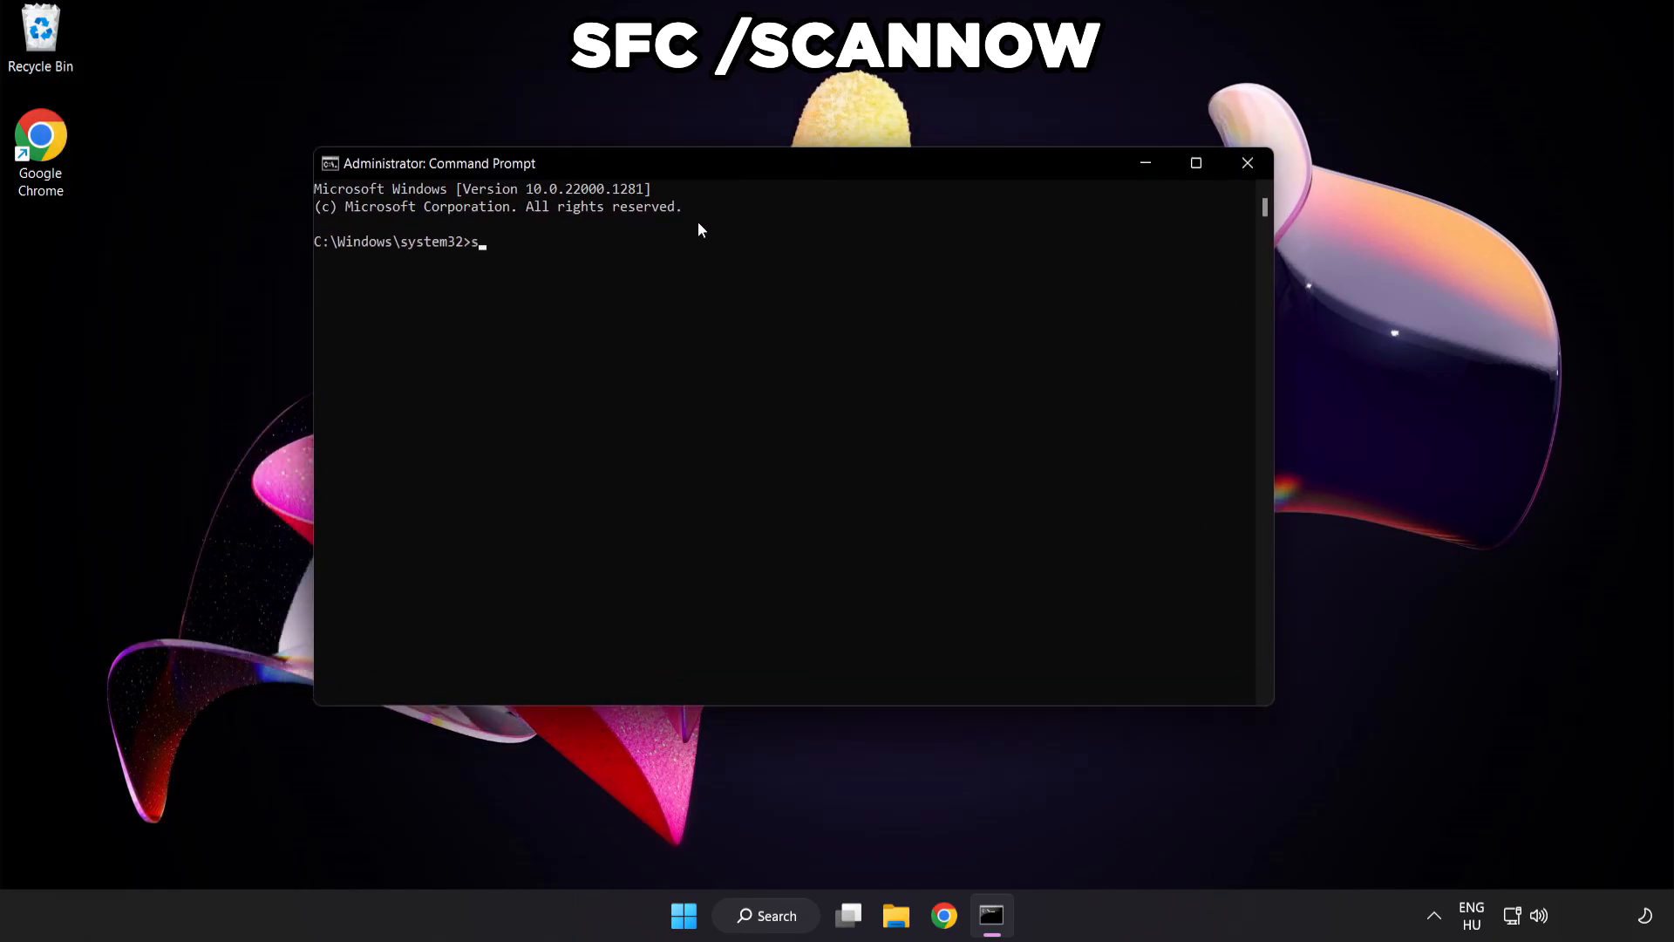
text(fc /scannow)
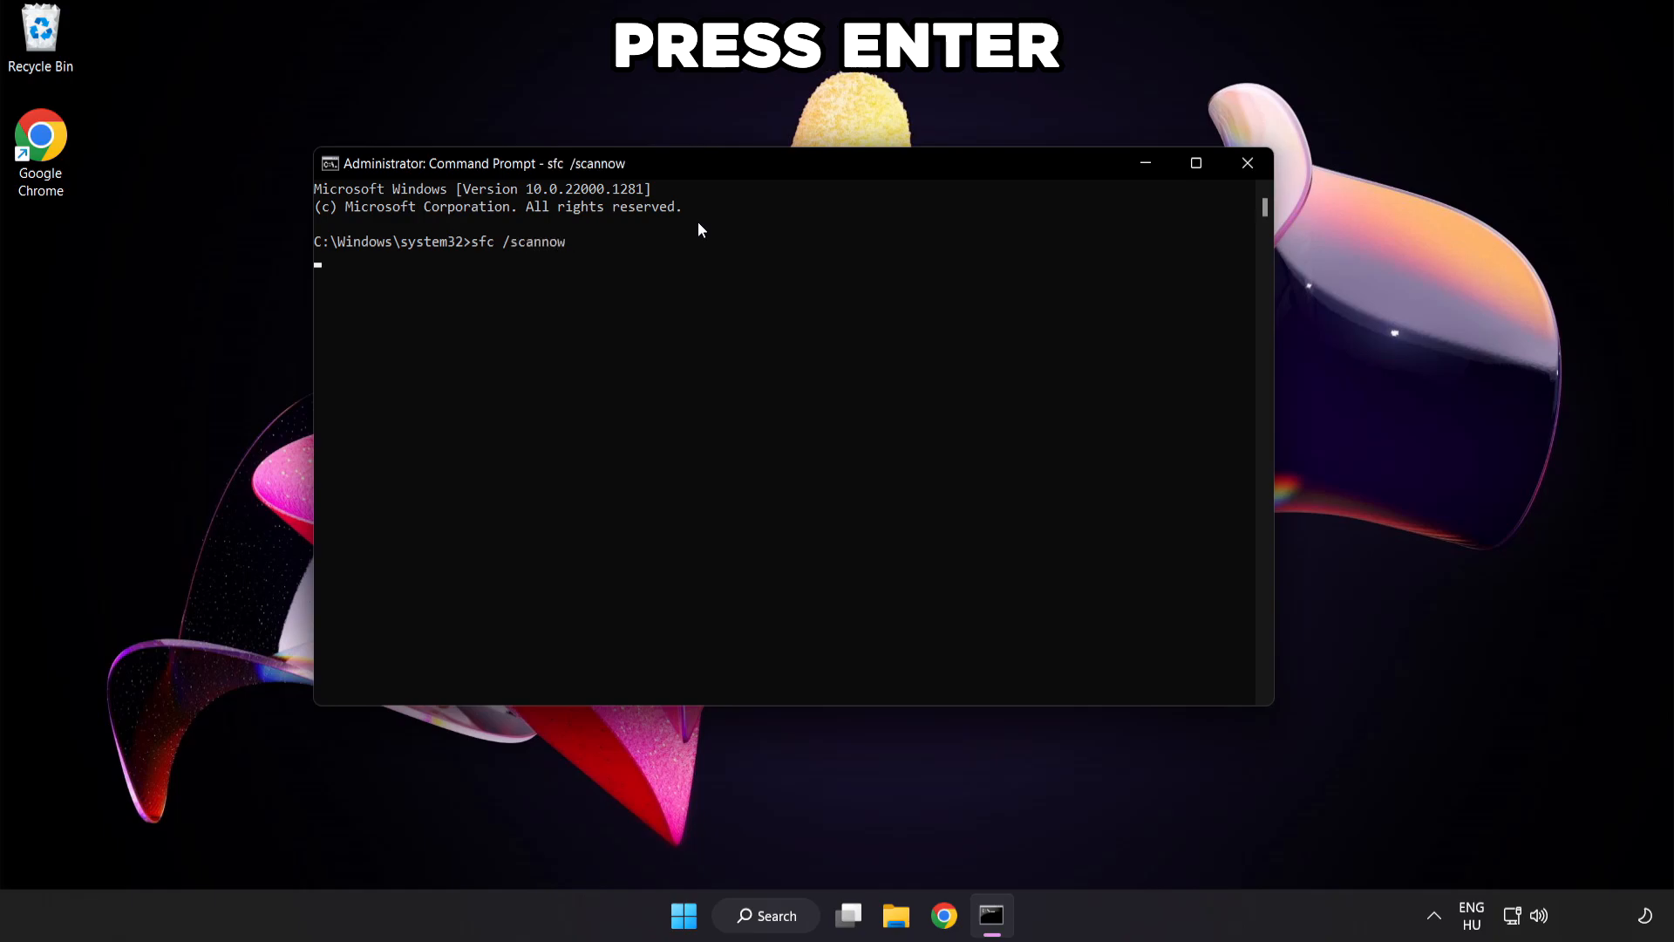
key(Enter)
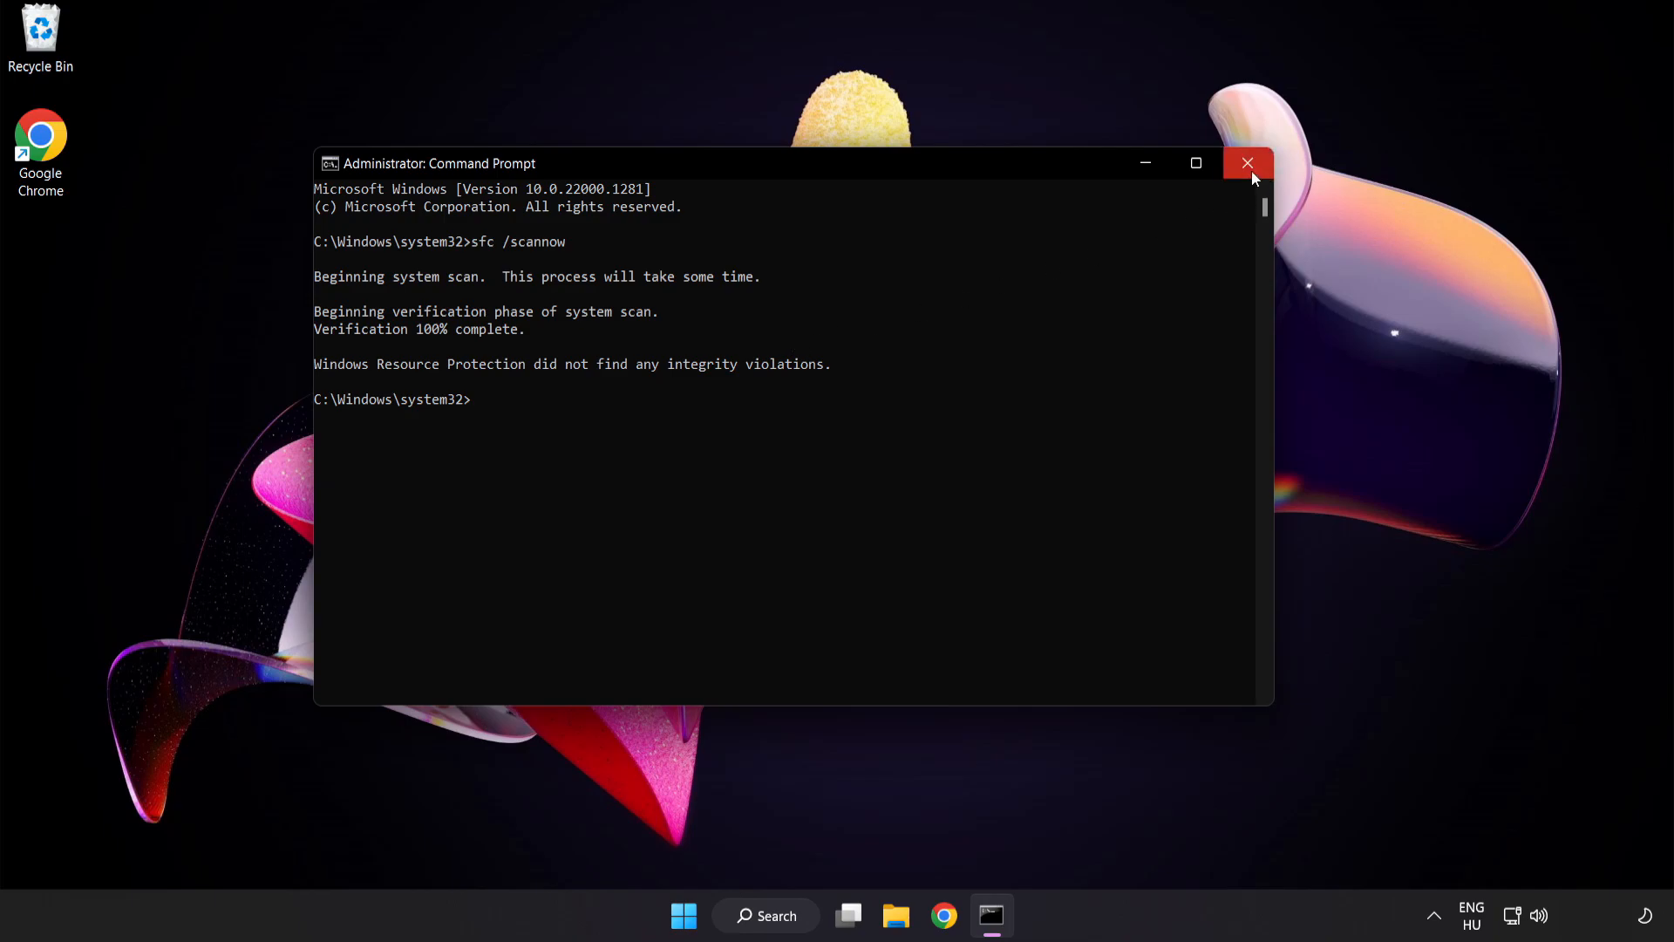
click(1247, 162)
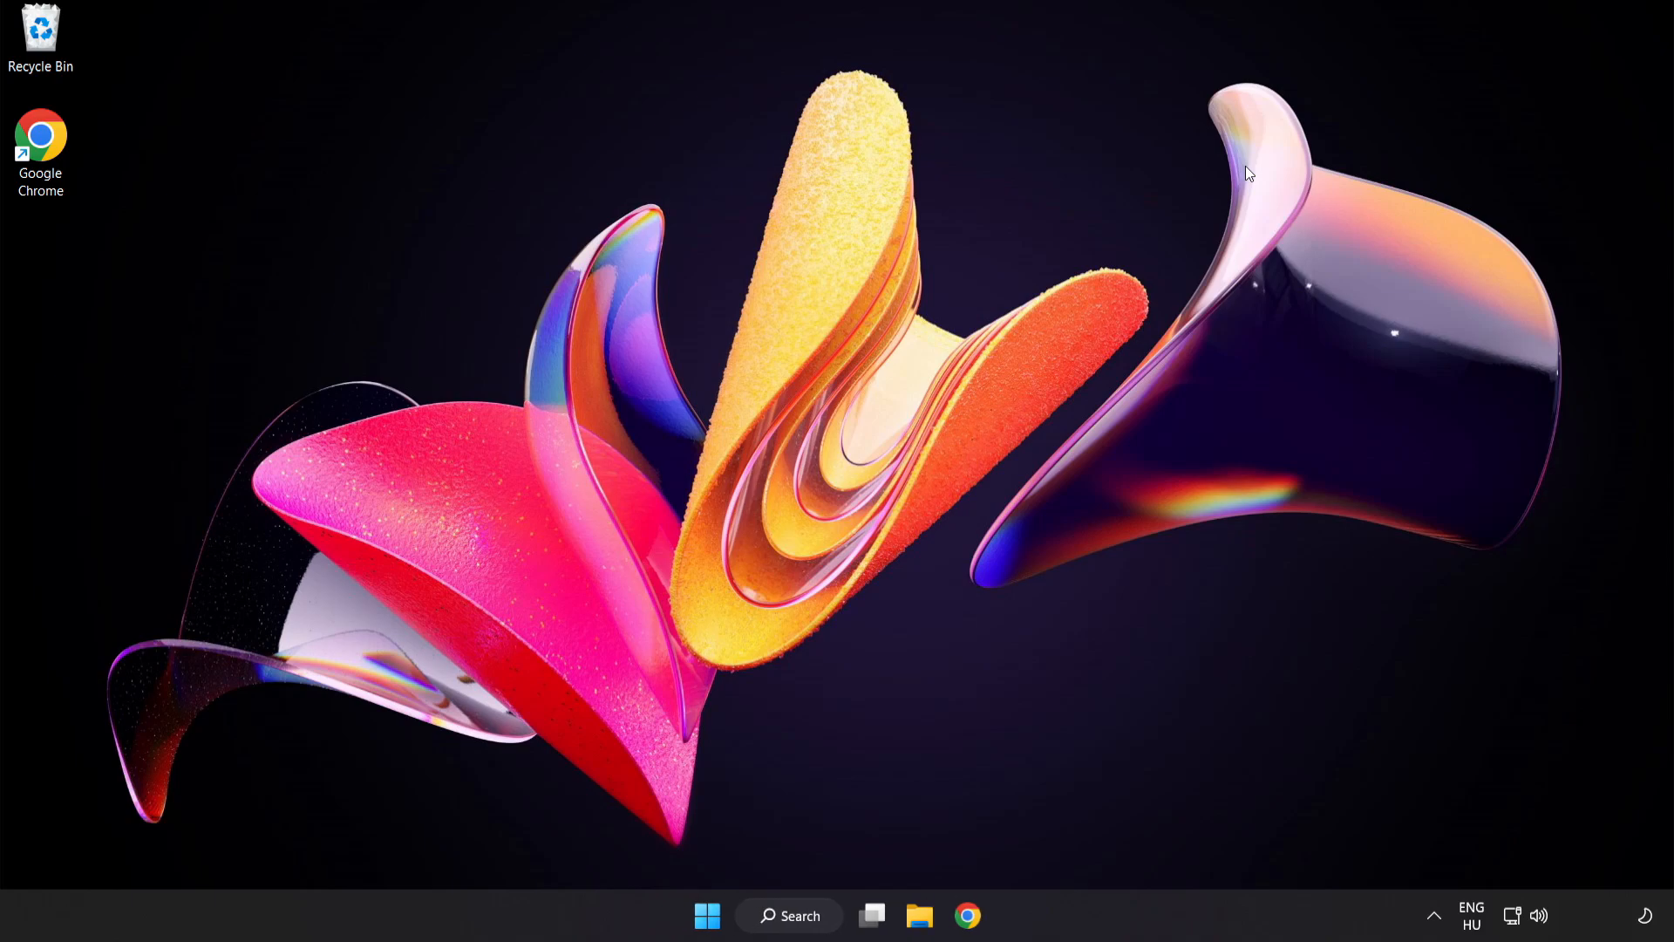
Restart the PC from the Start menu's power button.
click(706, 915)
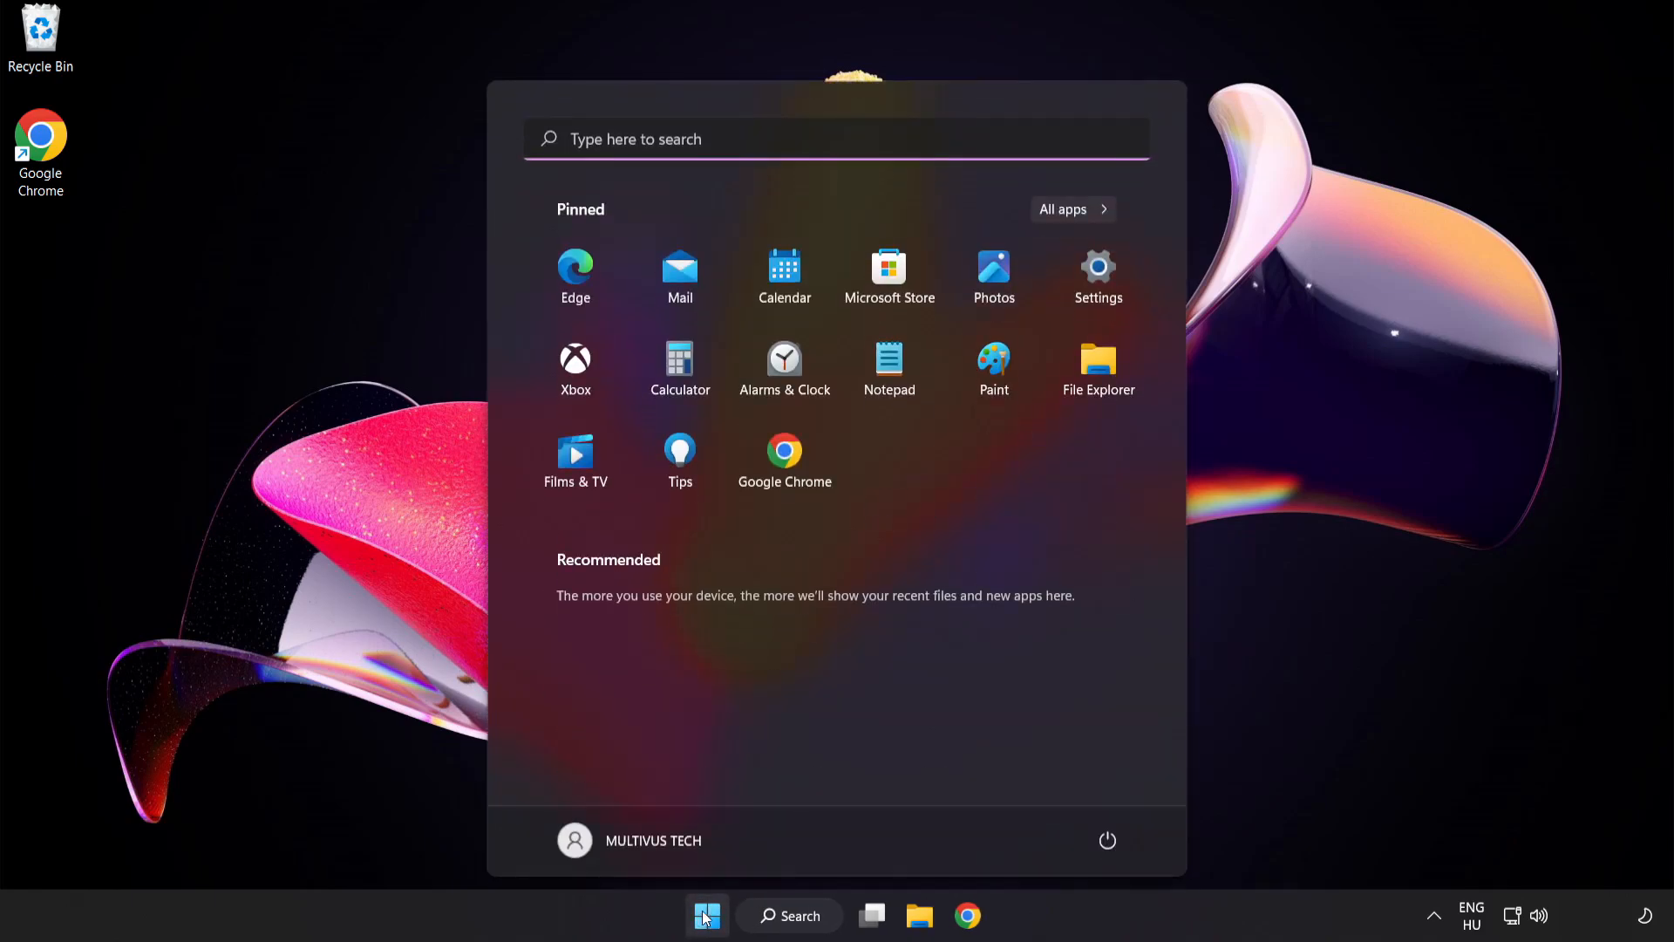
click(1107, 841)
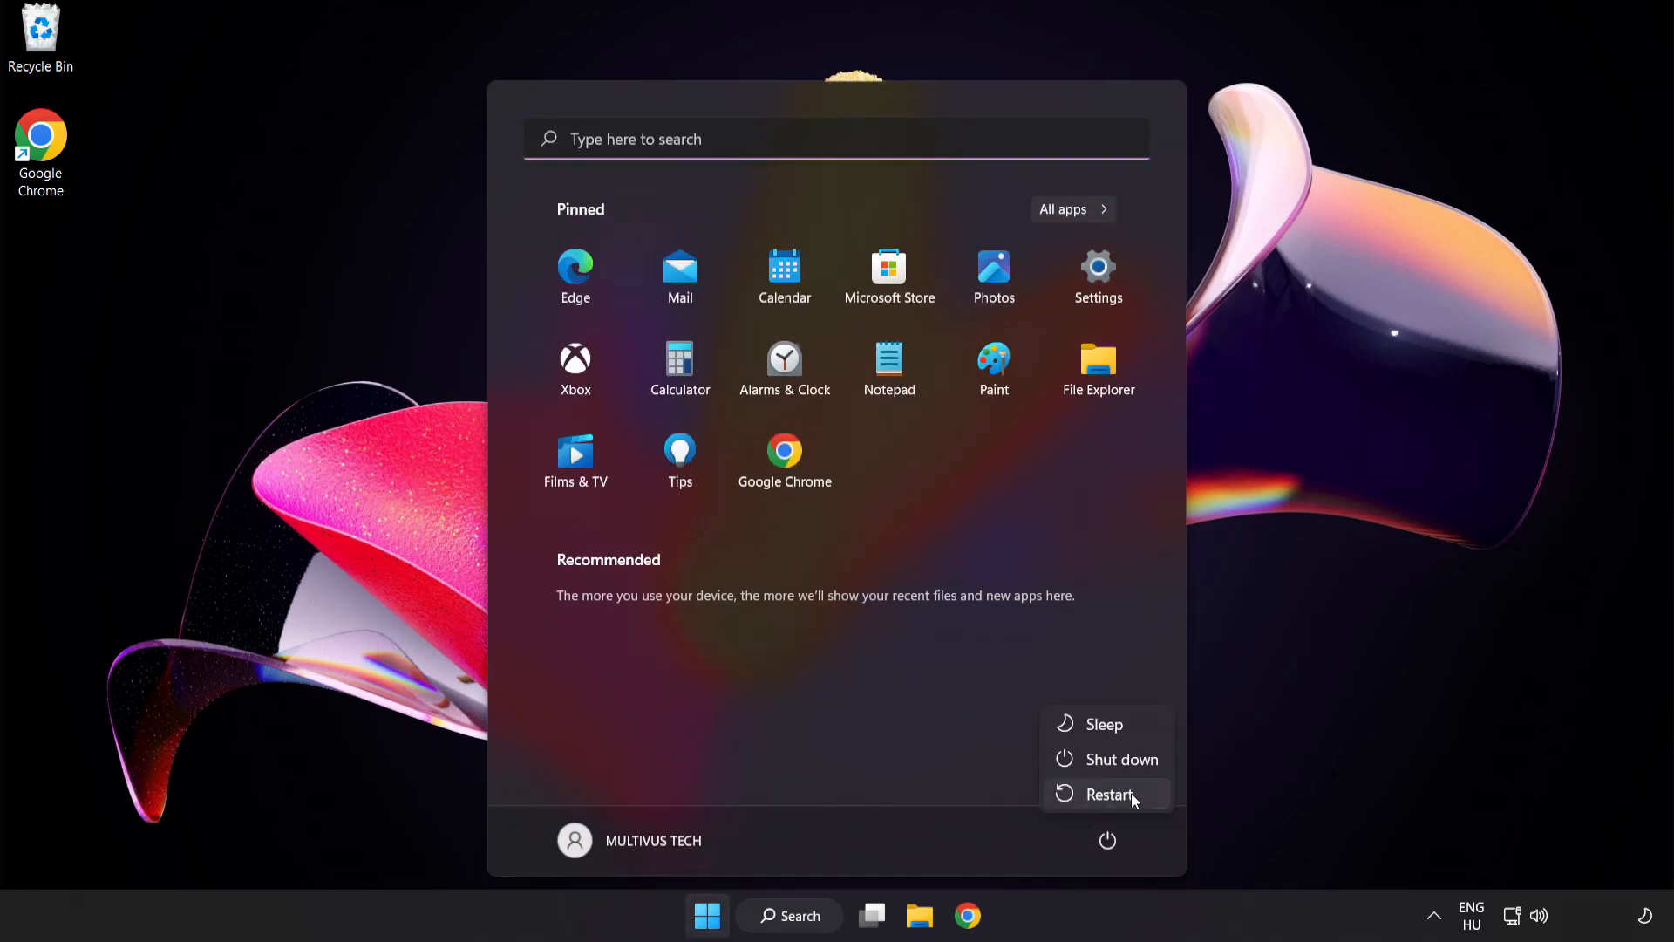
click(1110, 794)
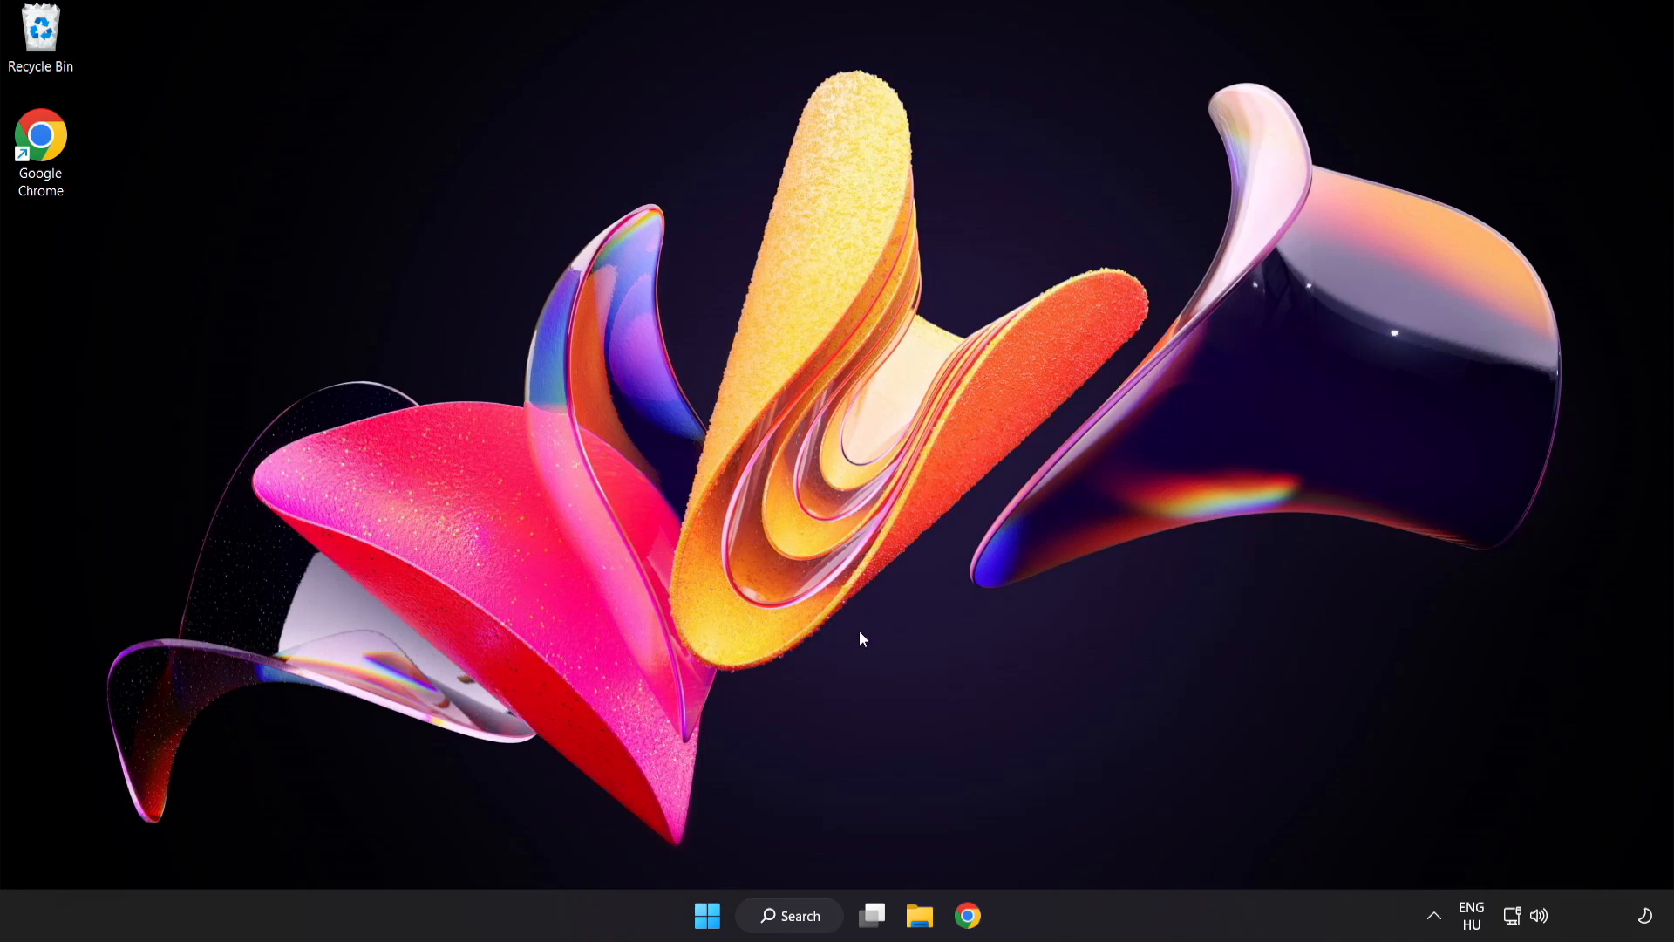
Search Windows for 'security' and launch the Windows Security app.
click(789, 915)
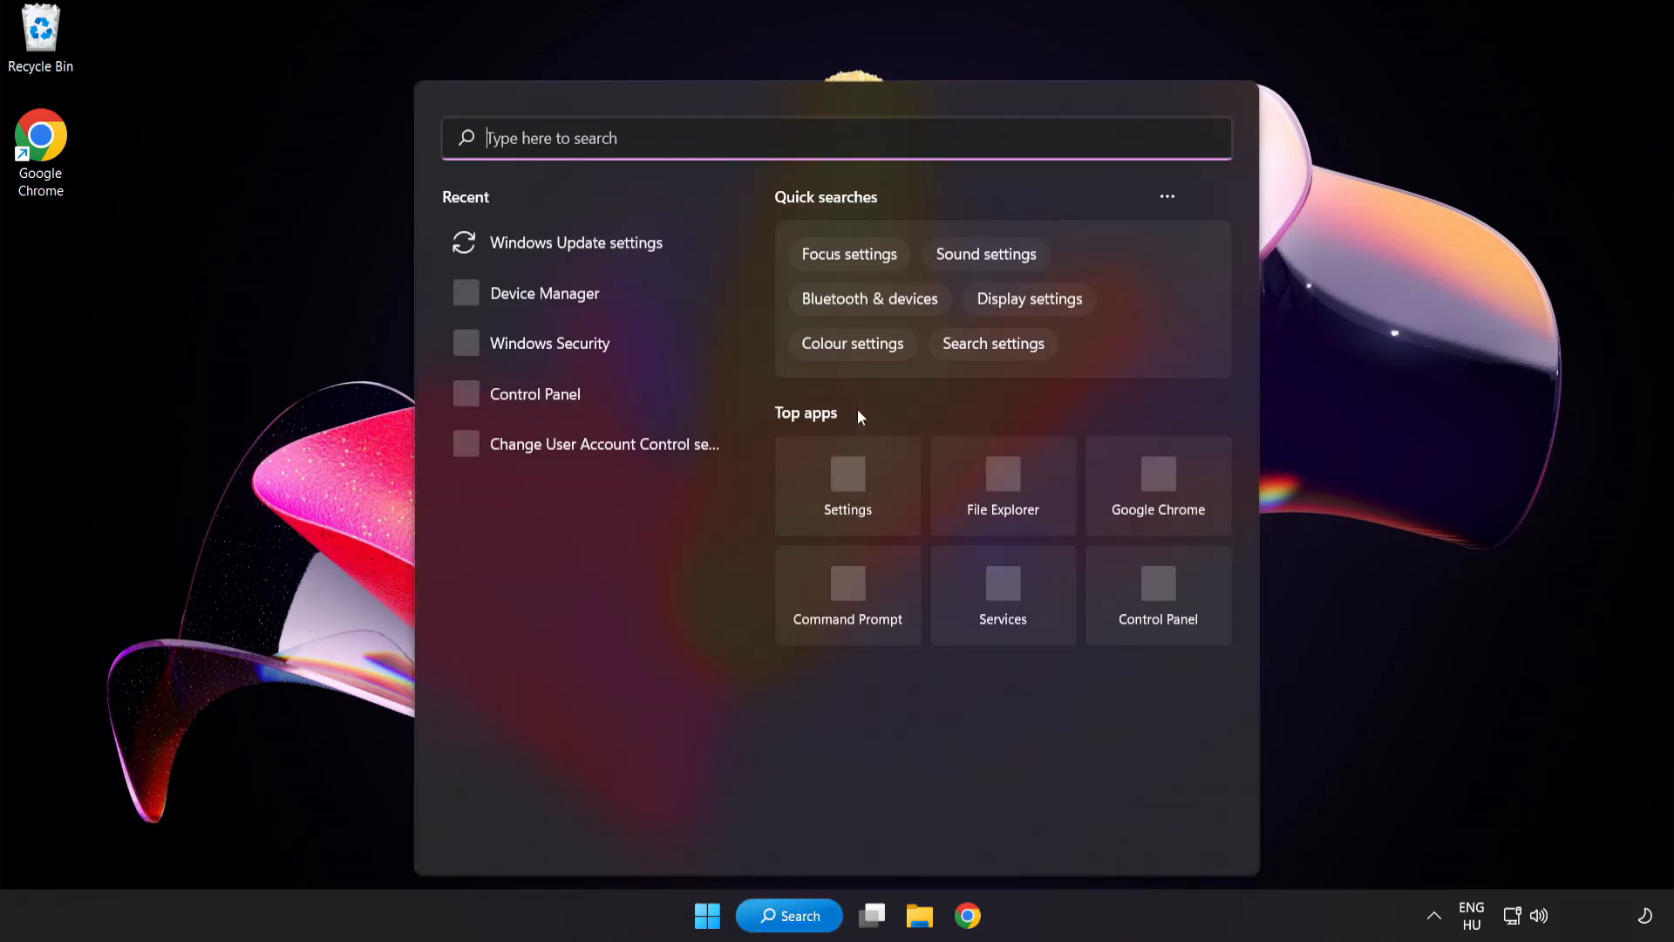
text(security)
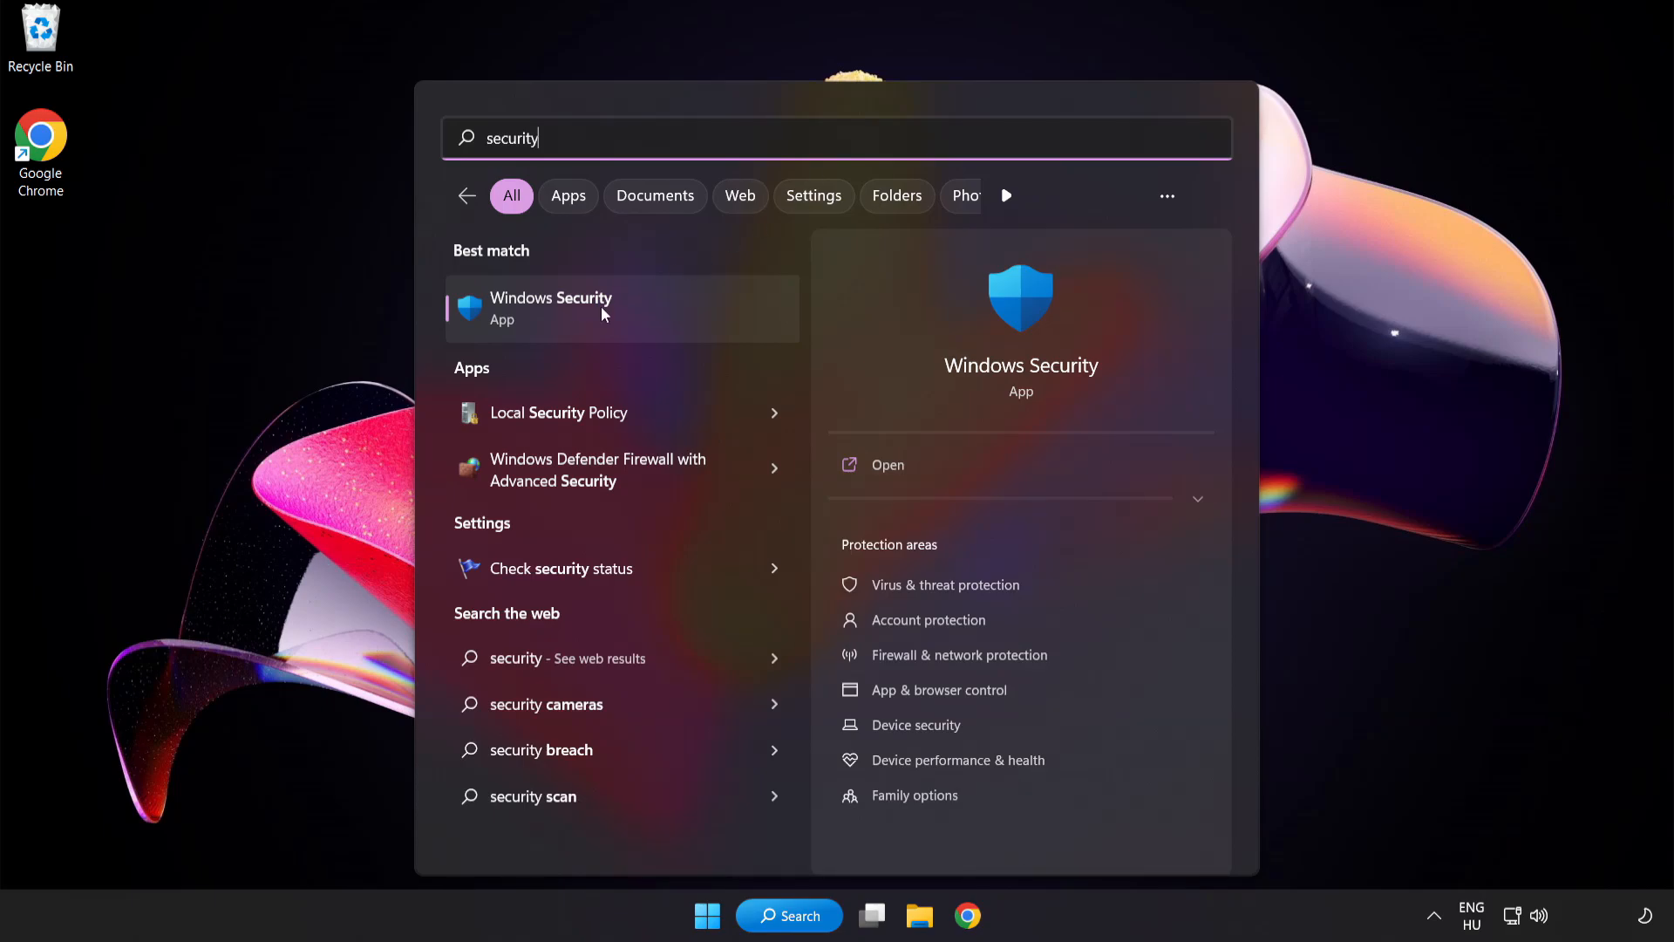
click(551, 309)
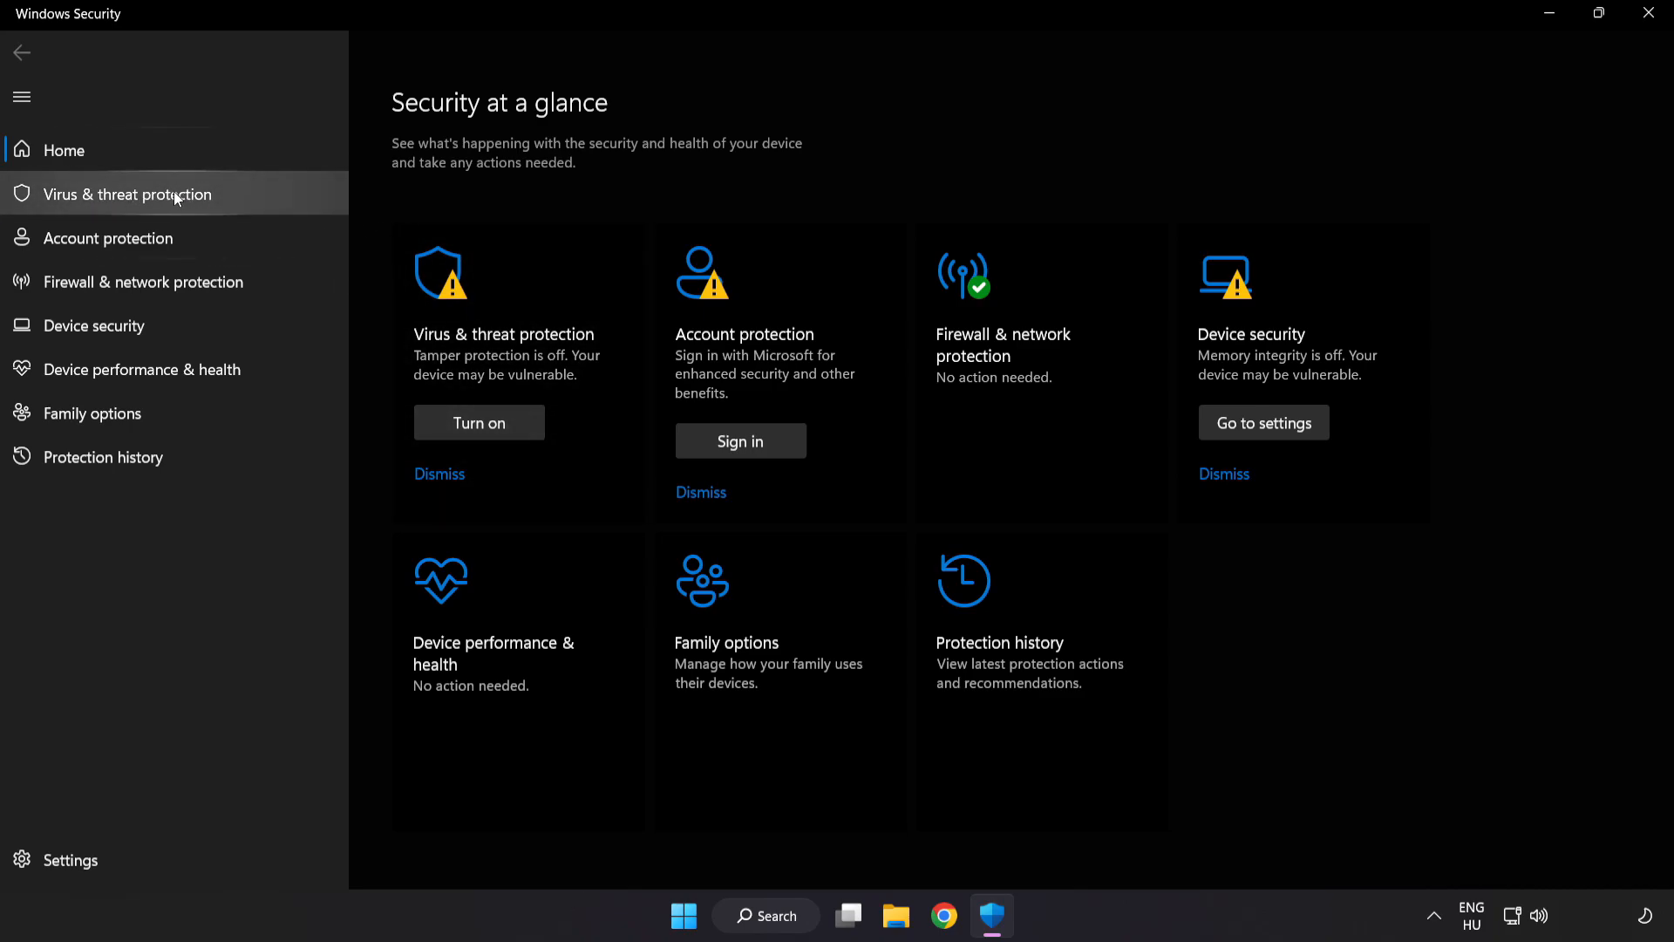
Go to Virus & threat protection settings and open Add or remove exclusions.
click(125, 194)
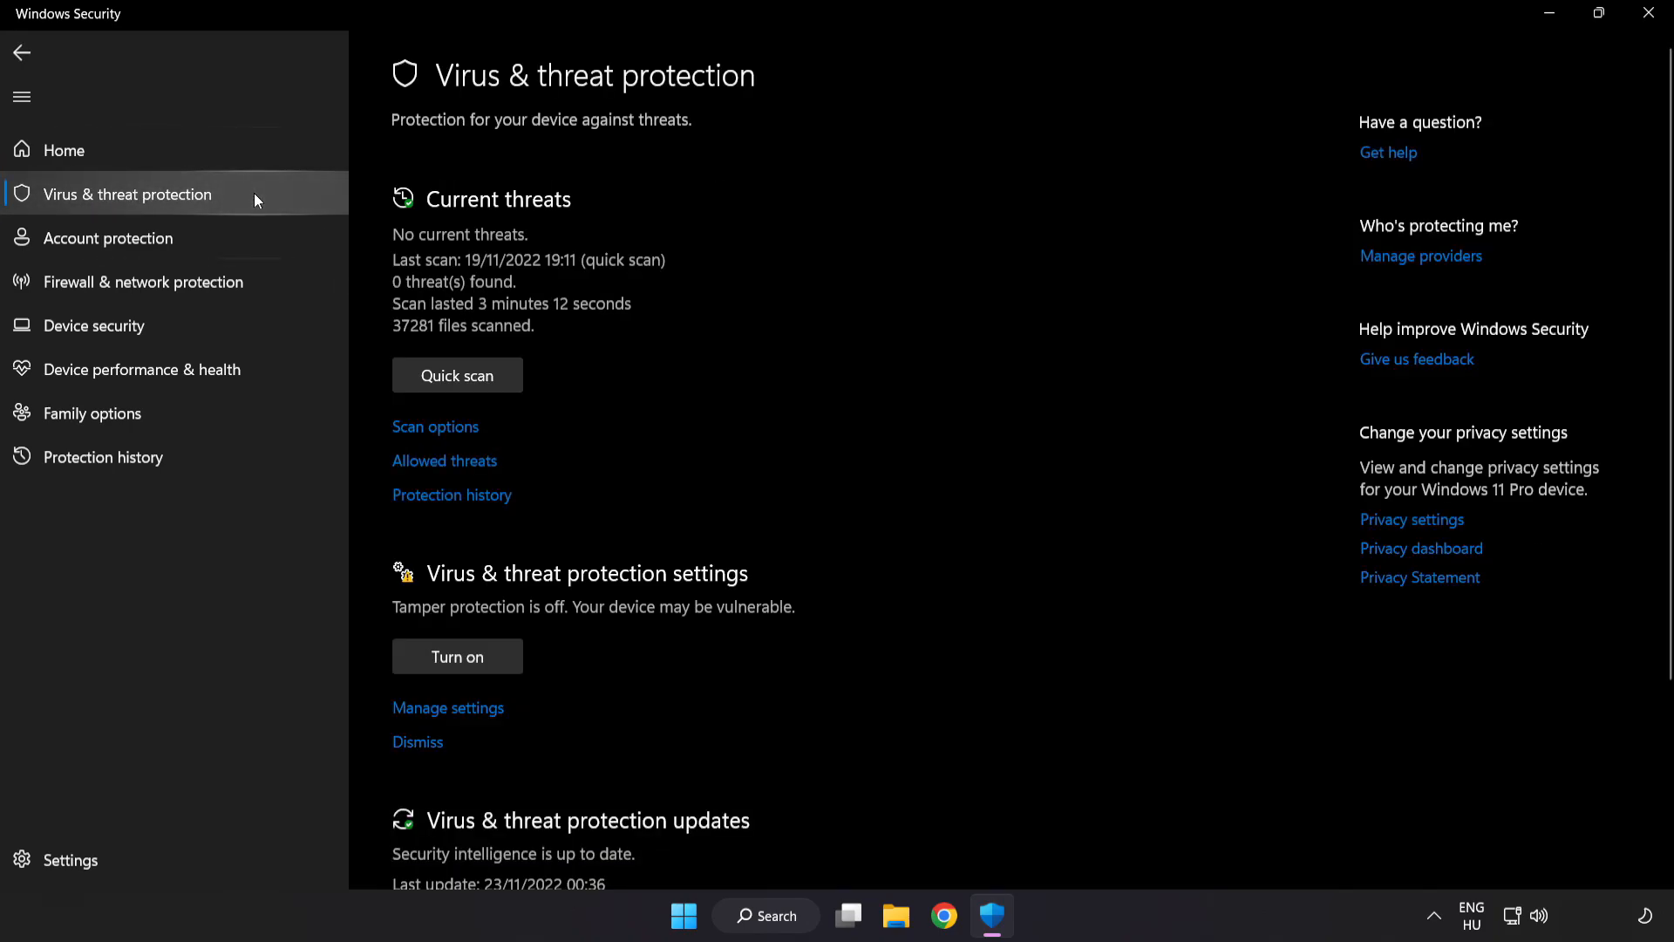
scroll(down, 3)
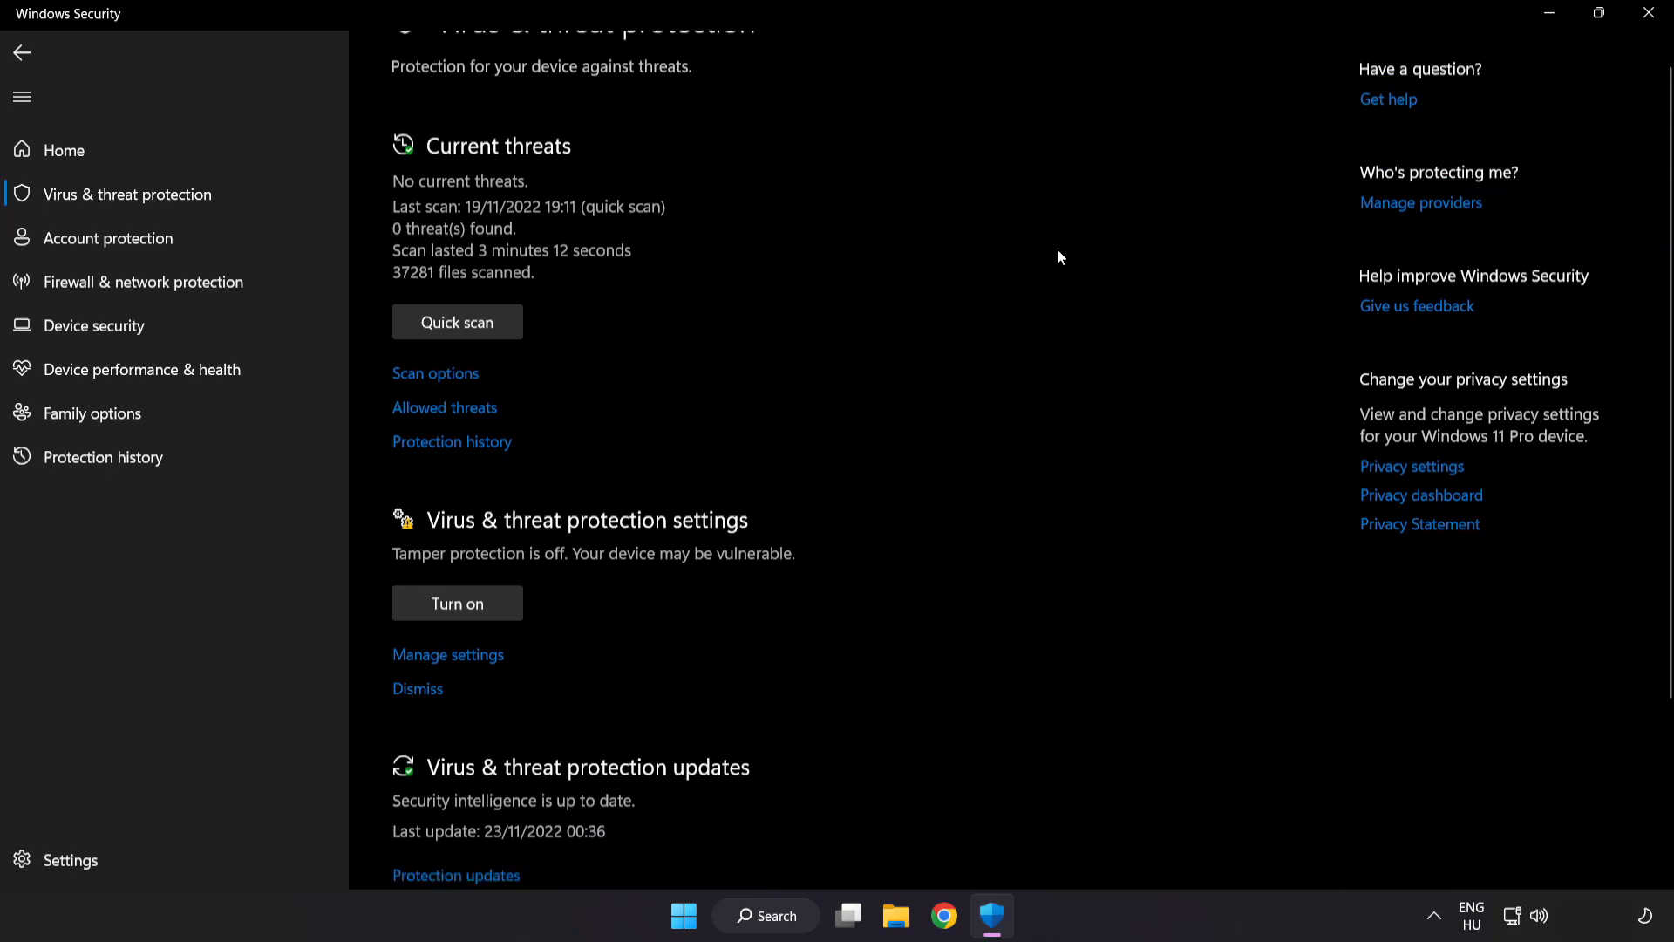
scroll(down, 3)
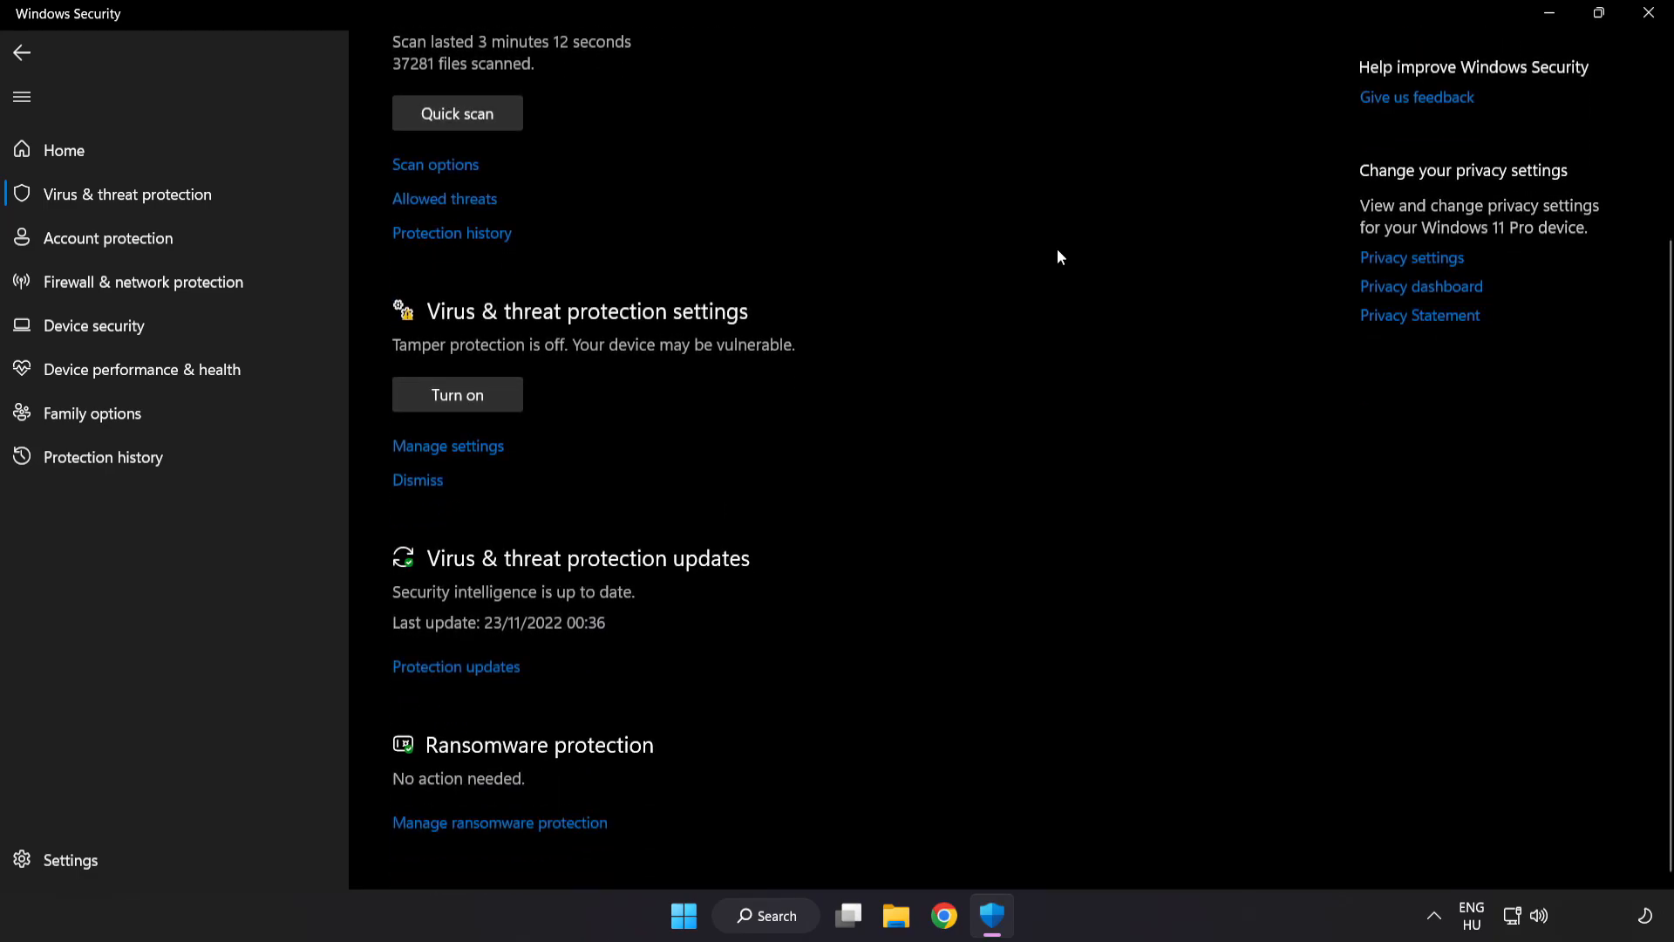
mouse_move(448, 445)
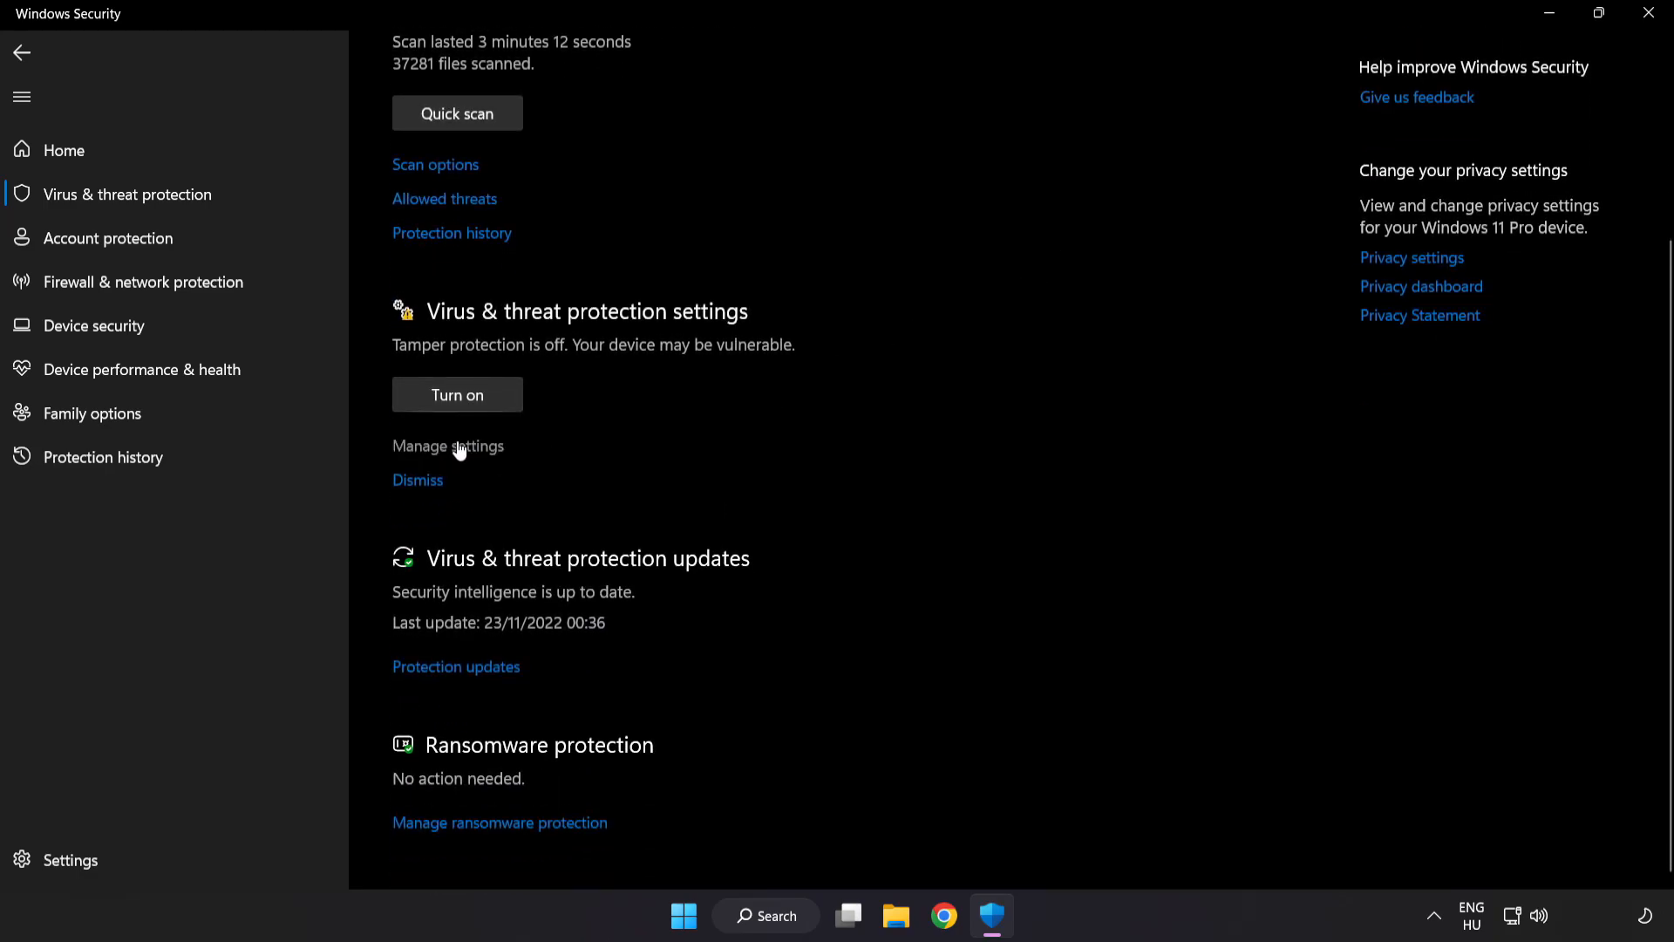
click(447, 446)
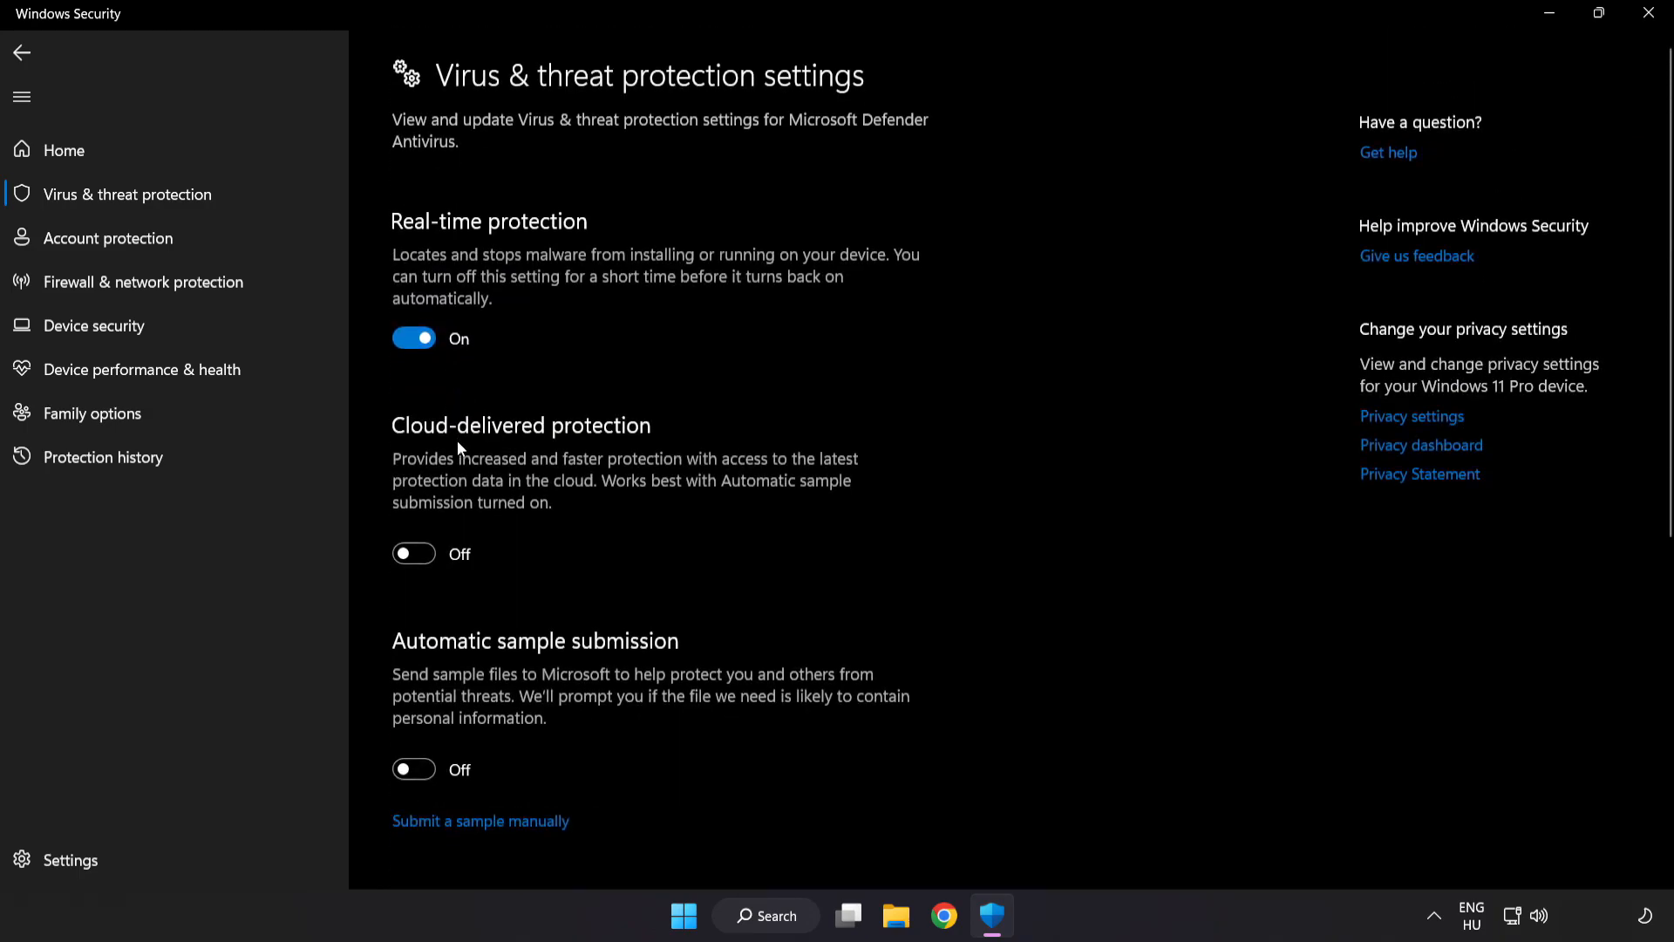
scroll(down, 3)
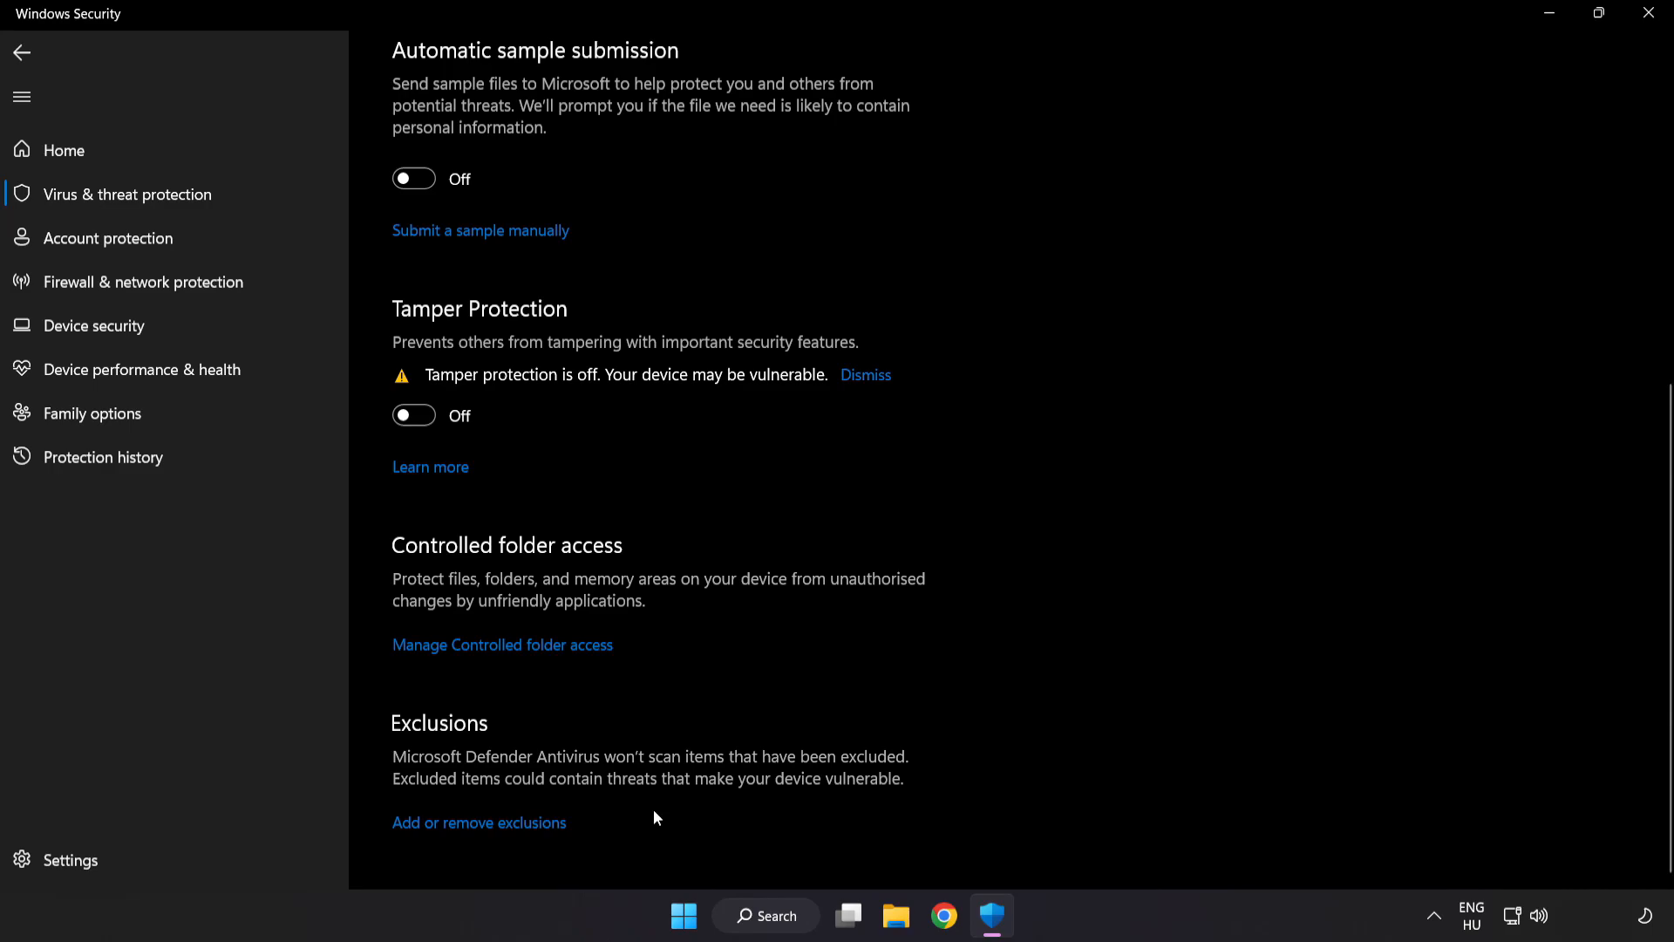
mouse_move(478, 823)
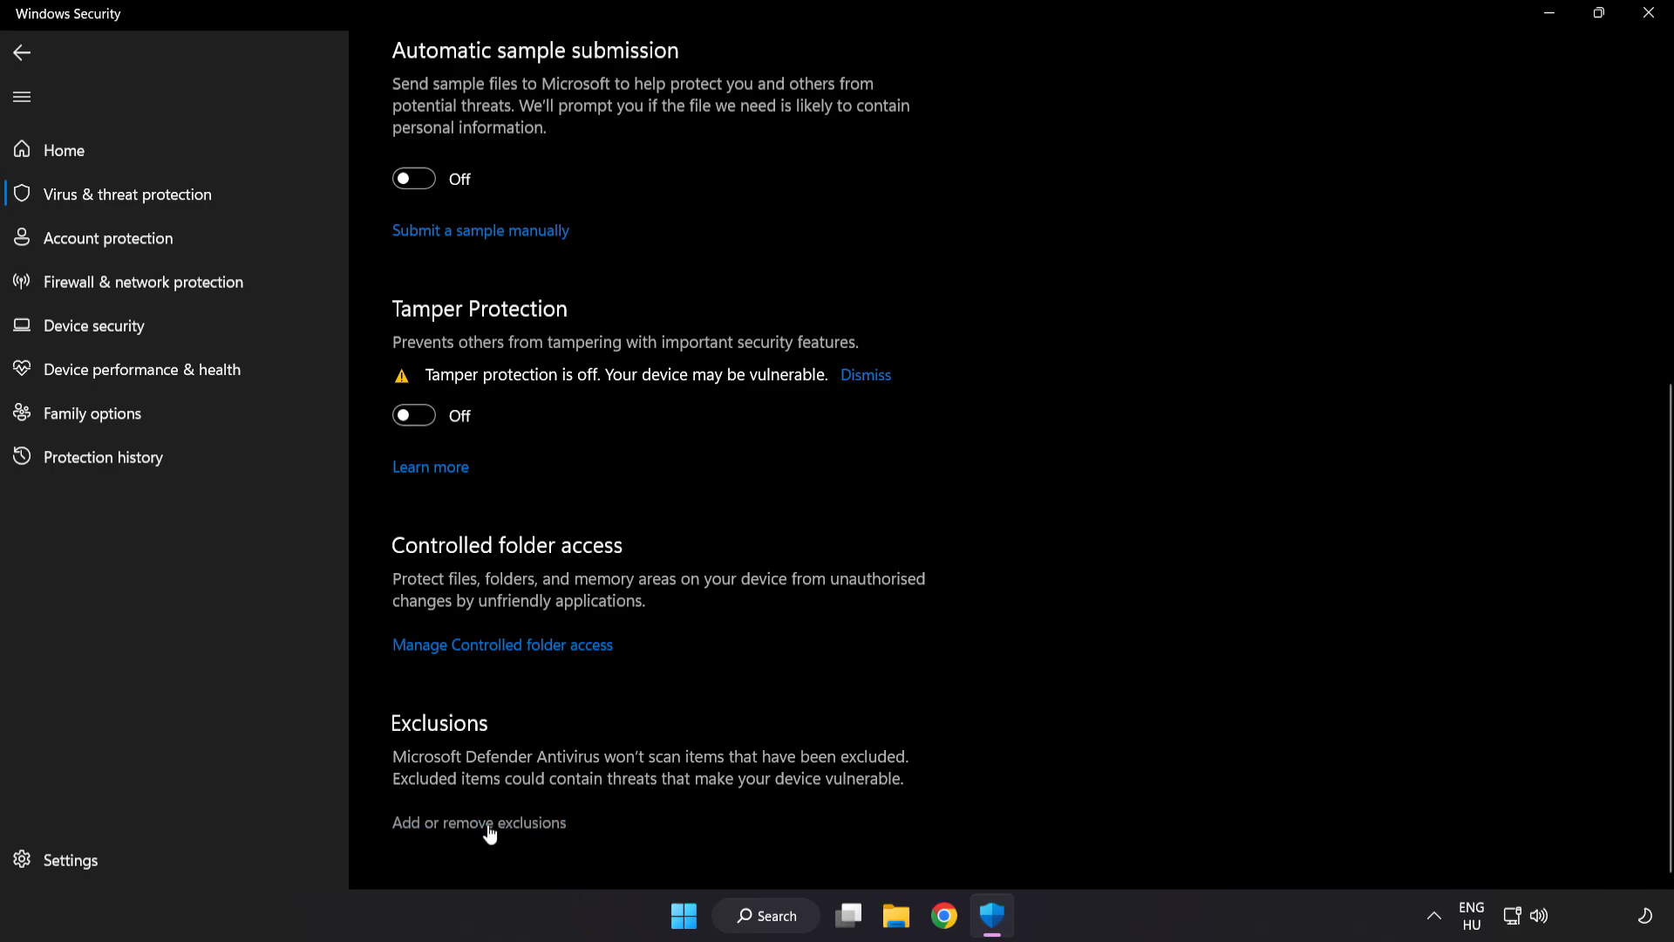
click(478, 822)
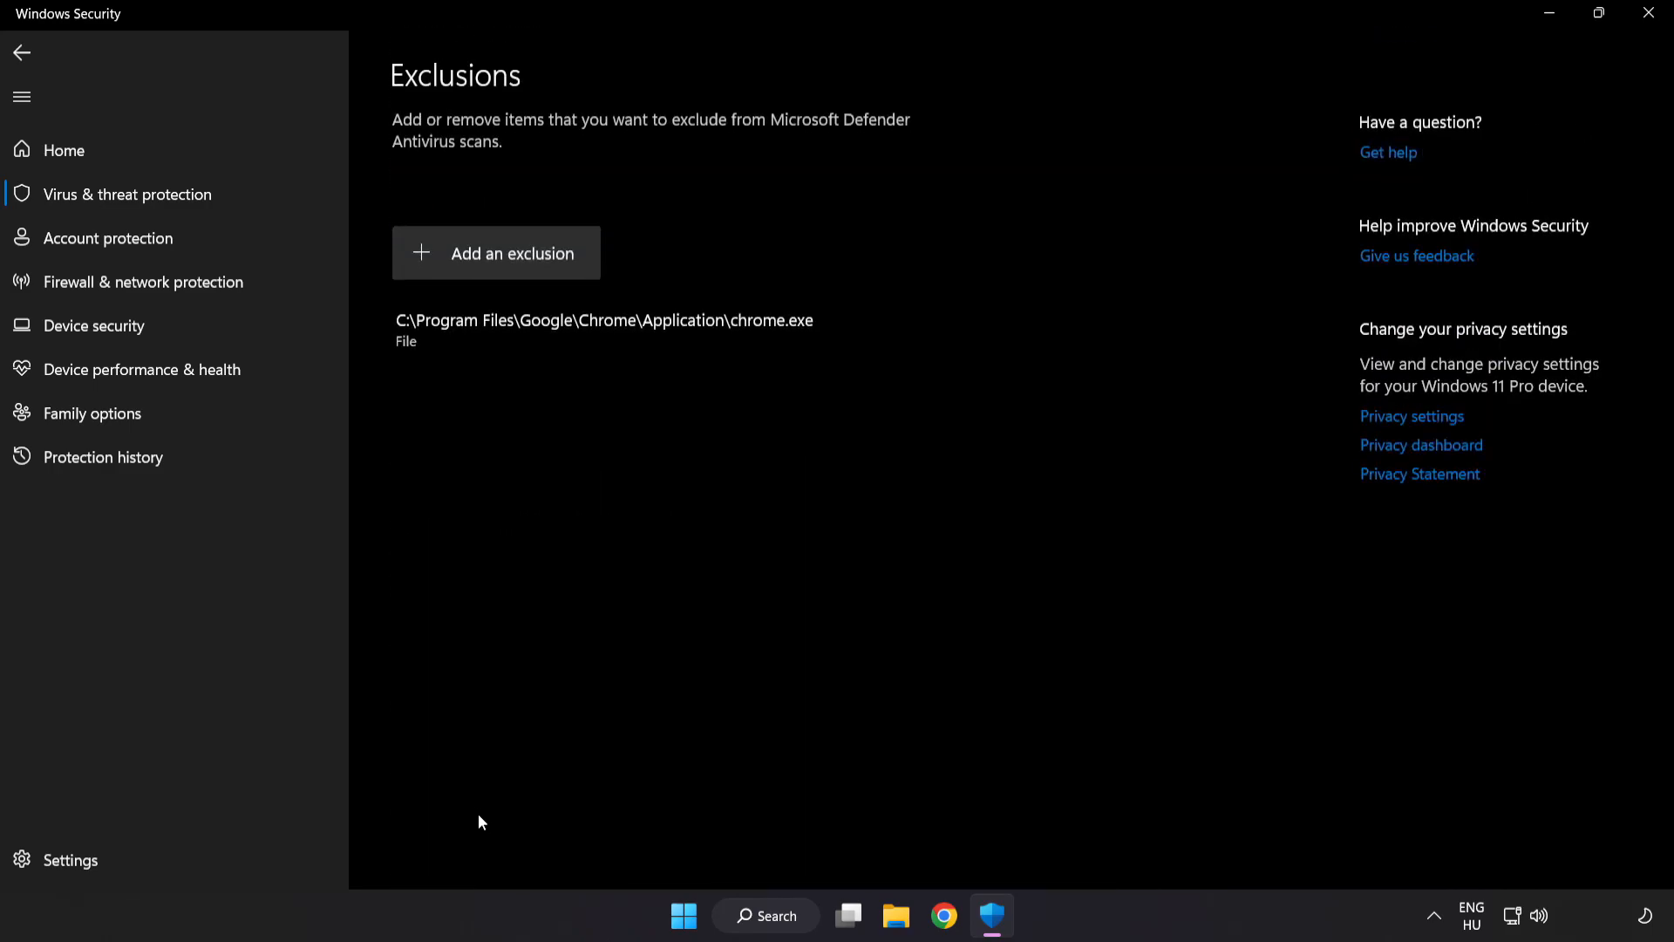
mouse_move(497, 253)
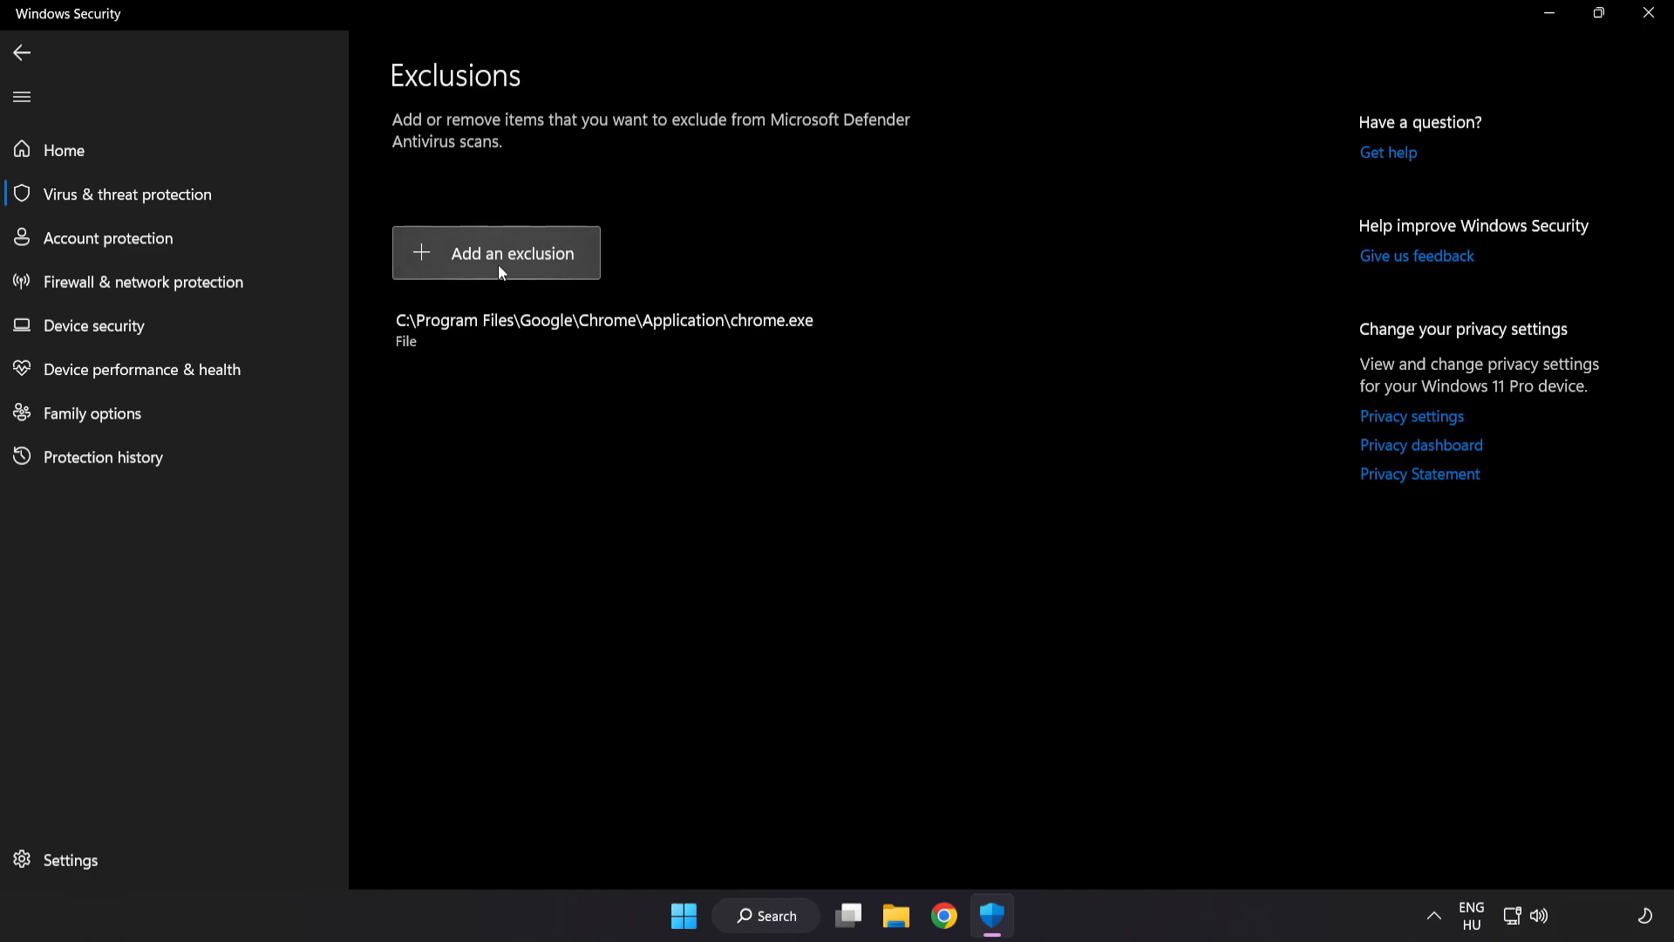
click(495, 253)
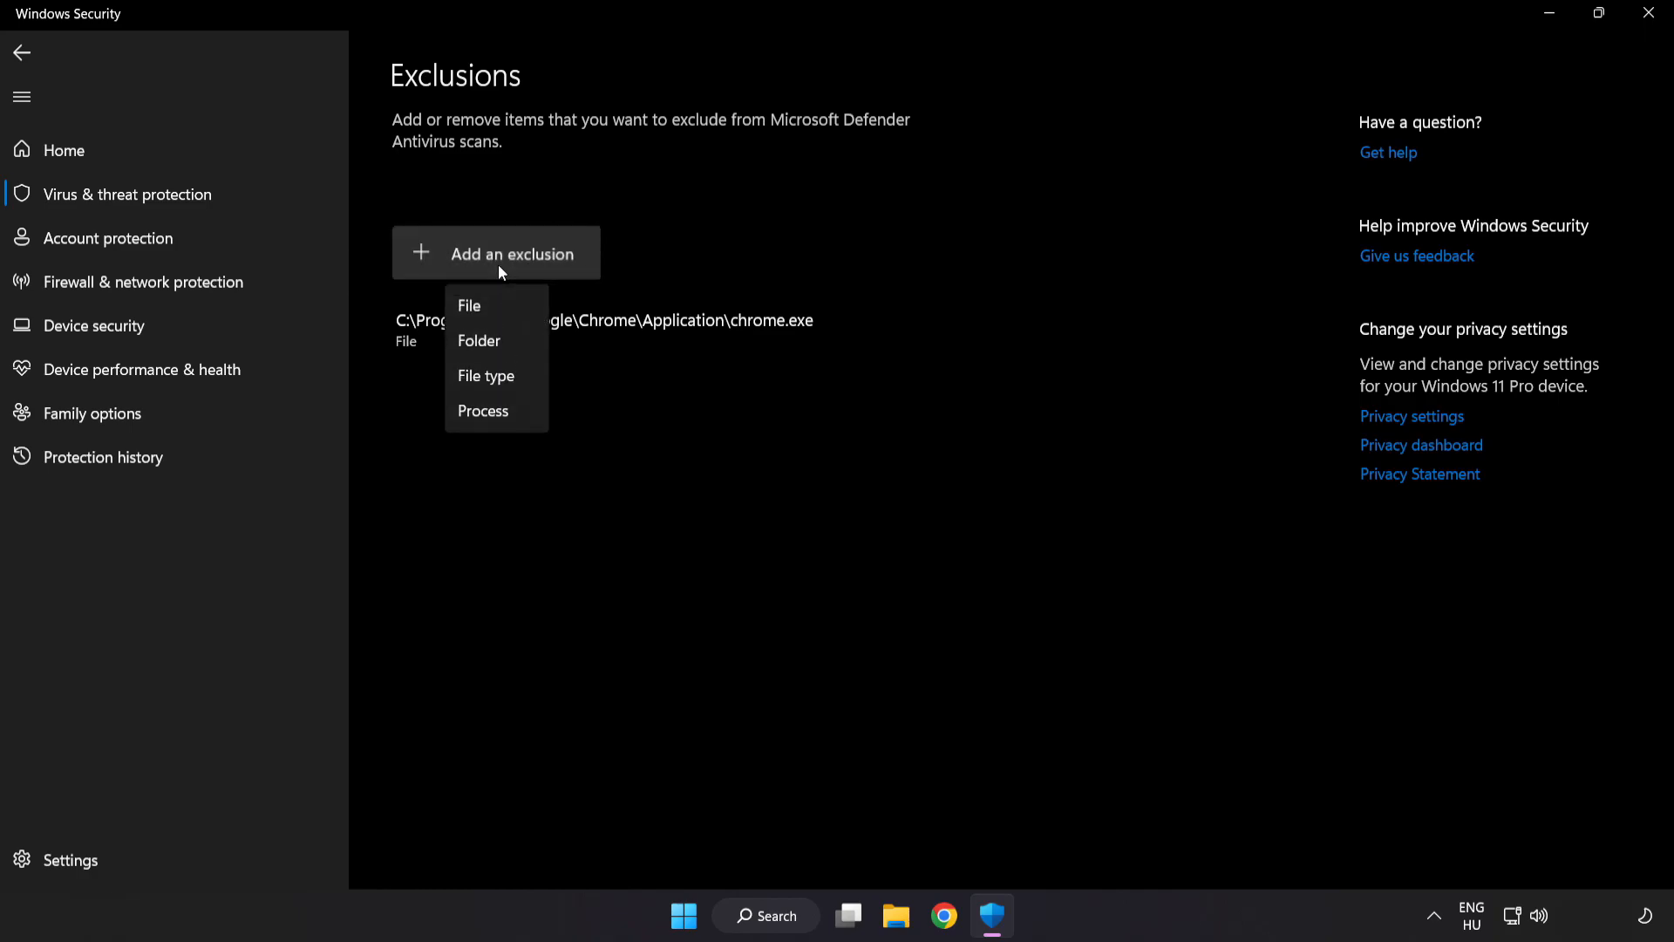
mouse_move(493, 306)
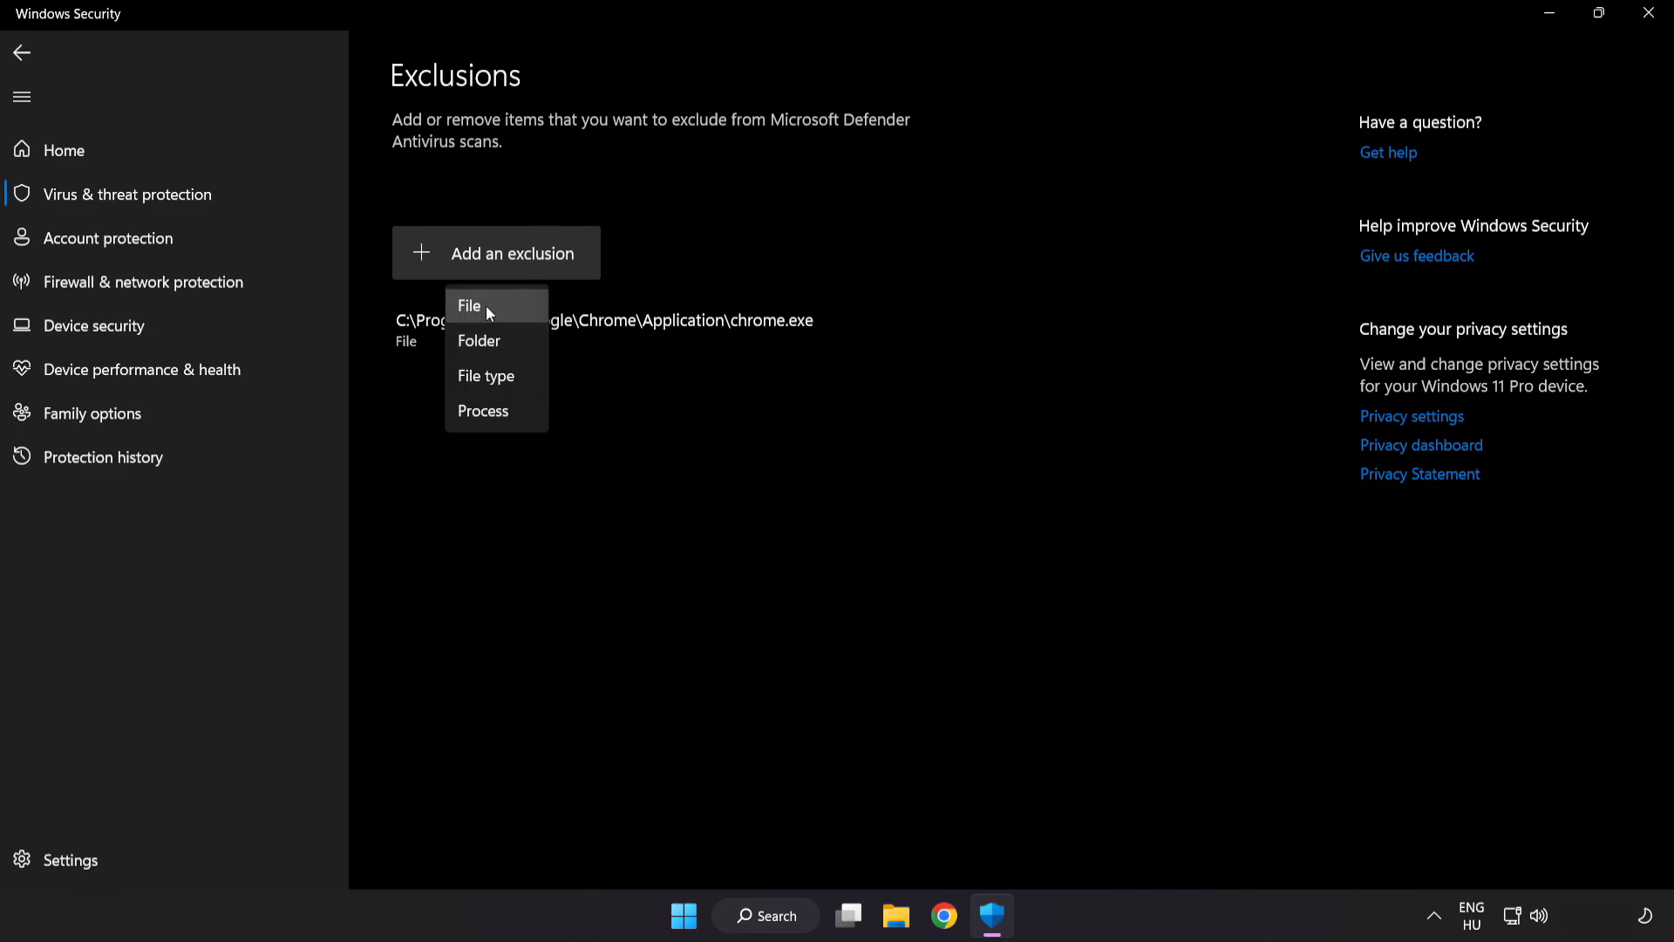
click(467, 306)
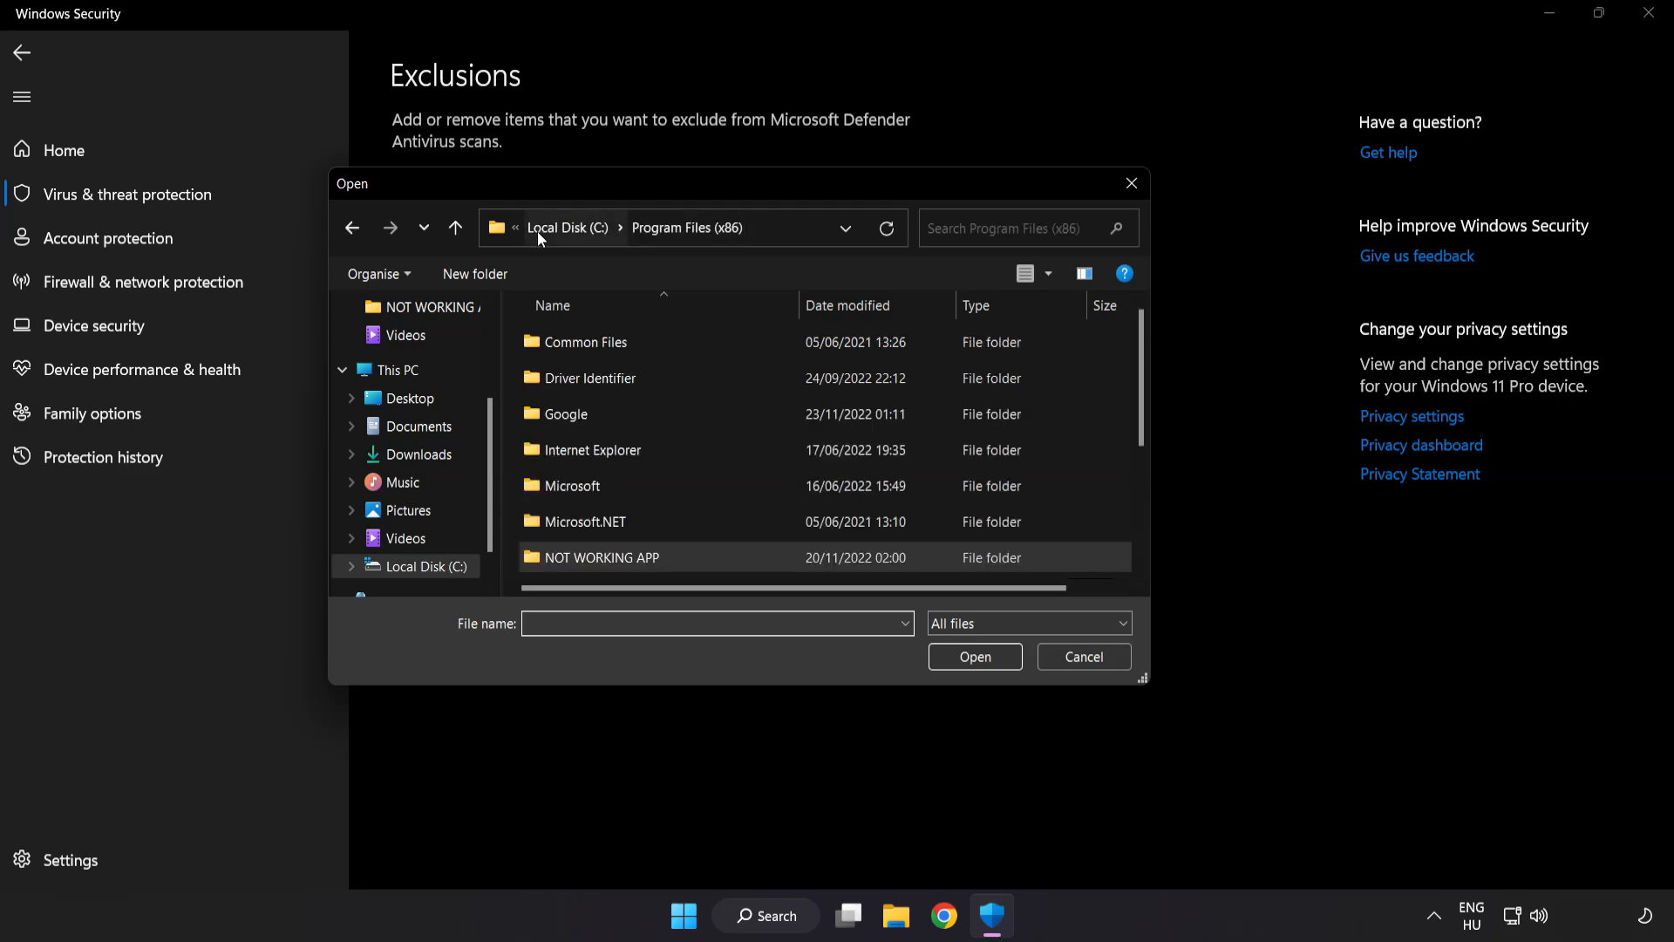
click(397, 370)
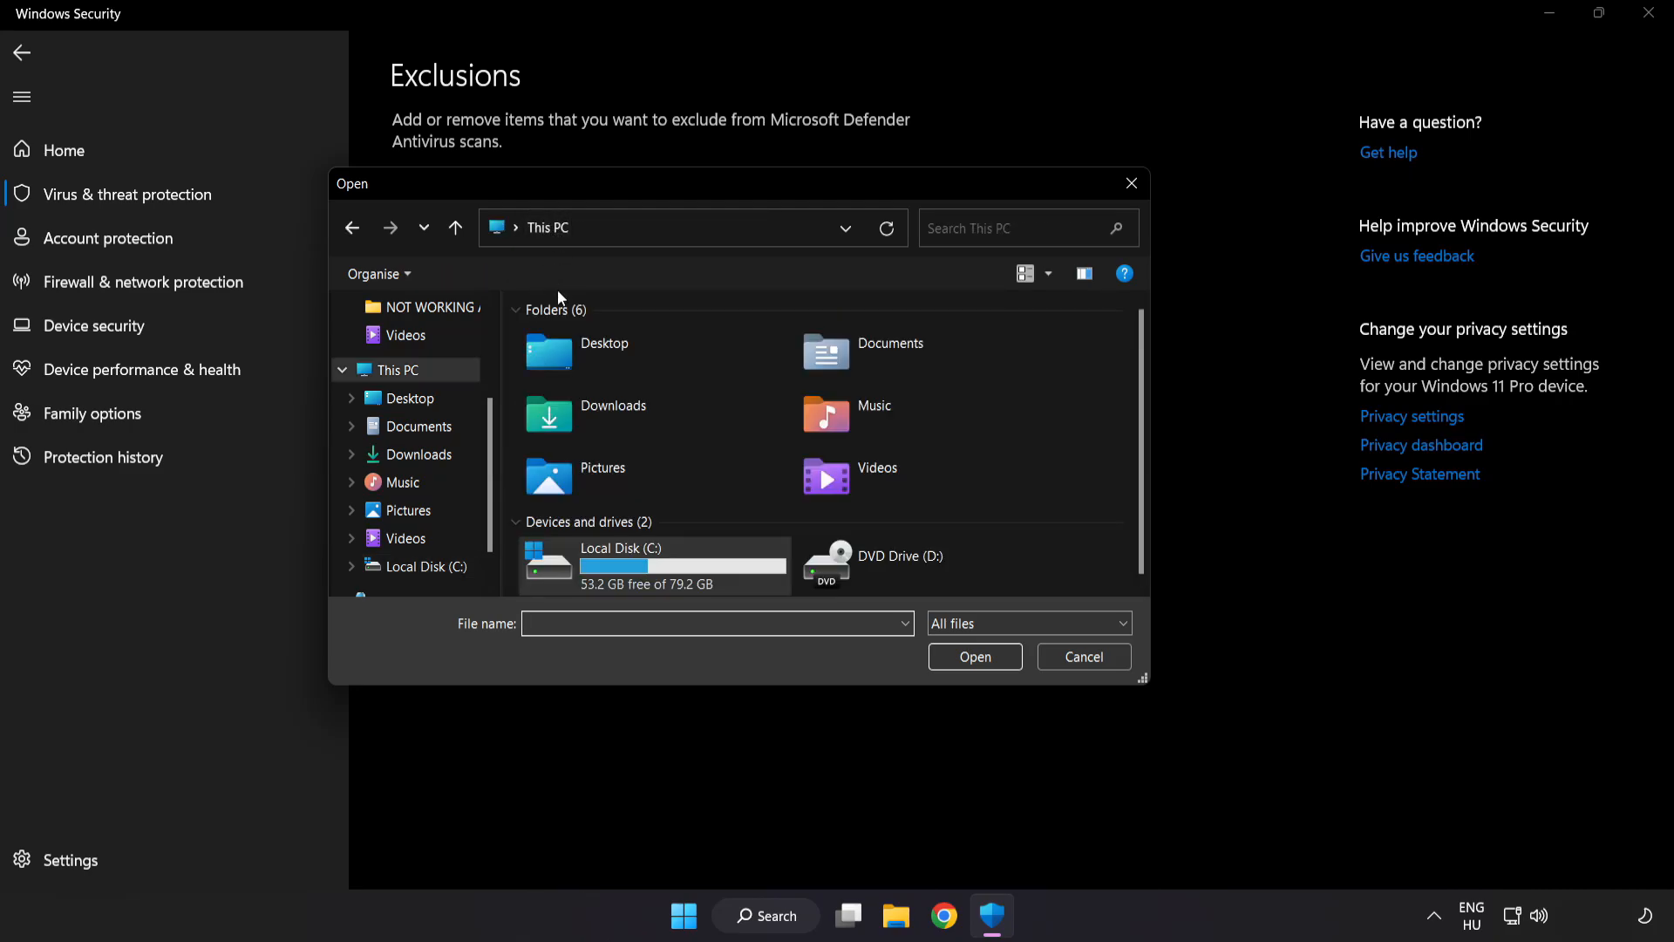
double_click(619, 564)
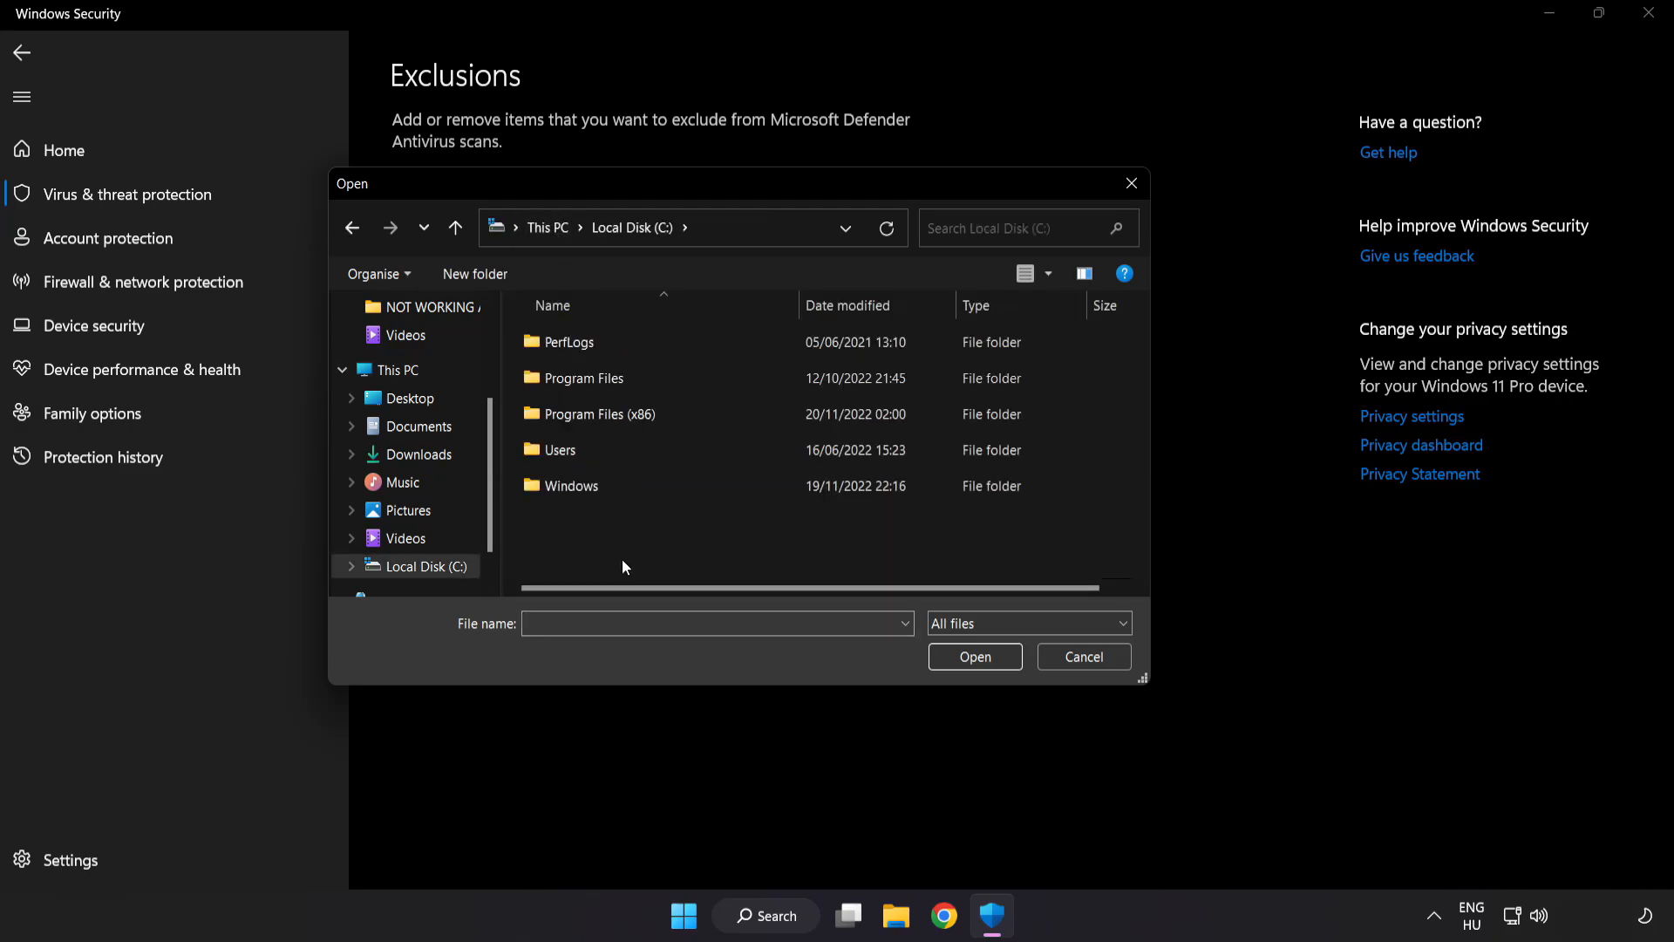
double_click(599, 414)
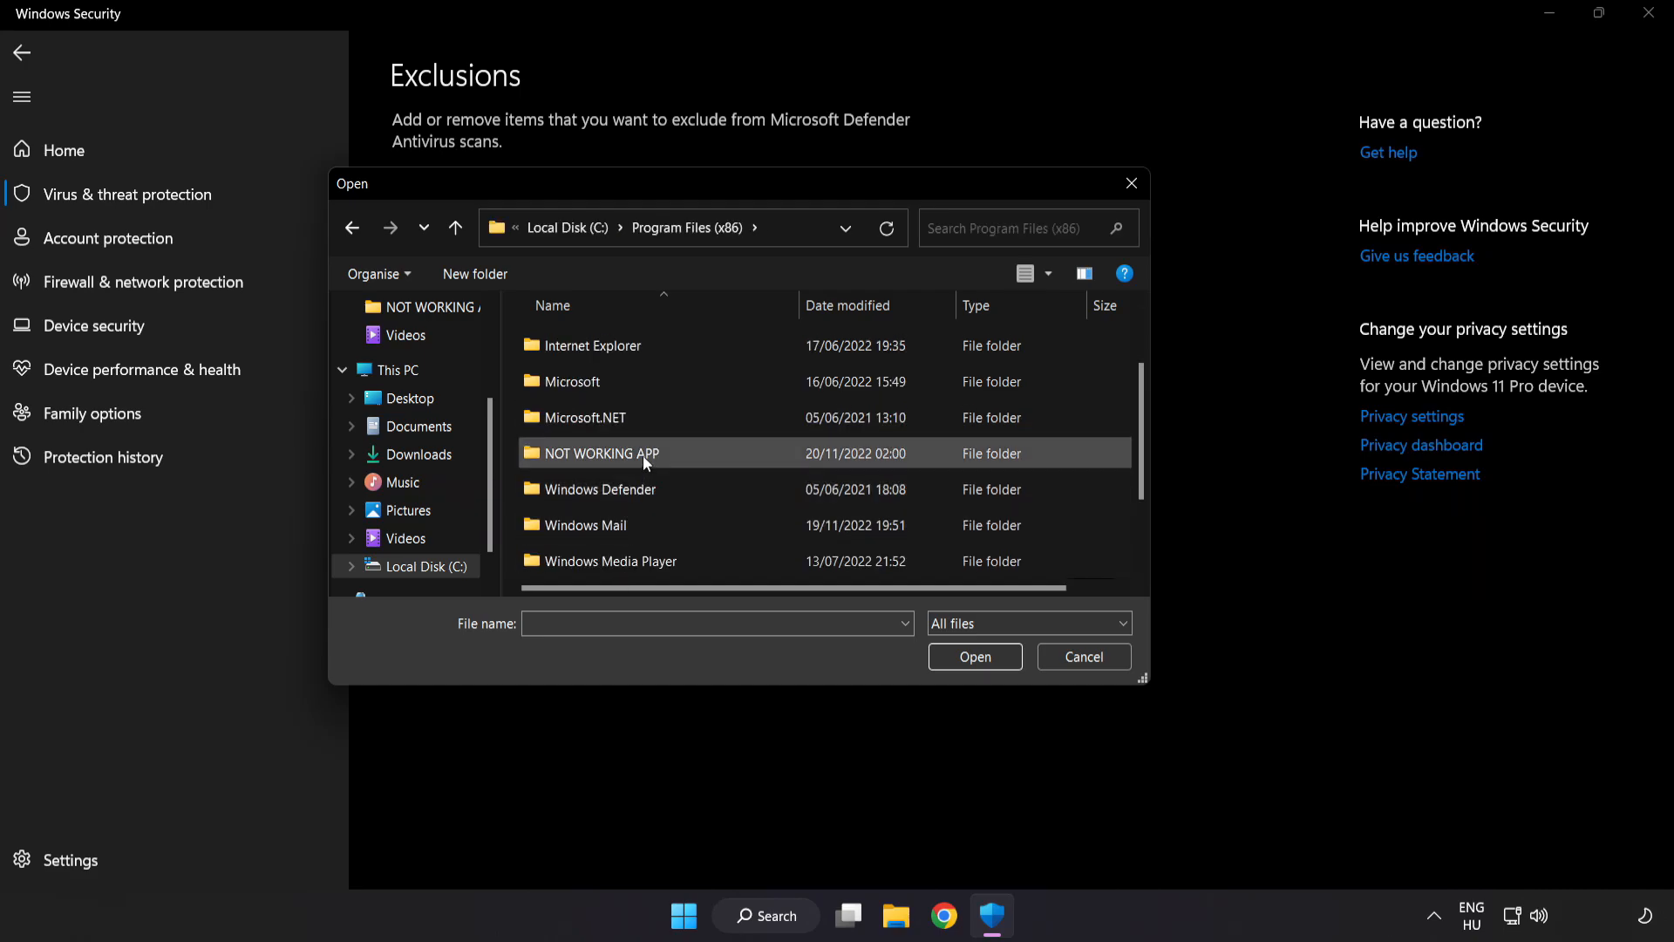
double_click(595, 452)
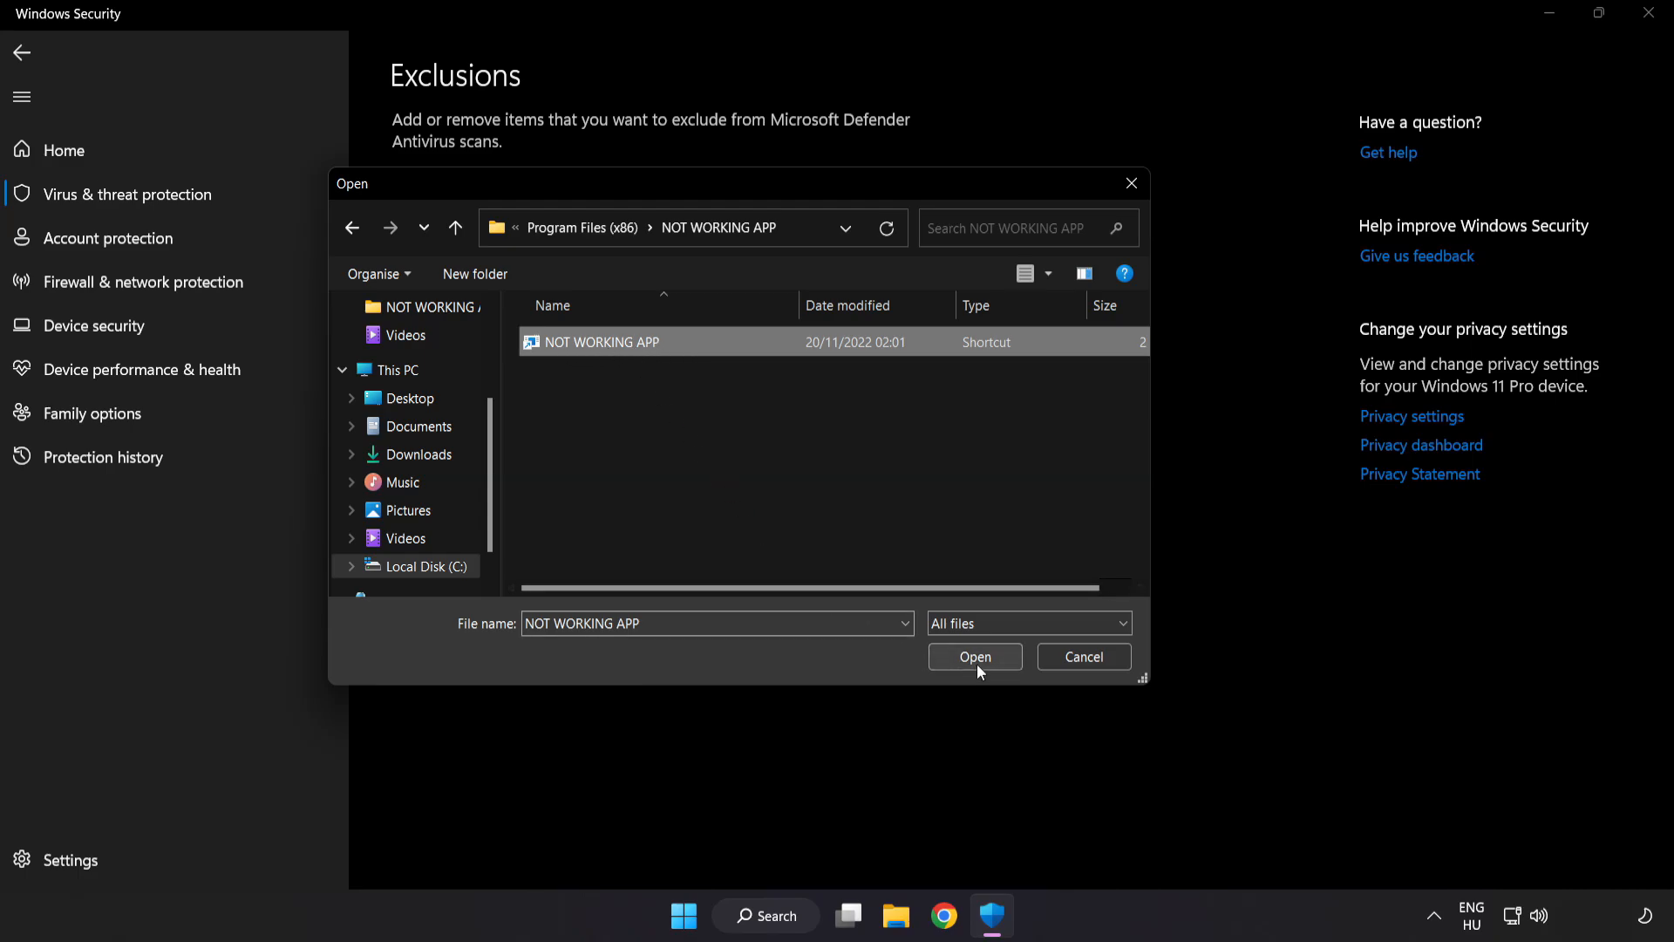
click(974, 656)
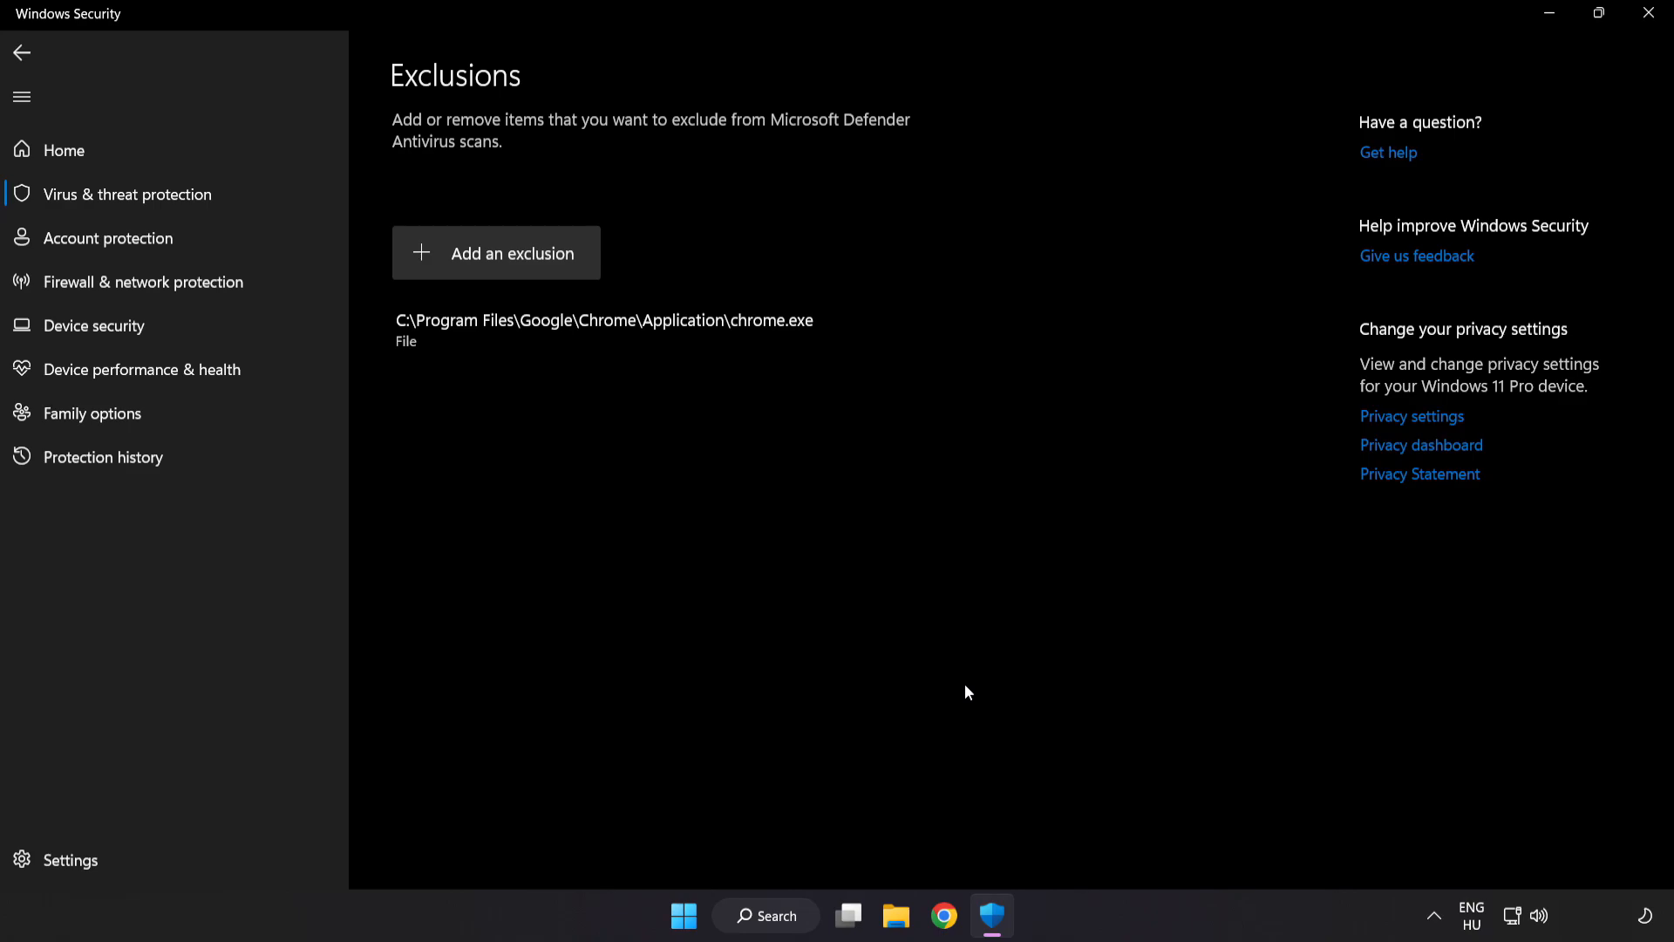
mouse_move(1423, 76)
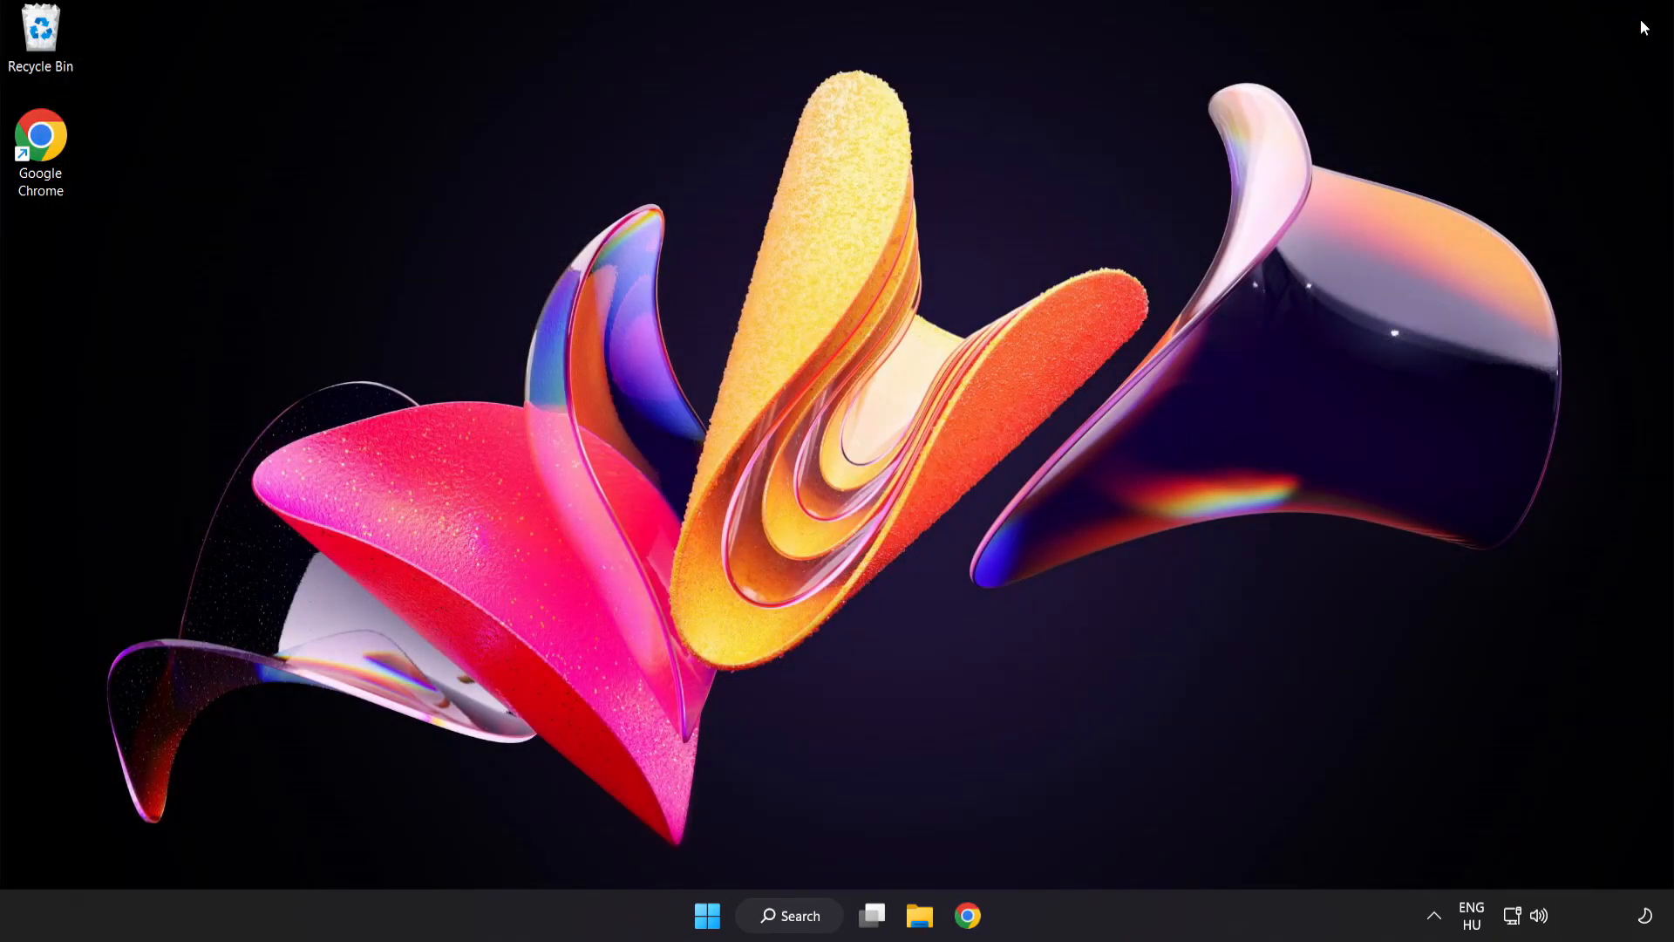
mouse_move(902, 698)
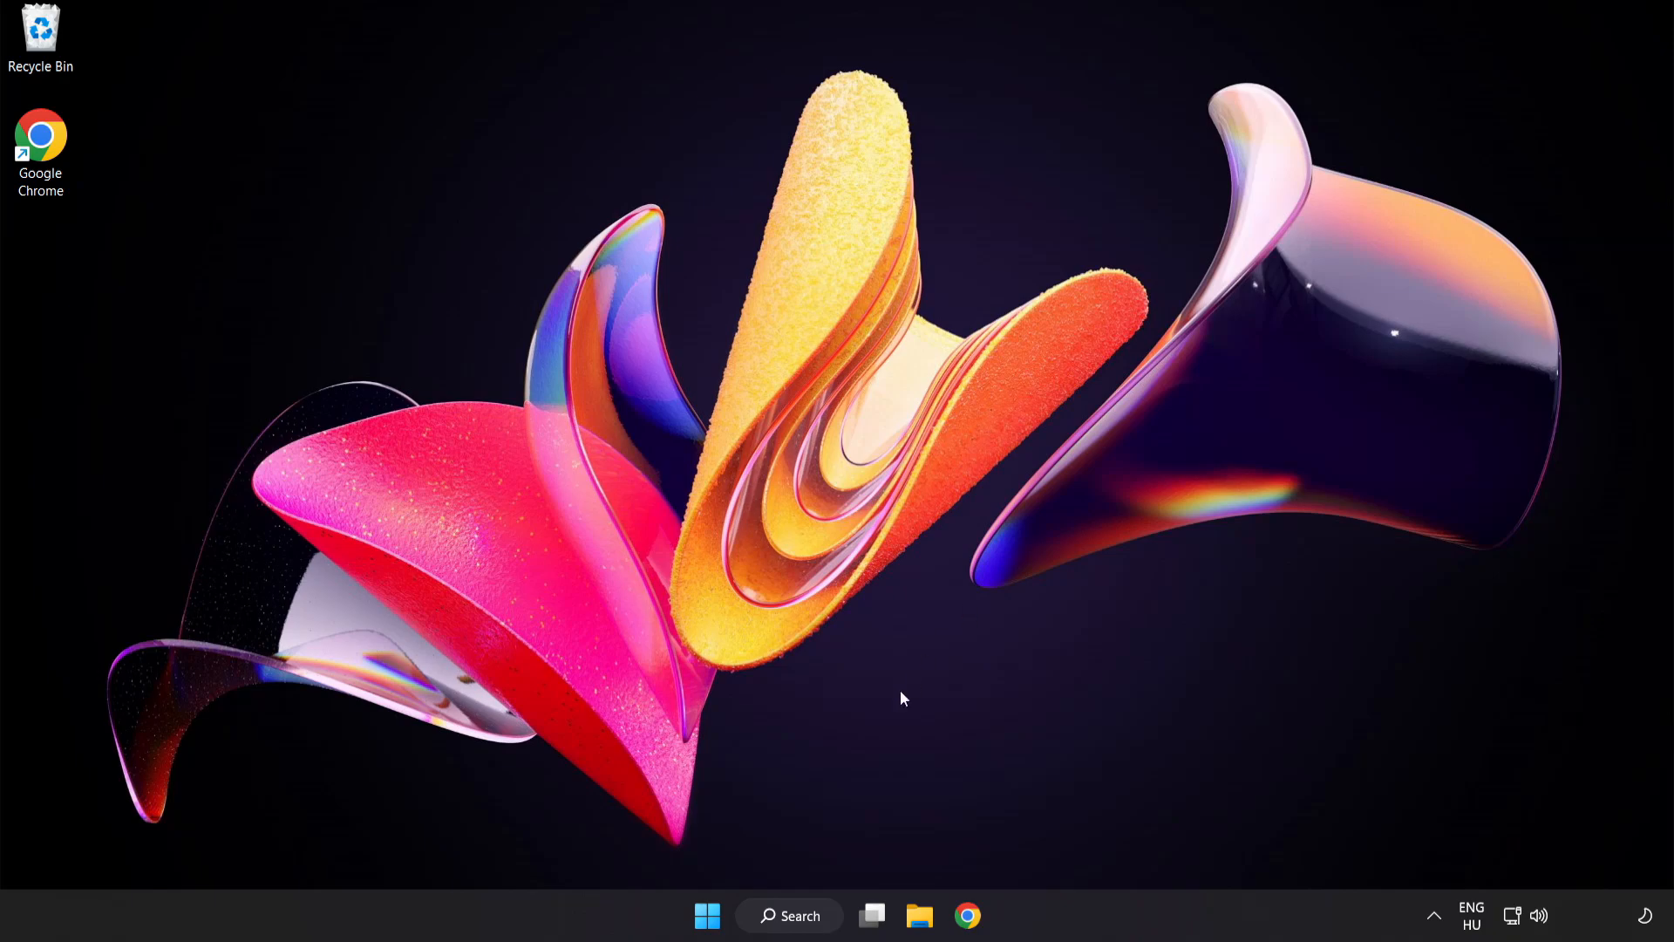
Open Start and show the power choices, including Restart.
click(706, 915)
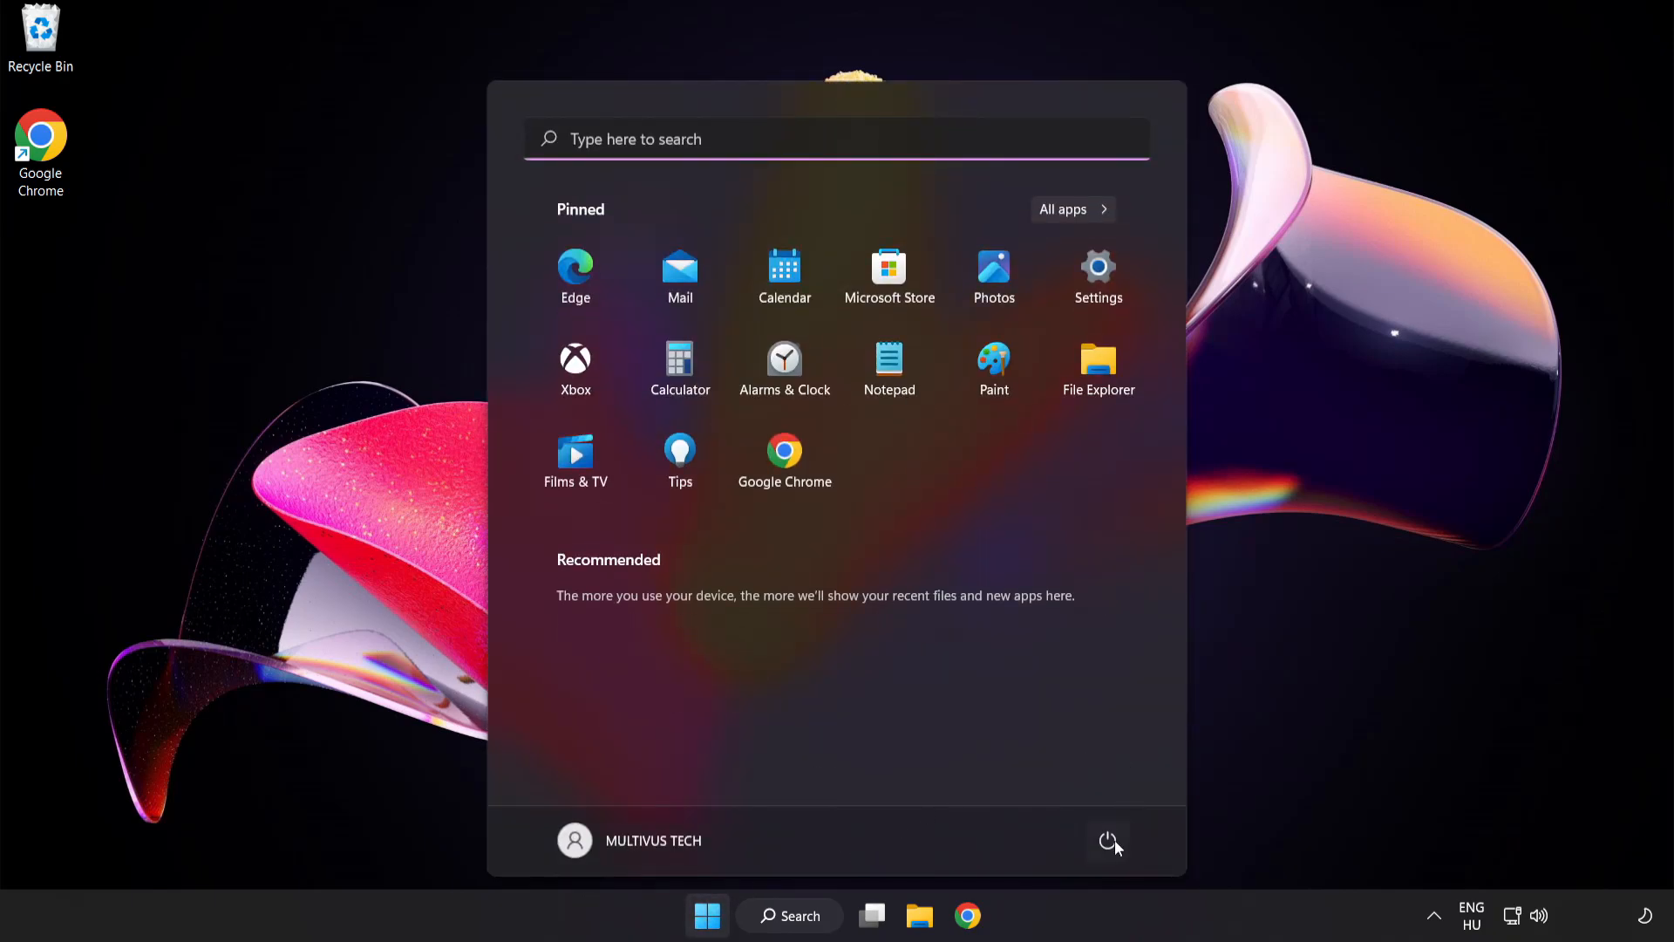
click(1108, 841)
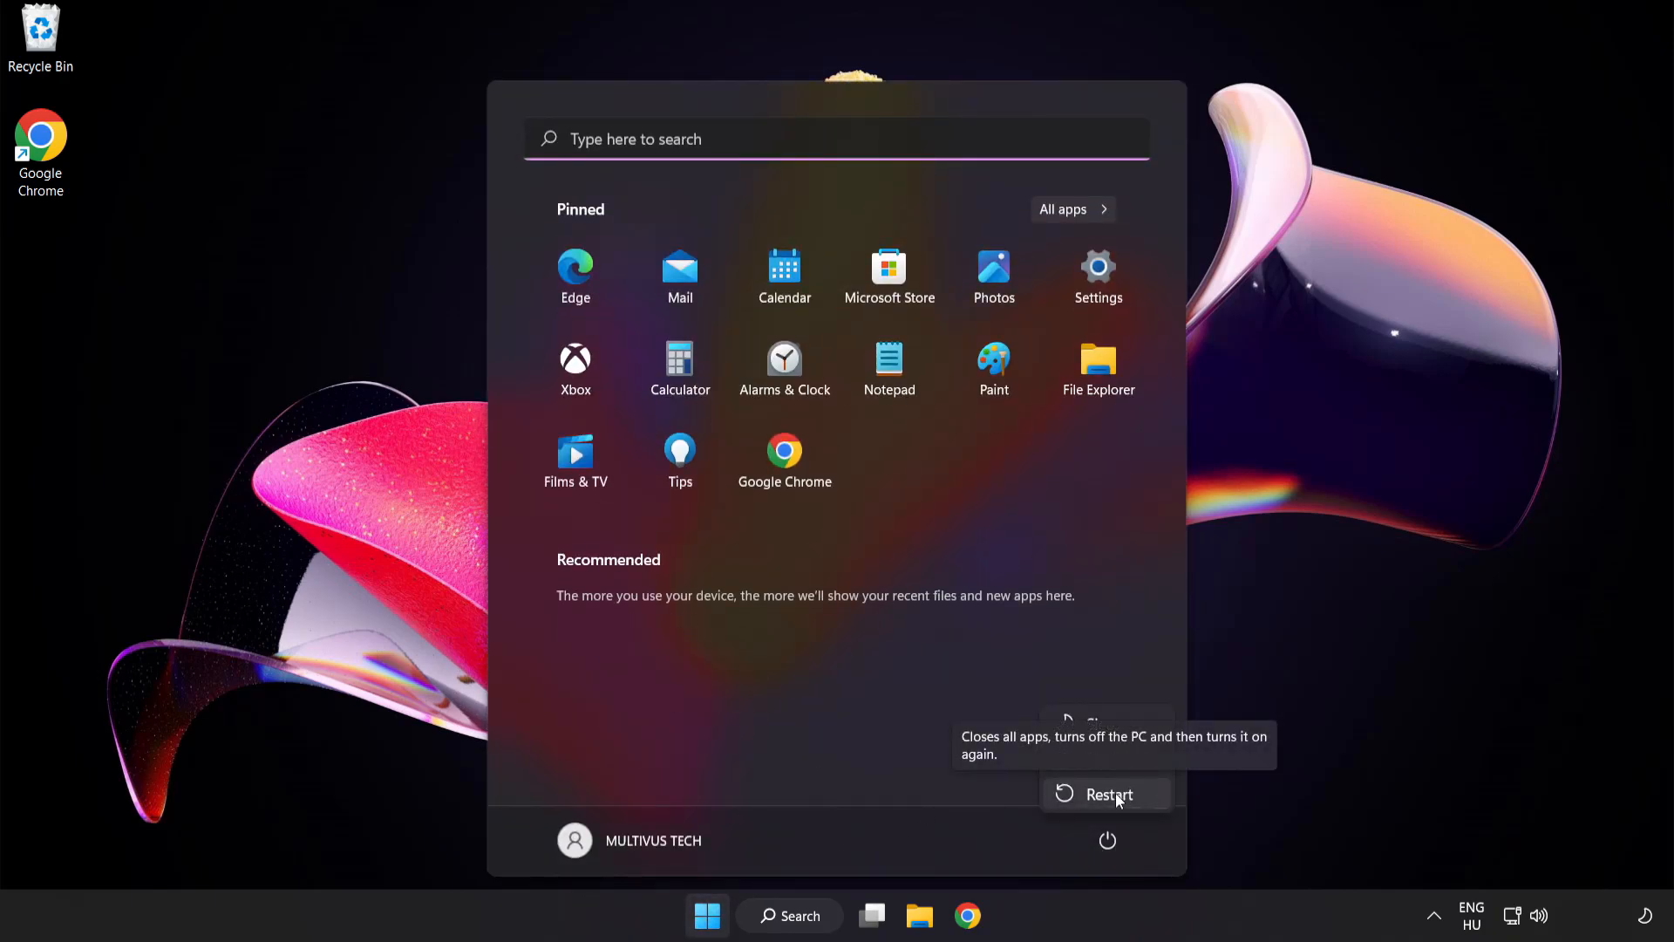